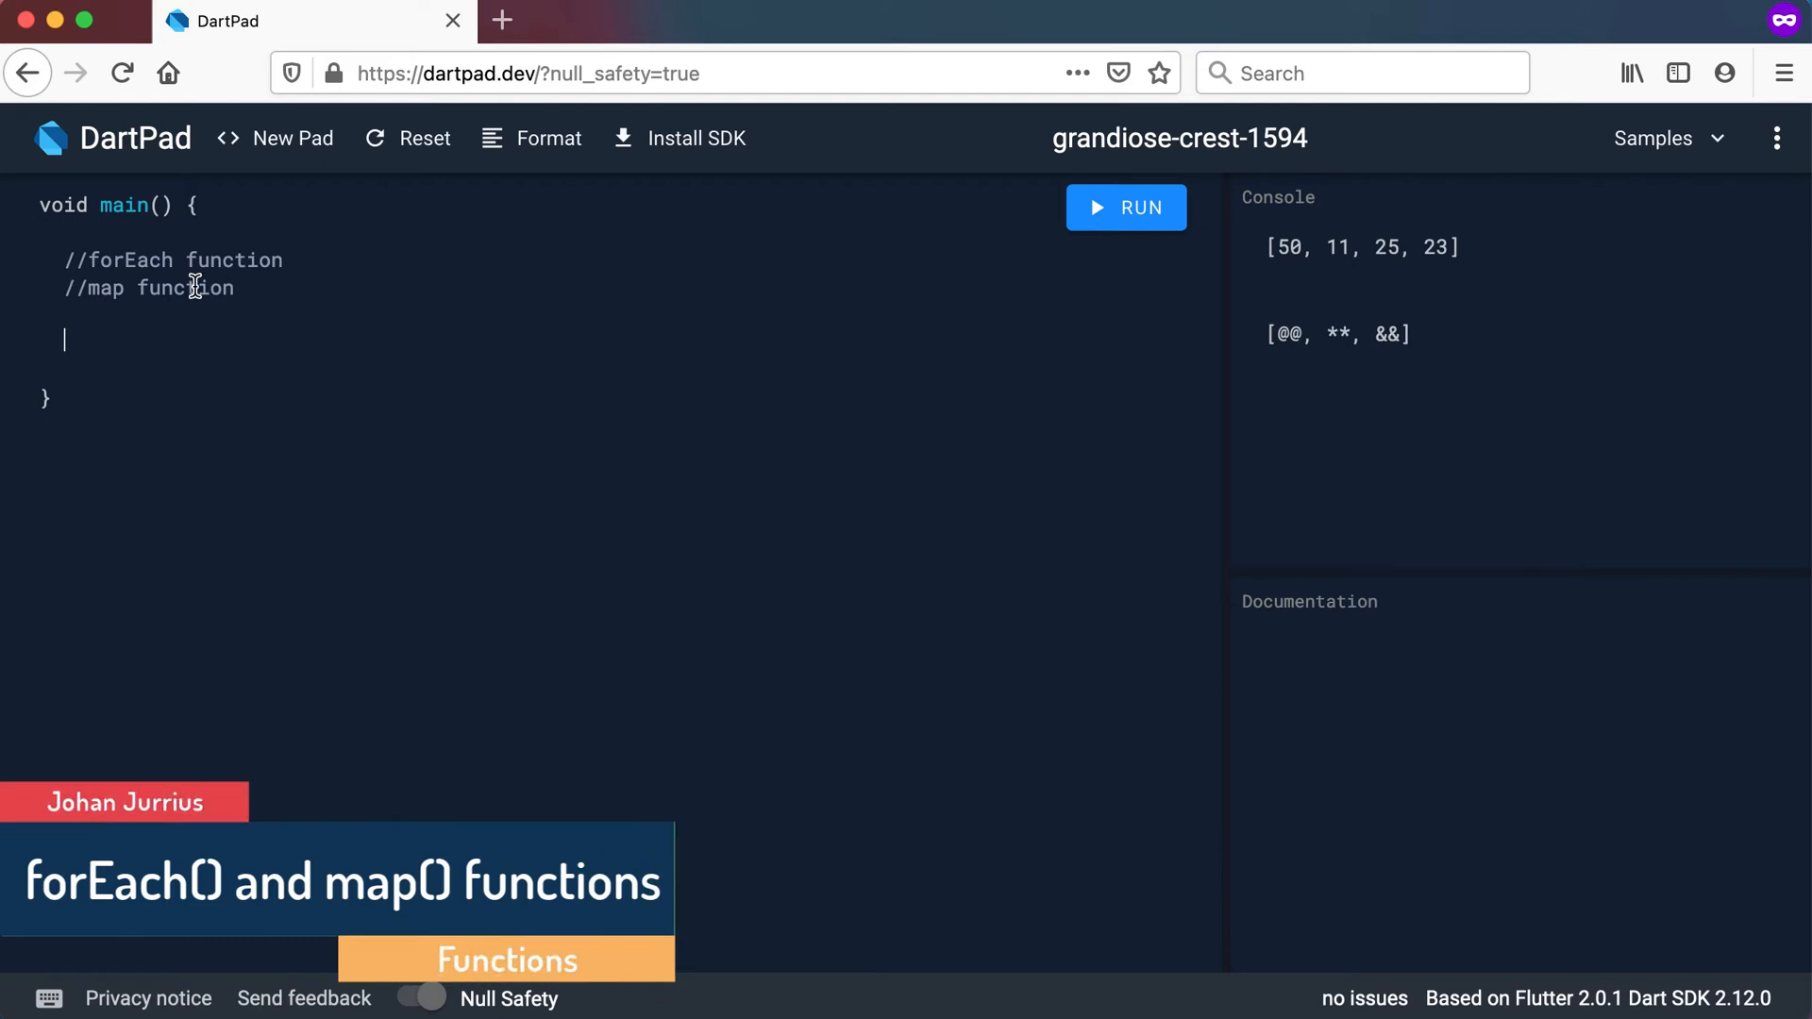
pyautogui.moveTo(87, 345)
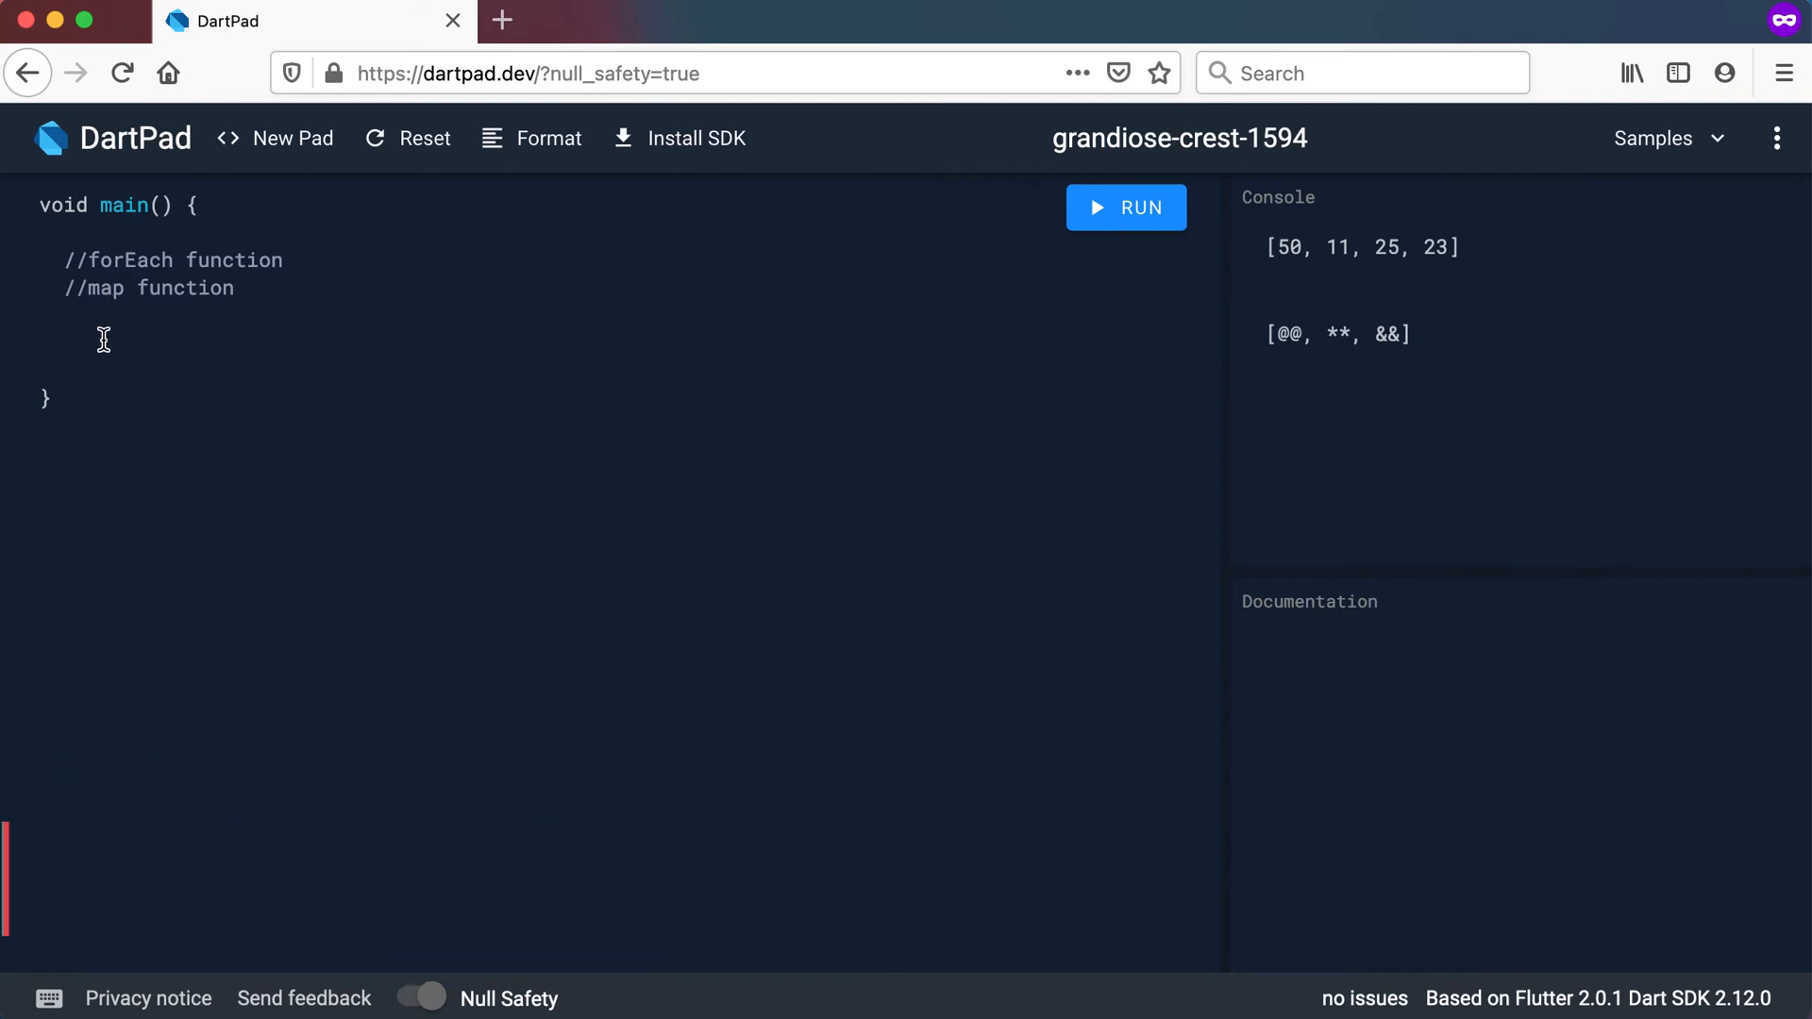
# Declare final list = [20, 30, 40]; in the main function
pyautogui.write('f')
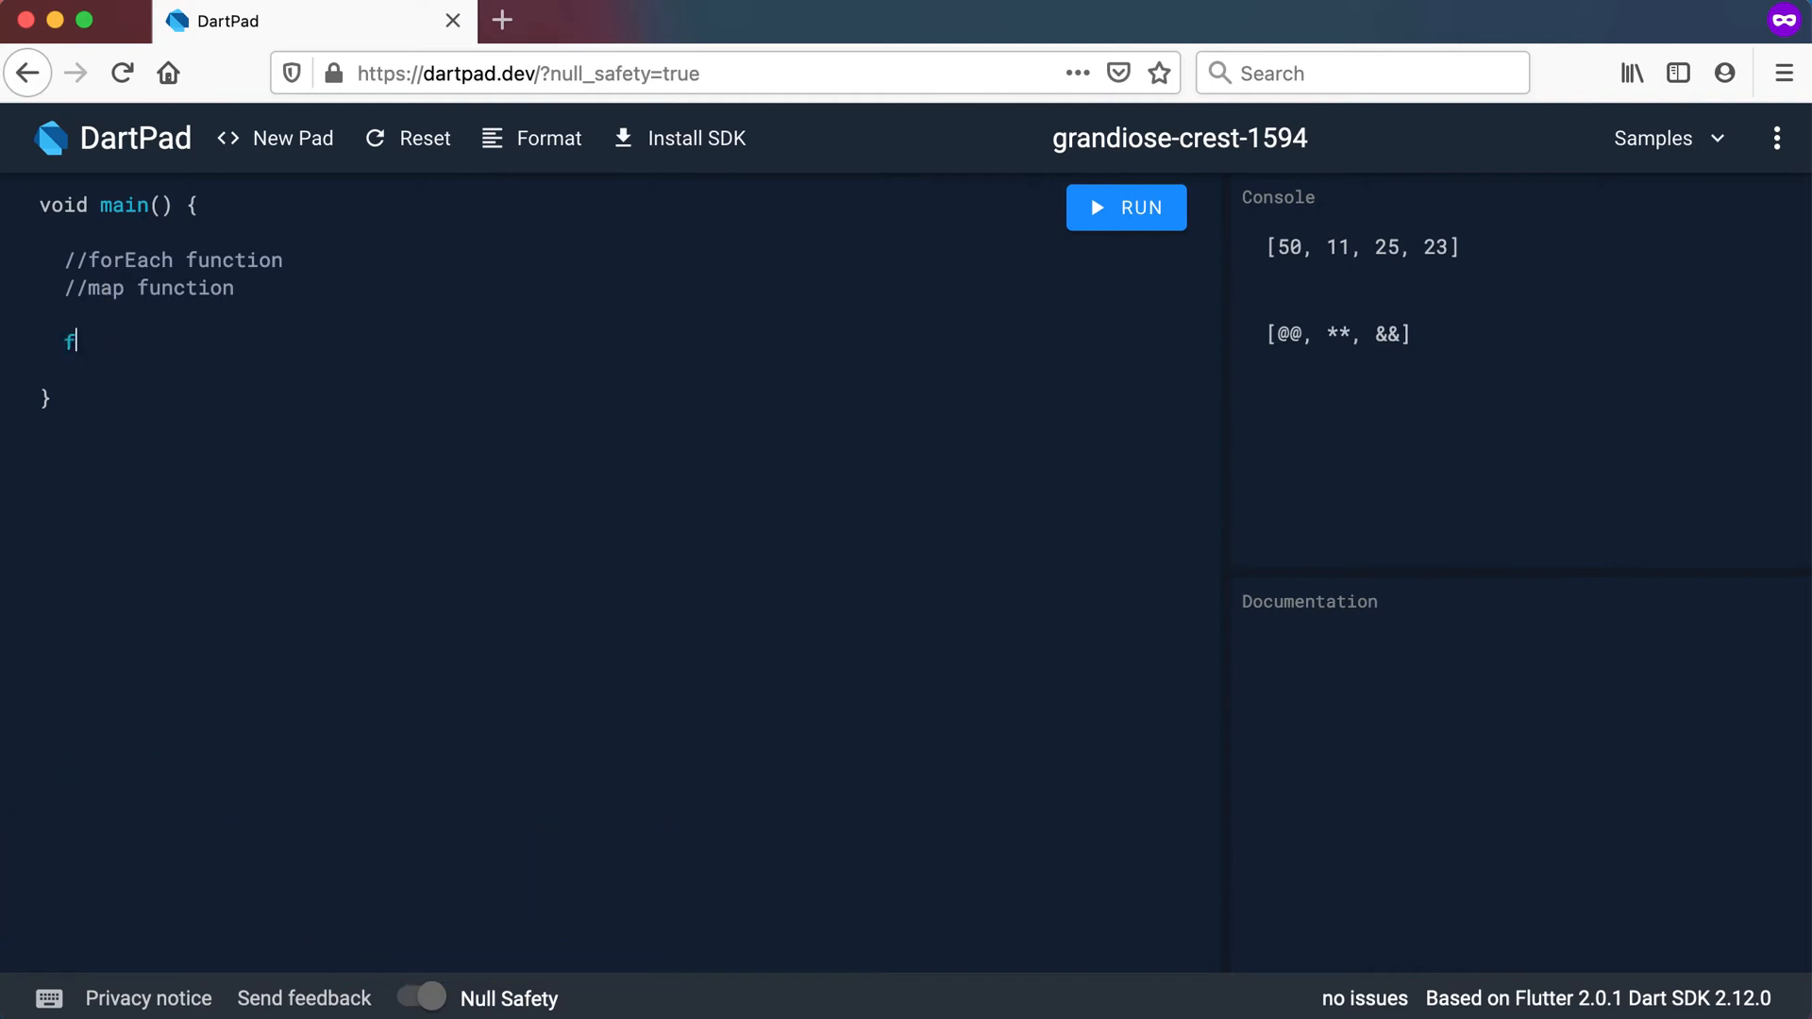
pyautogui.write('inal lis')
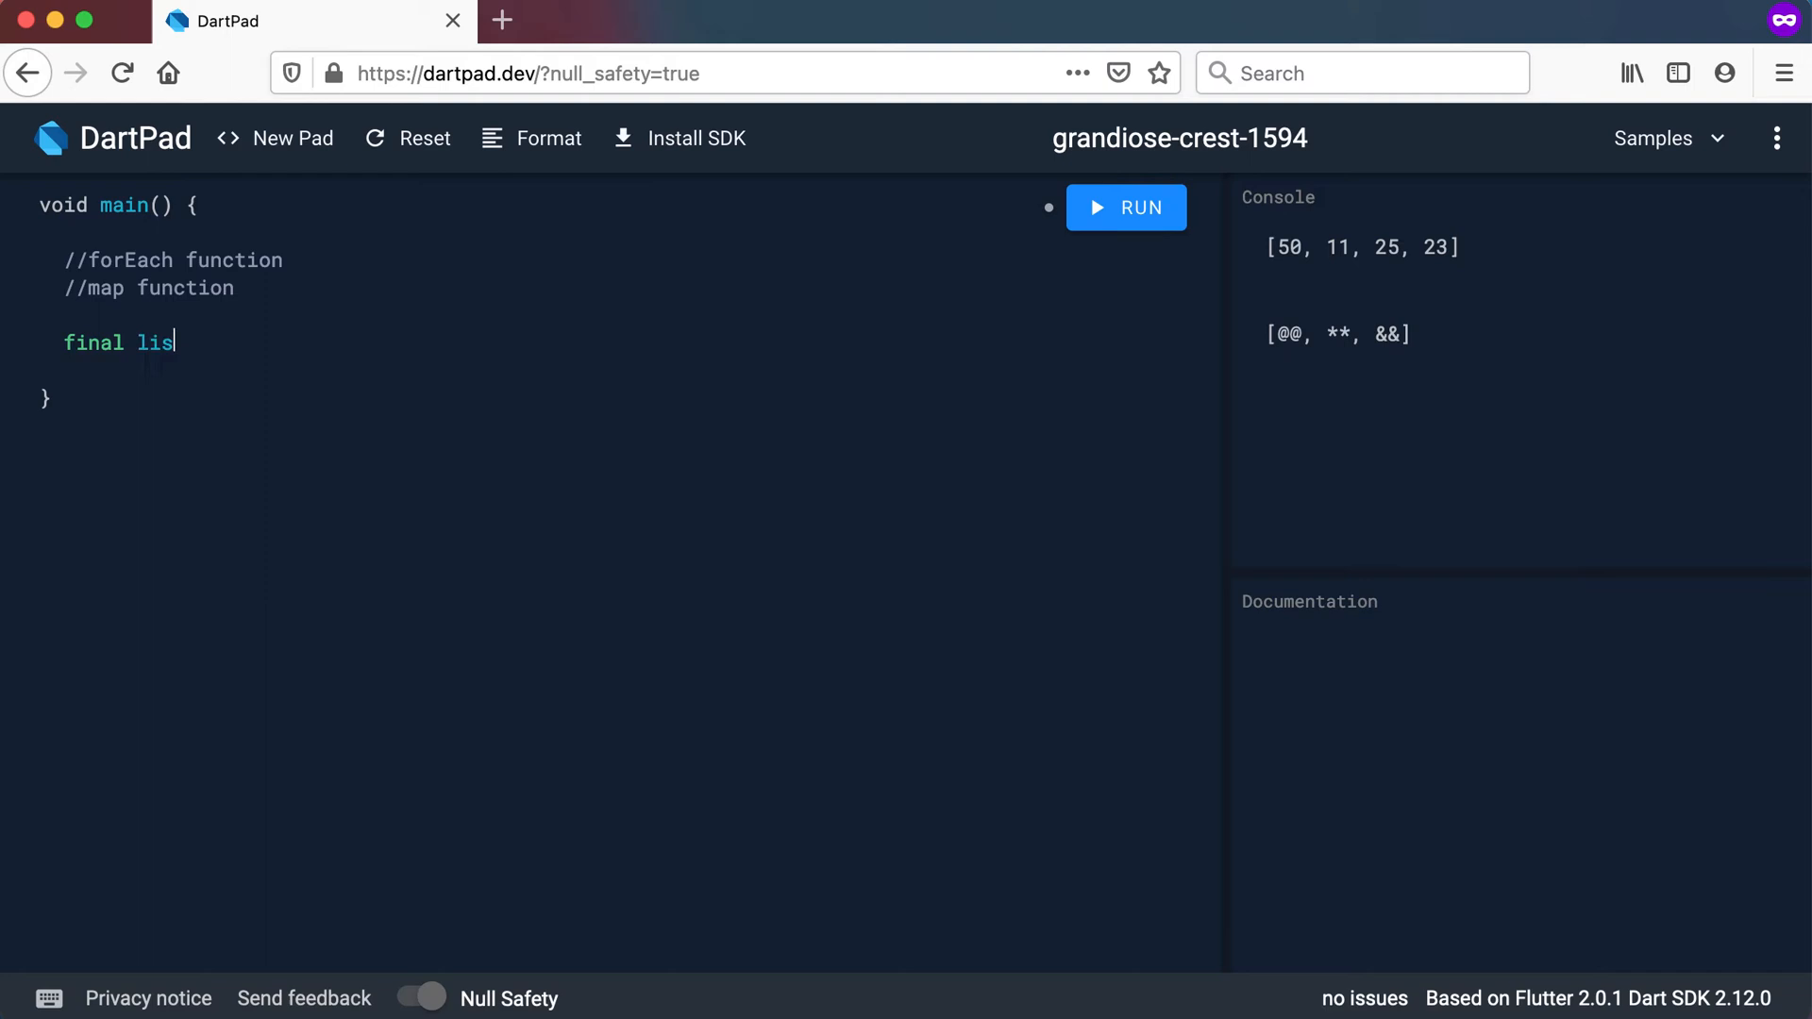
pyautogui.write('t = [];')
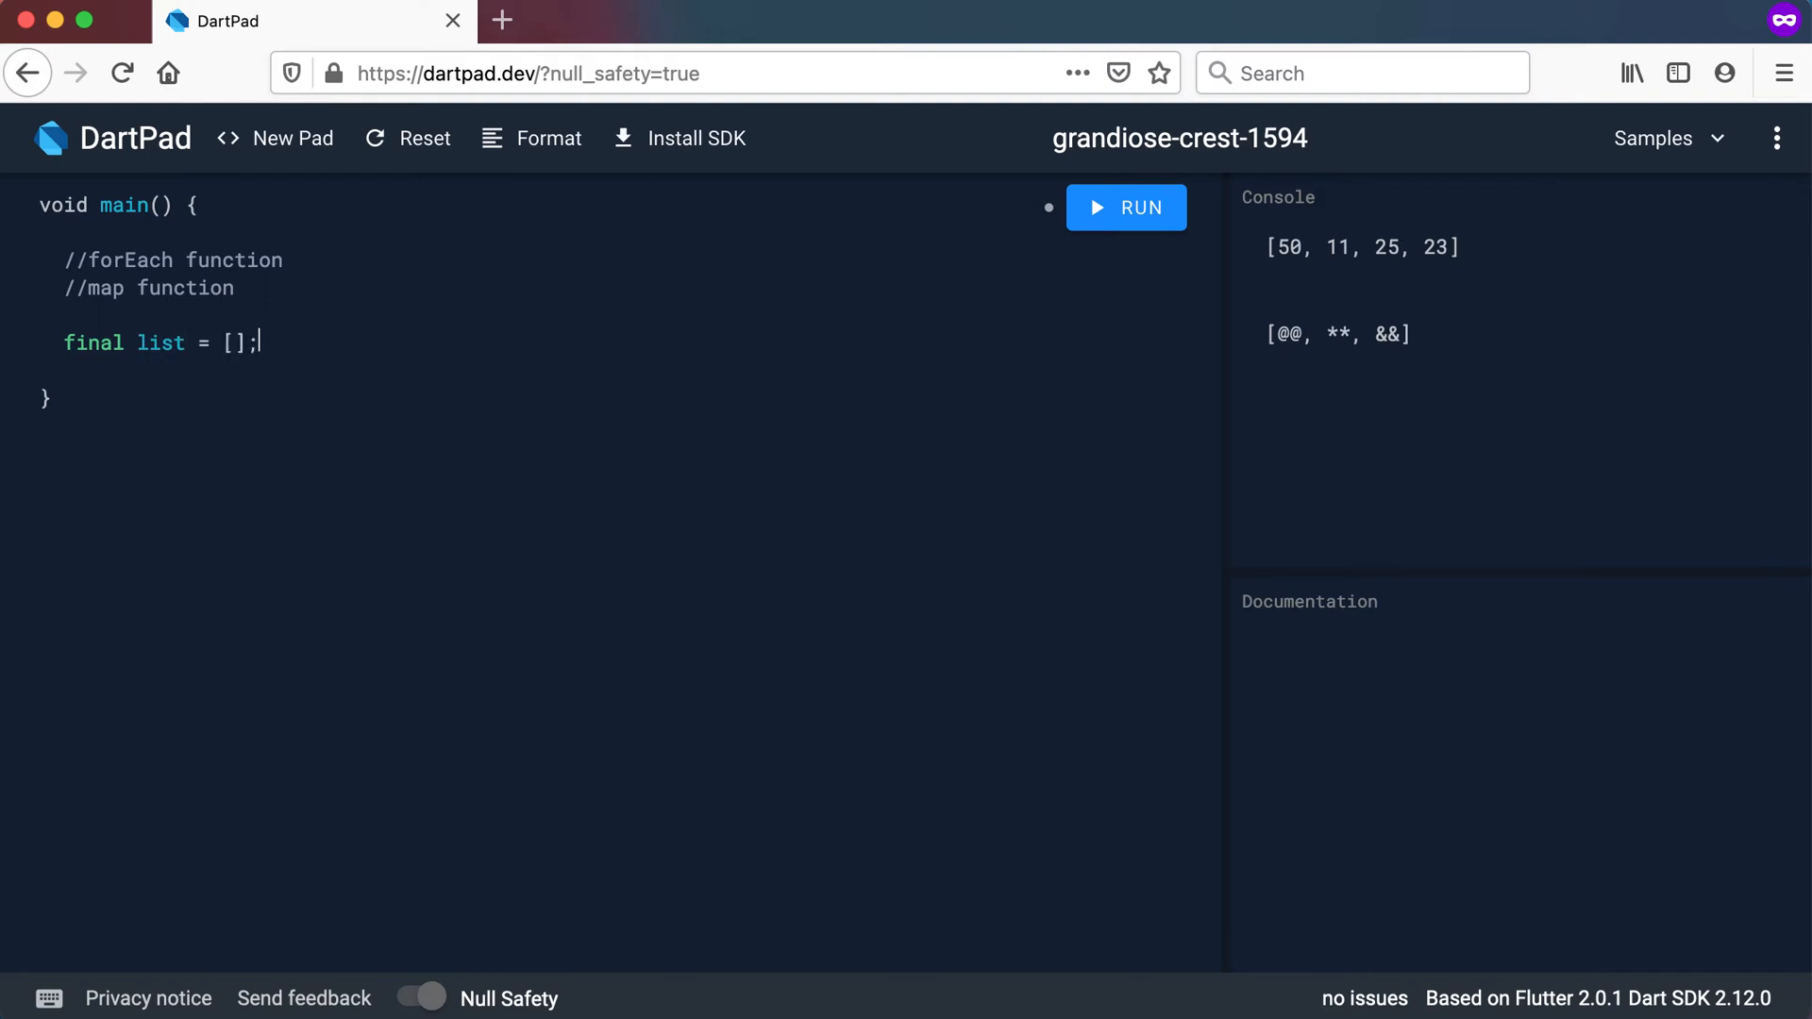
pyautogui.write('2')
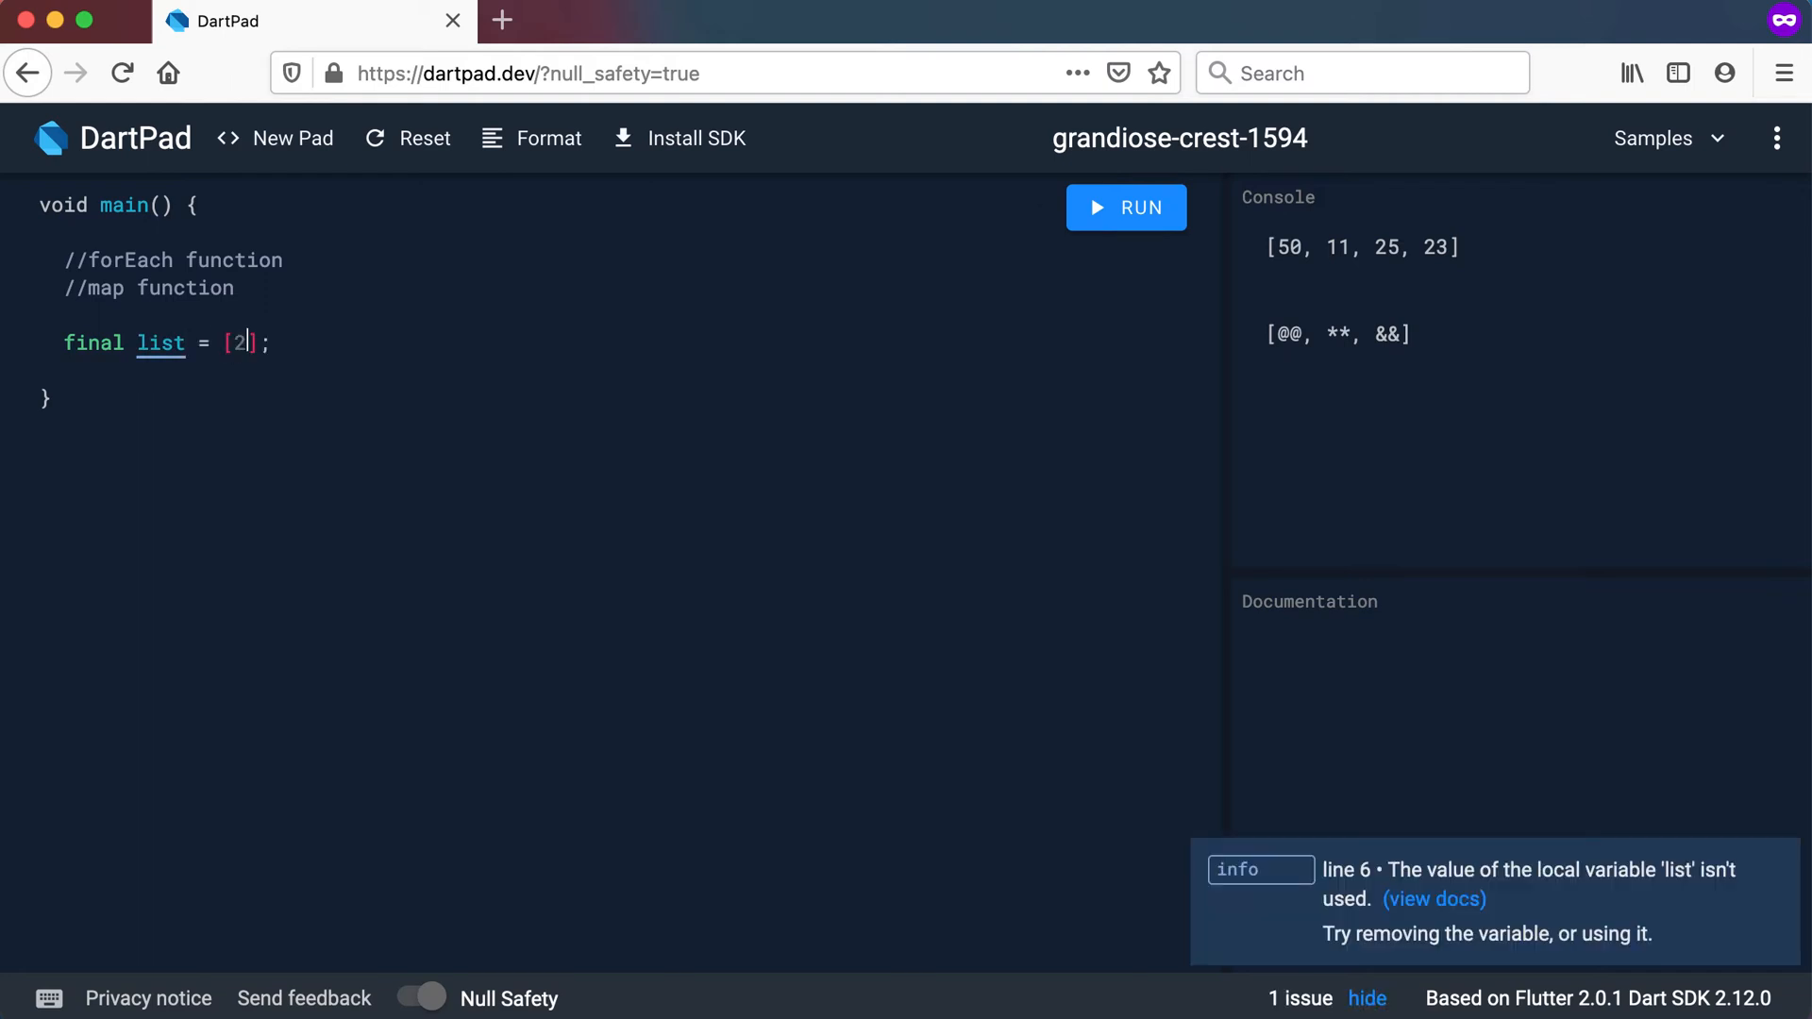
pyautogui.write('0, 30, 40')
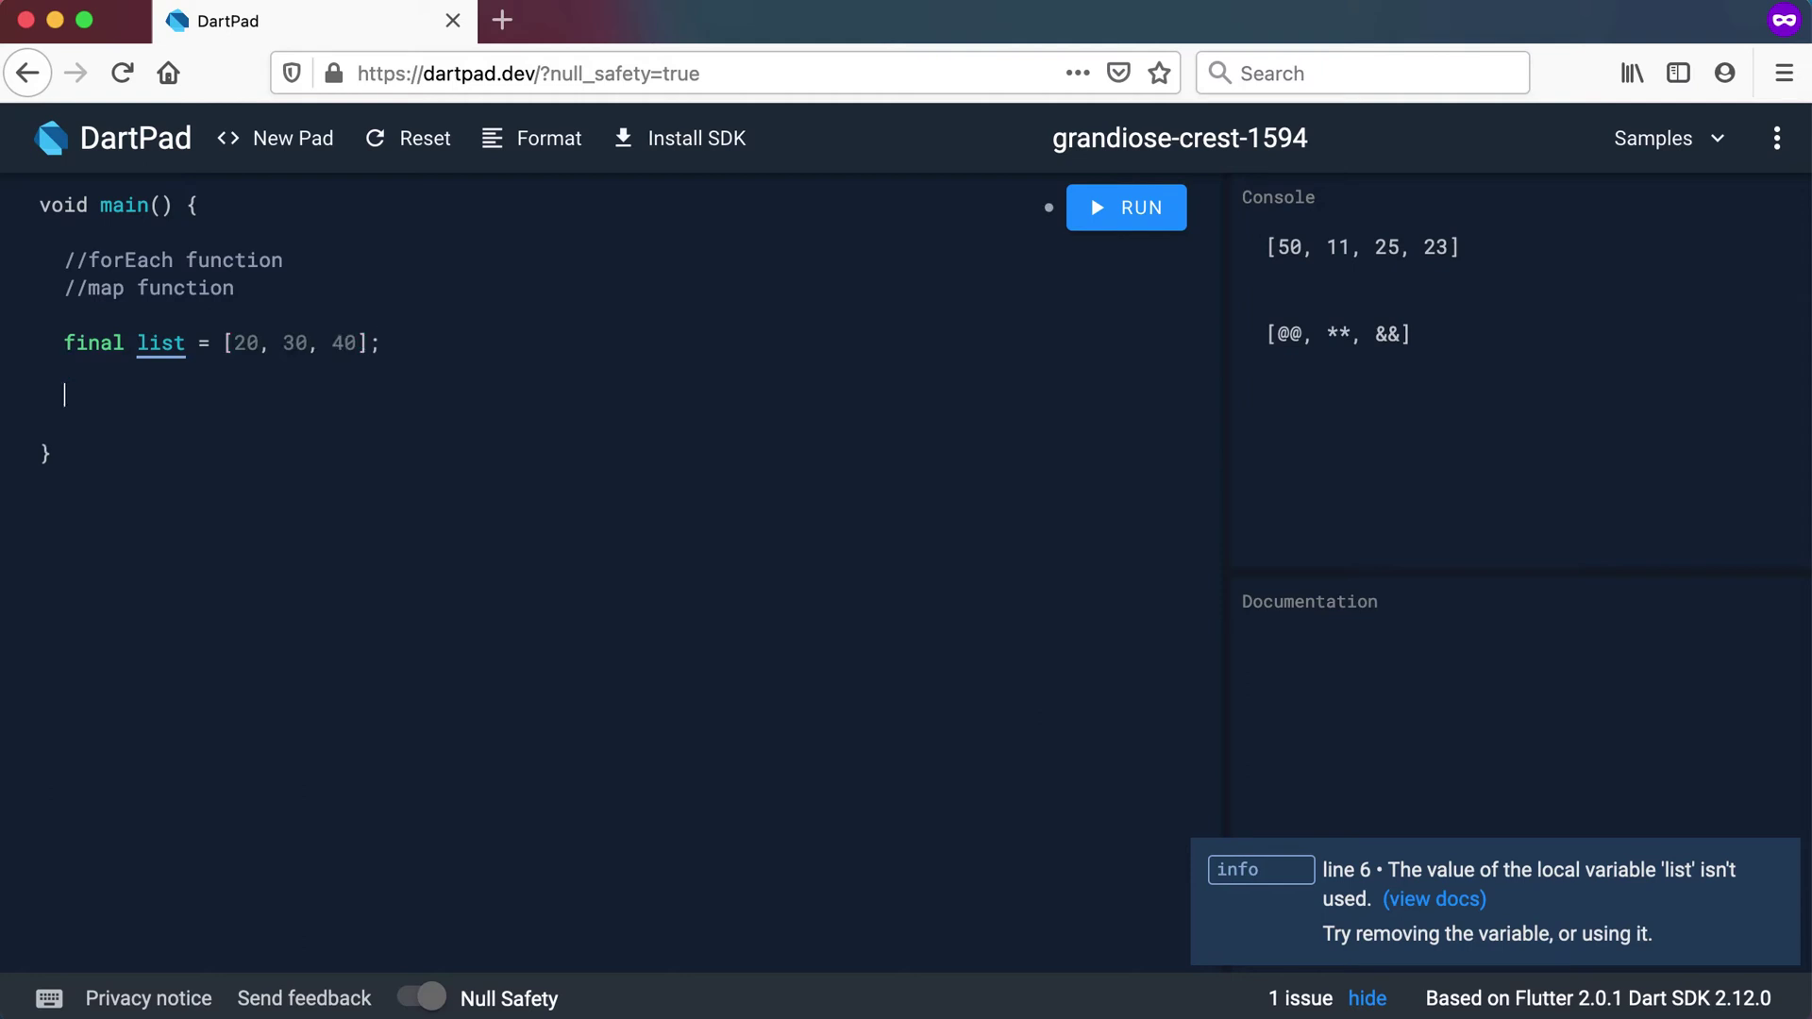
# Add a for (var item in list) loop that calls print(item);
pyautogui.write('for (')
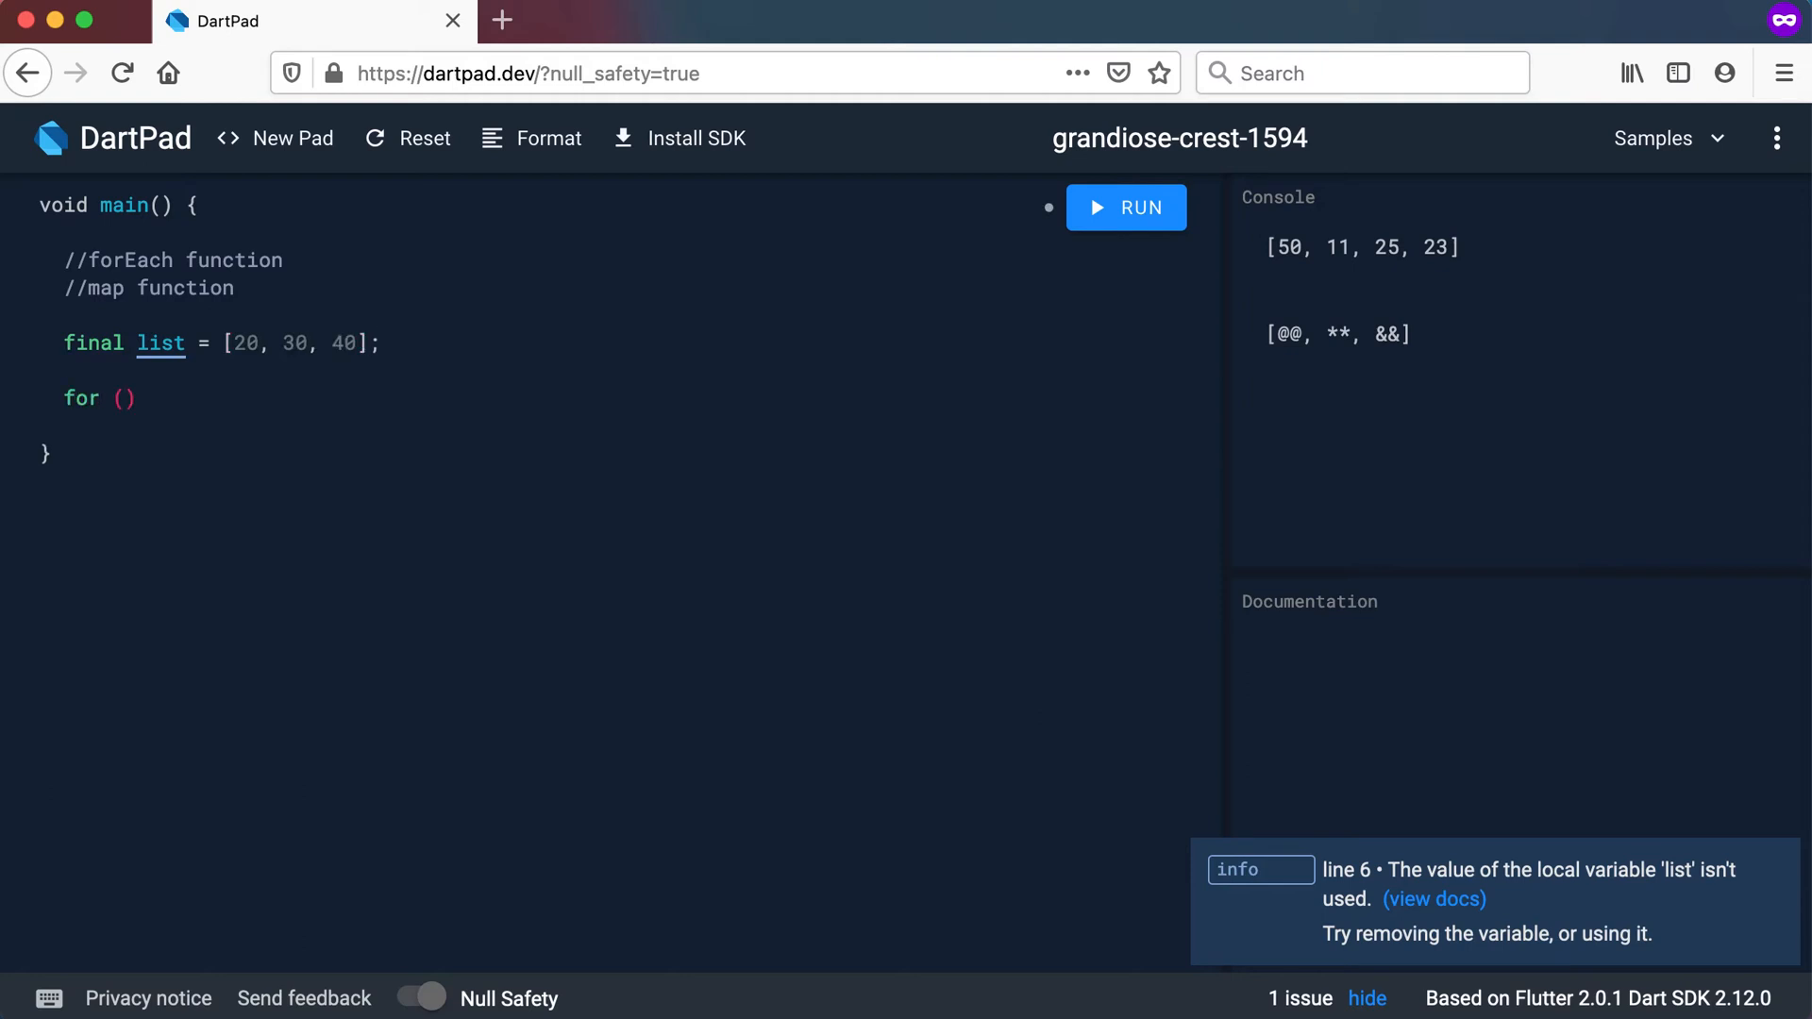
pyautogui.write('var item in list')
pyautogui.write('{')
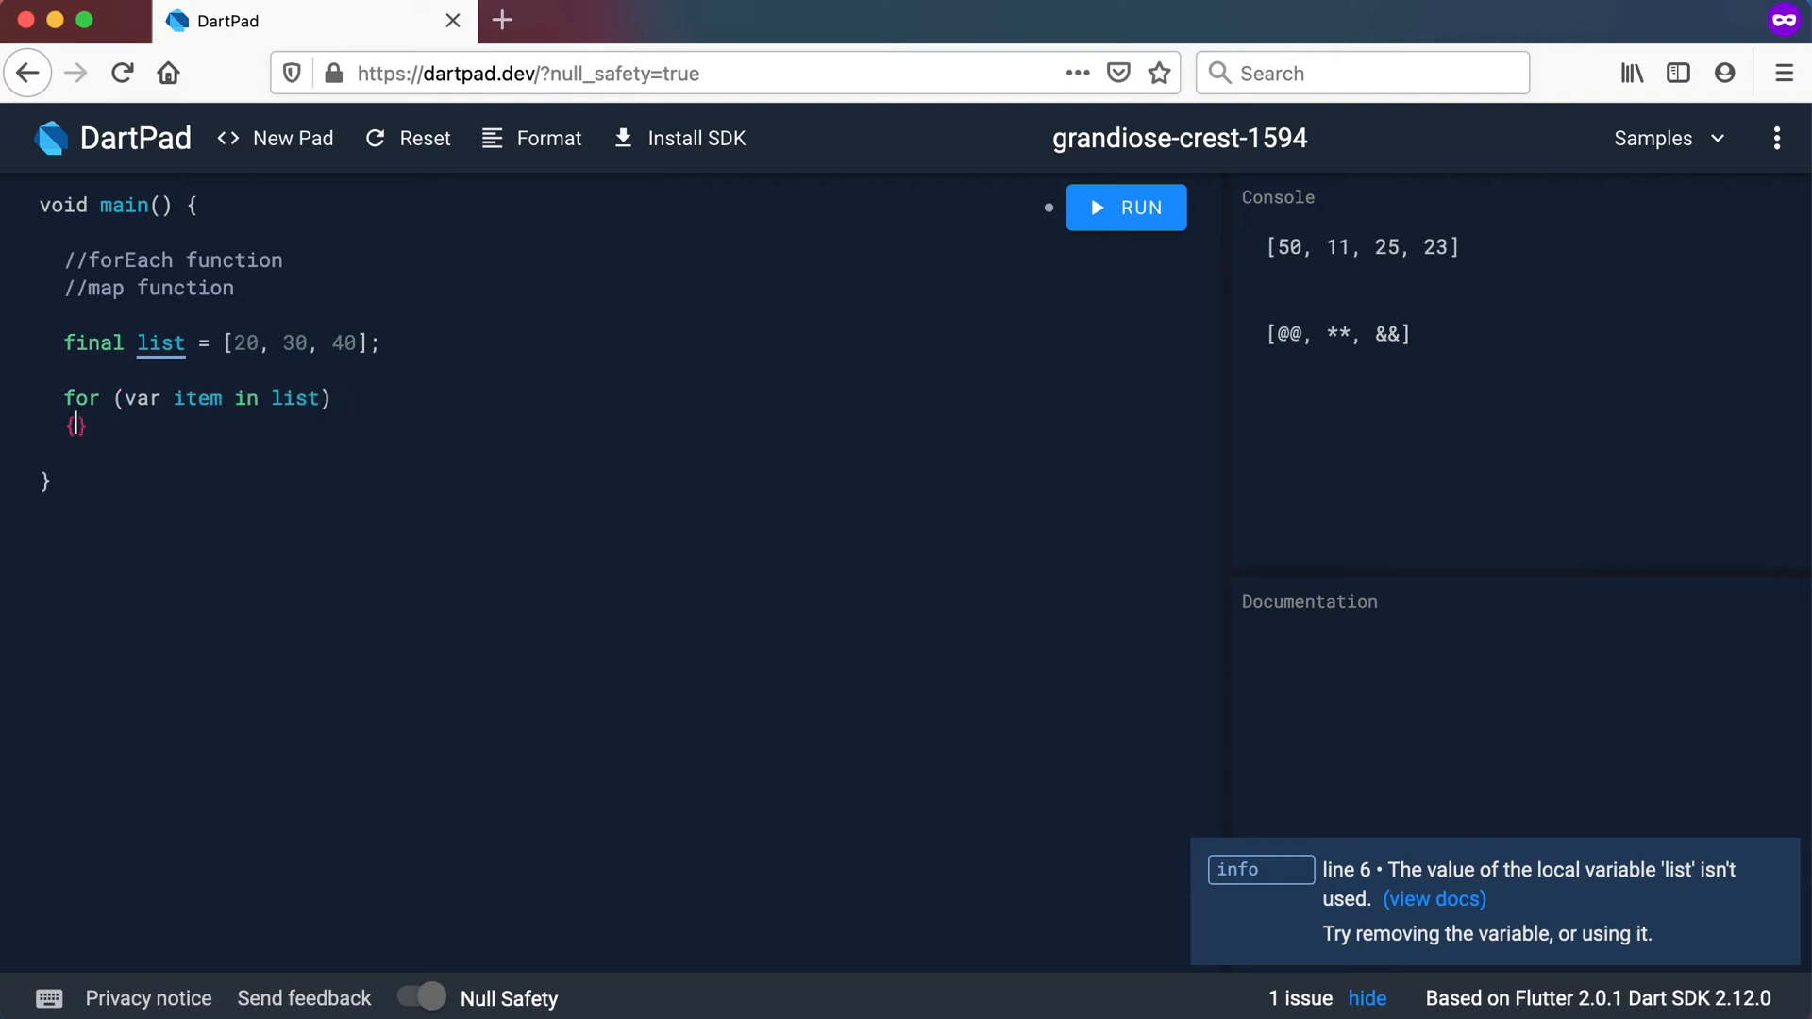
pyautogui.write('print')
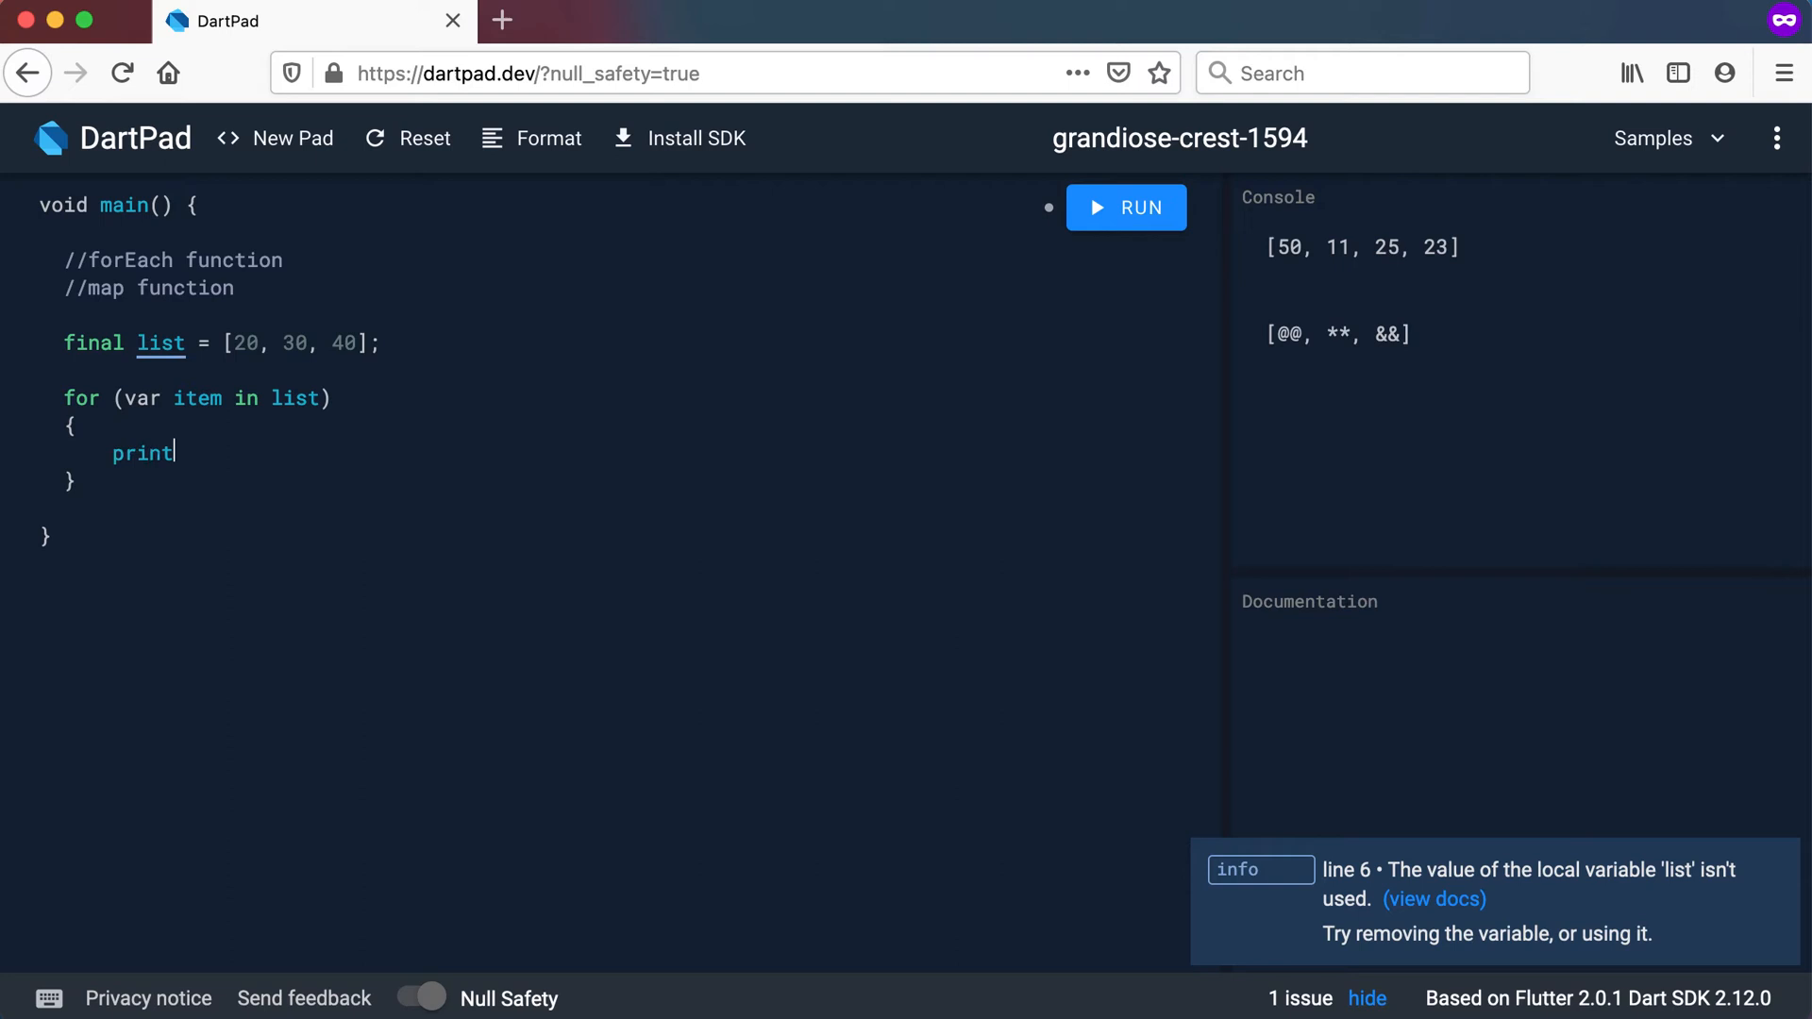
pyautogui.write('();')
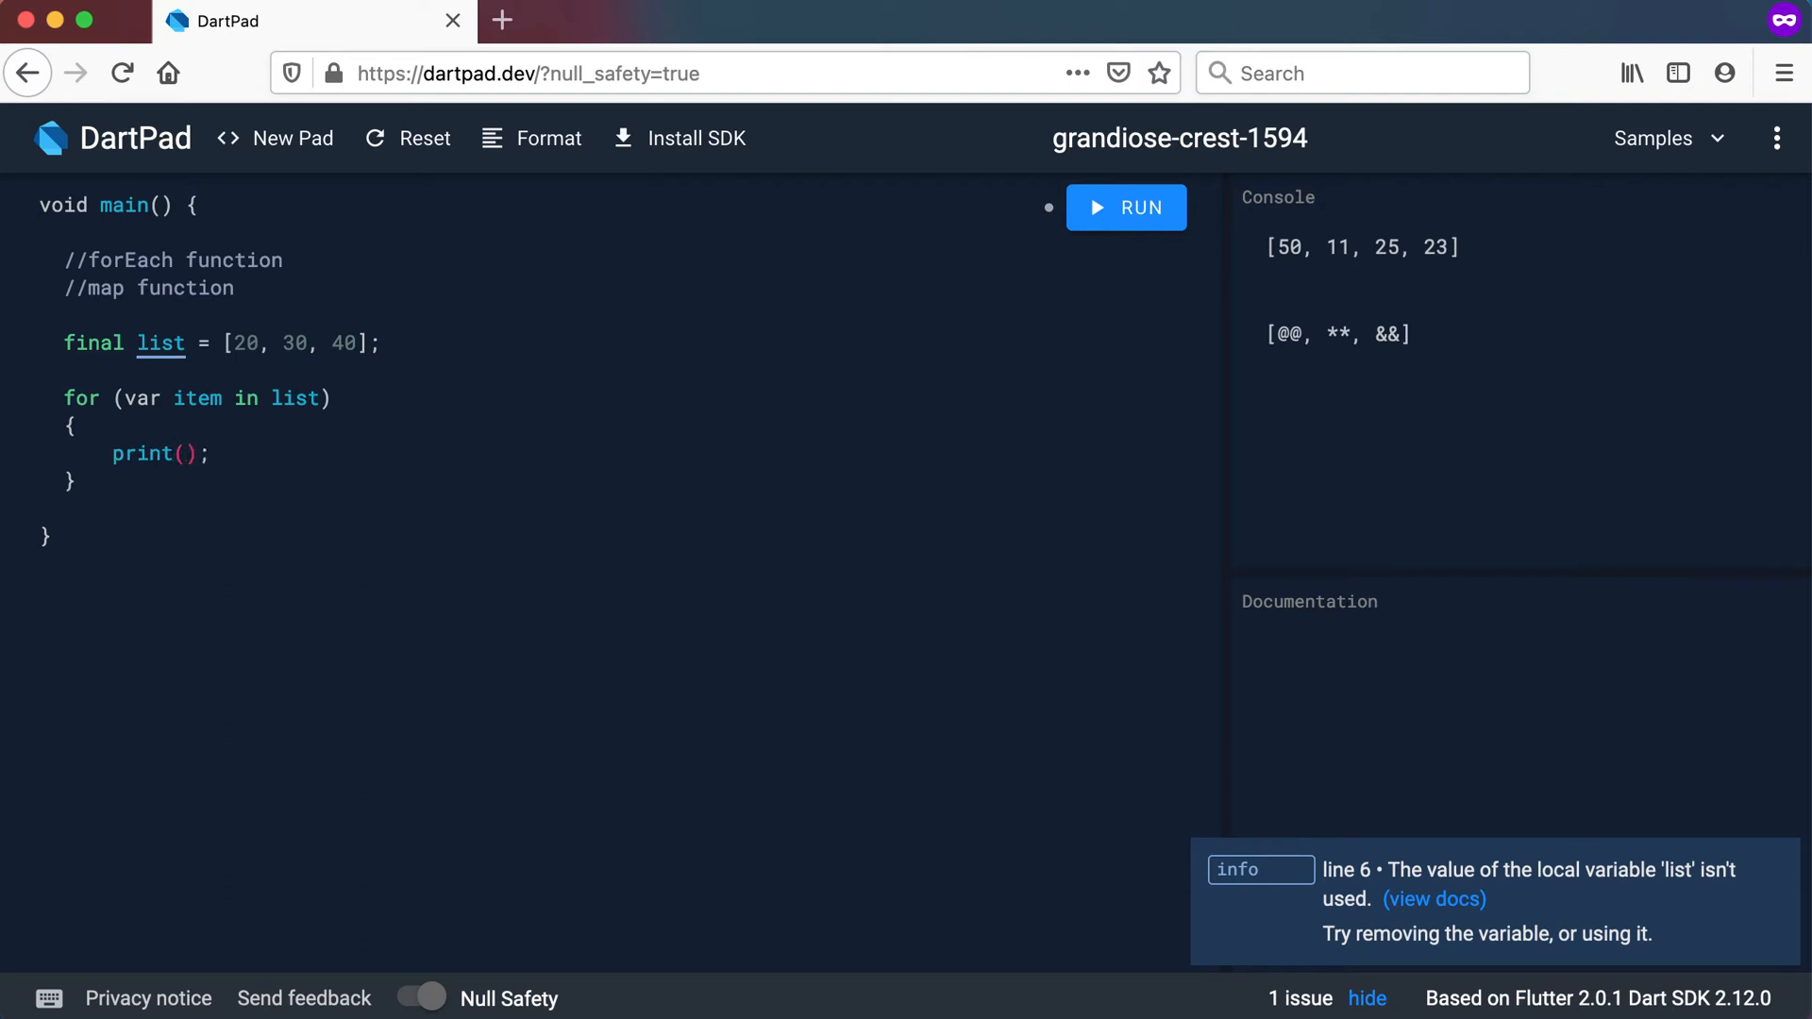
pyautogui.write('item')
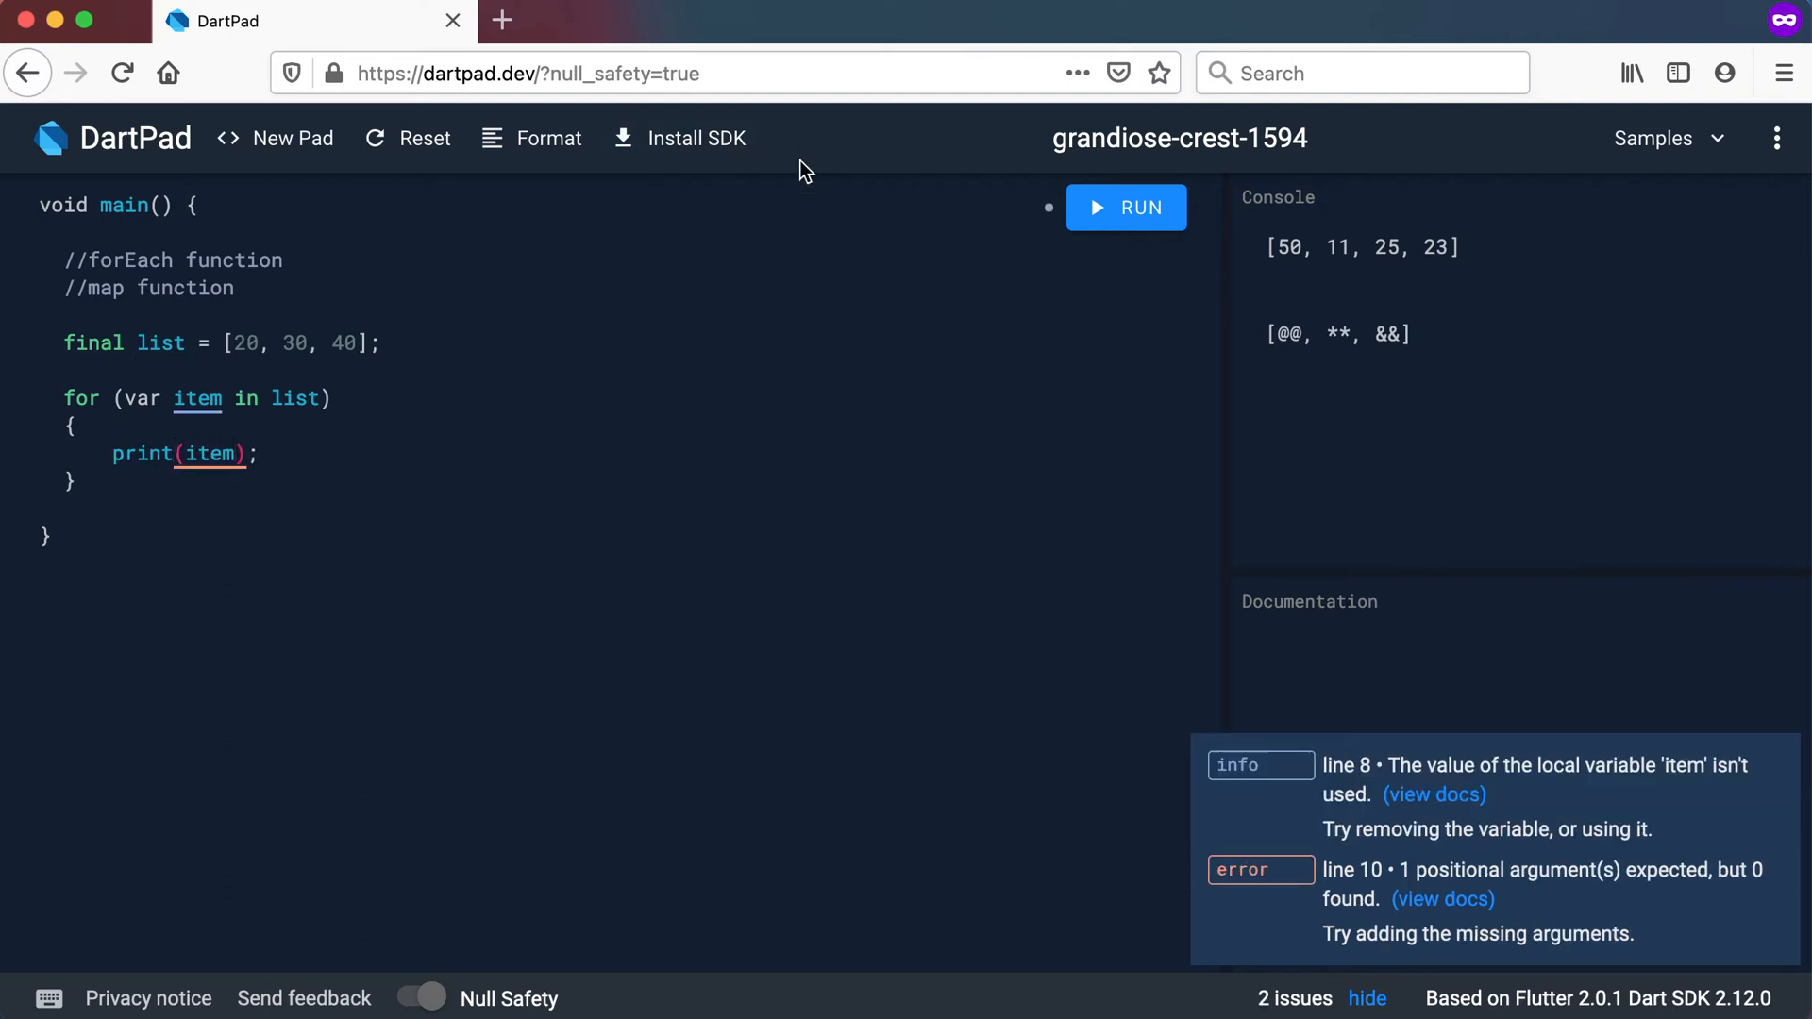
# Run the program, inspect the printed 20, 30, 40, and return to the loop code
pyautogui.click(1126, 207)
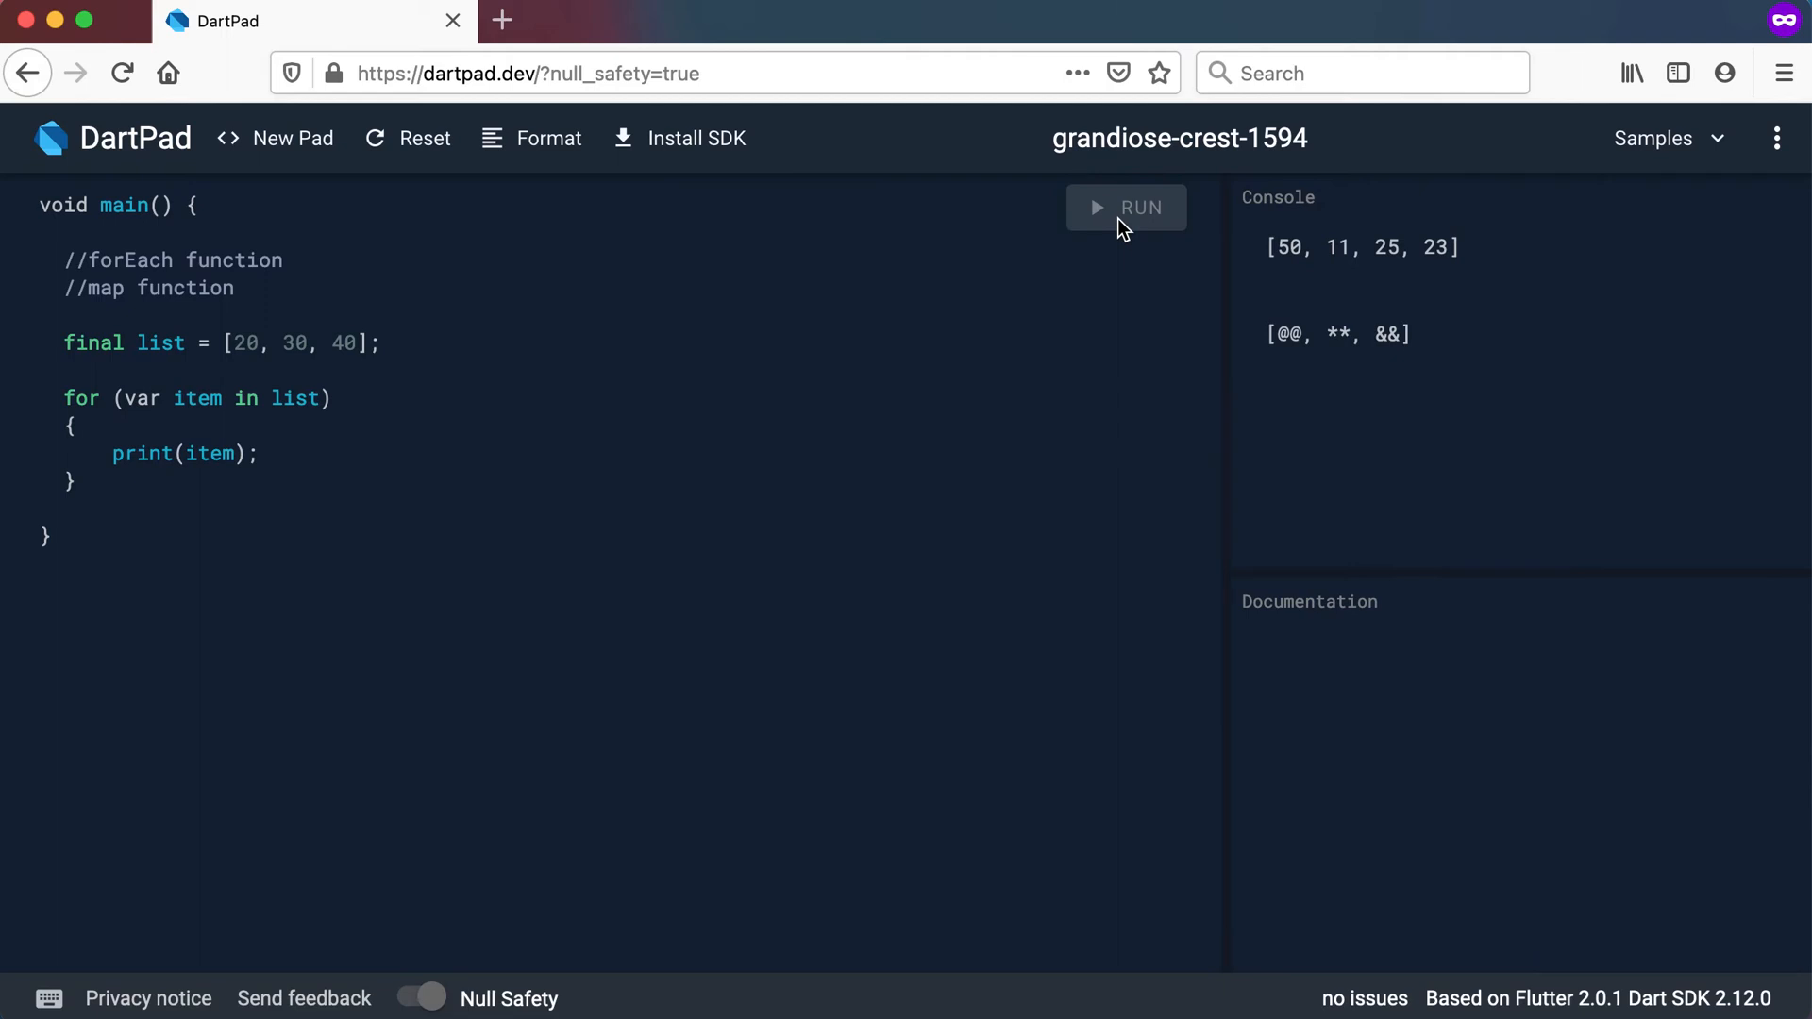
pyautogui.click(1127, 208)
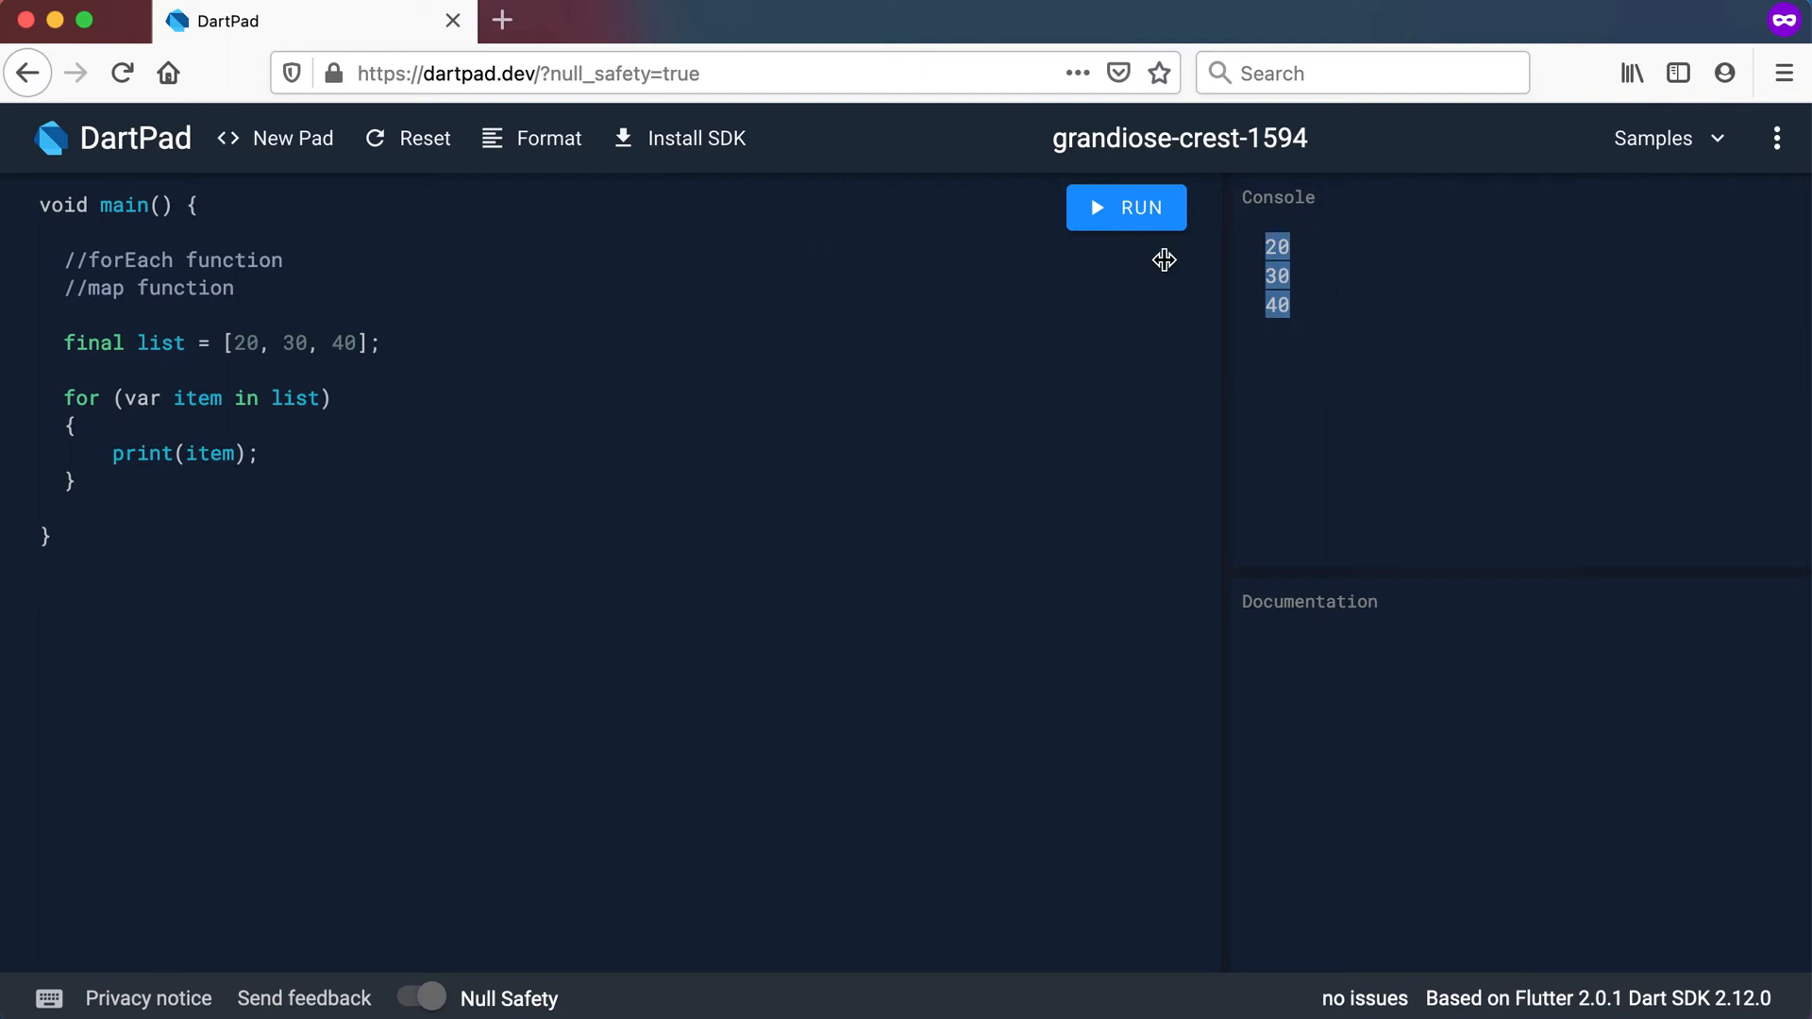
pyautogui.click(142, 454)
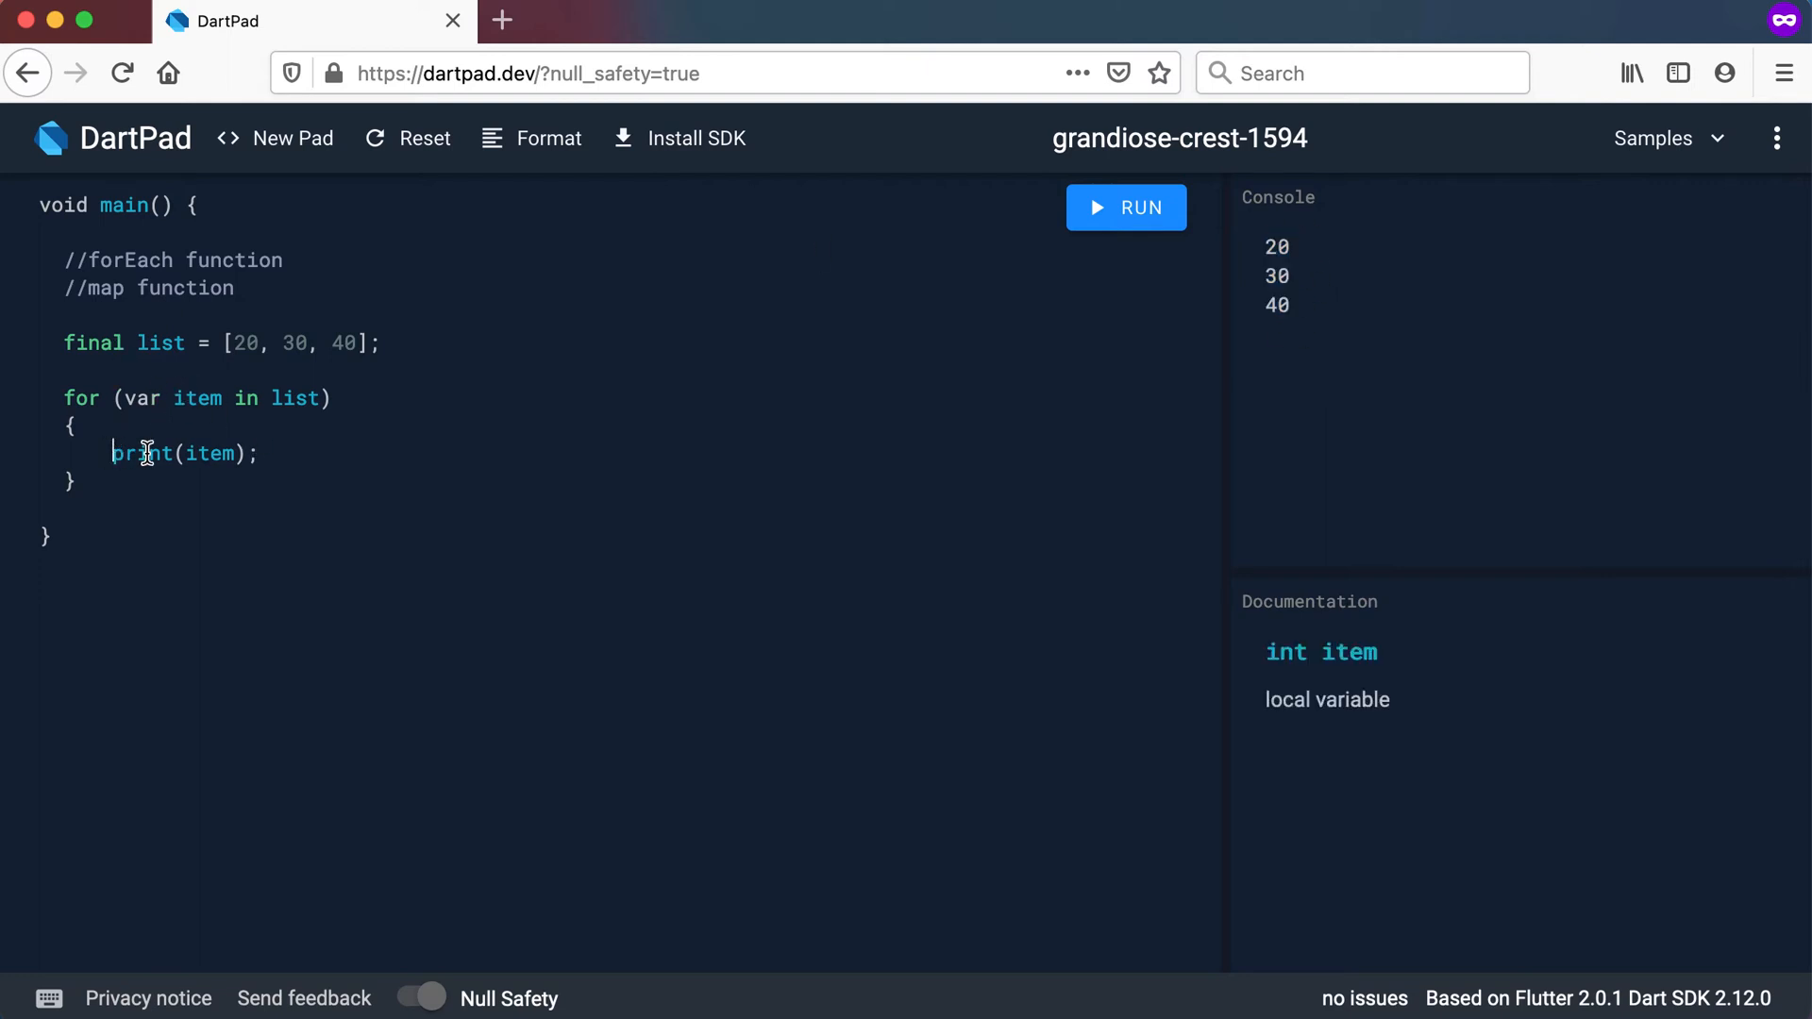
pyautogui.doubleClick(142, 453)
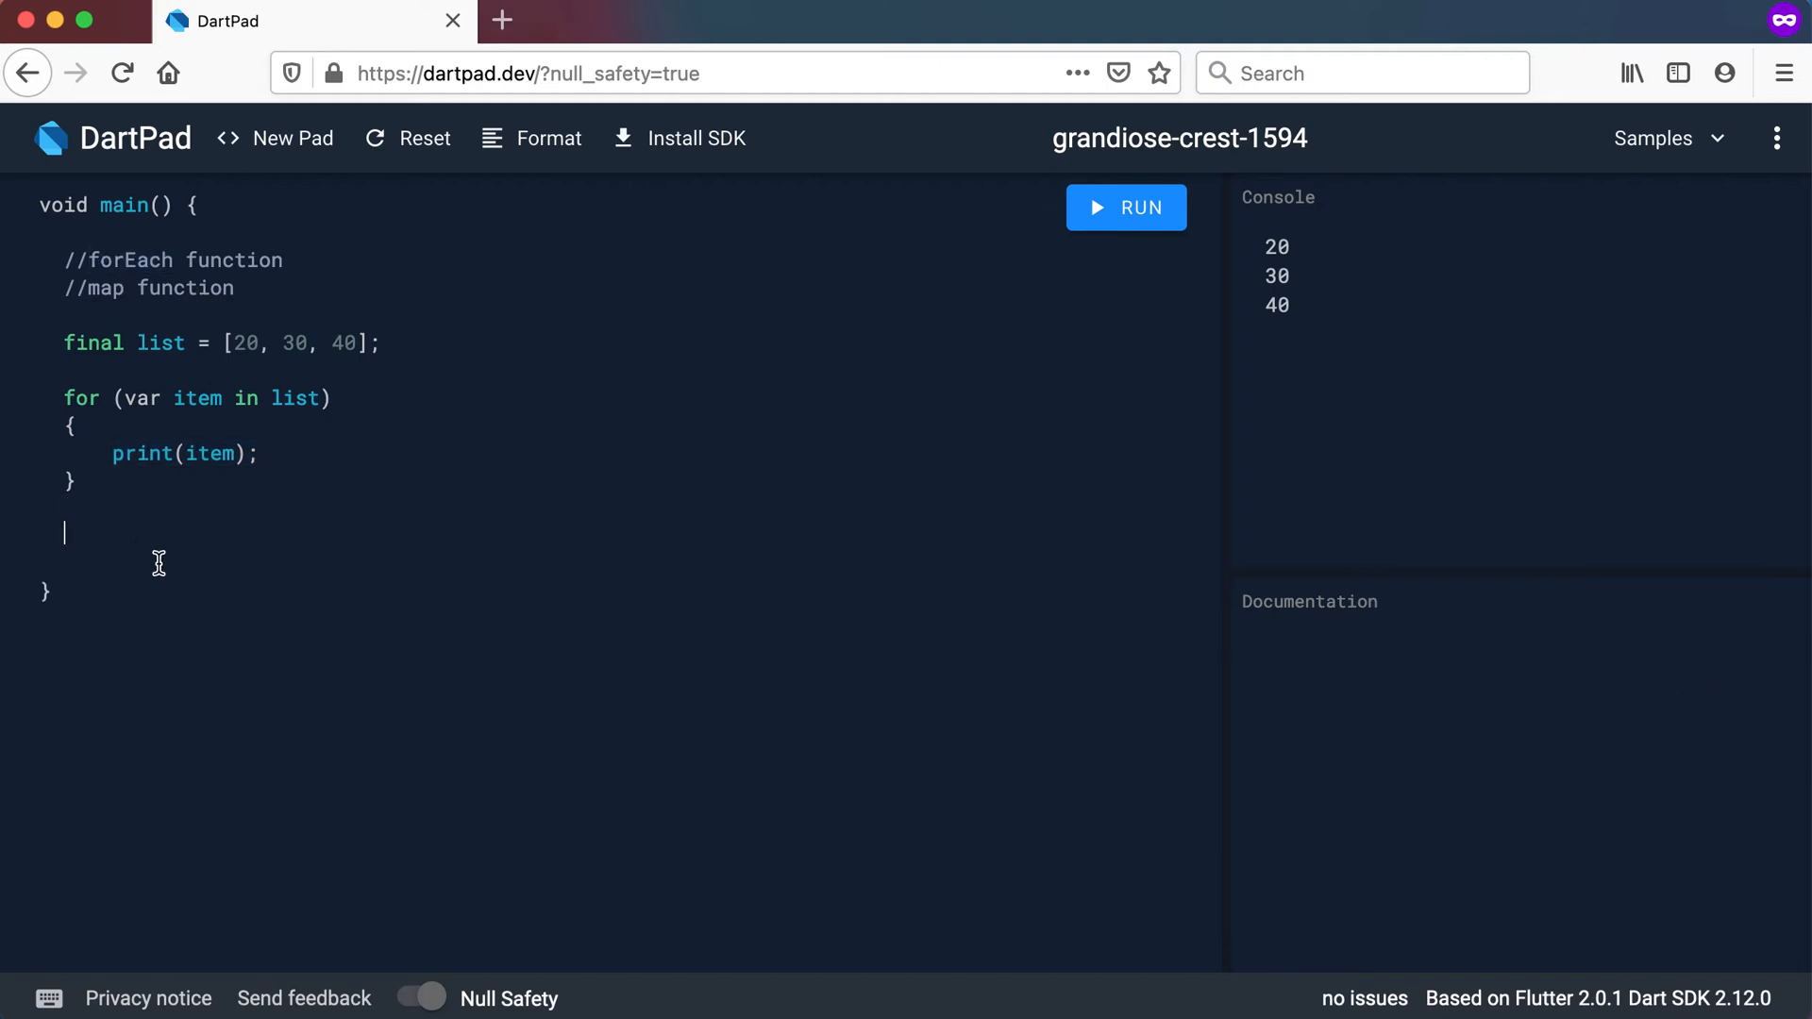
# Type list.for below the loop to bring up the forEach suggestion
pyautogui.write('list')
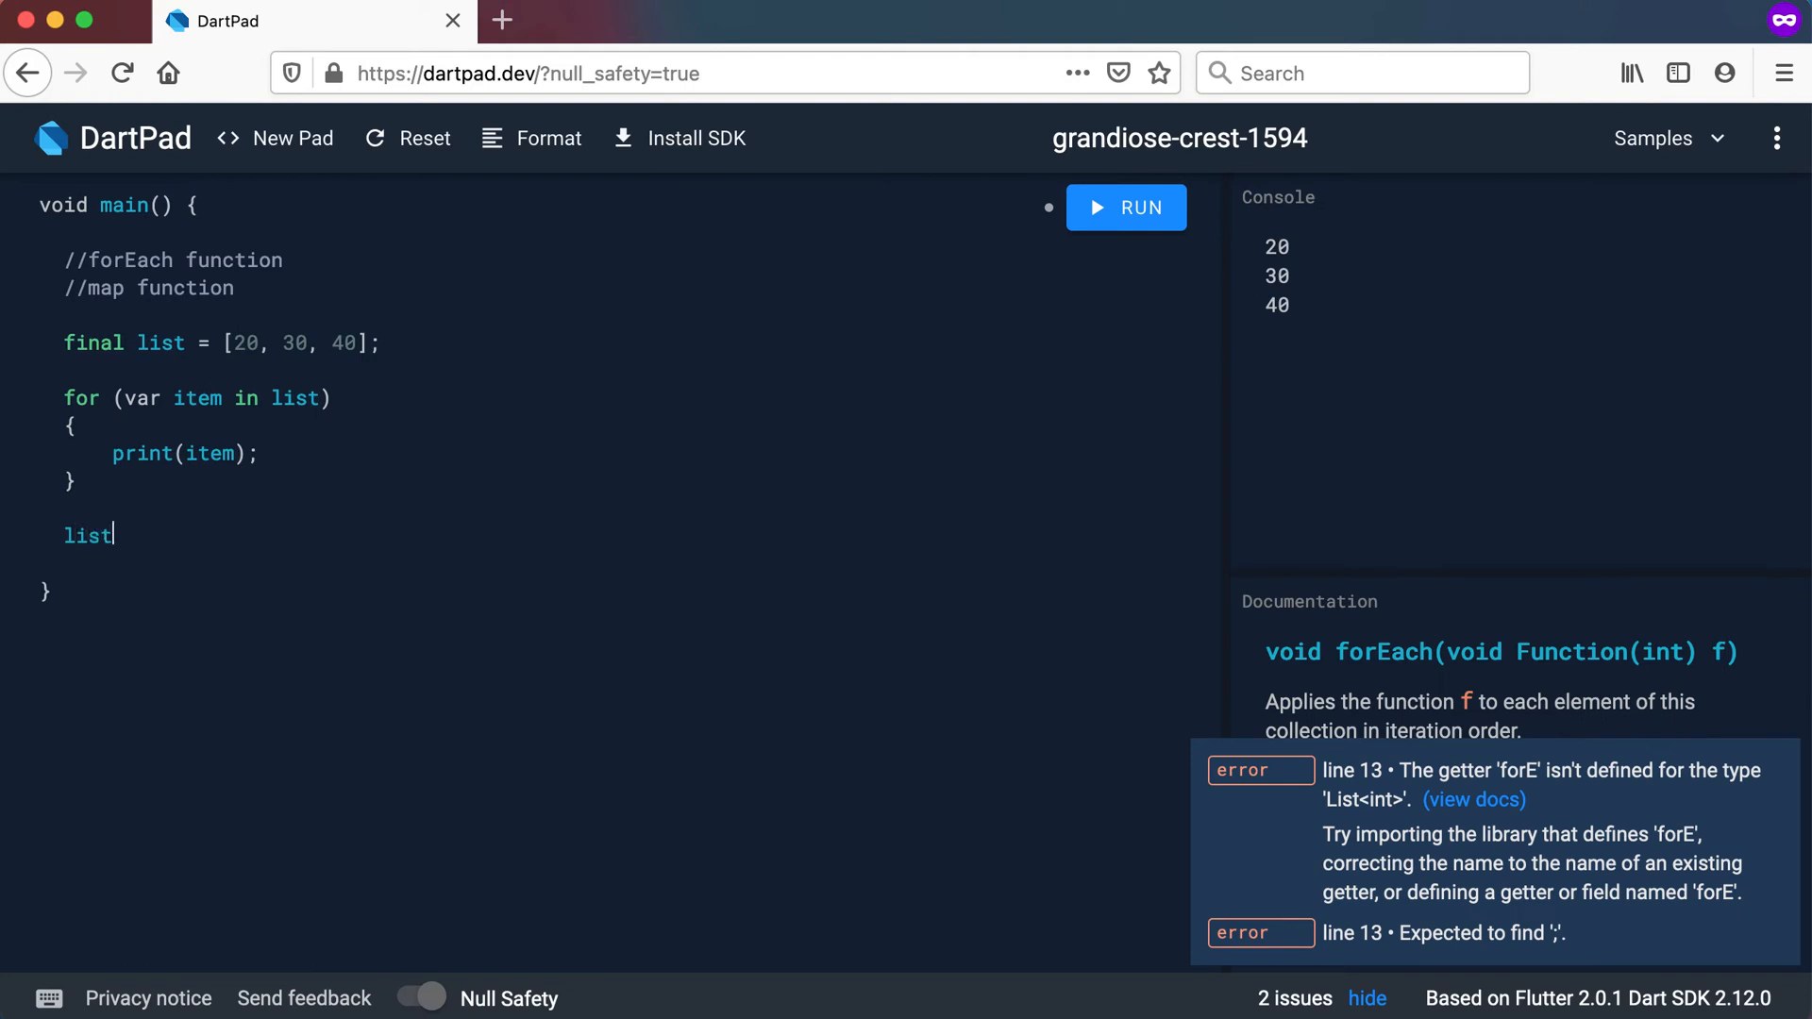
pyautogui.write('.forE')
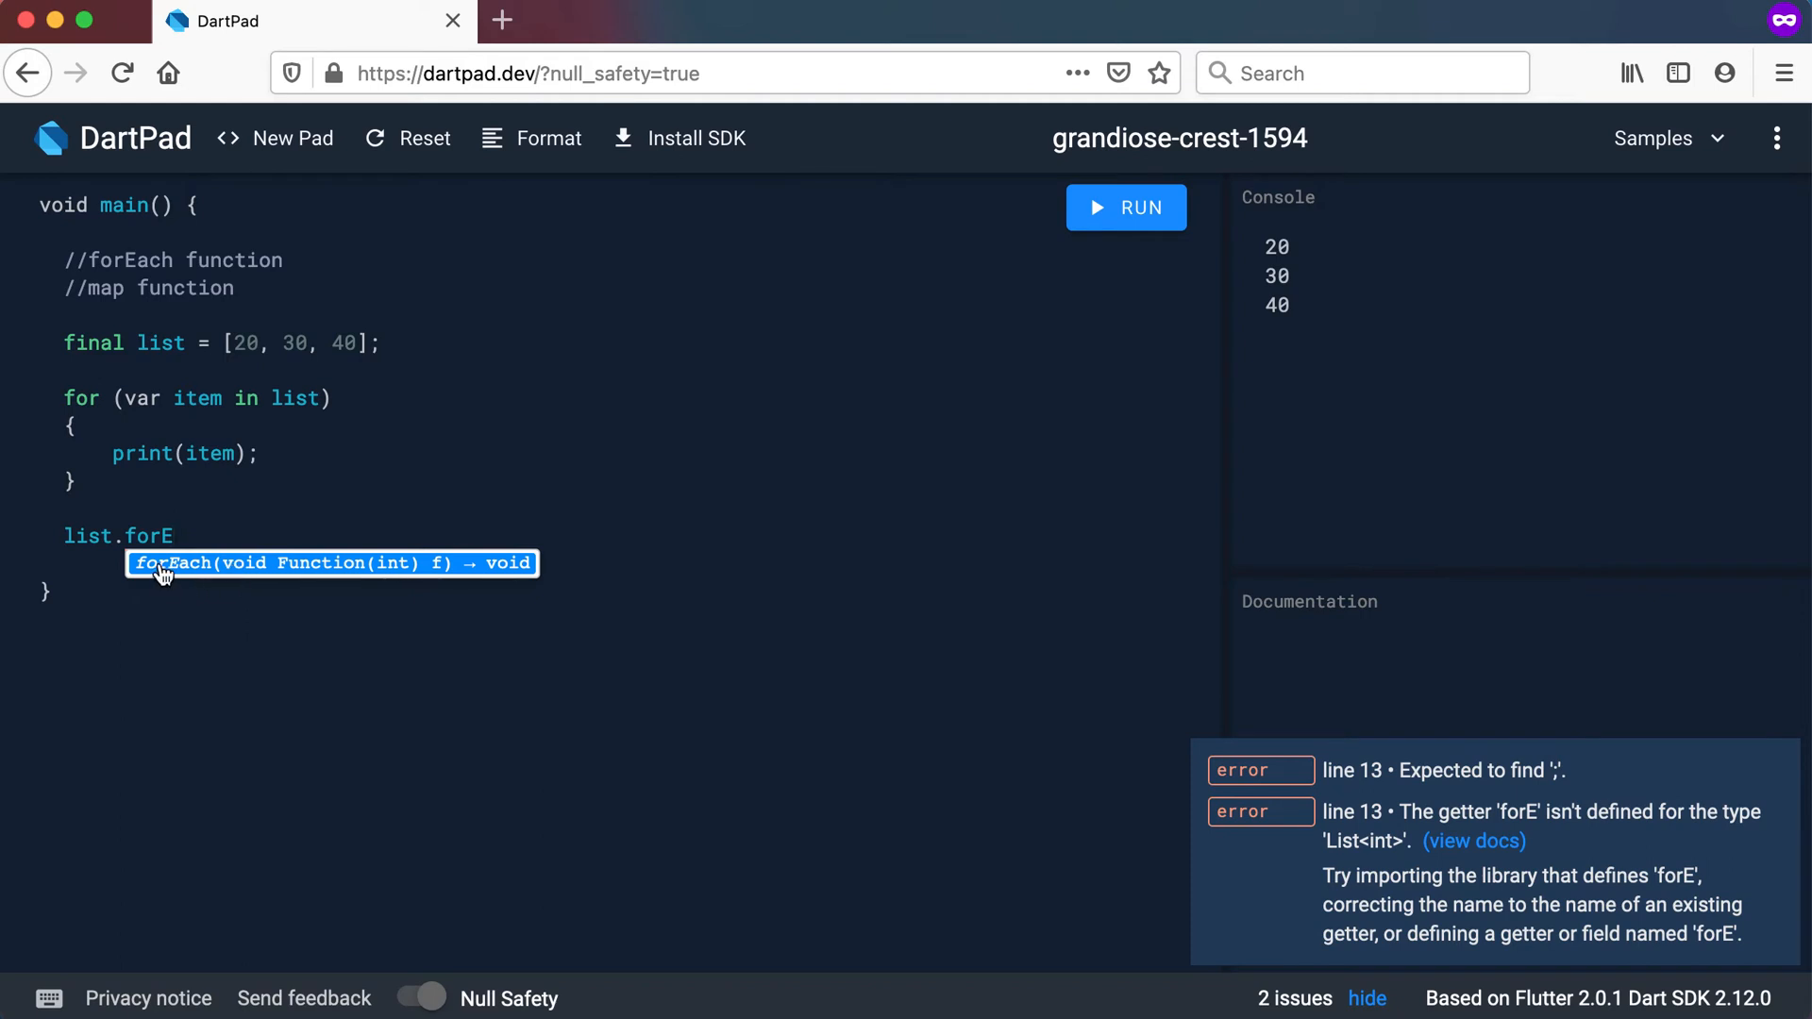
pyautogui.moveTo(345, 572)
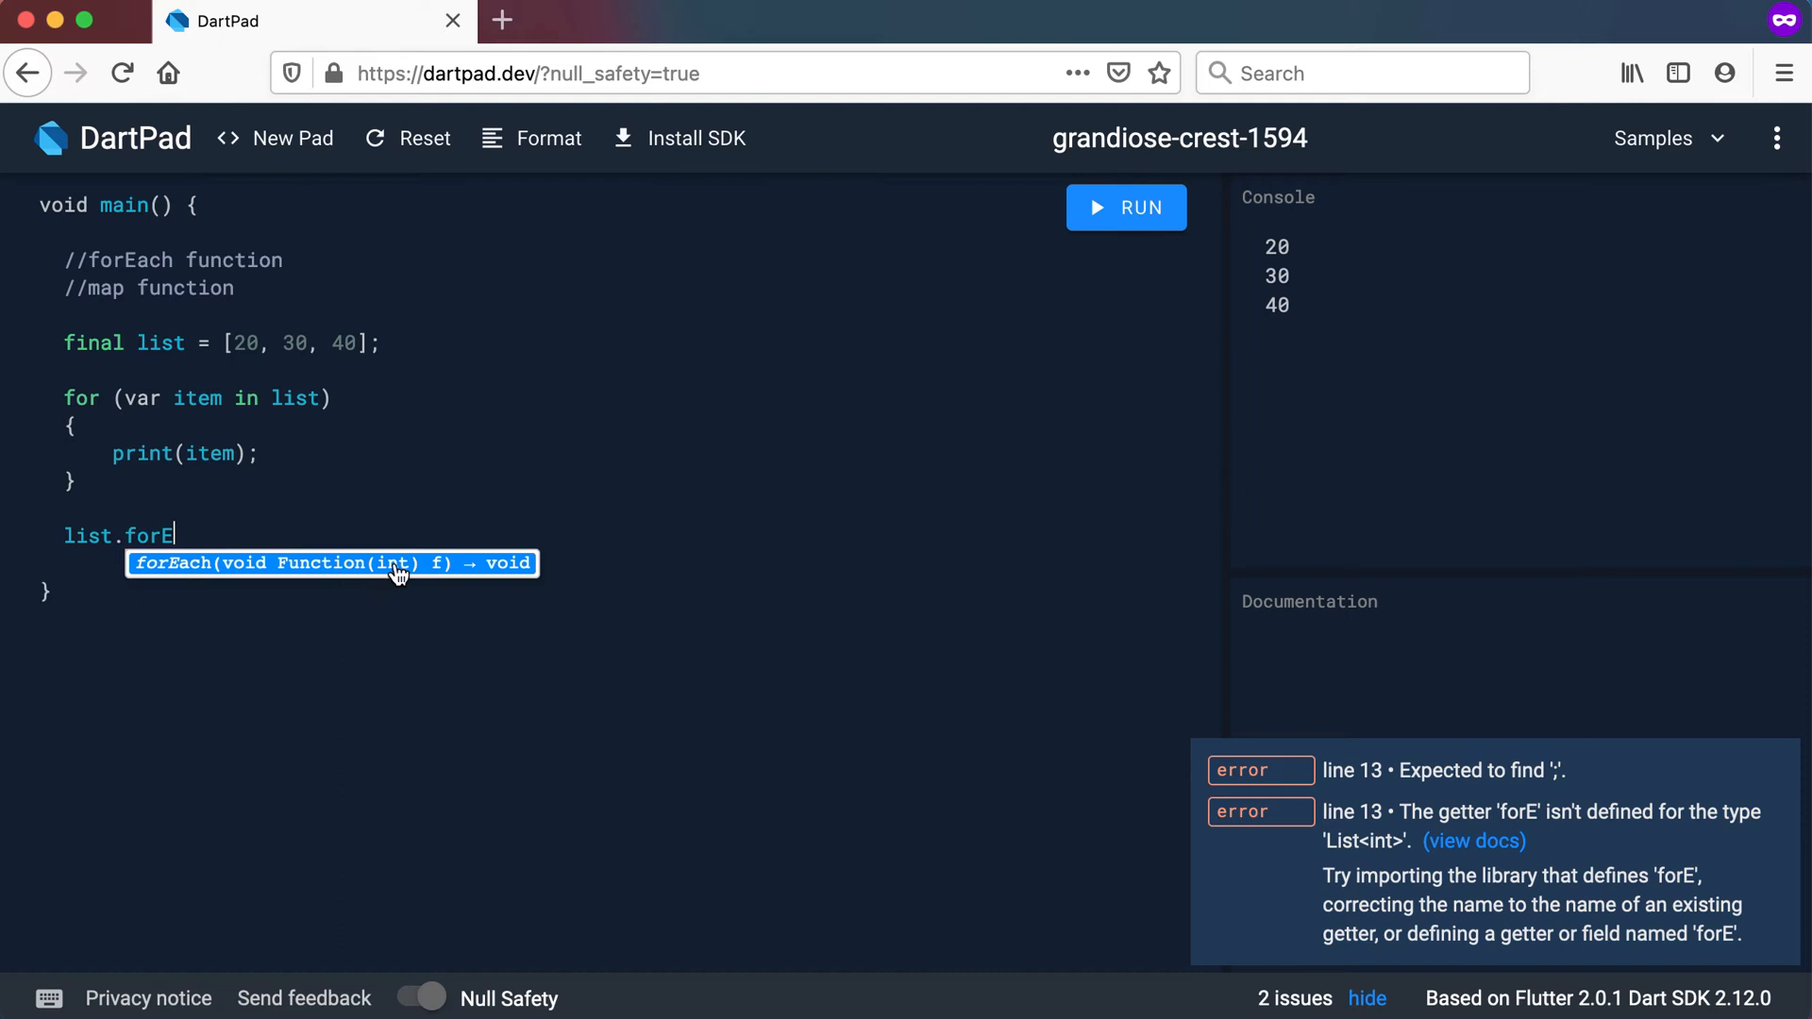
pyautogui.moveTo(243, 576)
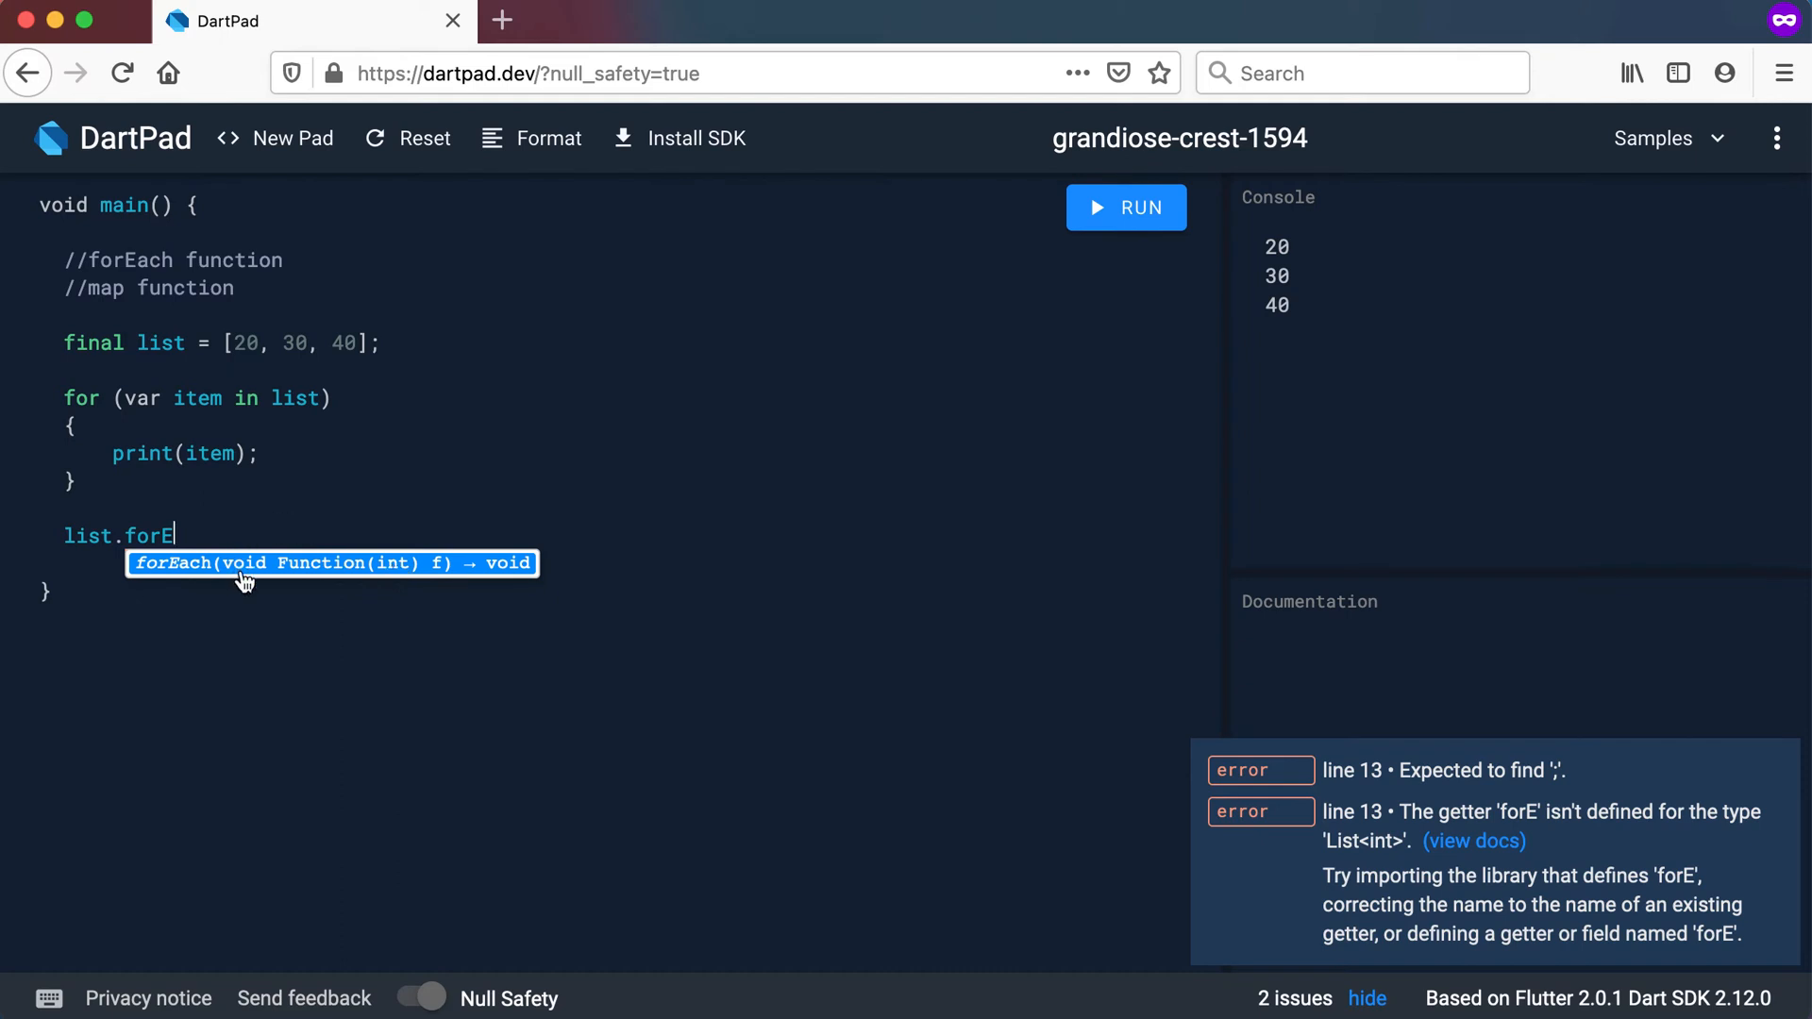
pyautogui.moveTo(372, 571)
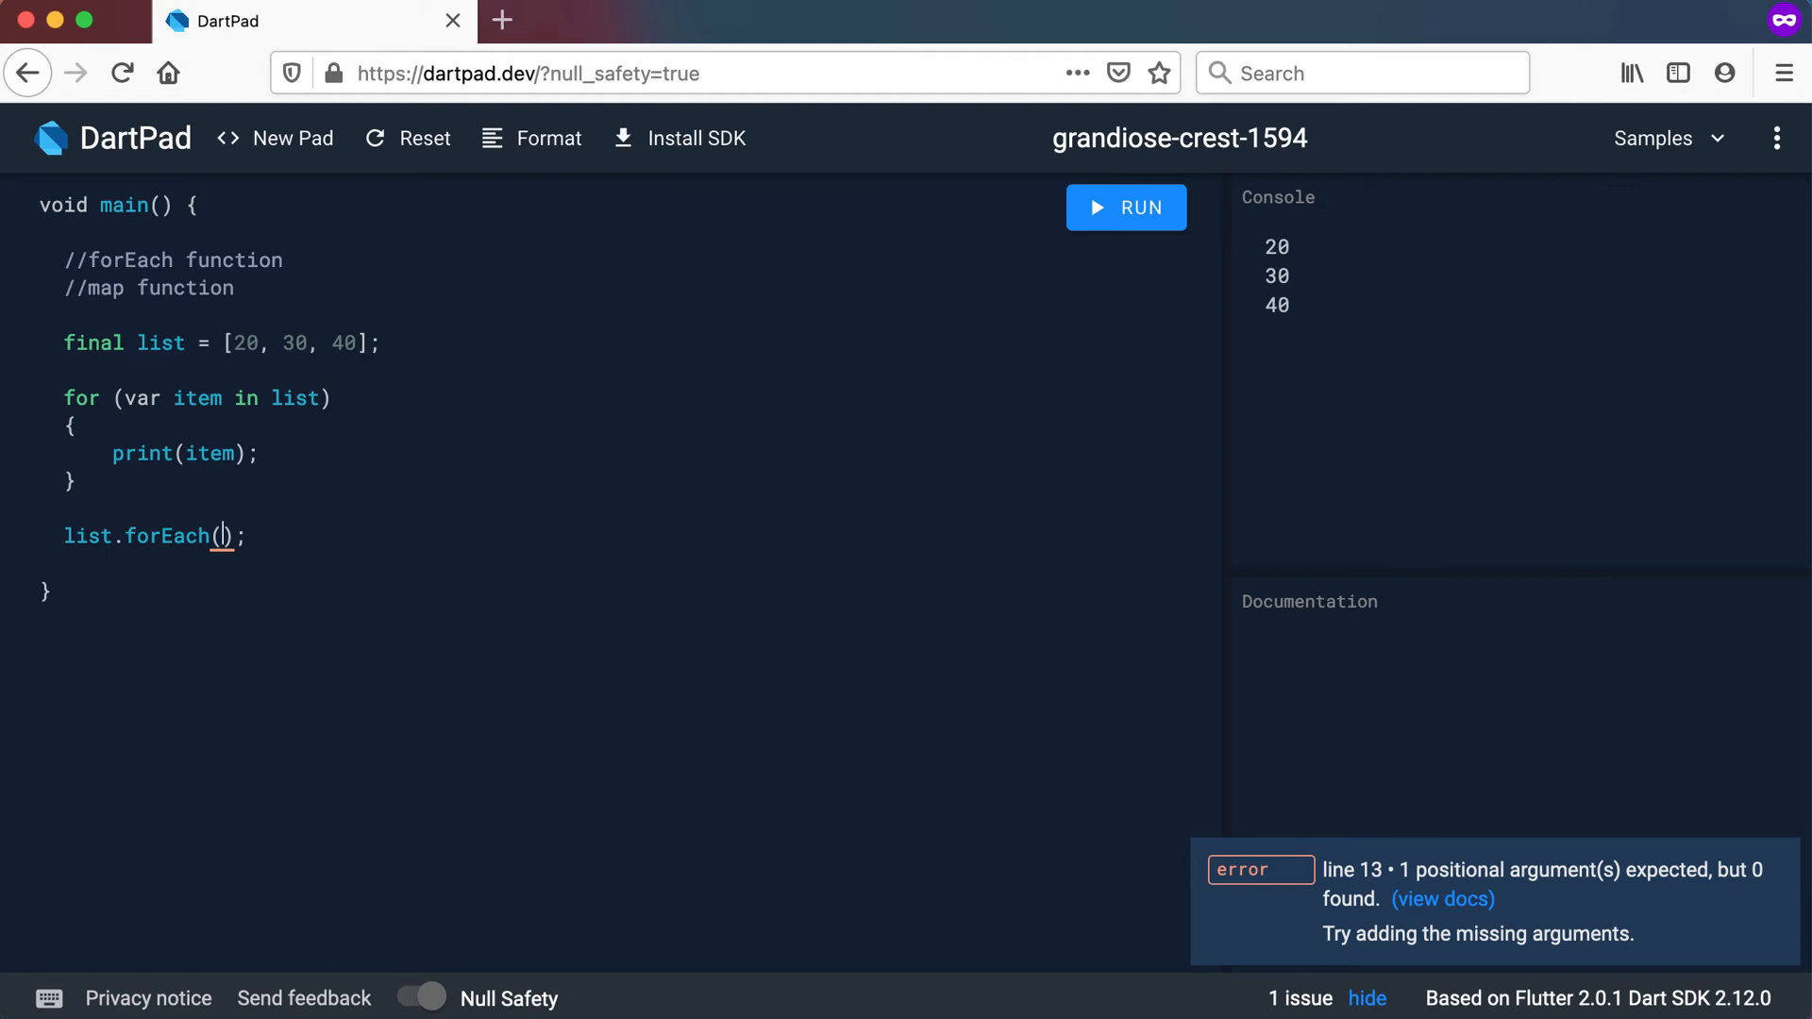
# Complete list.forEach((item) => print(item)); and run it to print 20, 30, 40
pyautogui.write('()')
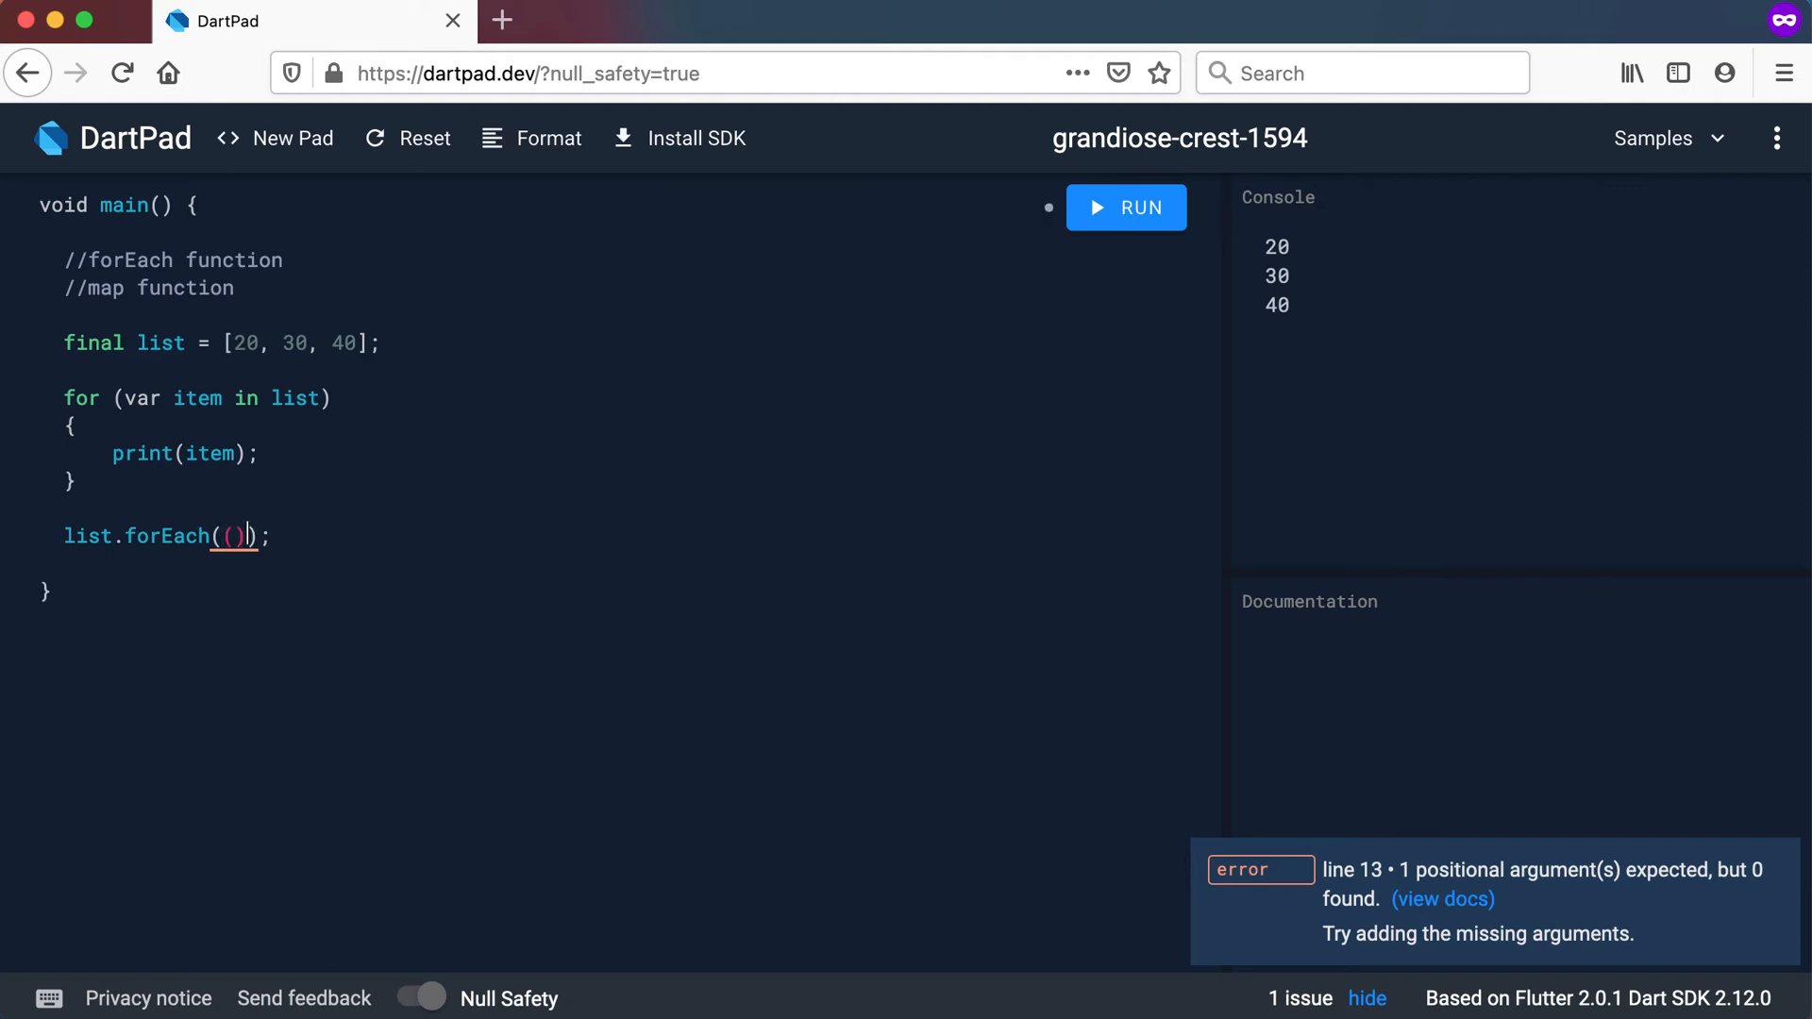
pyautogui.write('it')
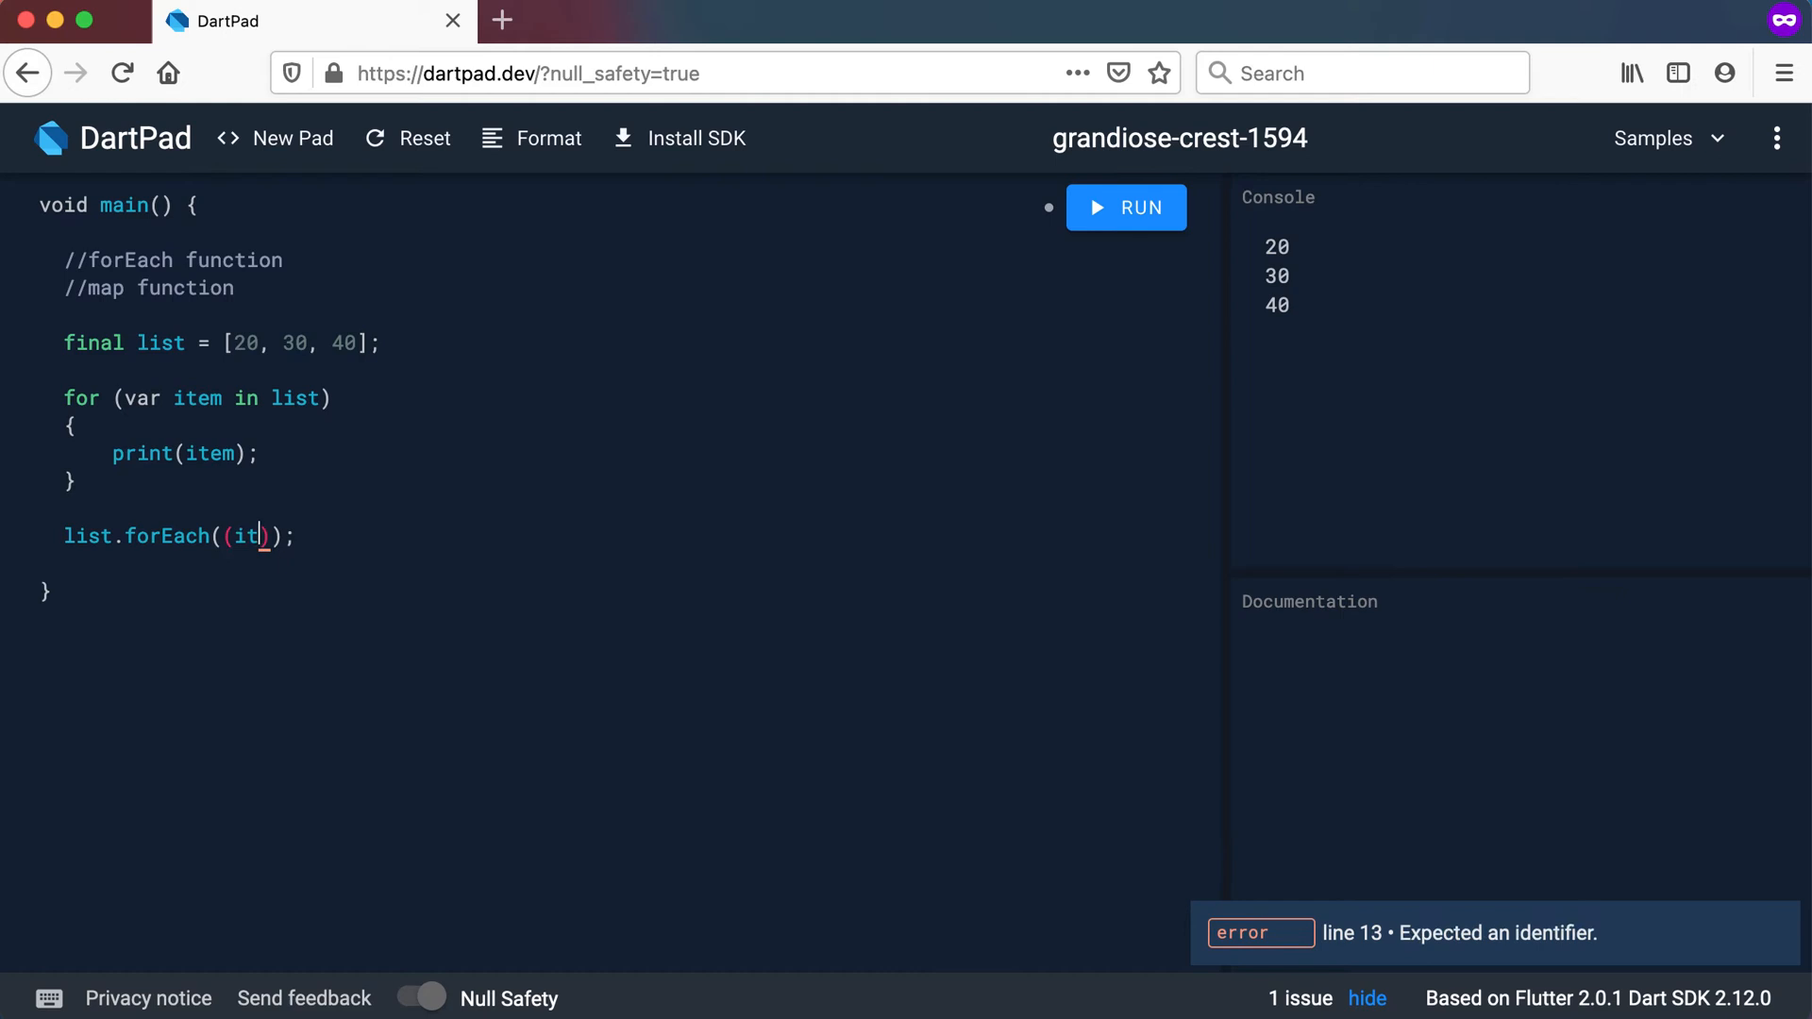
pyautogui.write('em) =')
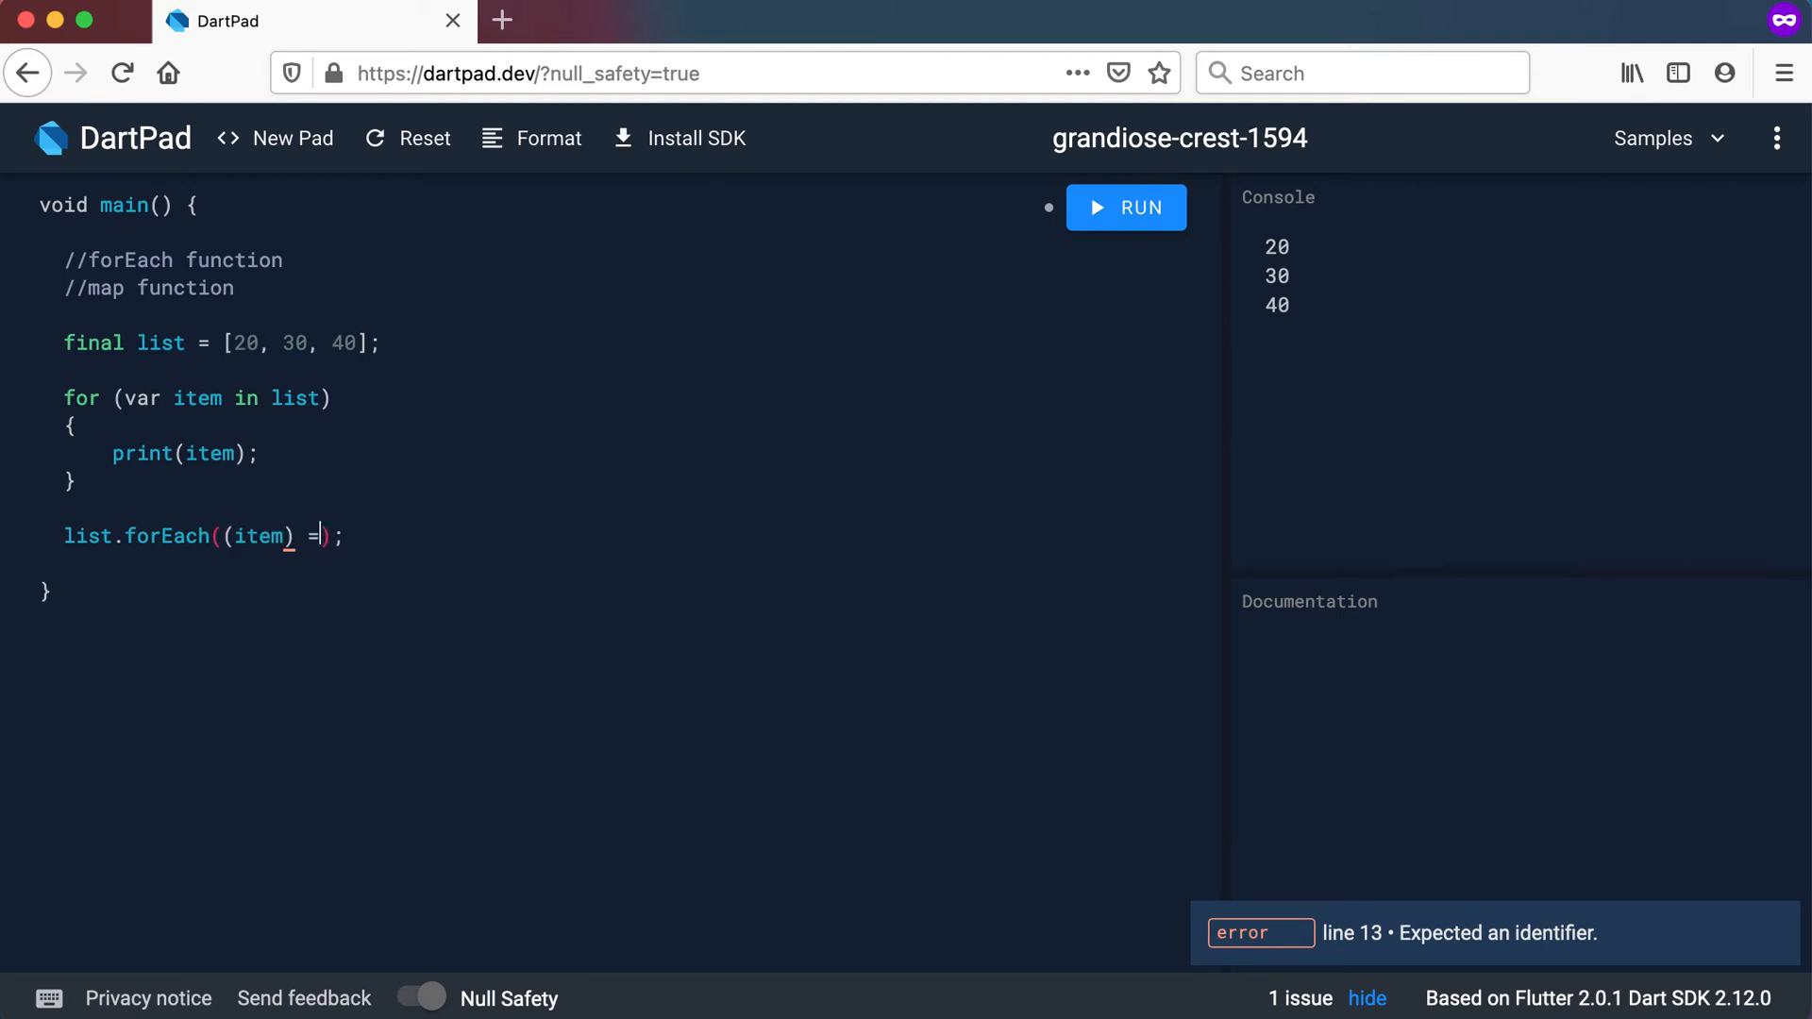
pyautogui.write('>')
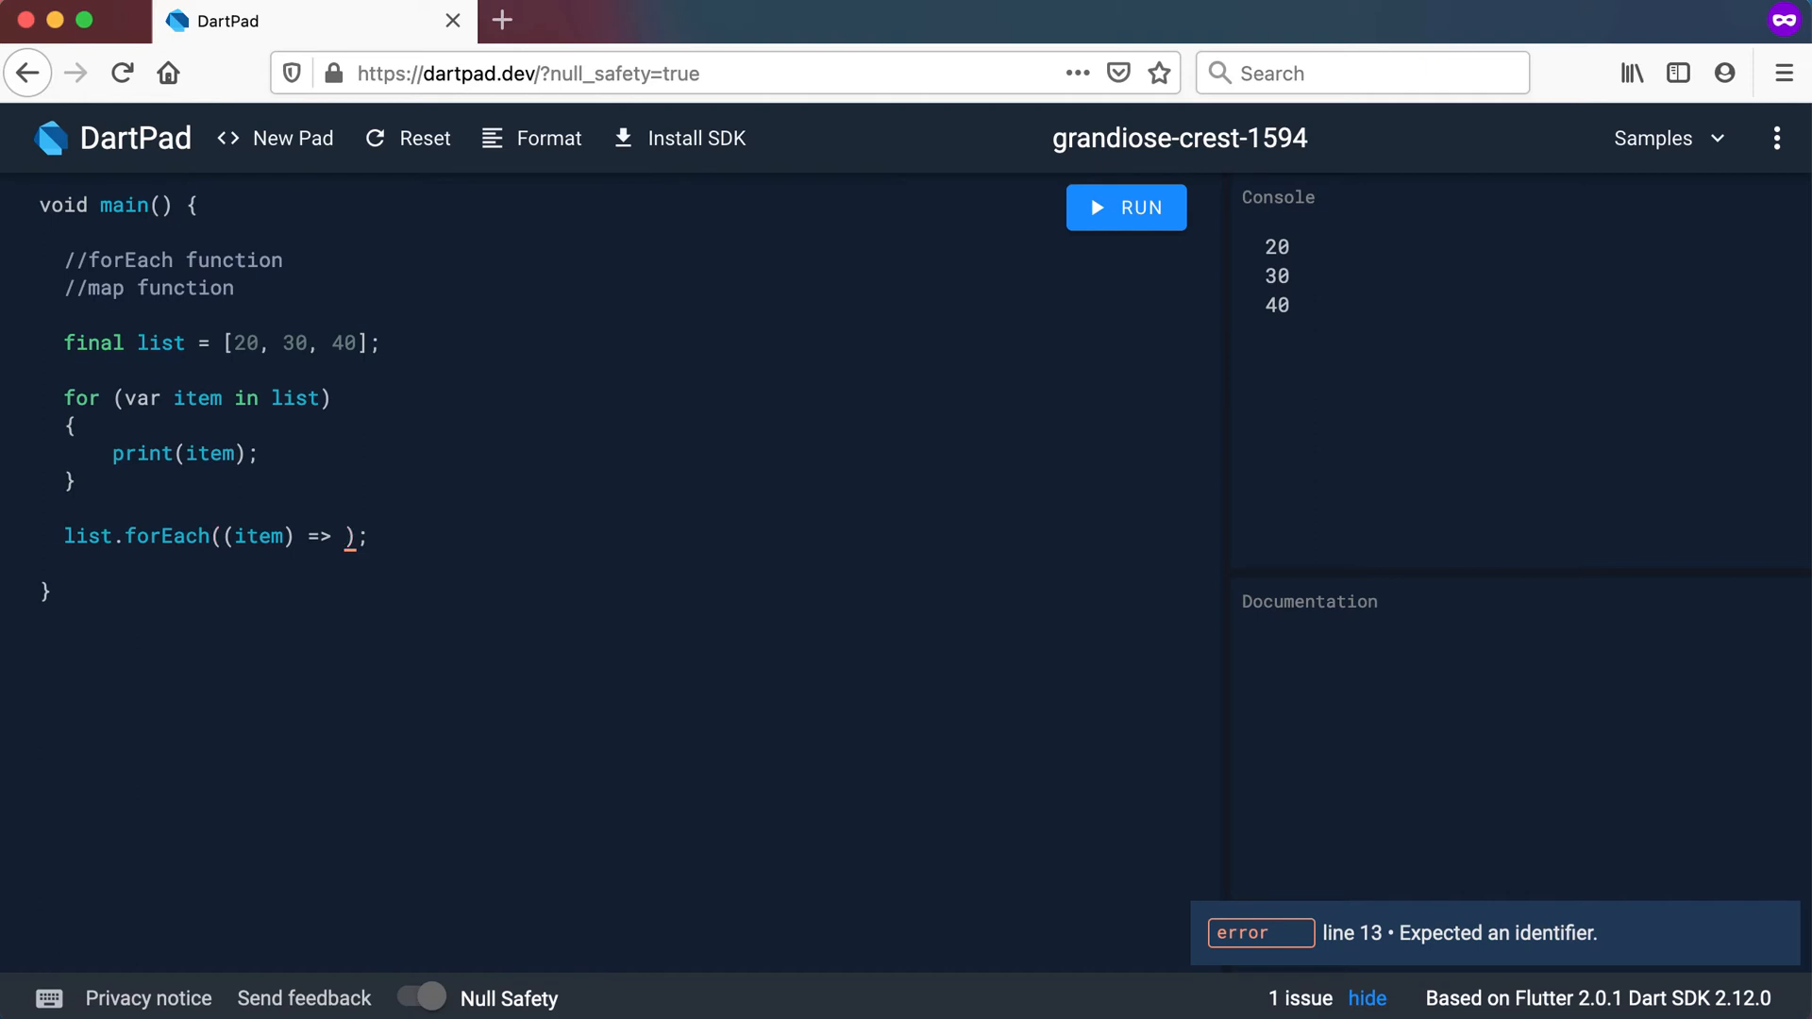
pyautogui.write('print()')
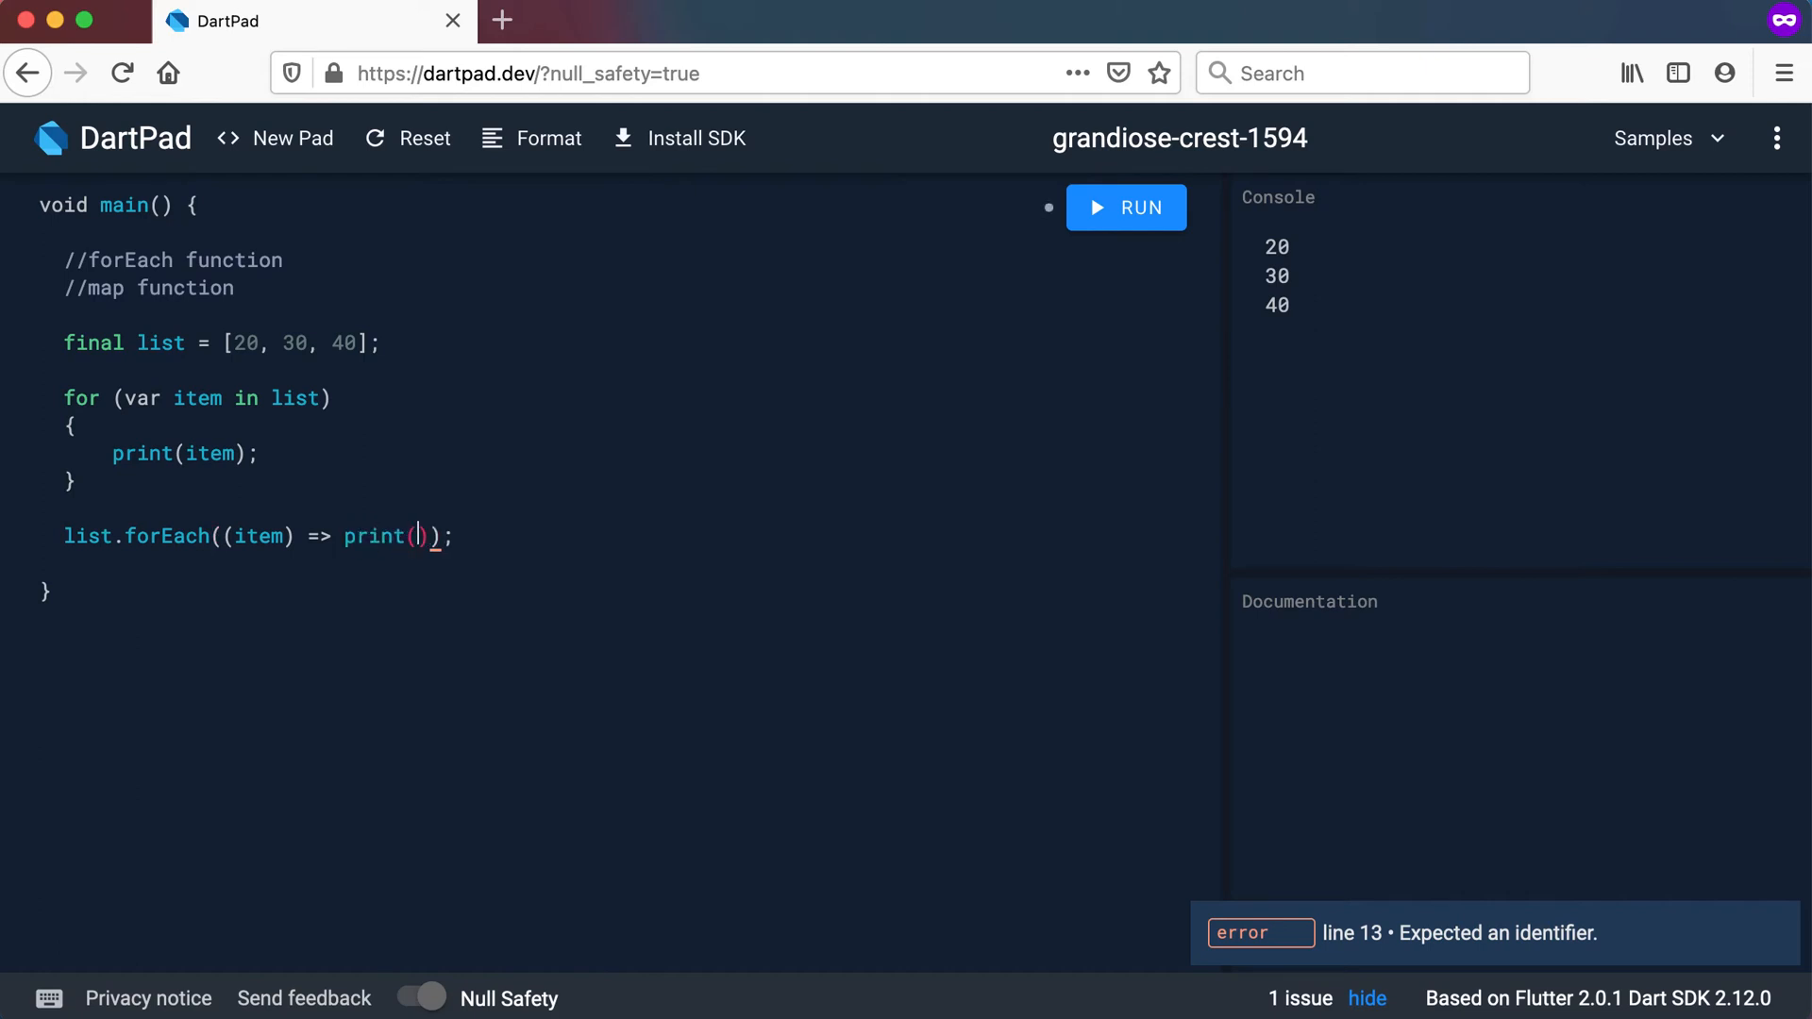
pyautogui.write('item')
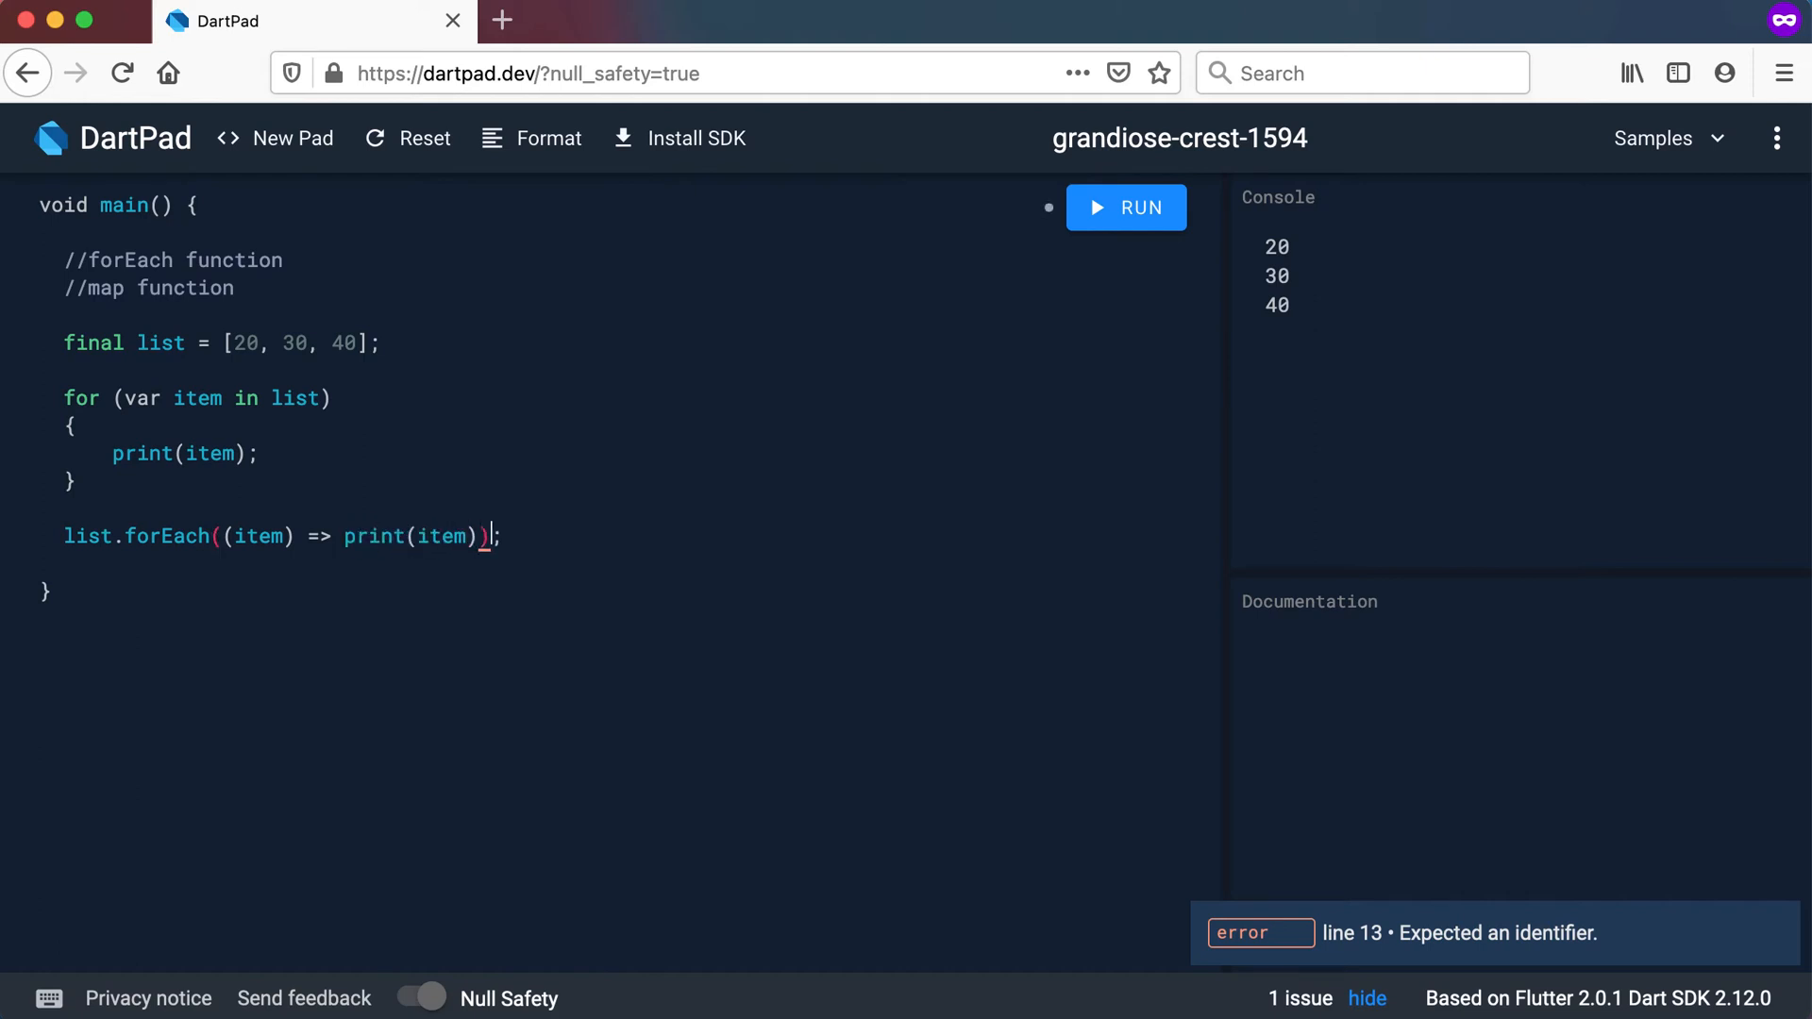
pyautogui.write(')')
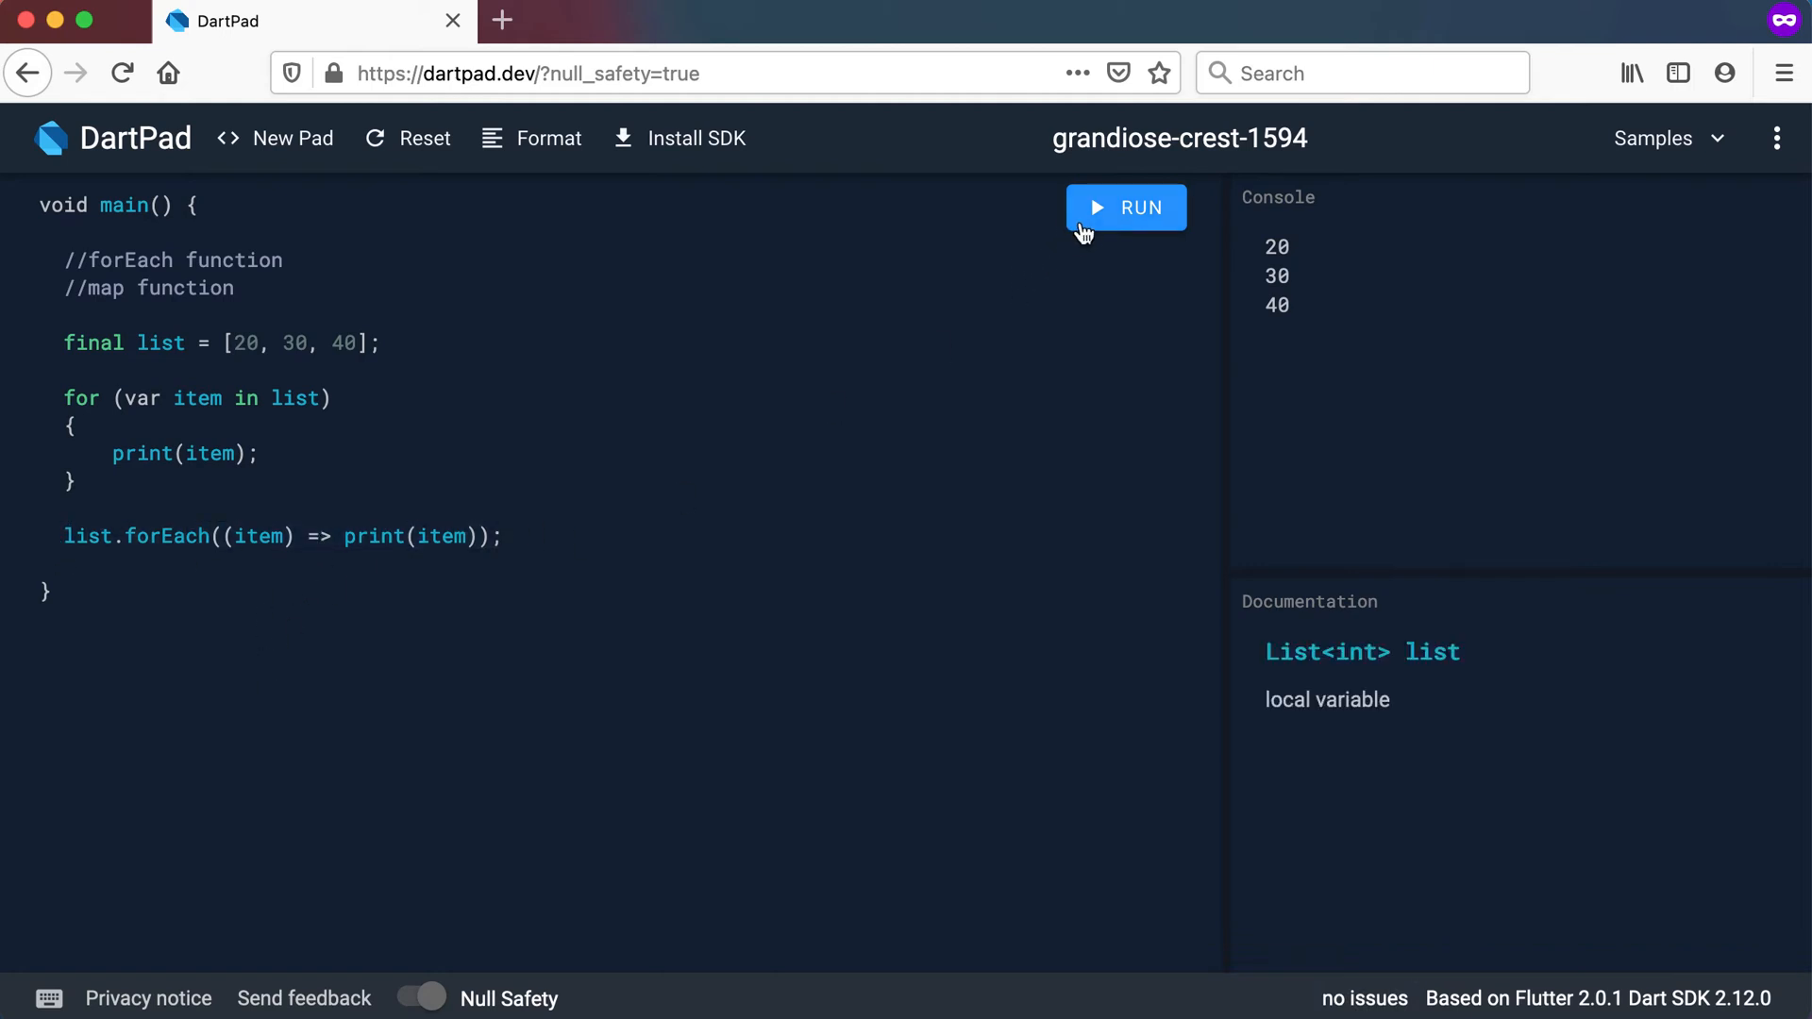
pyautogui.click(1125, 206)
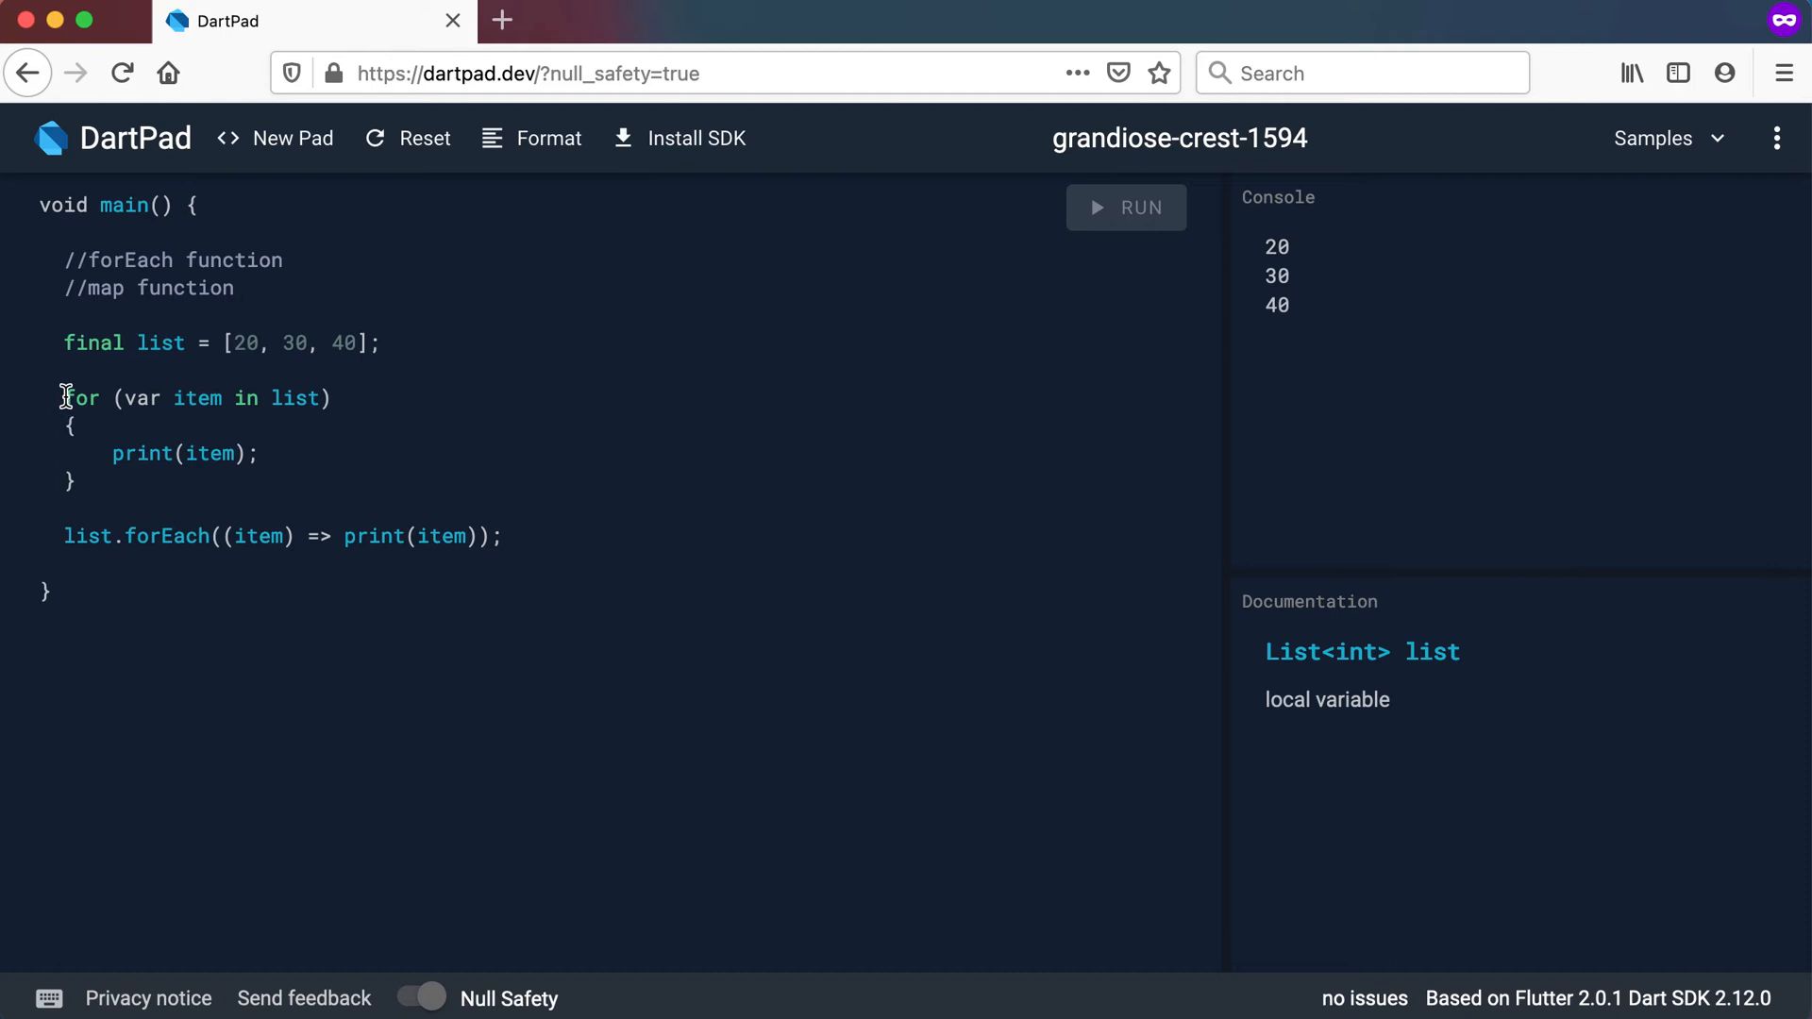
pyautogui.click(1125, 208)
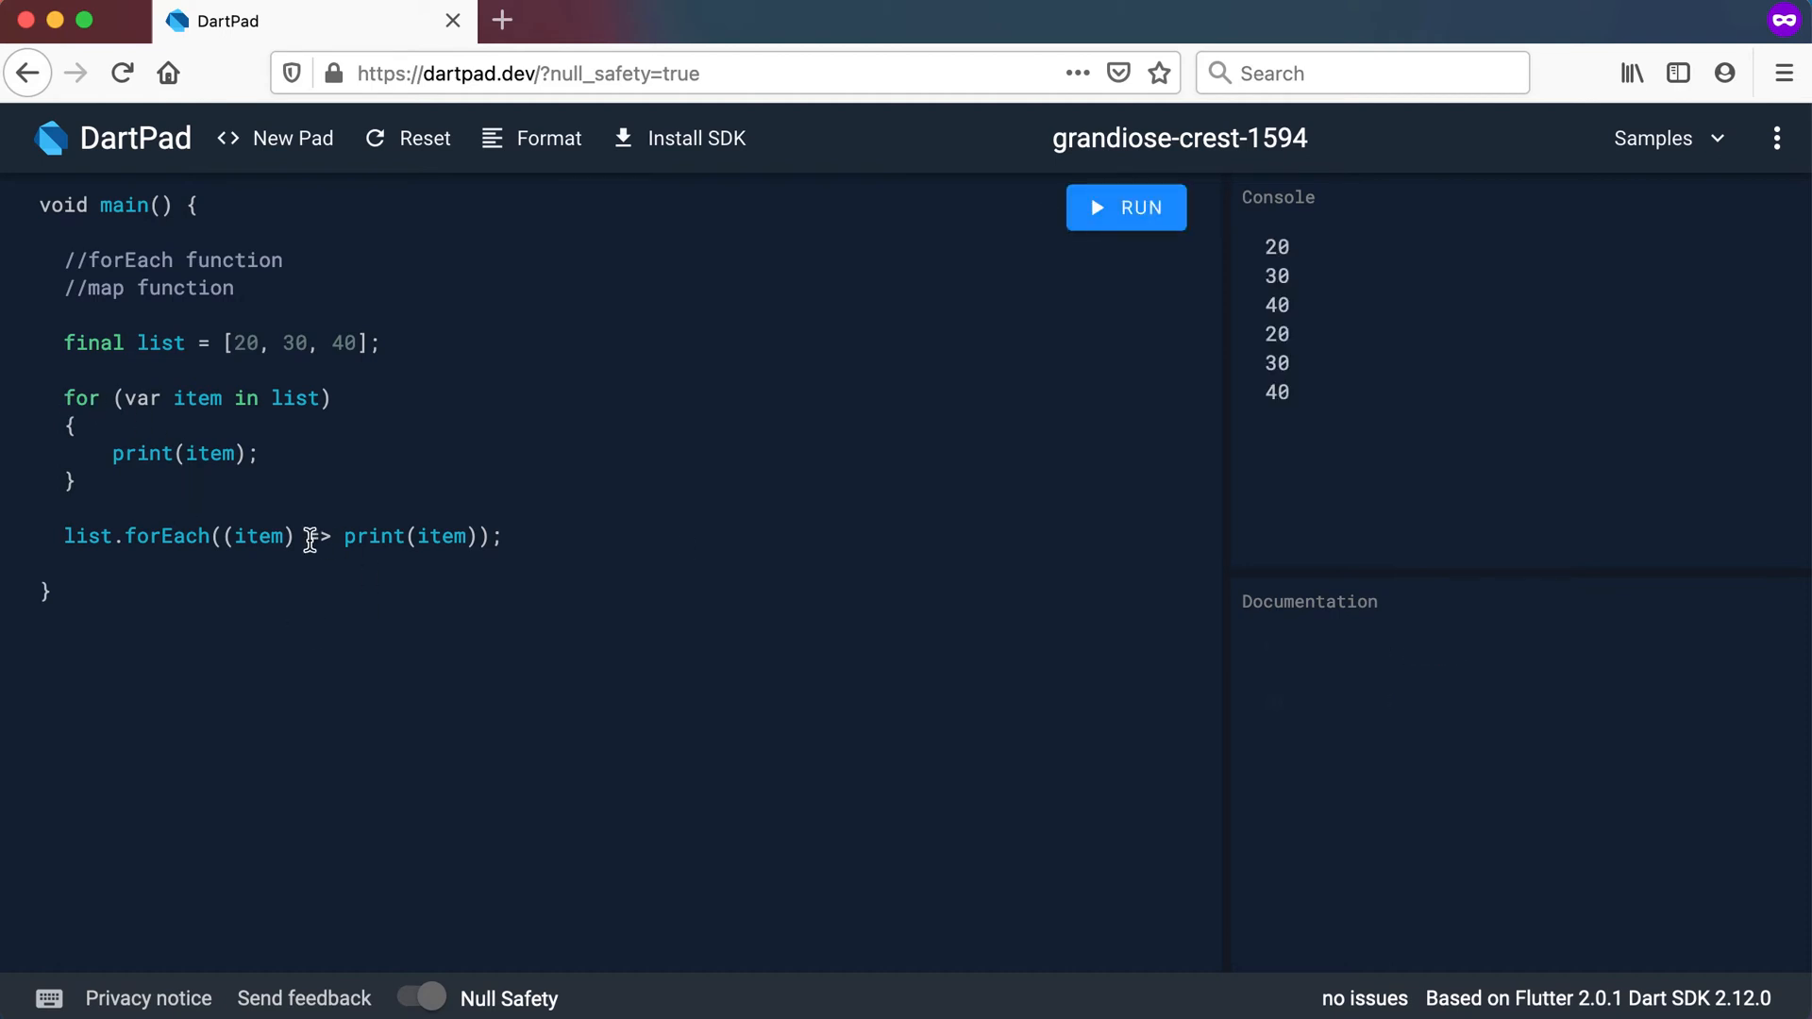
# Replace the => with braces around print(item); and format the code
pyautogui.doubleClick(319, 537)
pyautogui.write('{')
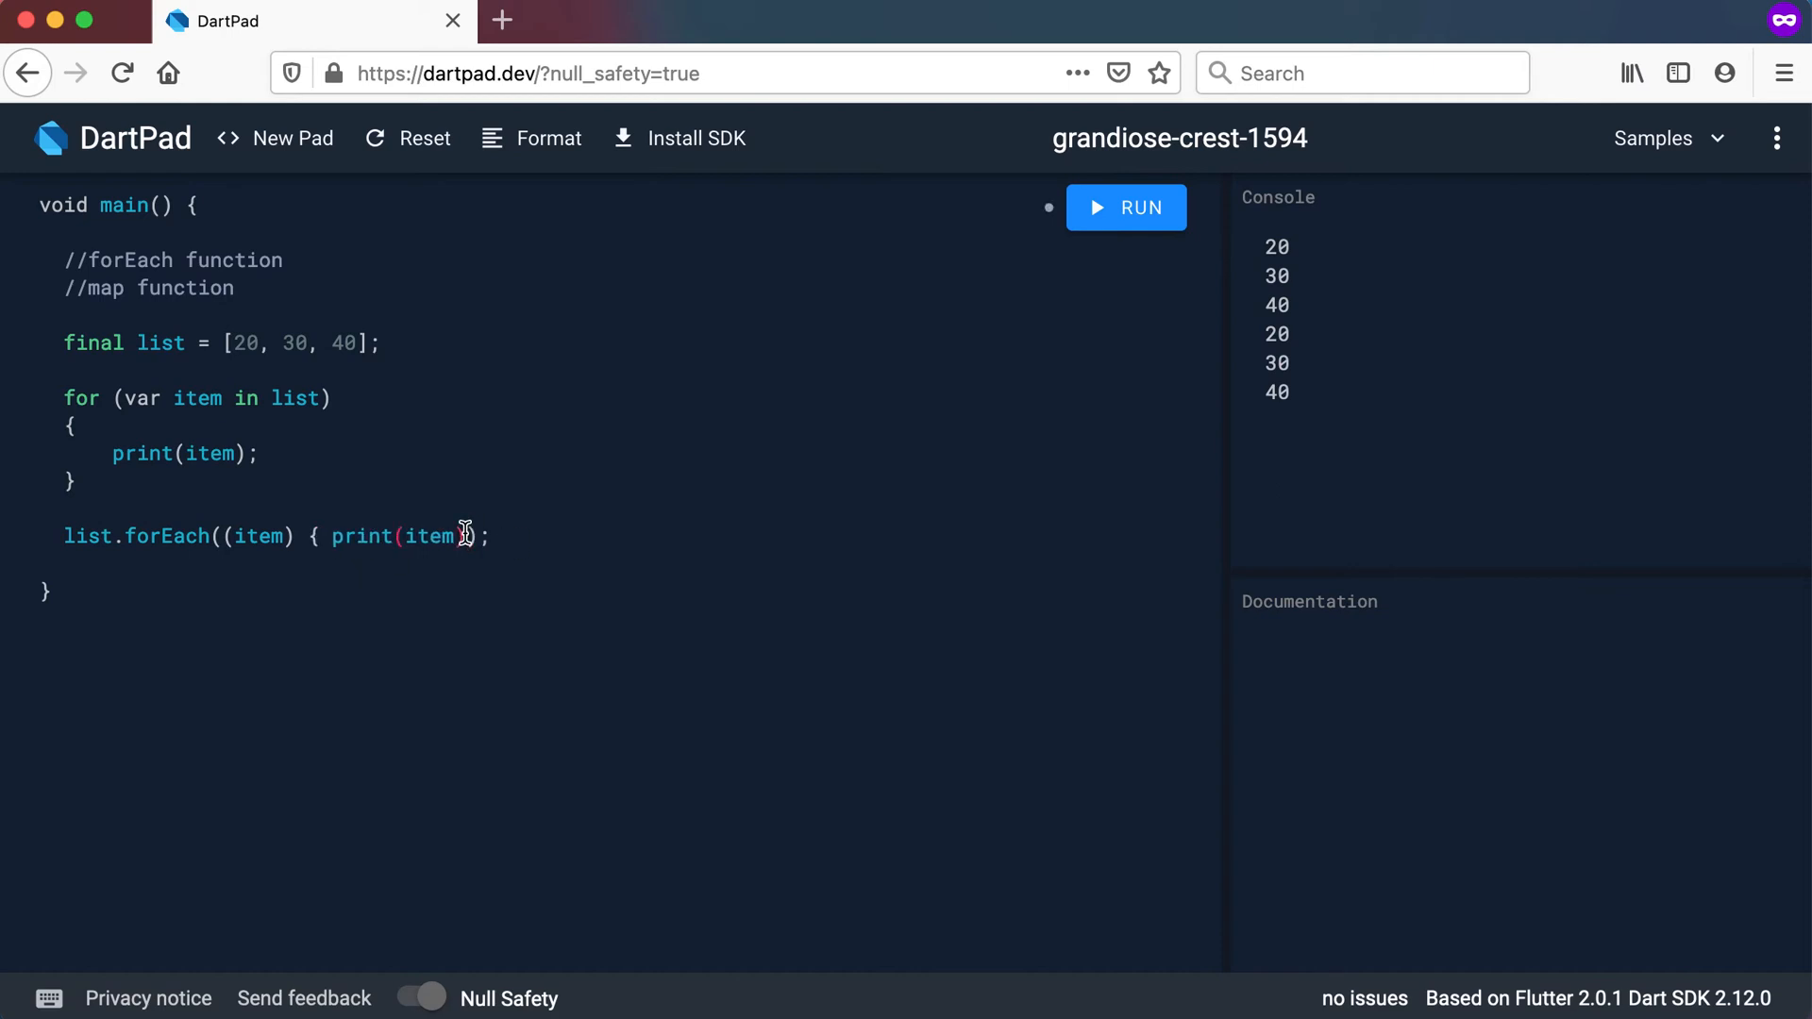
pyautogui.write('}')
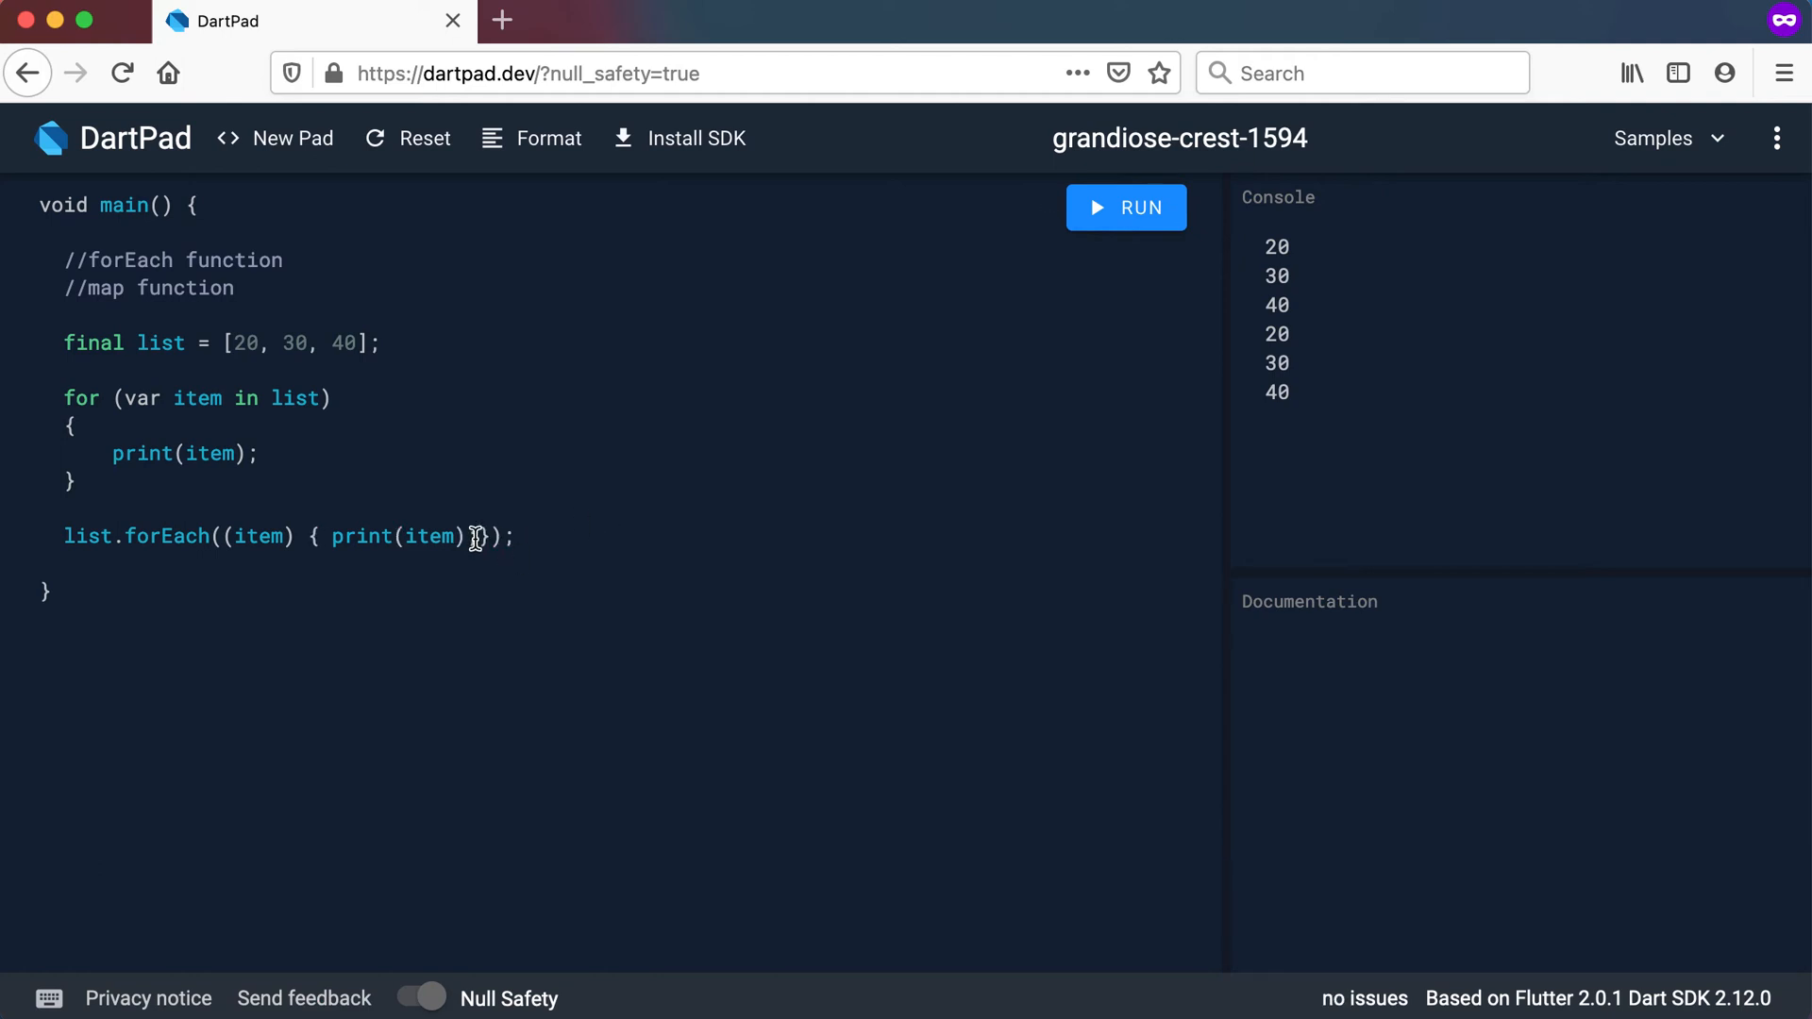
pyautogui.click(532, 138)
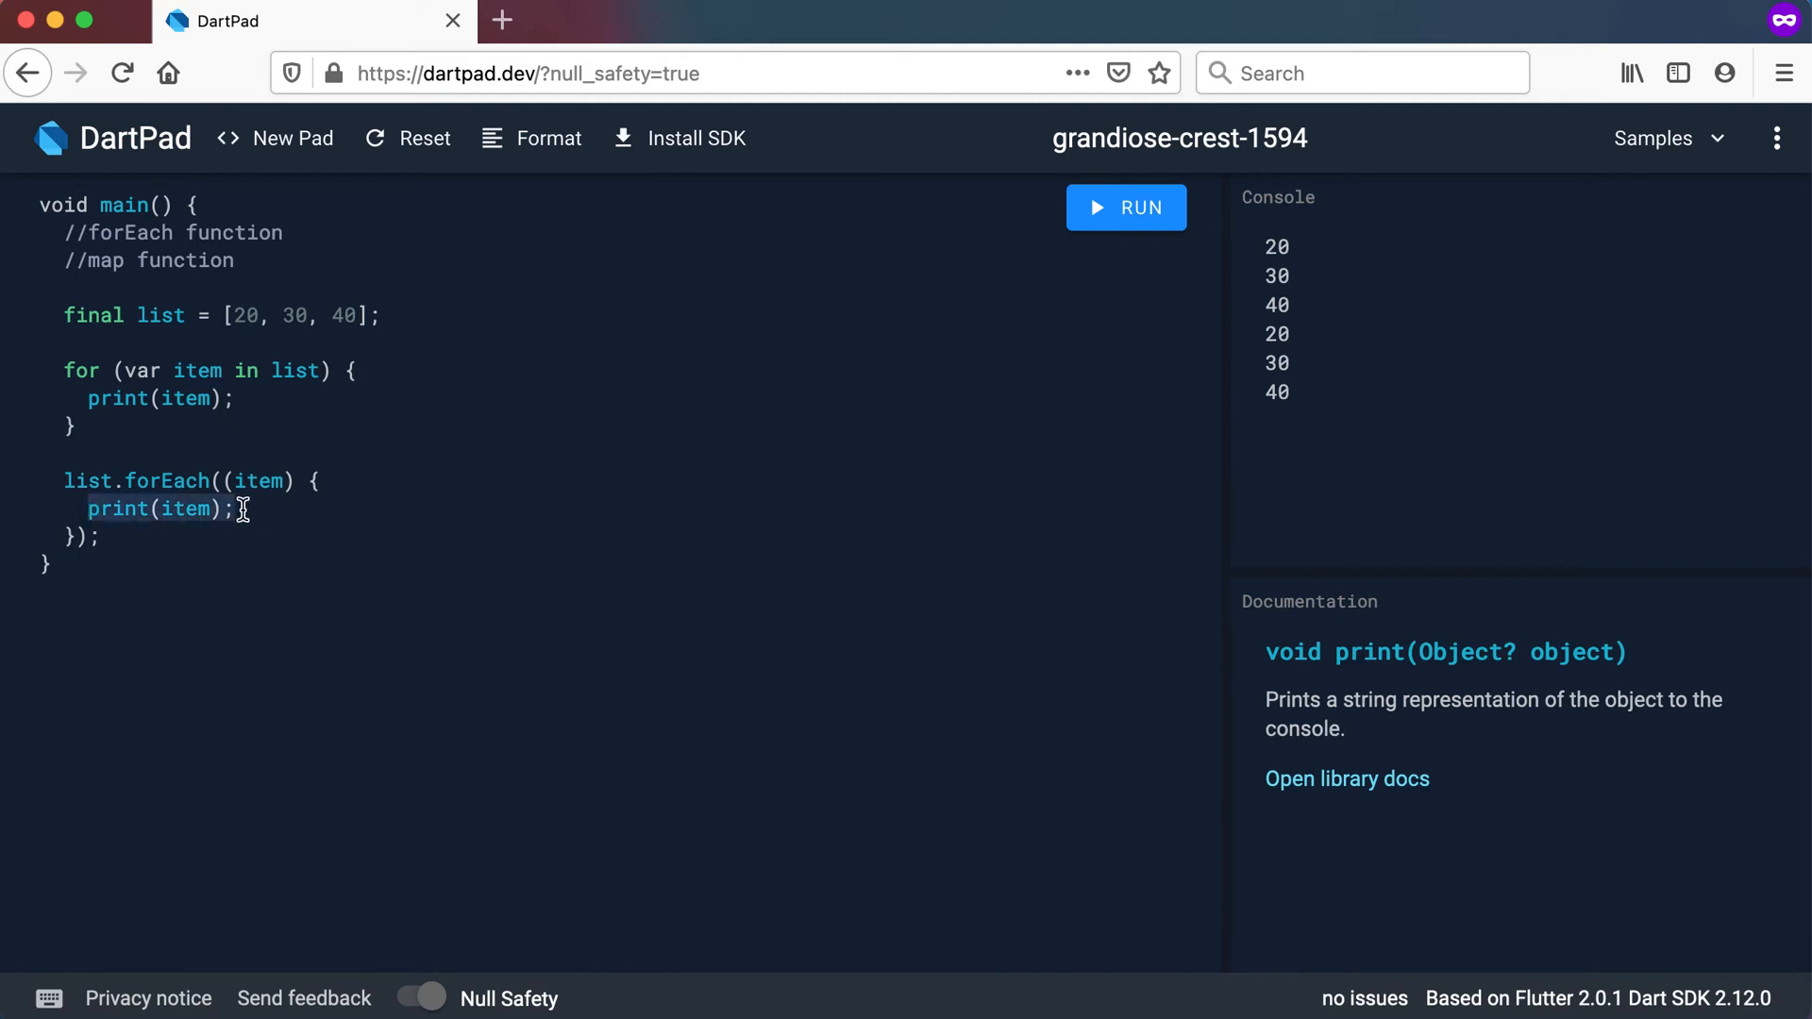
pyautogui.moveTo(244, 411)
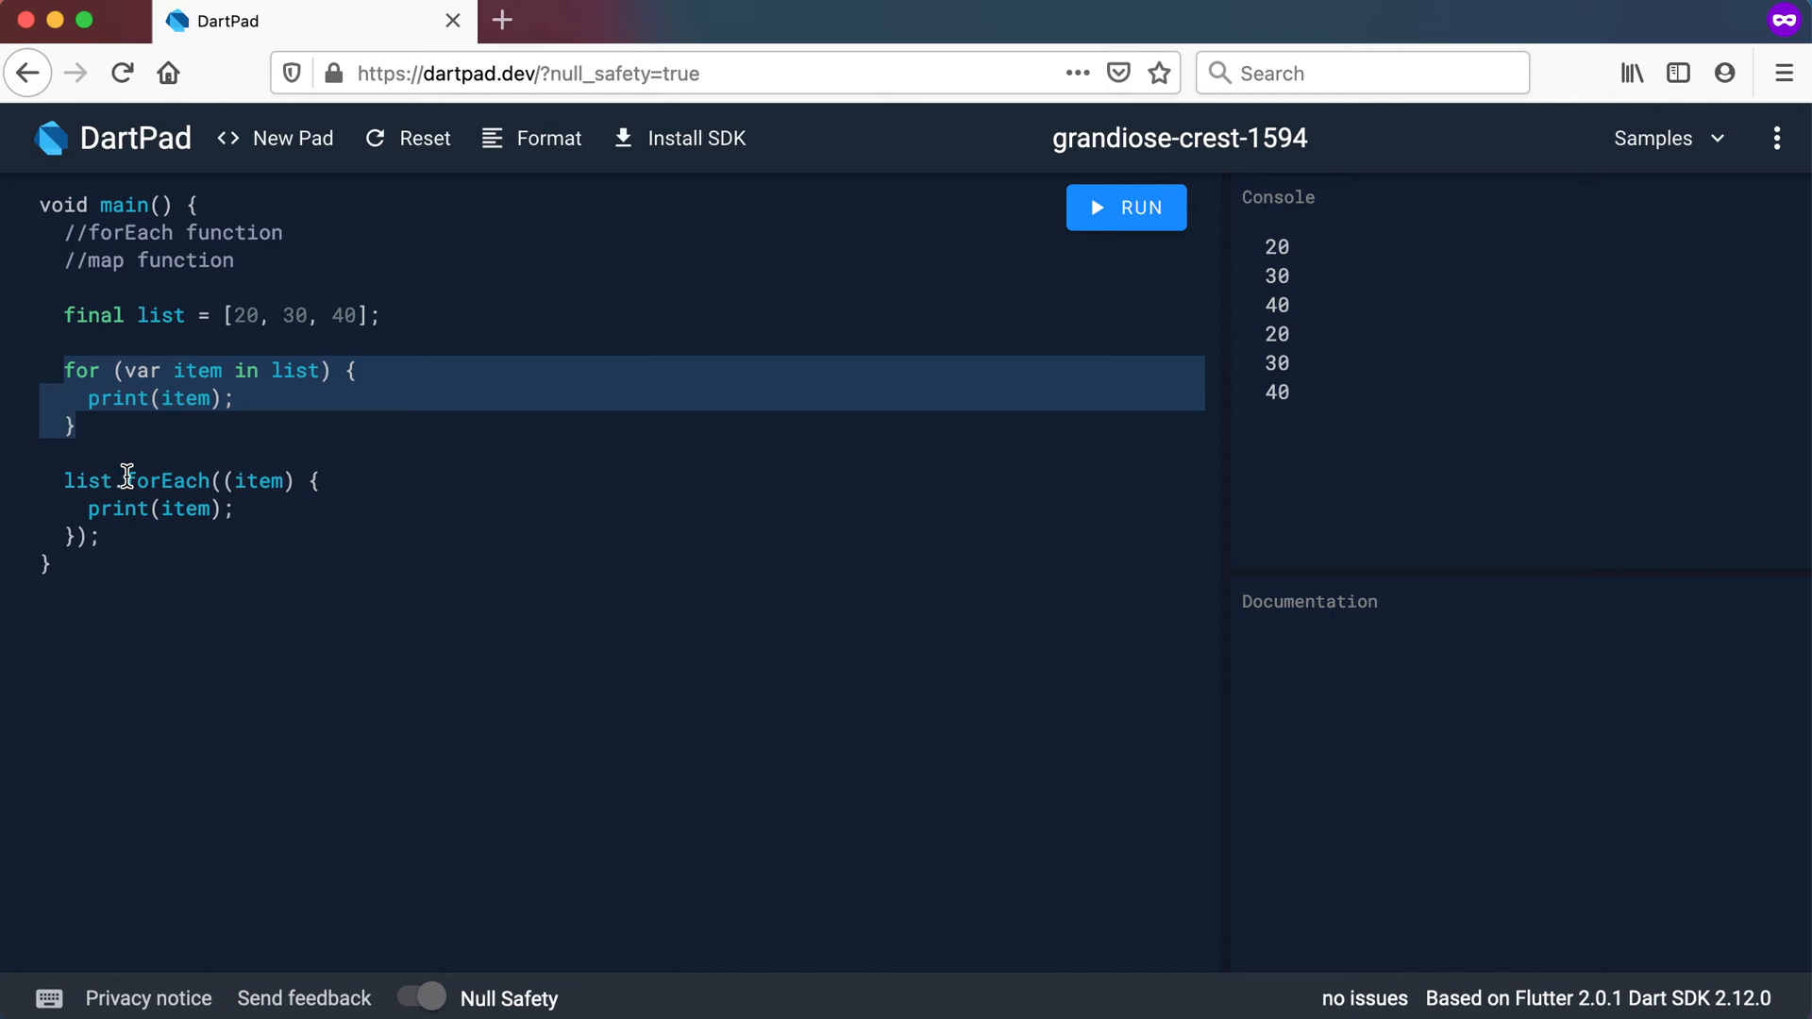
# Shorten the call to list.forEach(print); and view print's documentation and parameter type
pyautogui.click(168, 481)
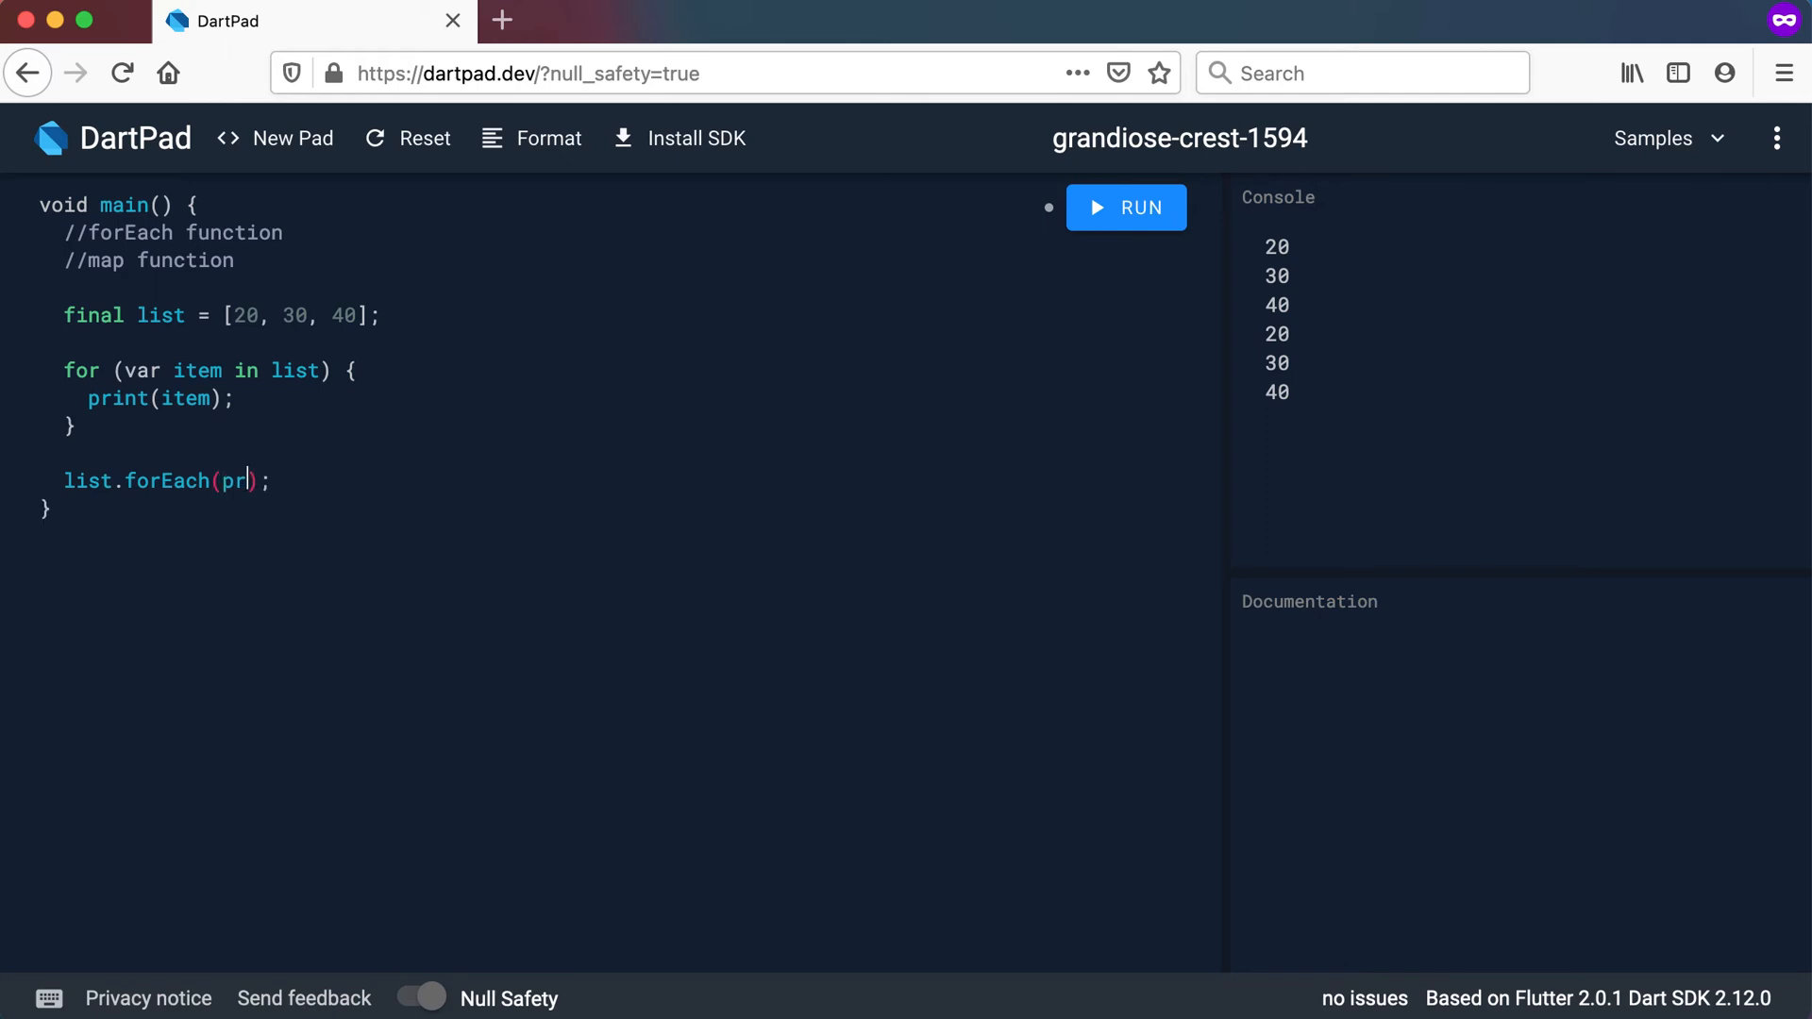
pyautogui.write('int')
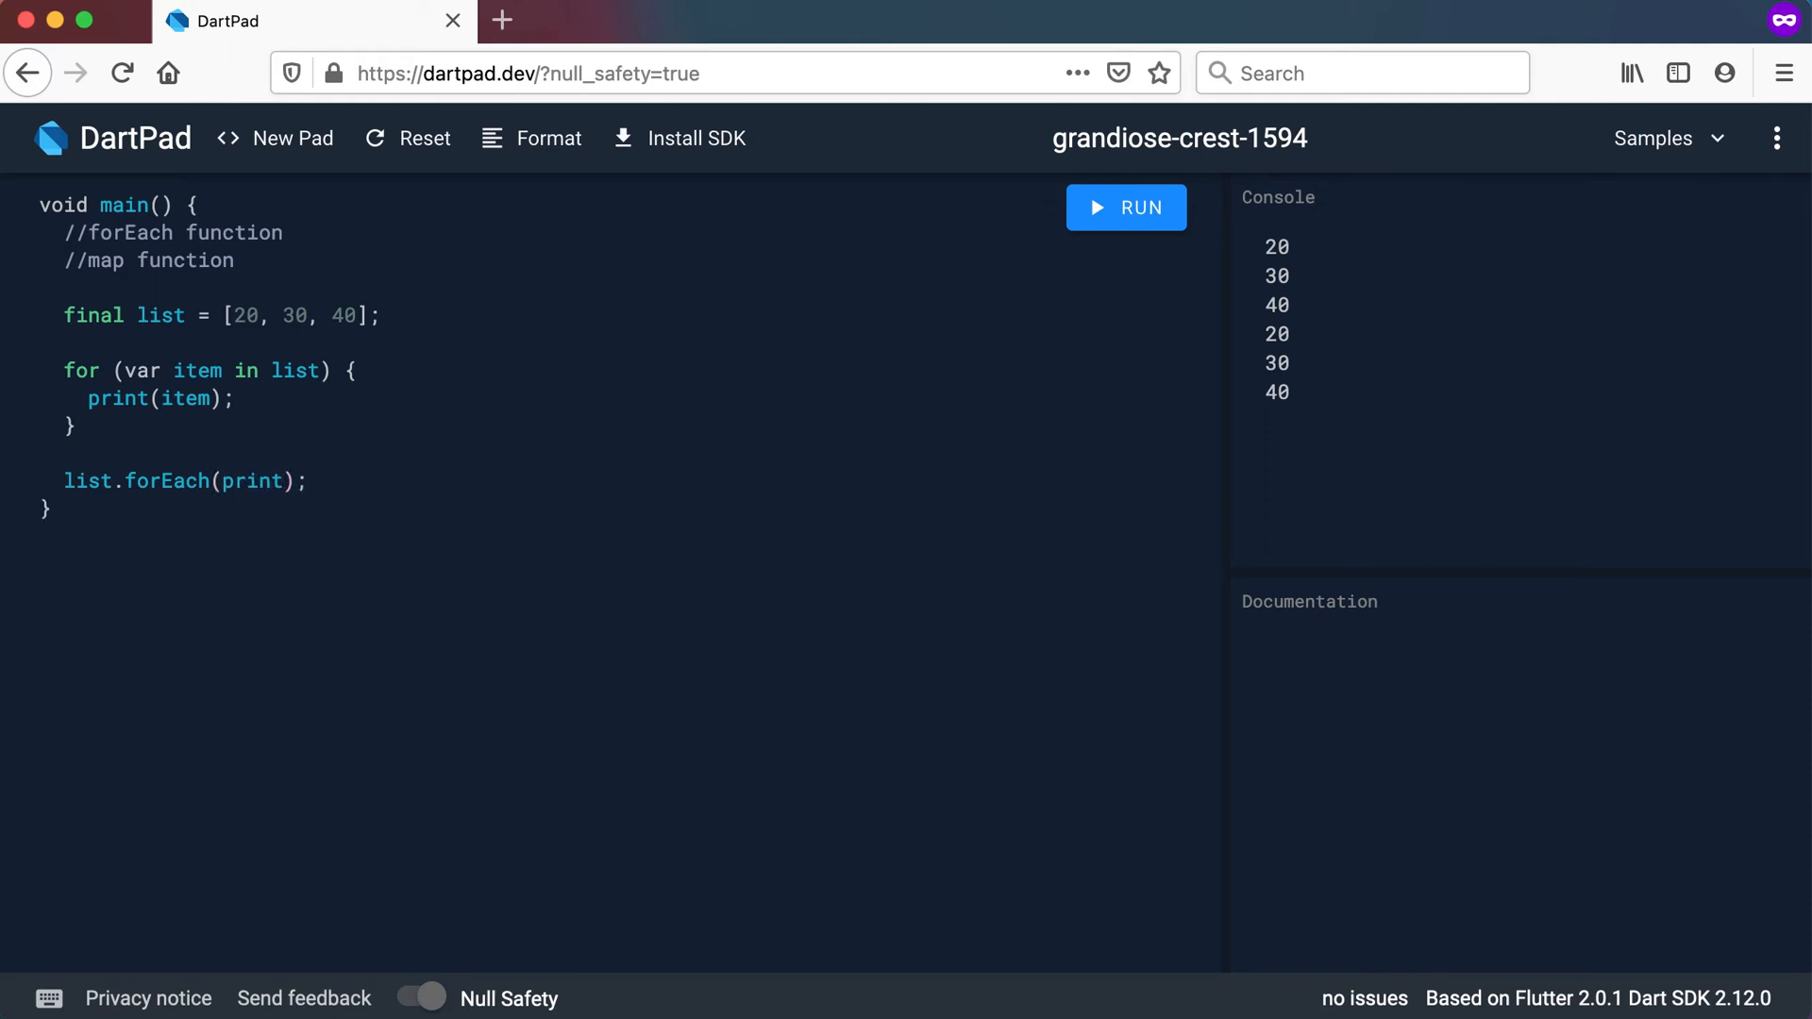
pyautogui.click(252, 481)
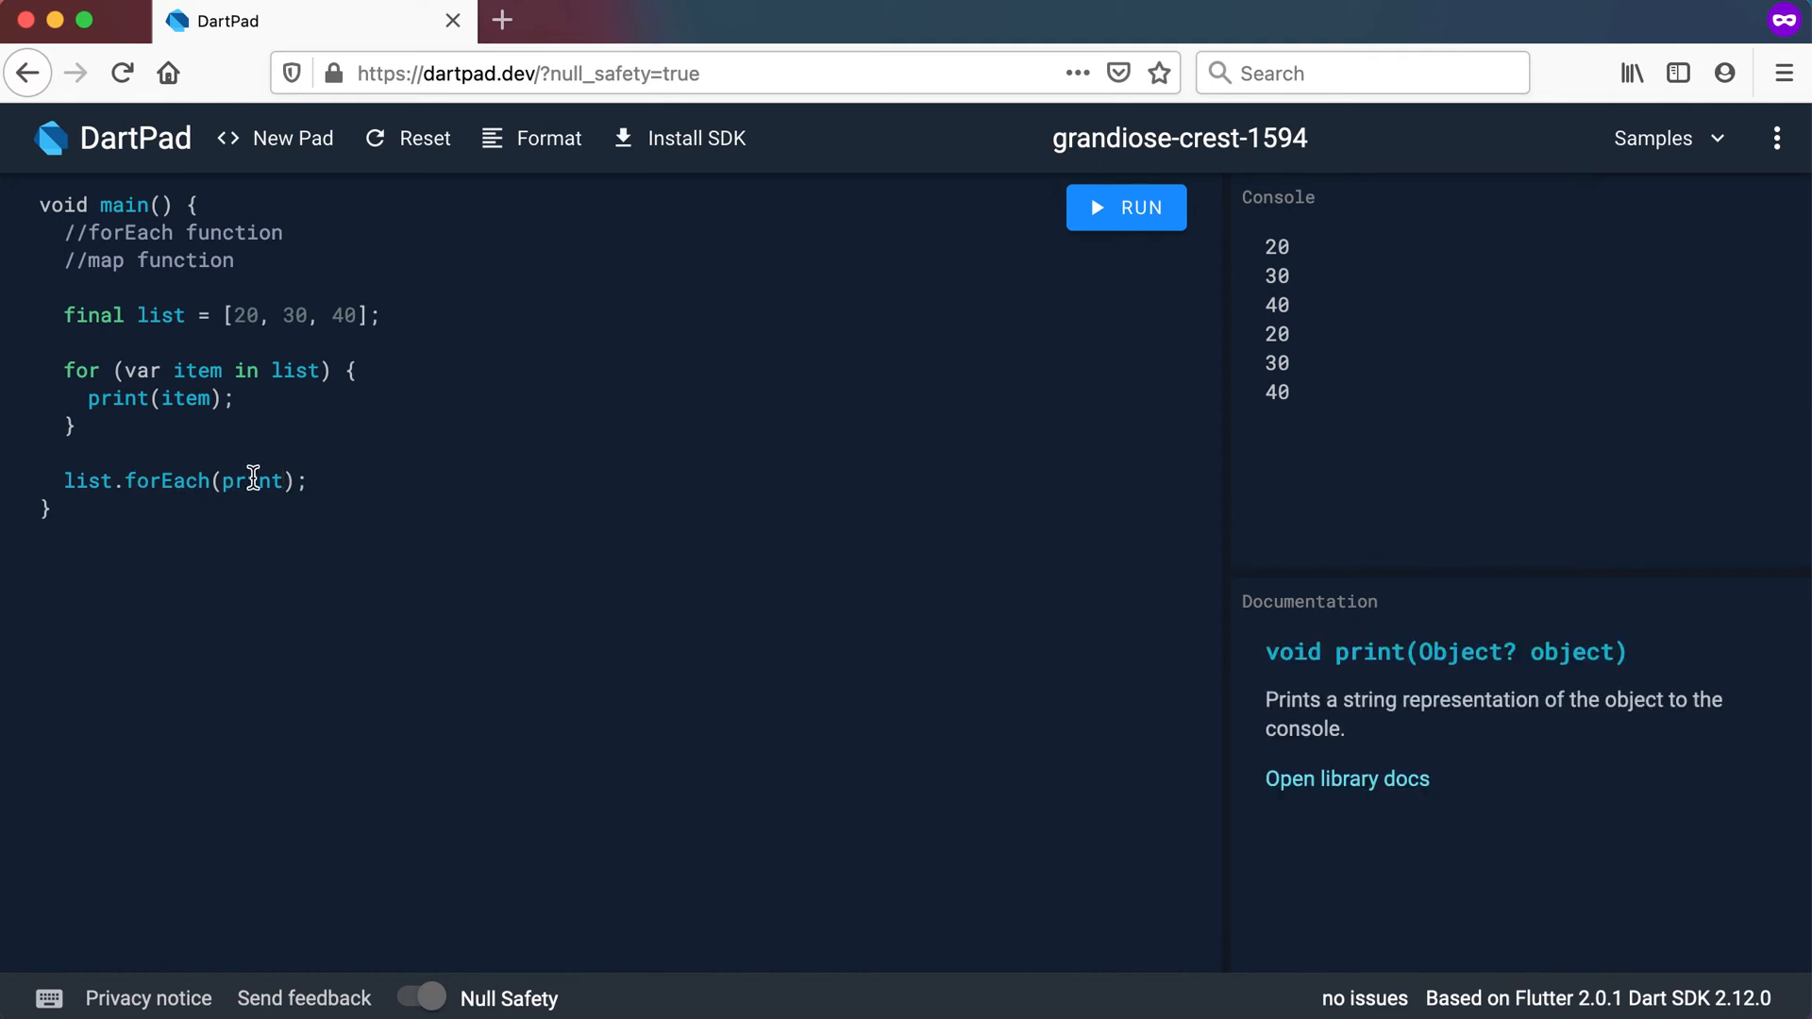
pyautogui.doubleClick(1369, 652)
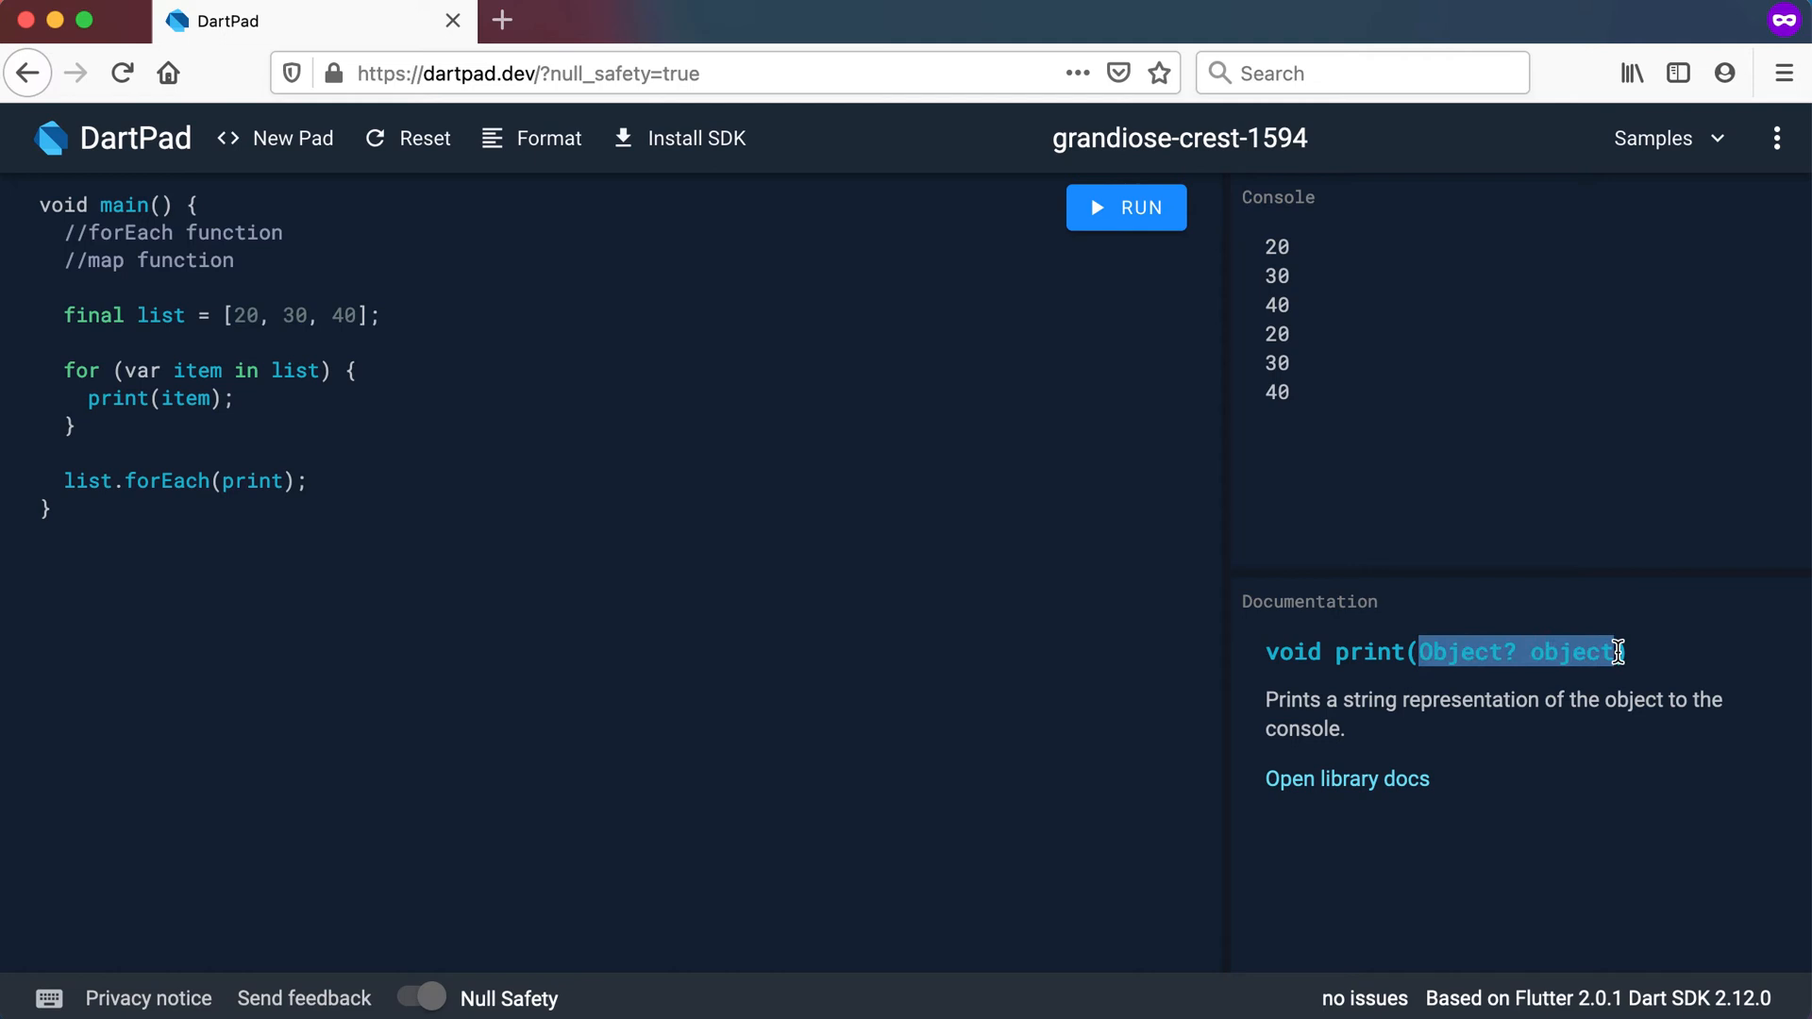
pyautogui.moveTo(1528, 652)
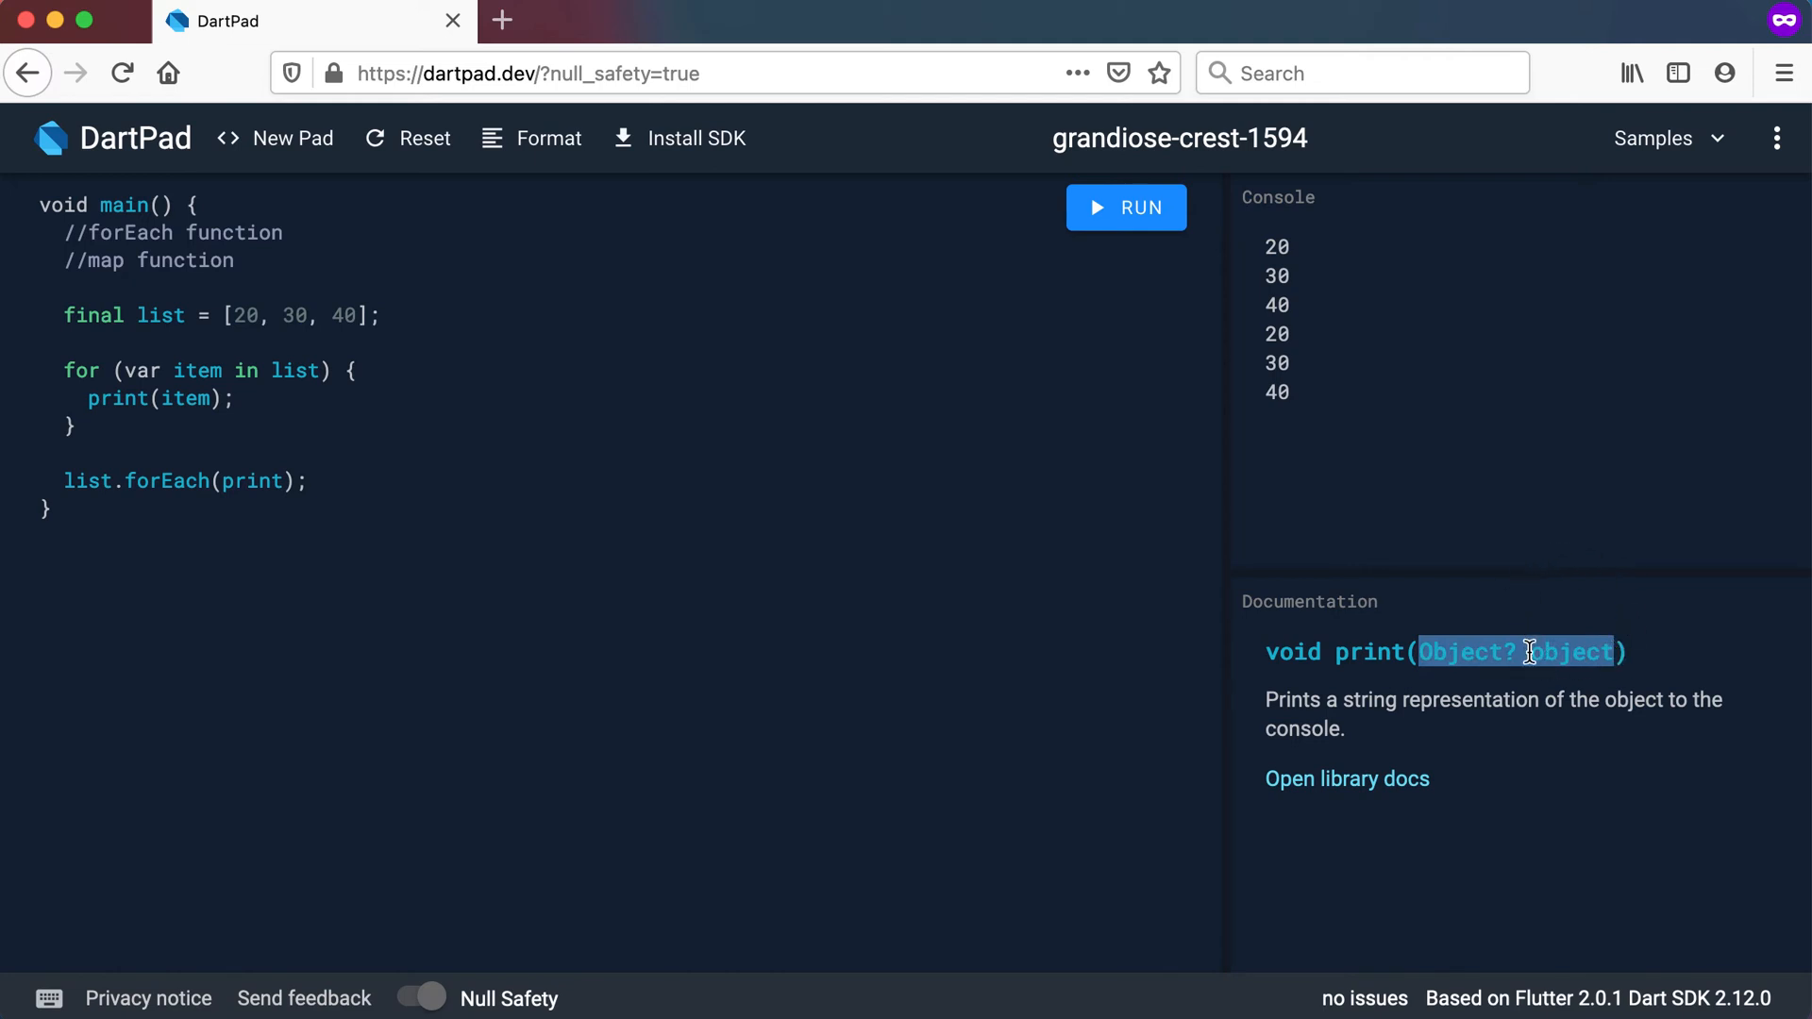
pyautogui.moveTo(1399, 567)
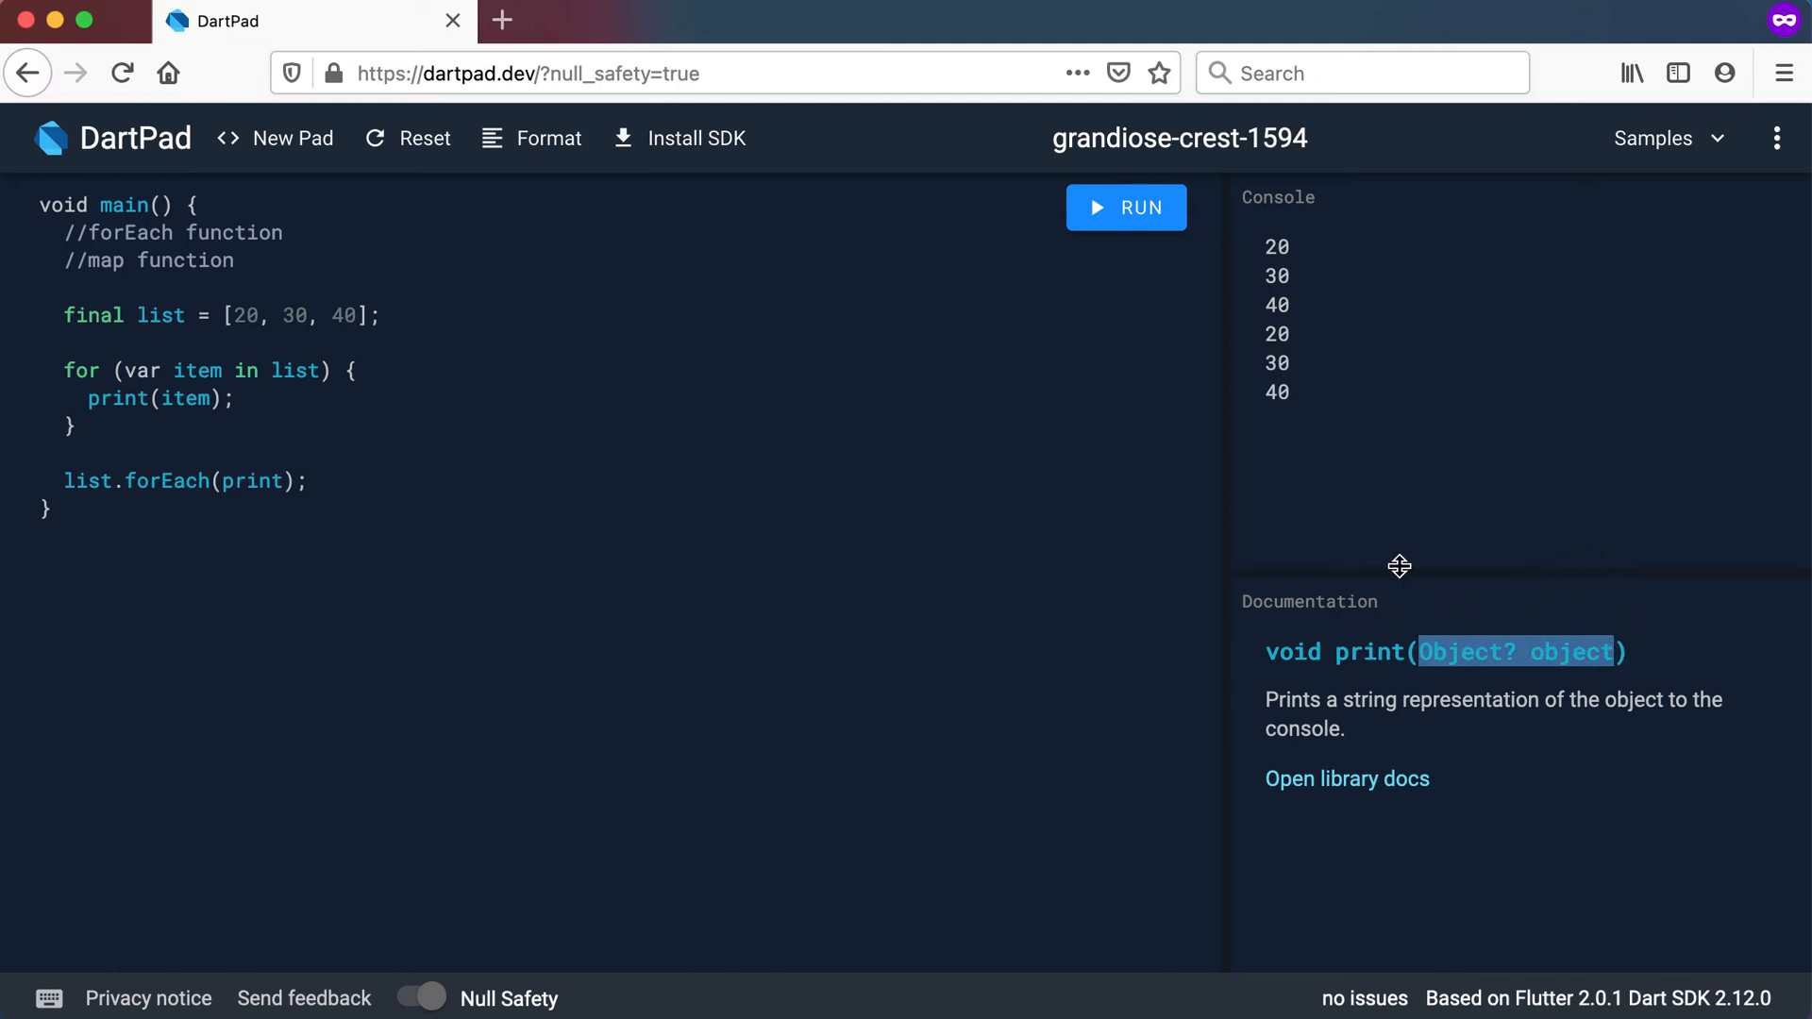
pyautogui.moveTo(559, 230)
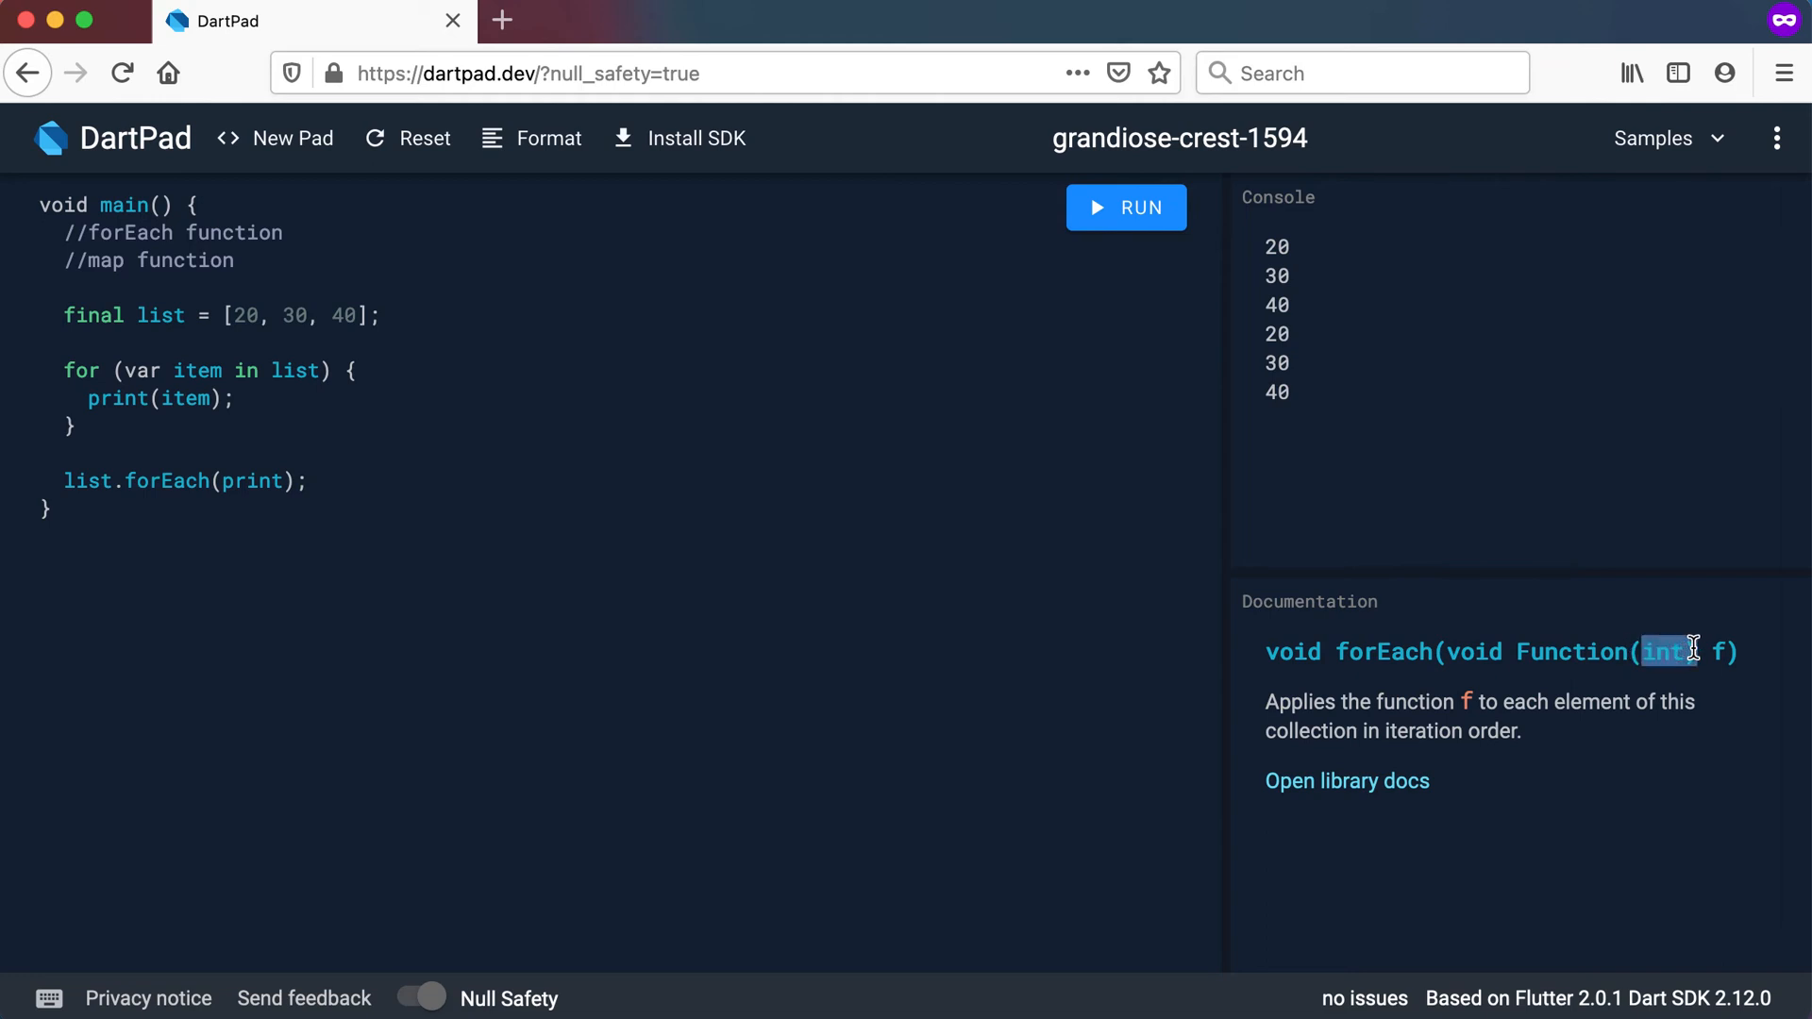
# Add a //map function comment and begin var halves = list.map beneath it
pyautogui.click(1125, 207)
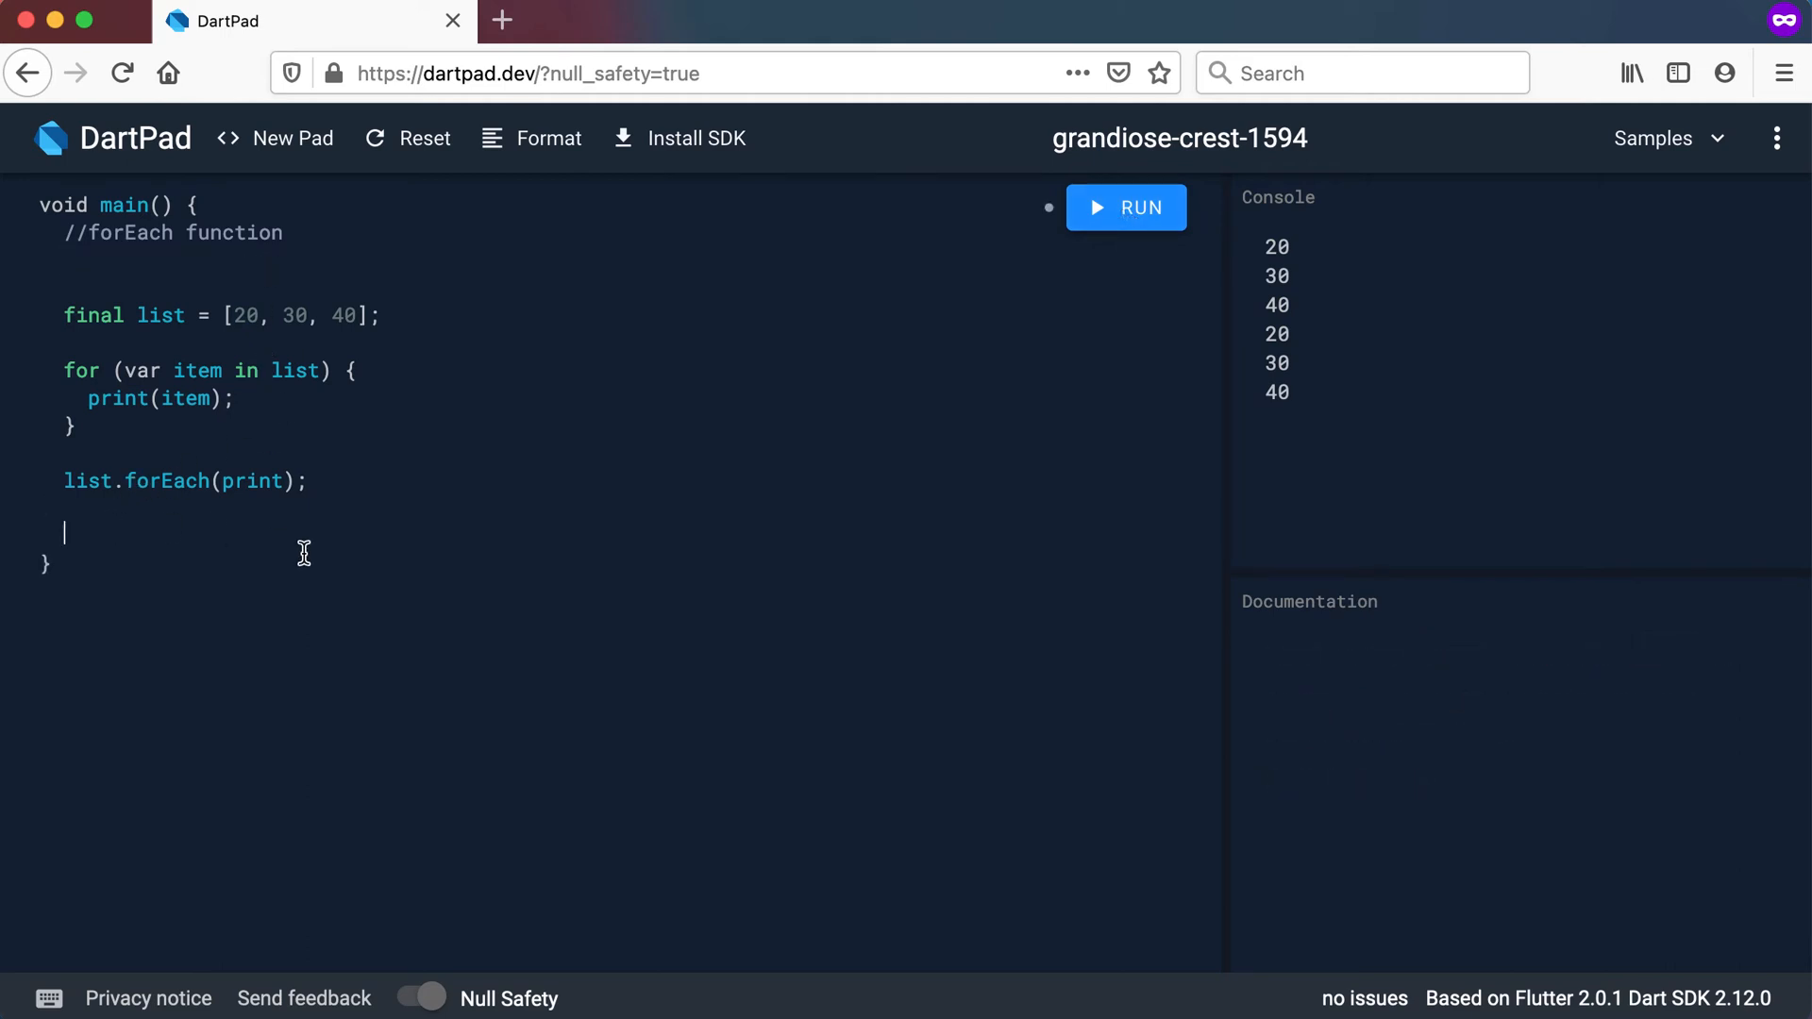
pyautogui.write('//map function')
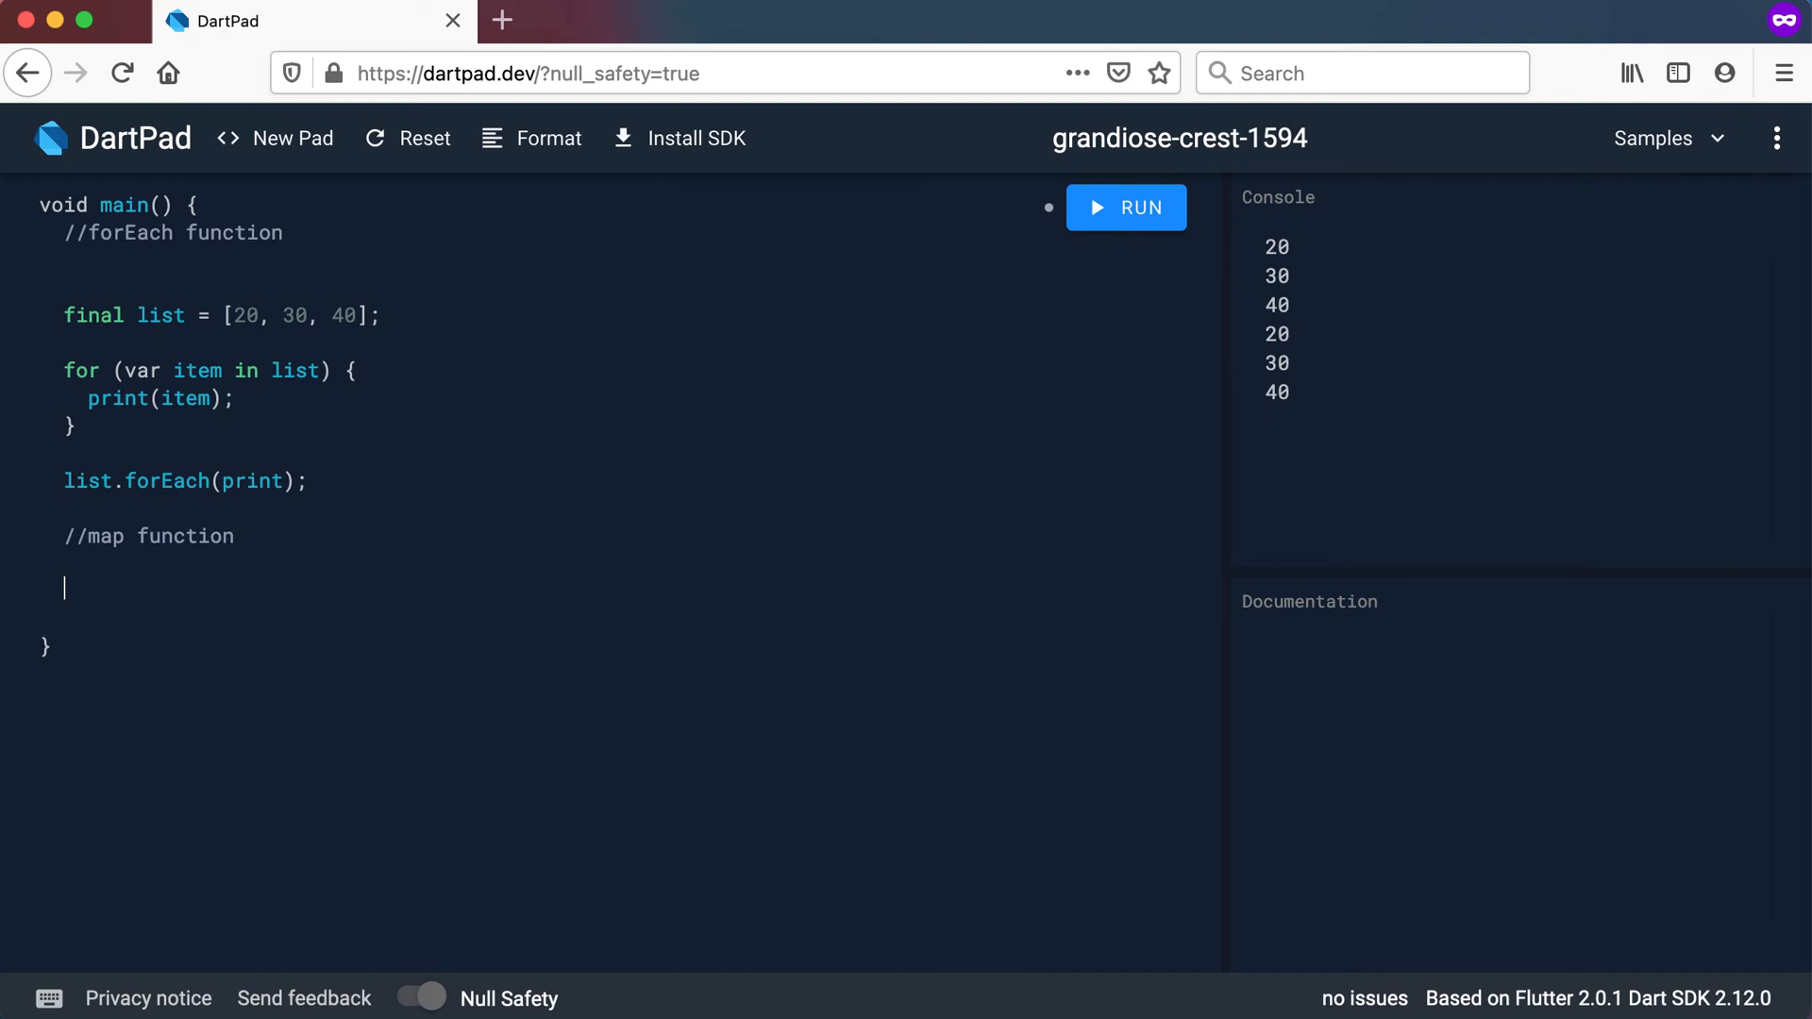
pyautogui.write('var valu')
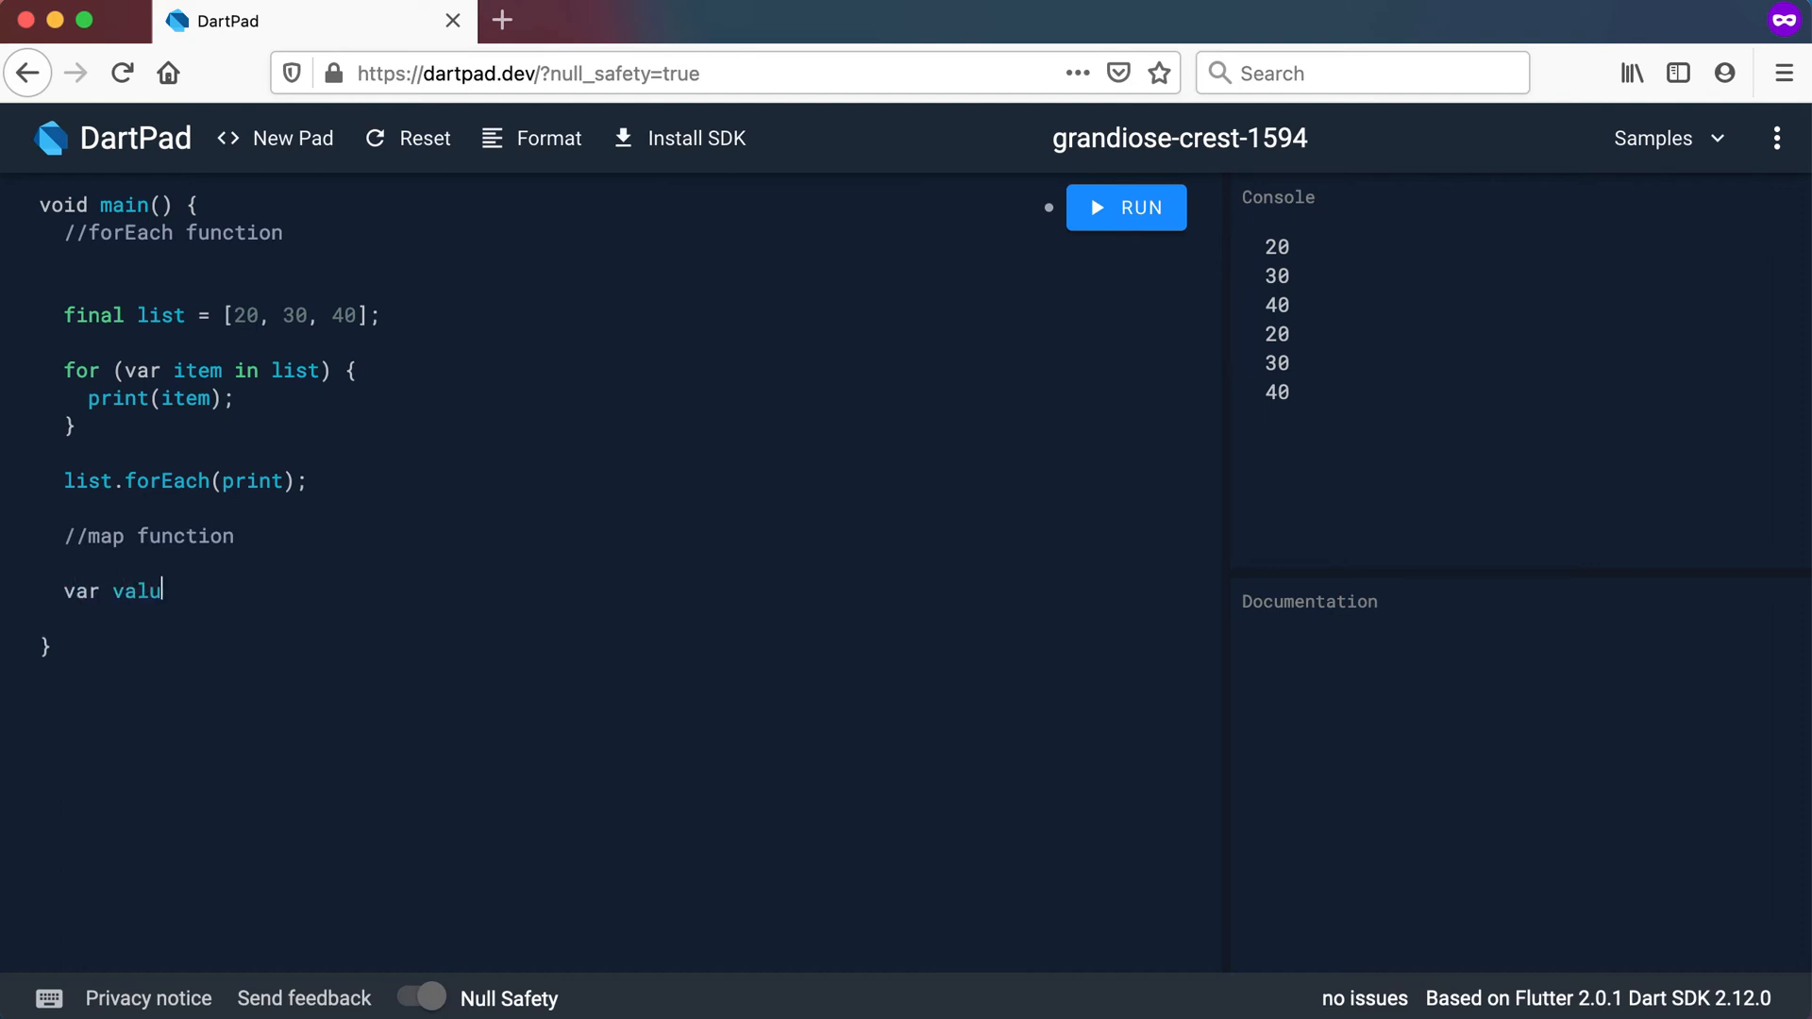
pyautogui.write('es')
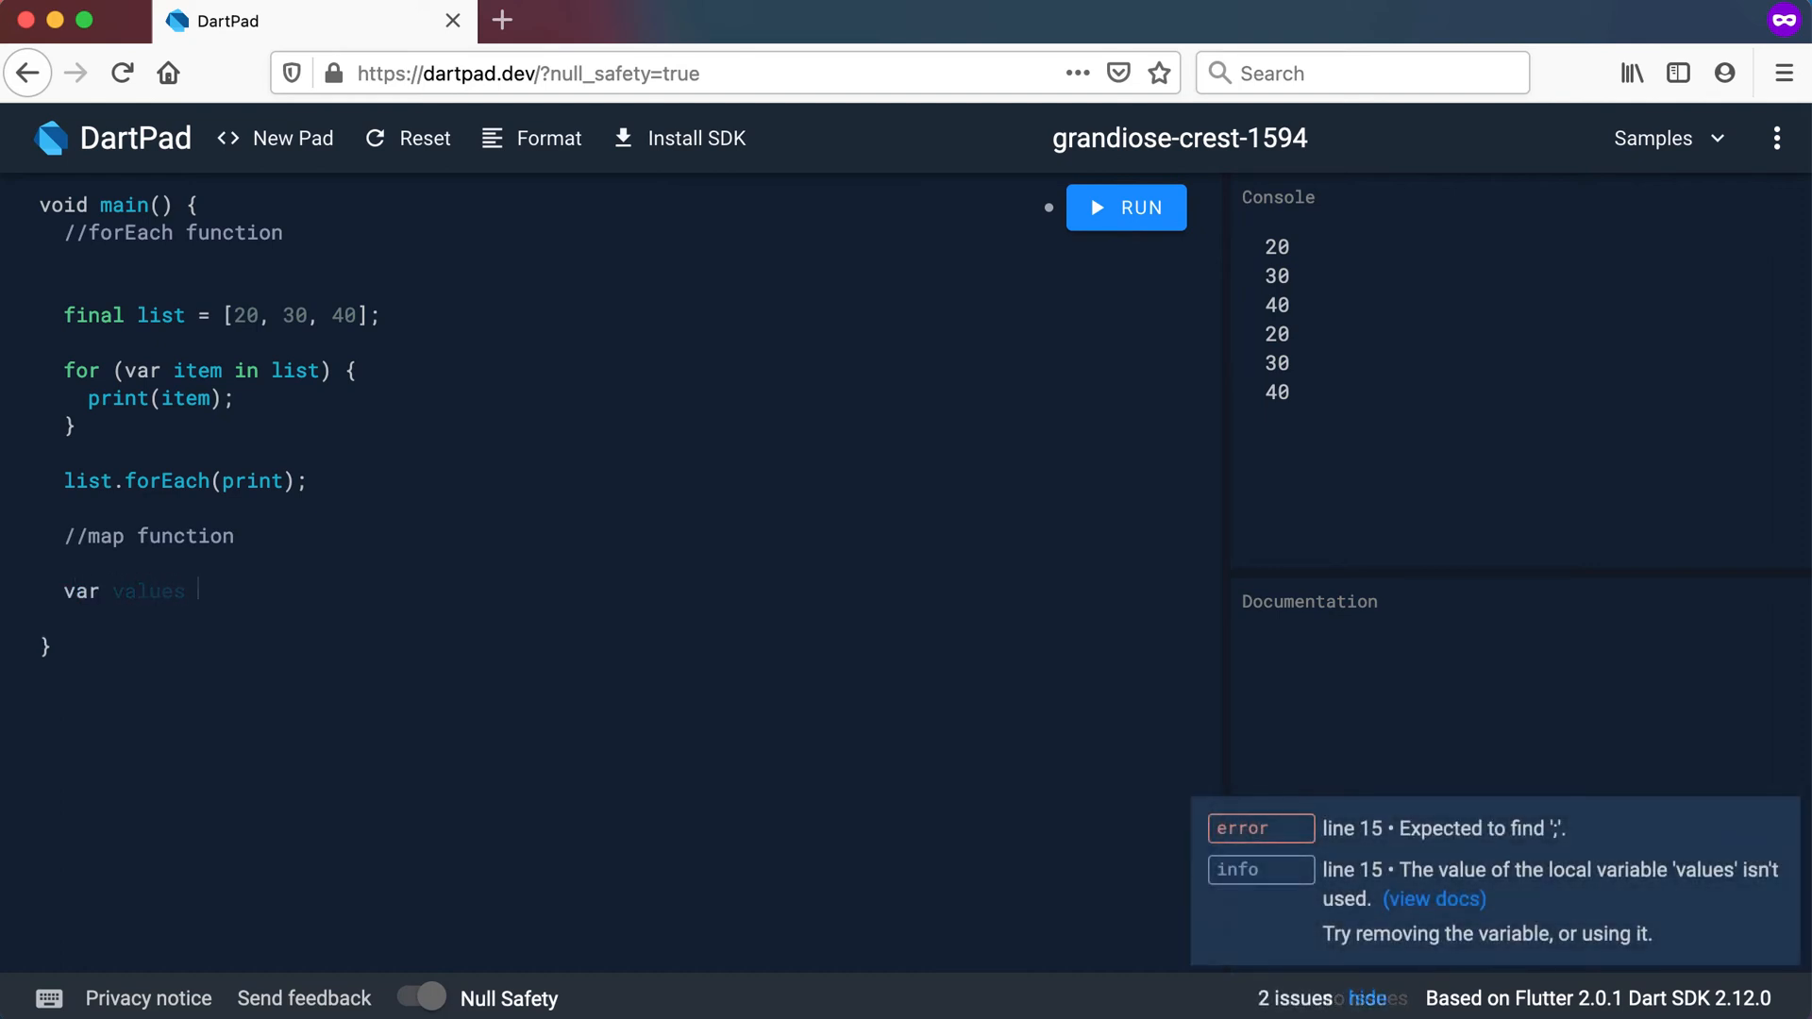
pyautogui.write('halves')
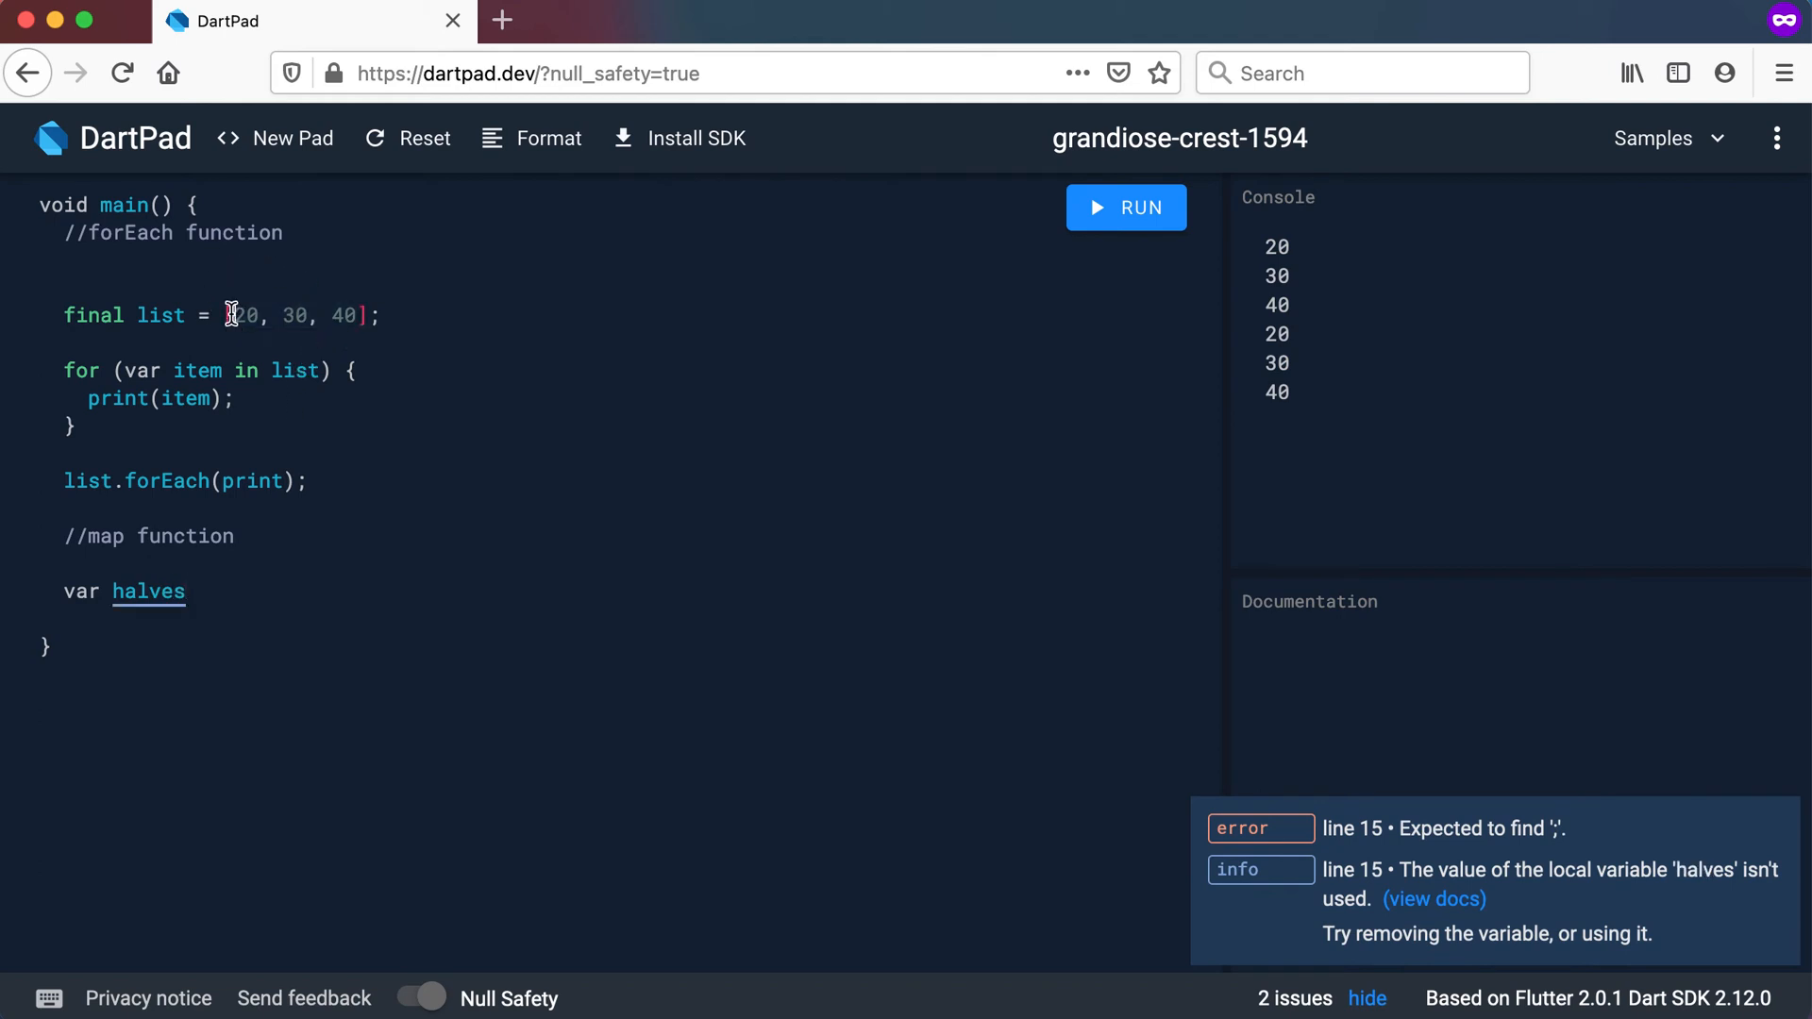
pyautogui.moveTo(231, 314); pyautogui.dragTo(360, 315)
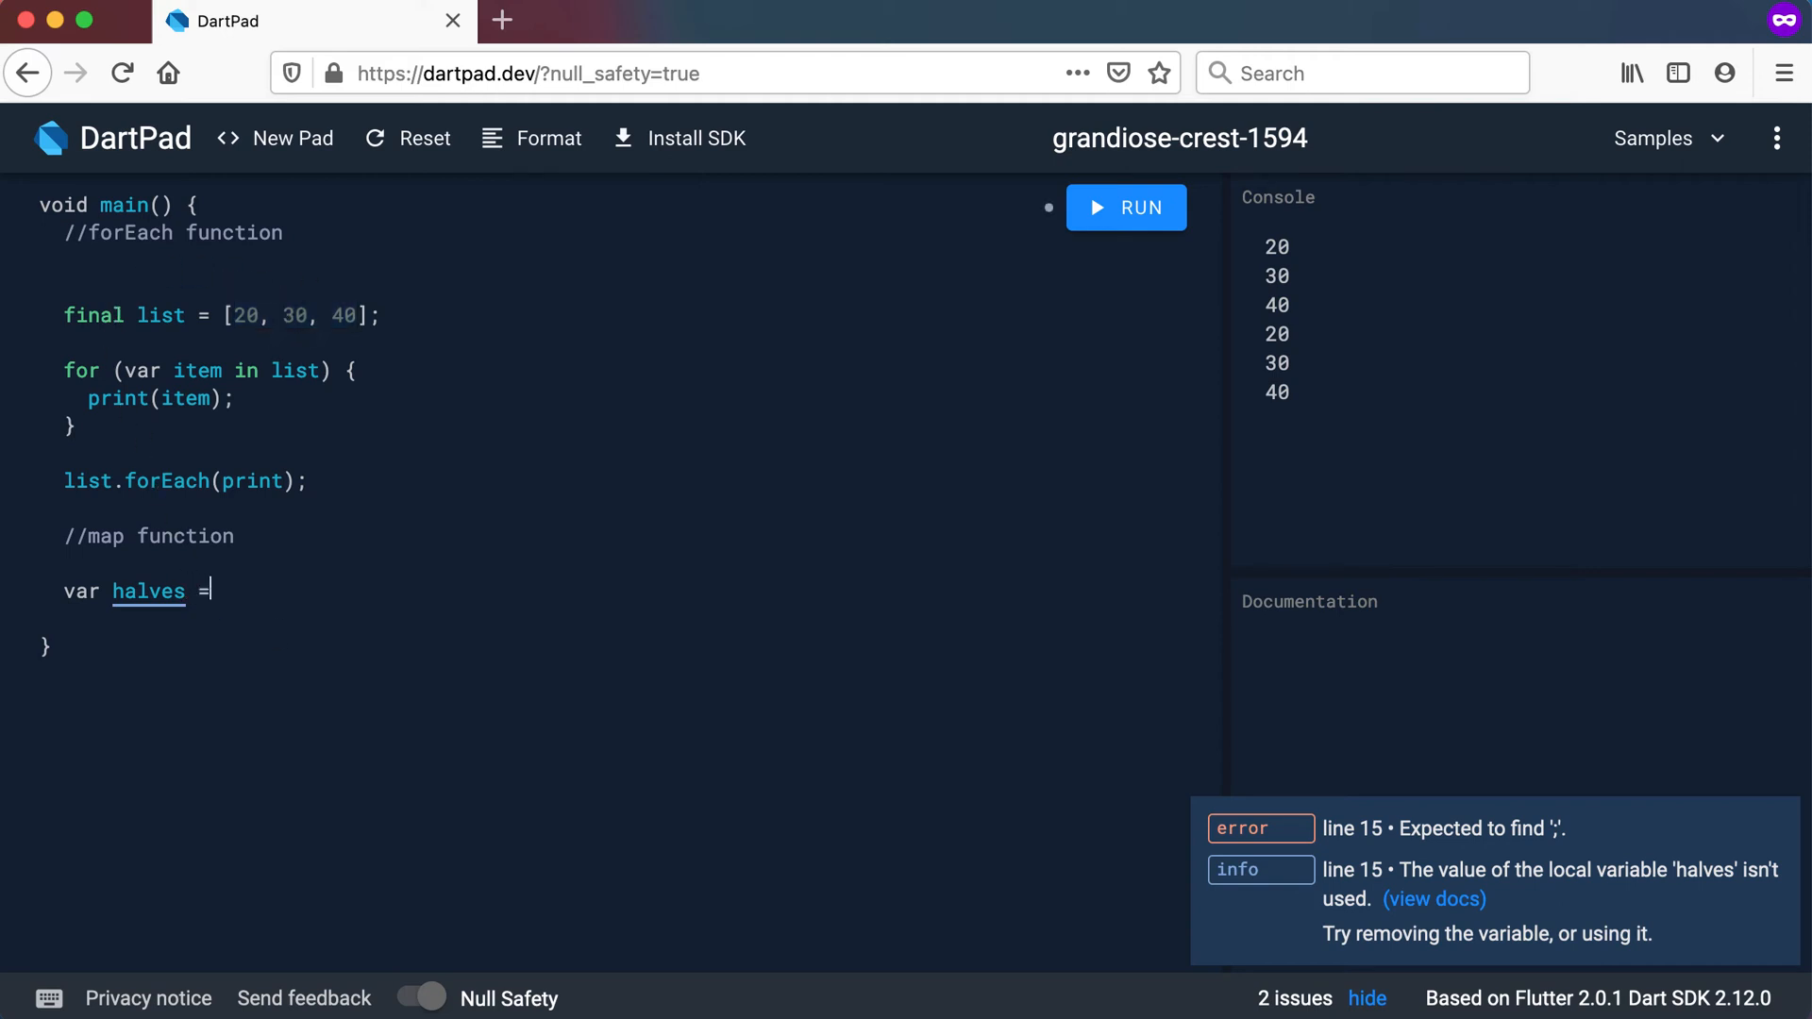
pyautogui.write('li')
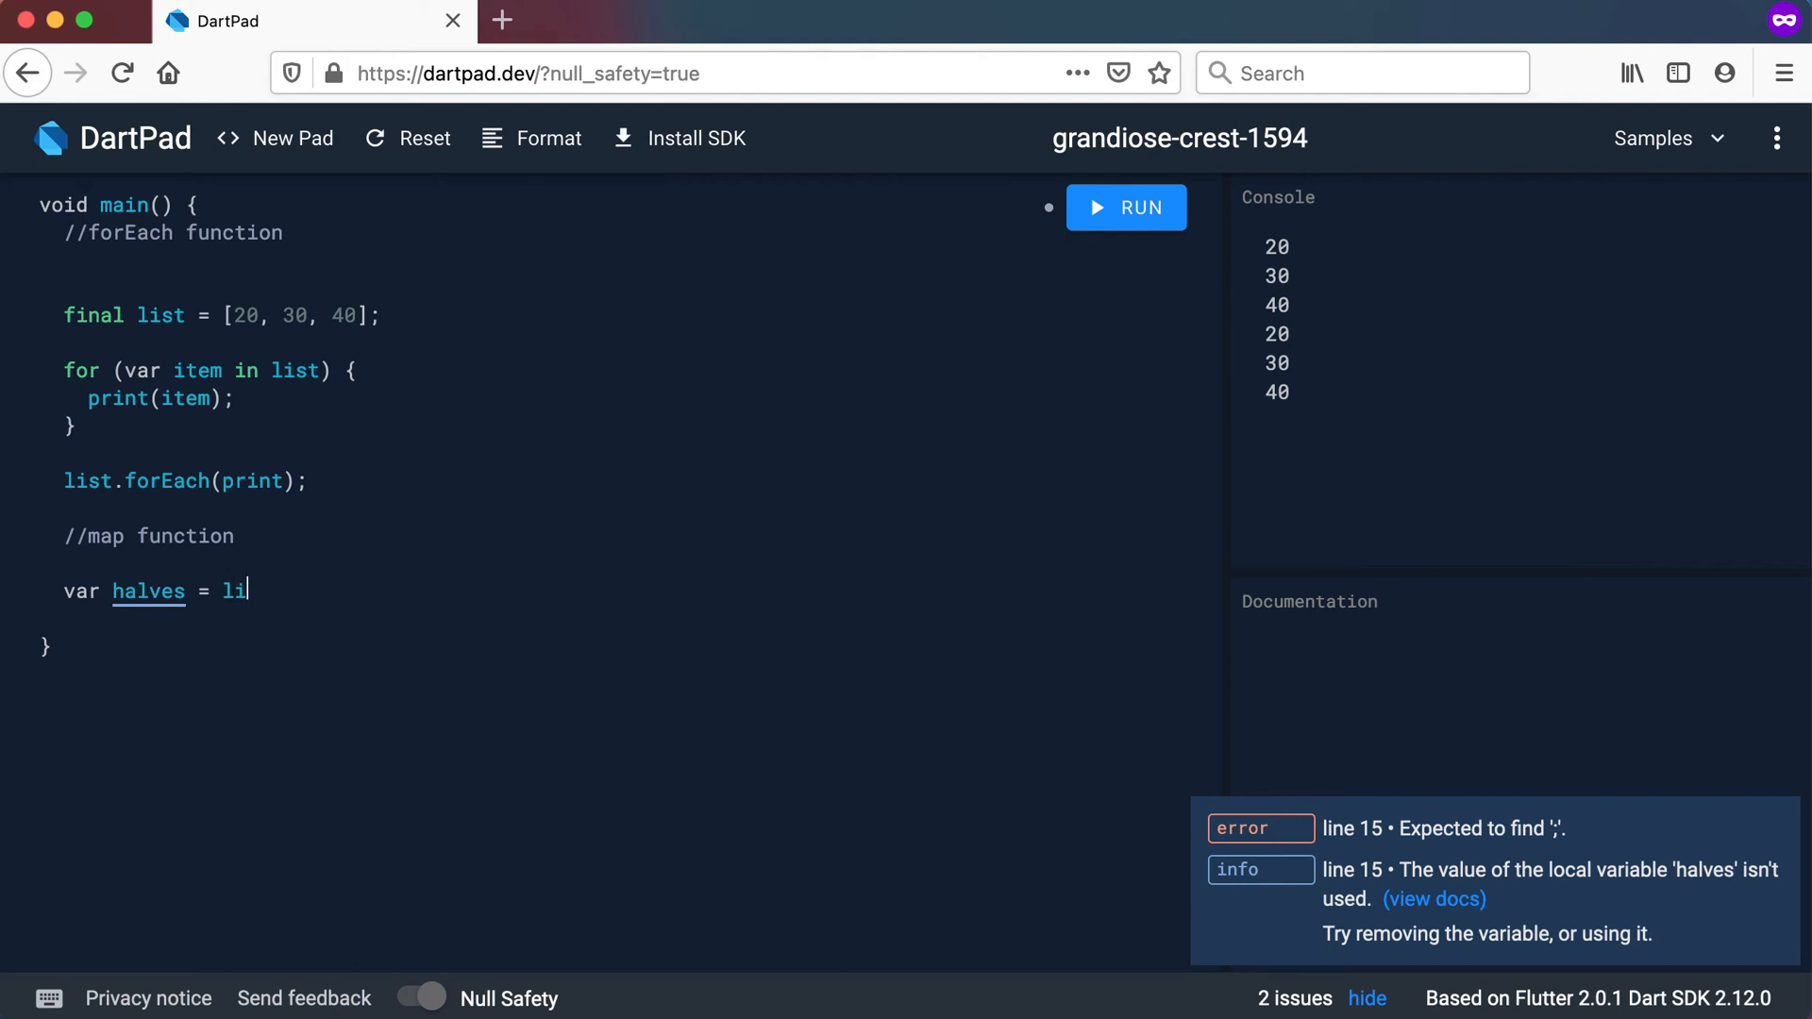
pyautogui.write('st.map();')
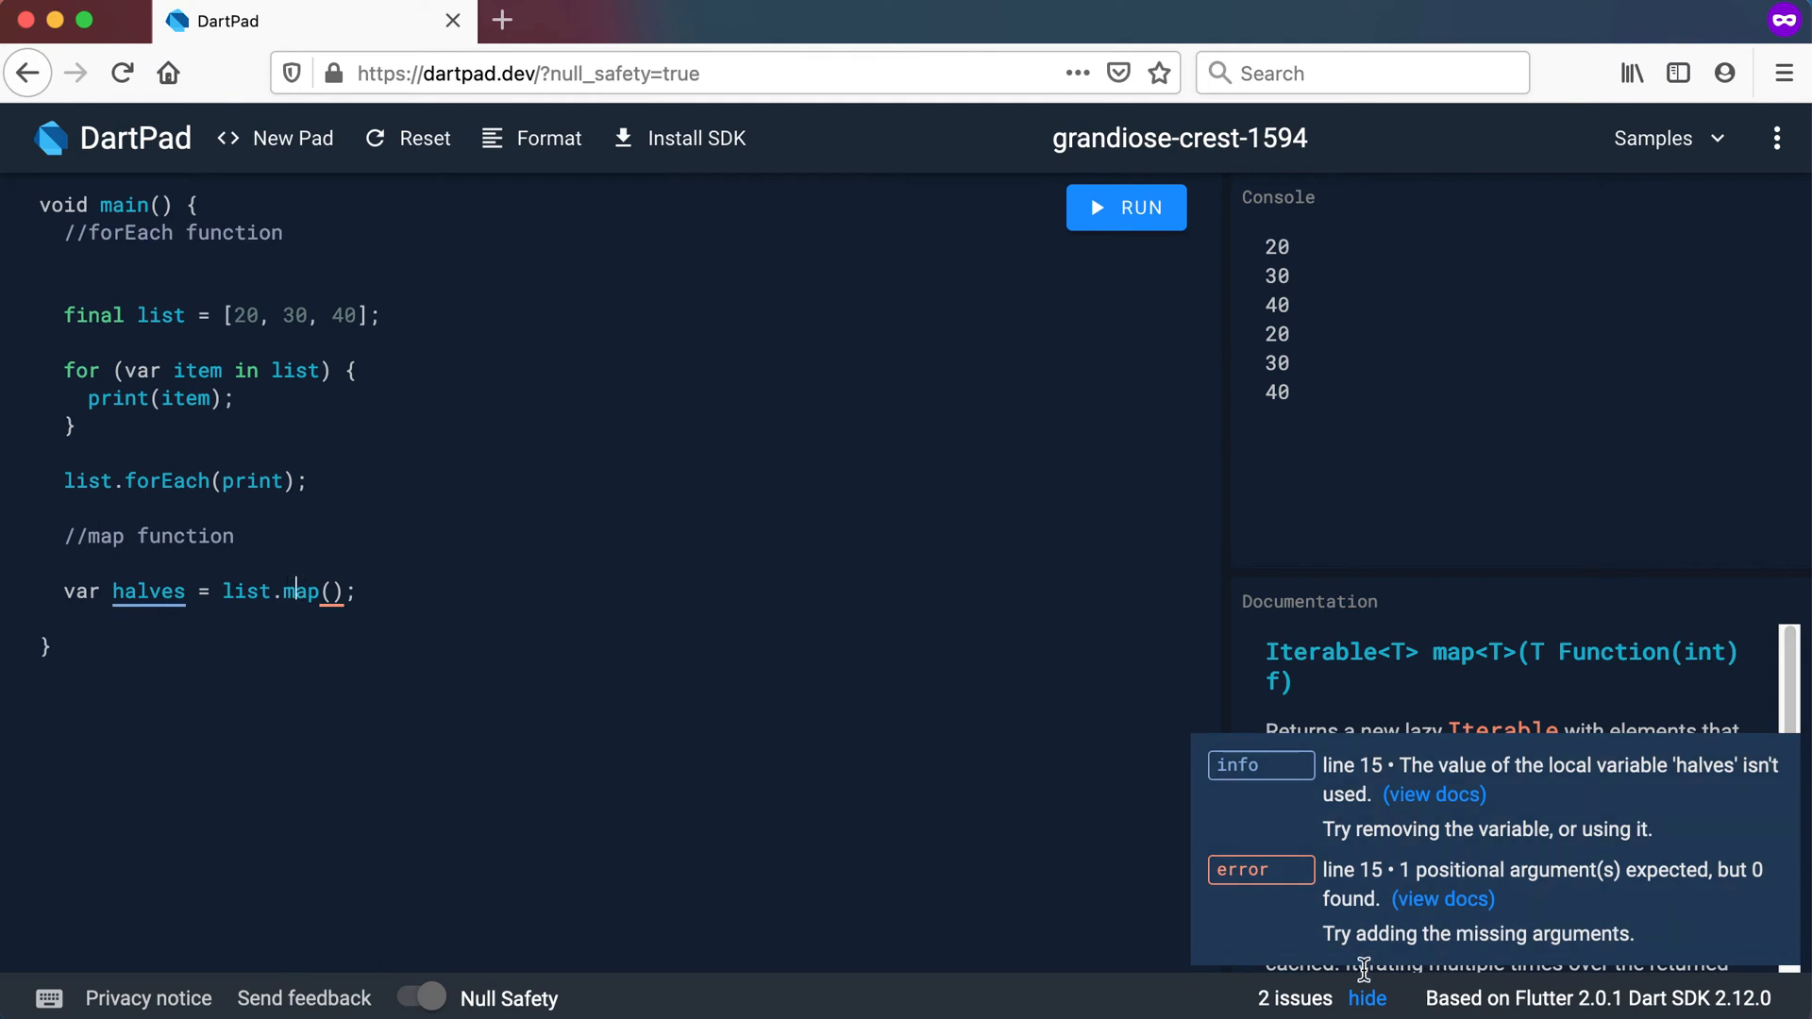
# Hide the issues list and highlight map's Iterable return type in the documentation
pyautogui.click(1367, 999)
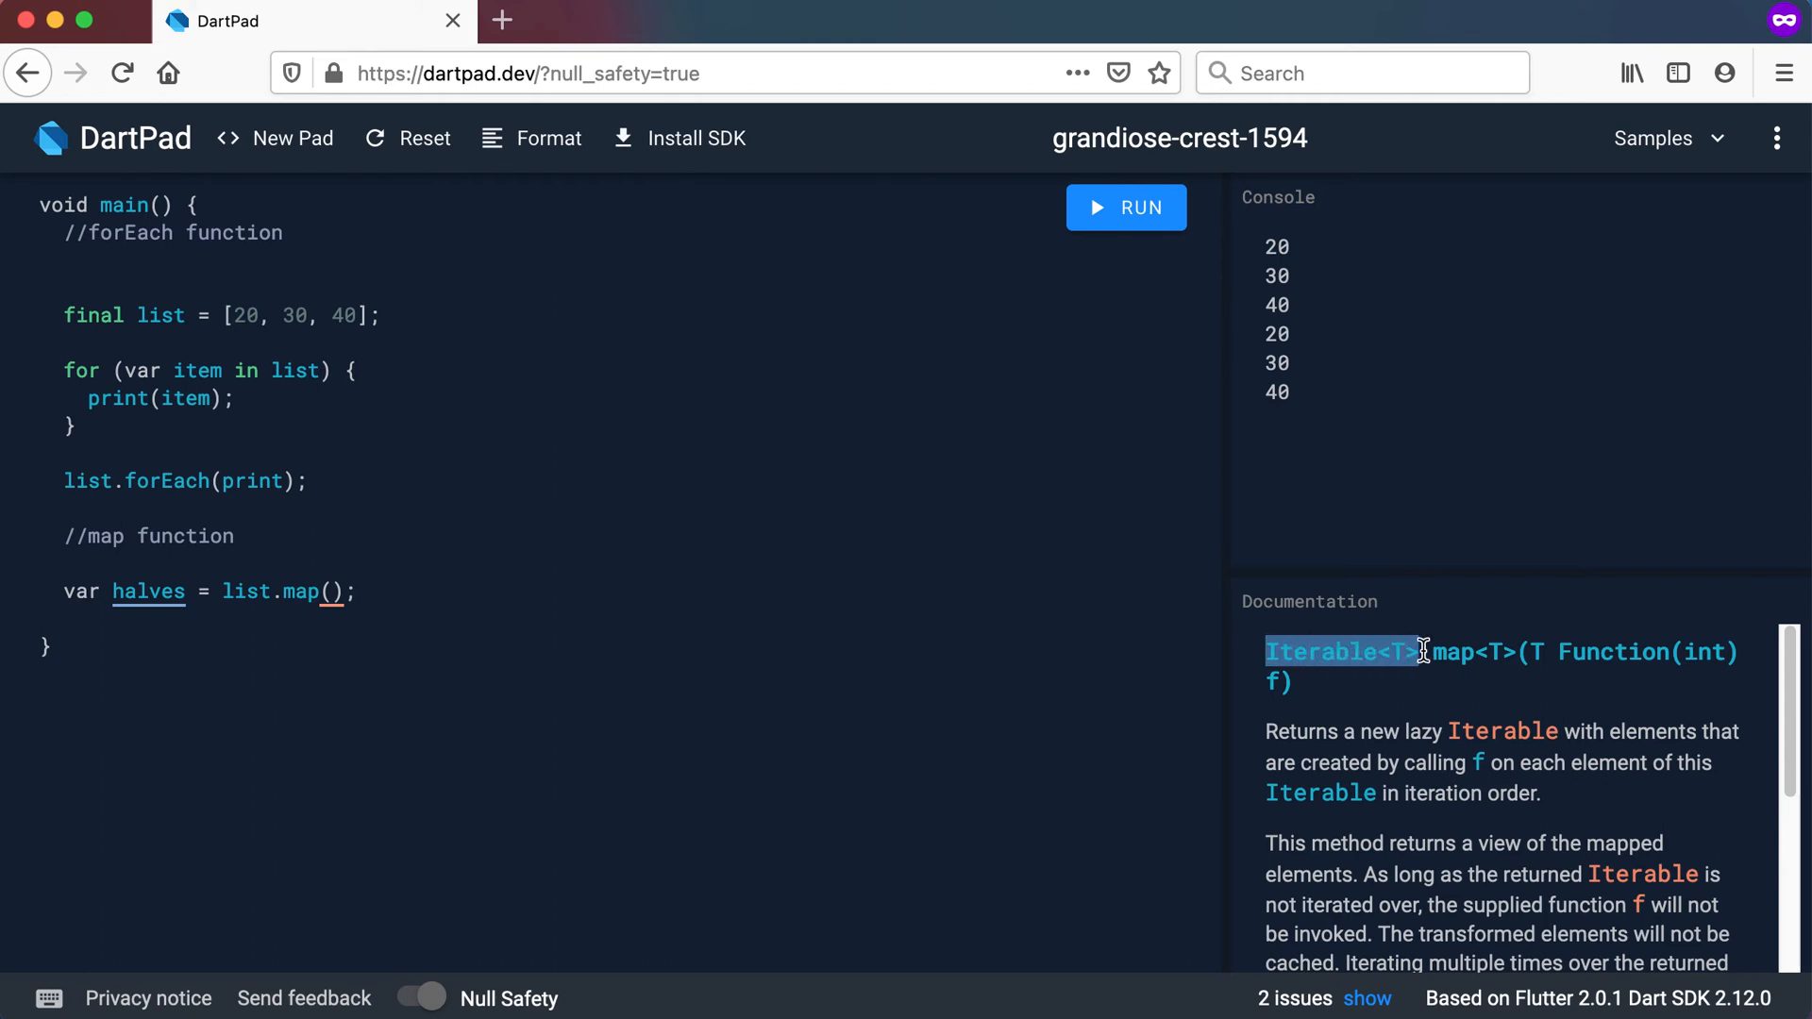
pyautogui.doubleClick(1616, 652)
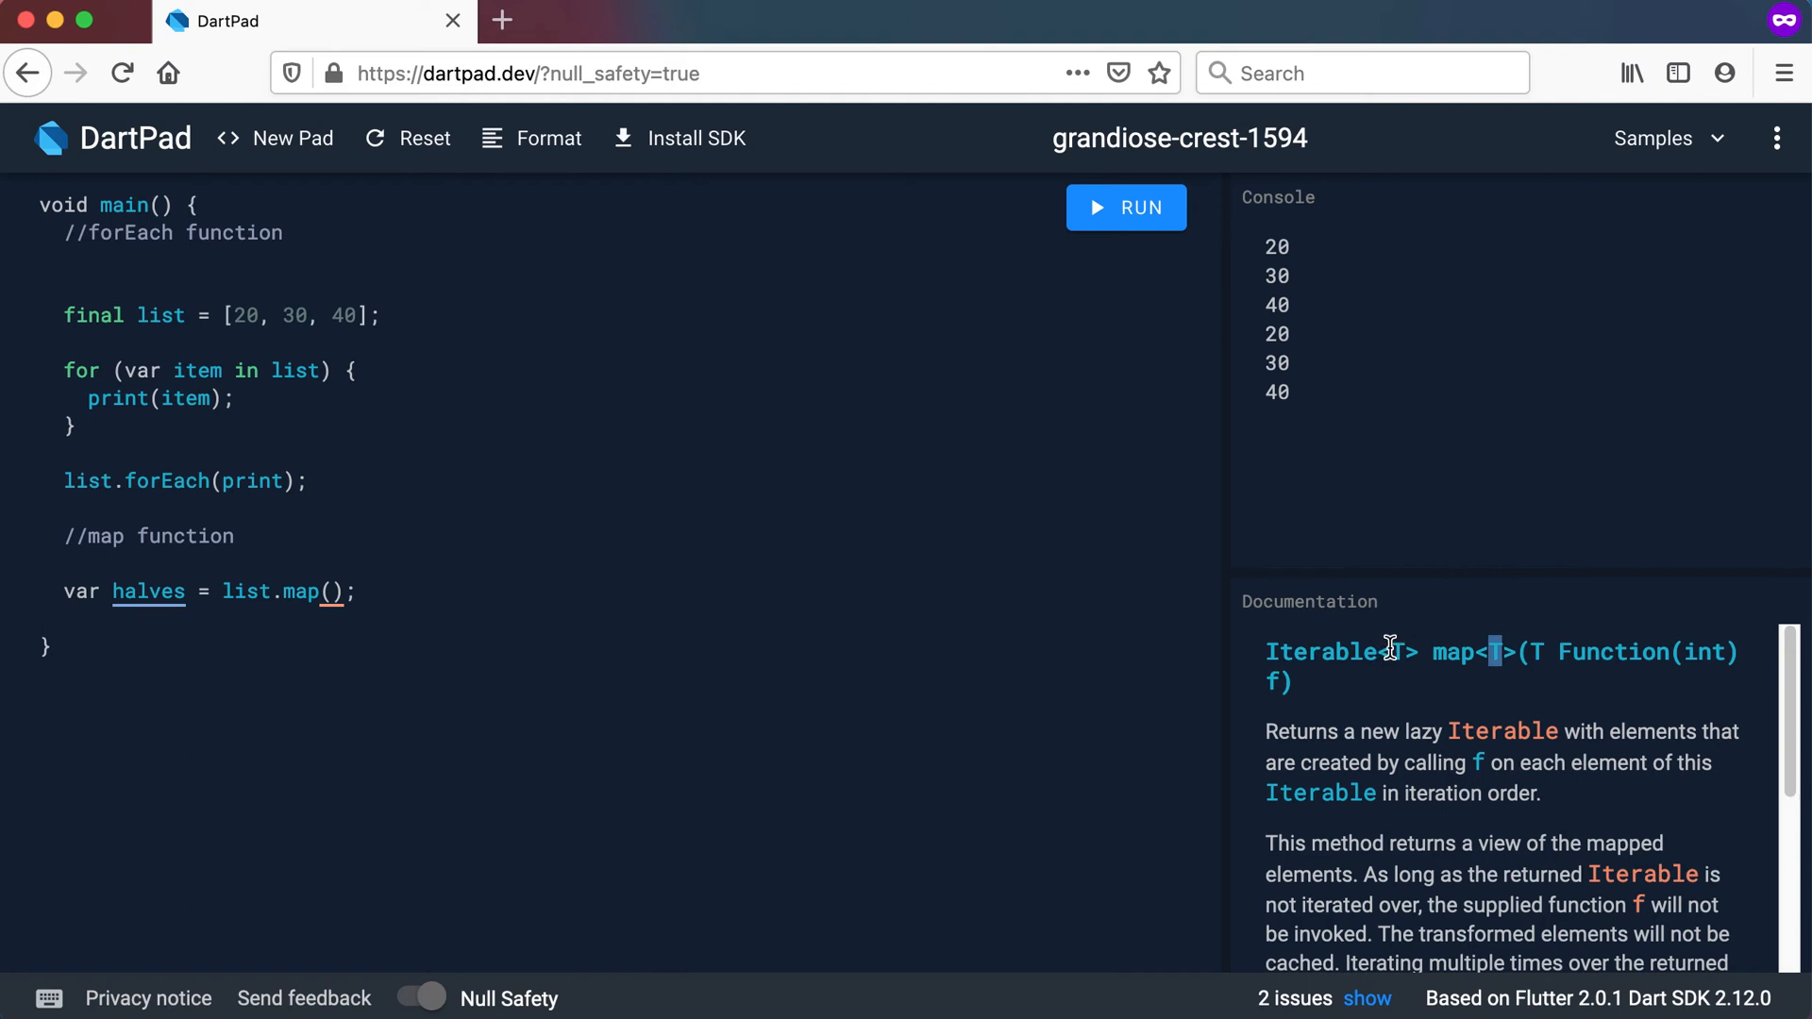
pyautogui.moveTo(1406, 648)
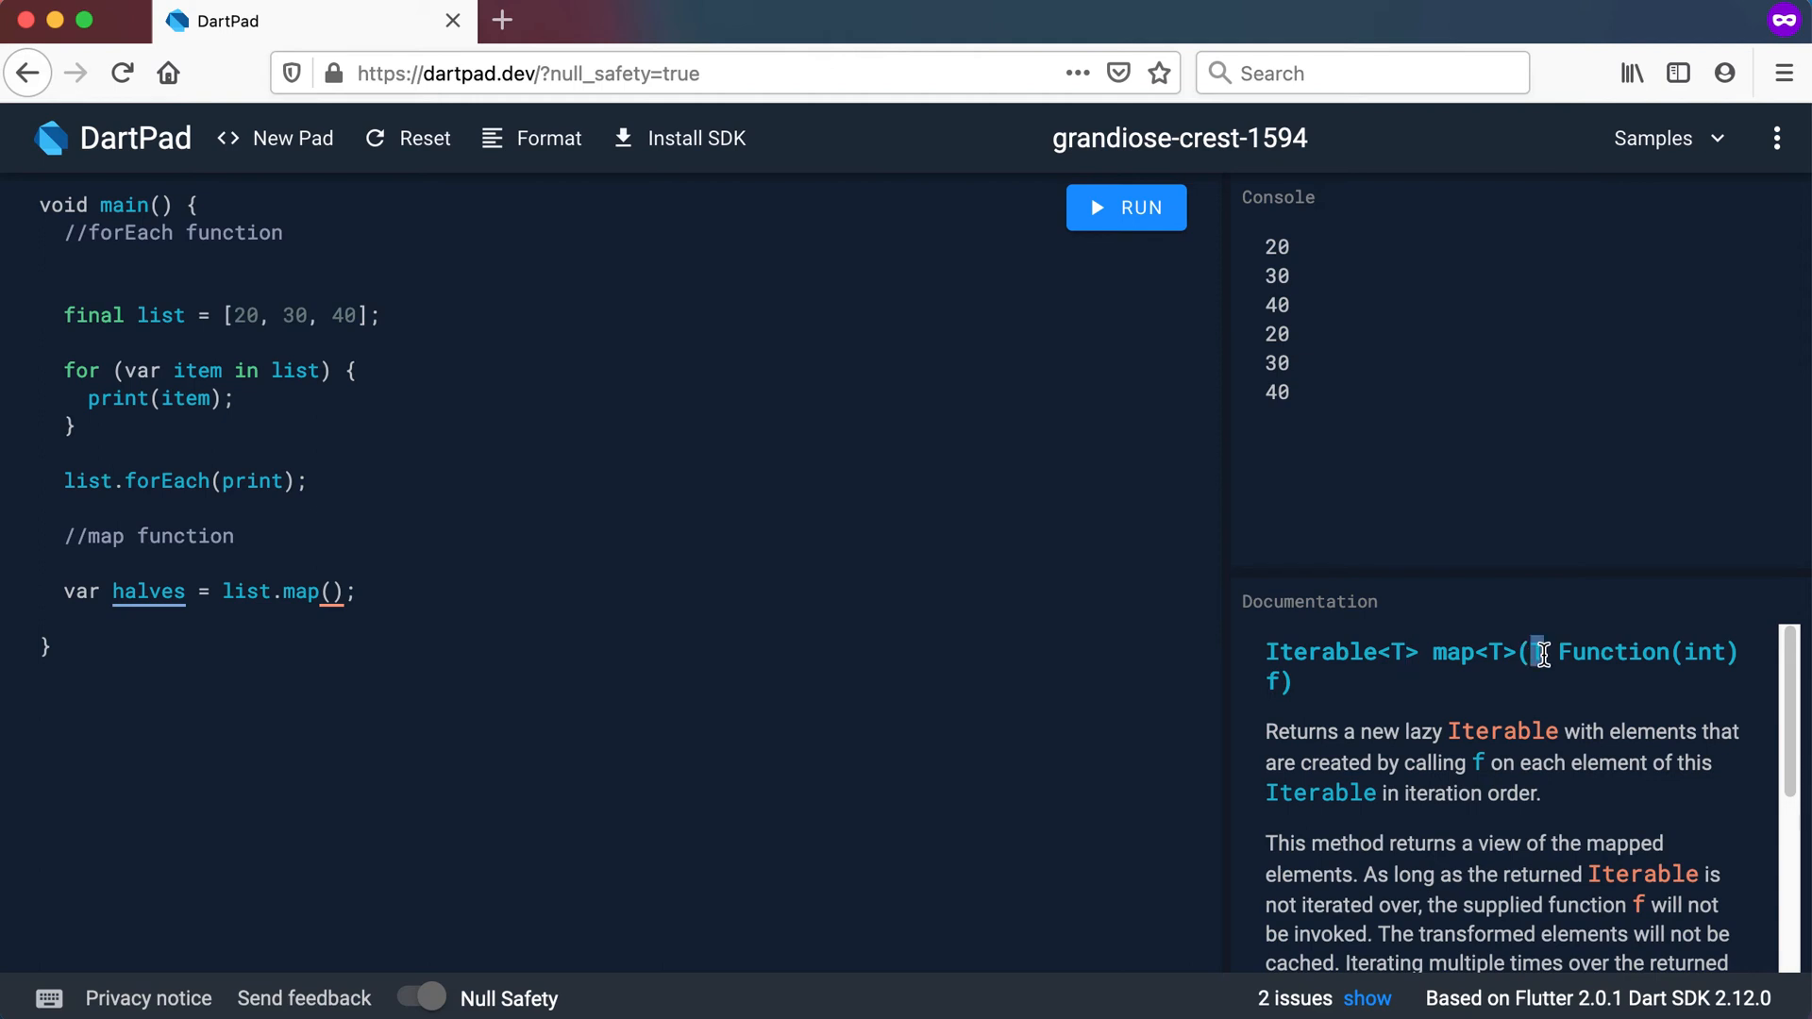
pyautogui.moveTo(1605, 641)
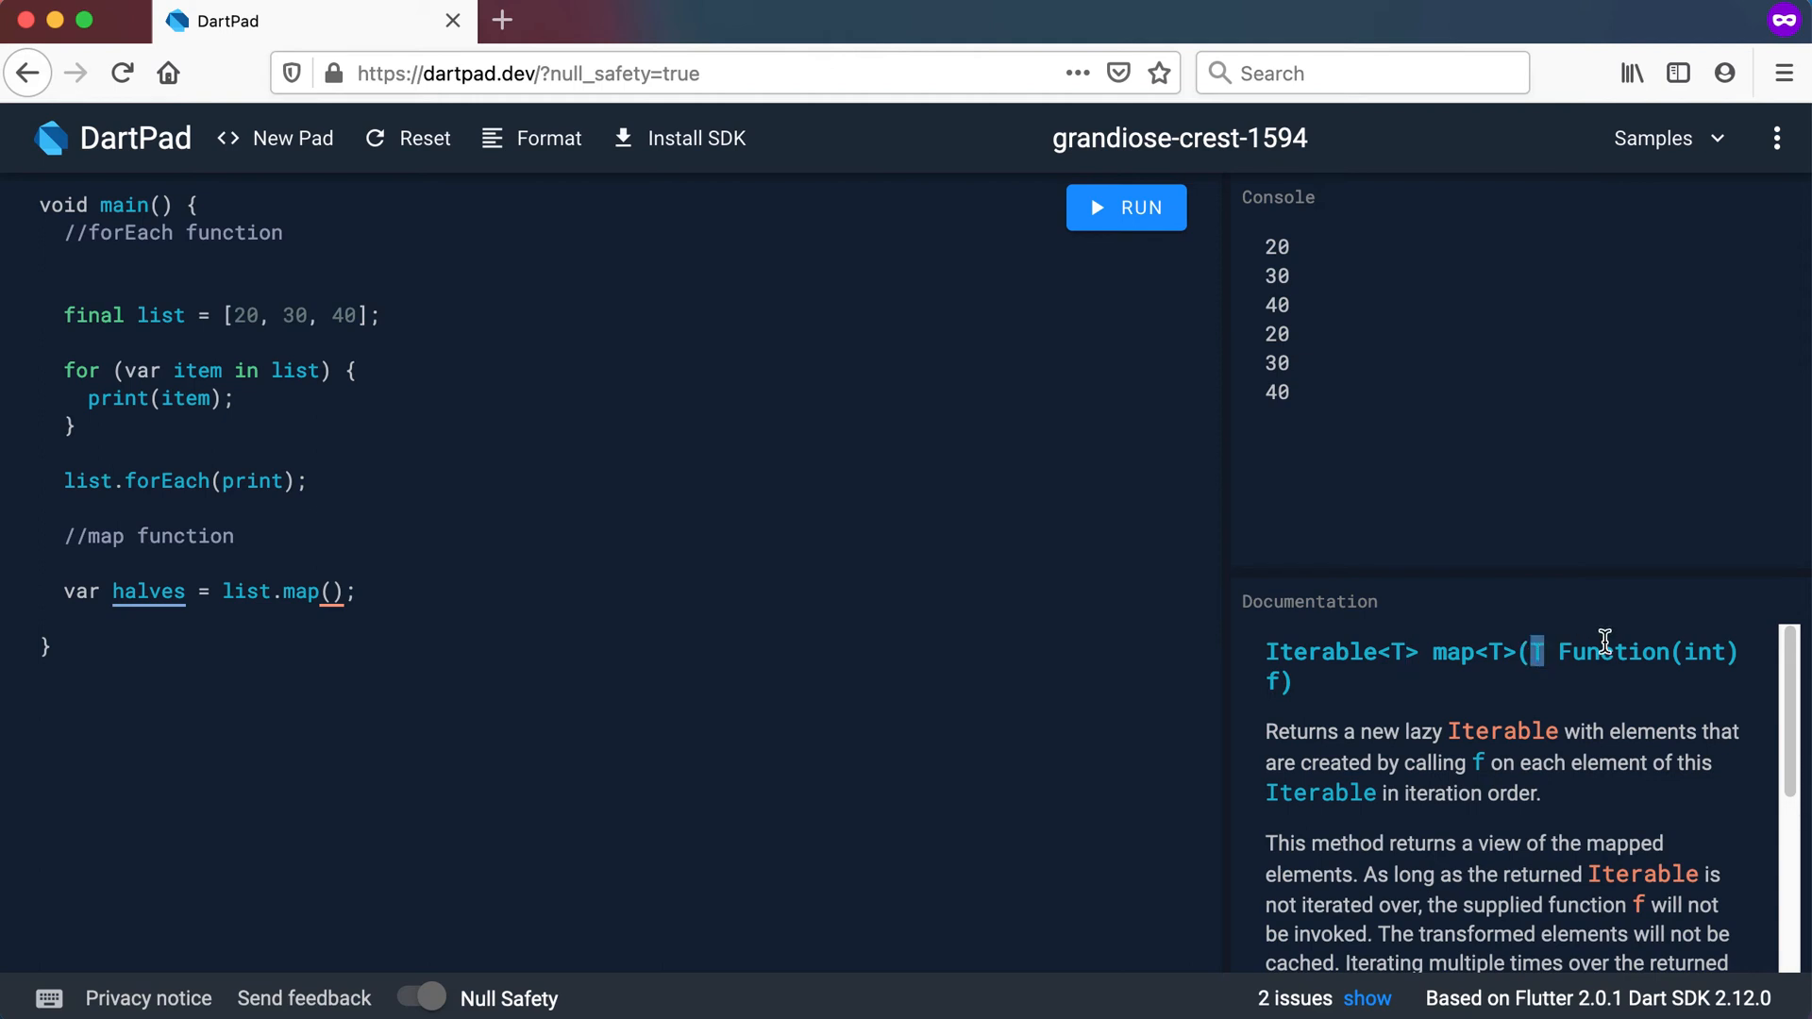
pyautogui.moveTo(1679, 651)
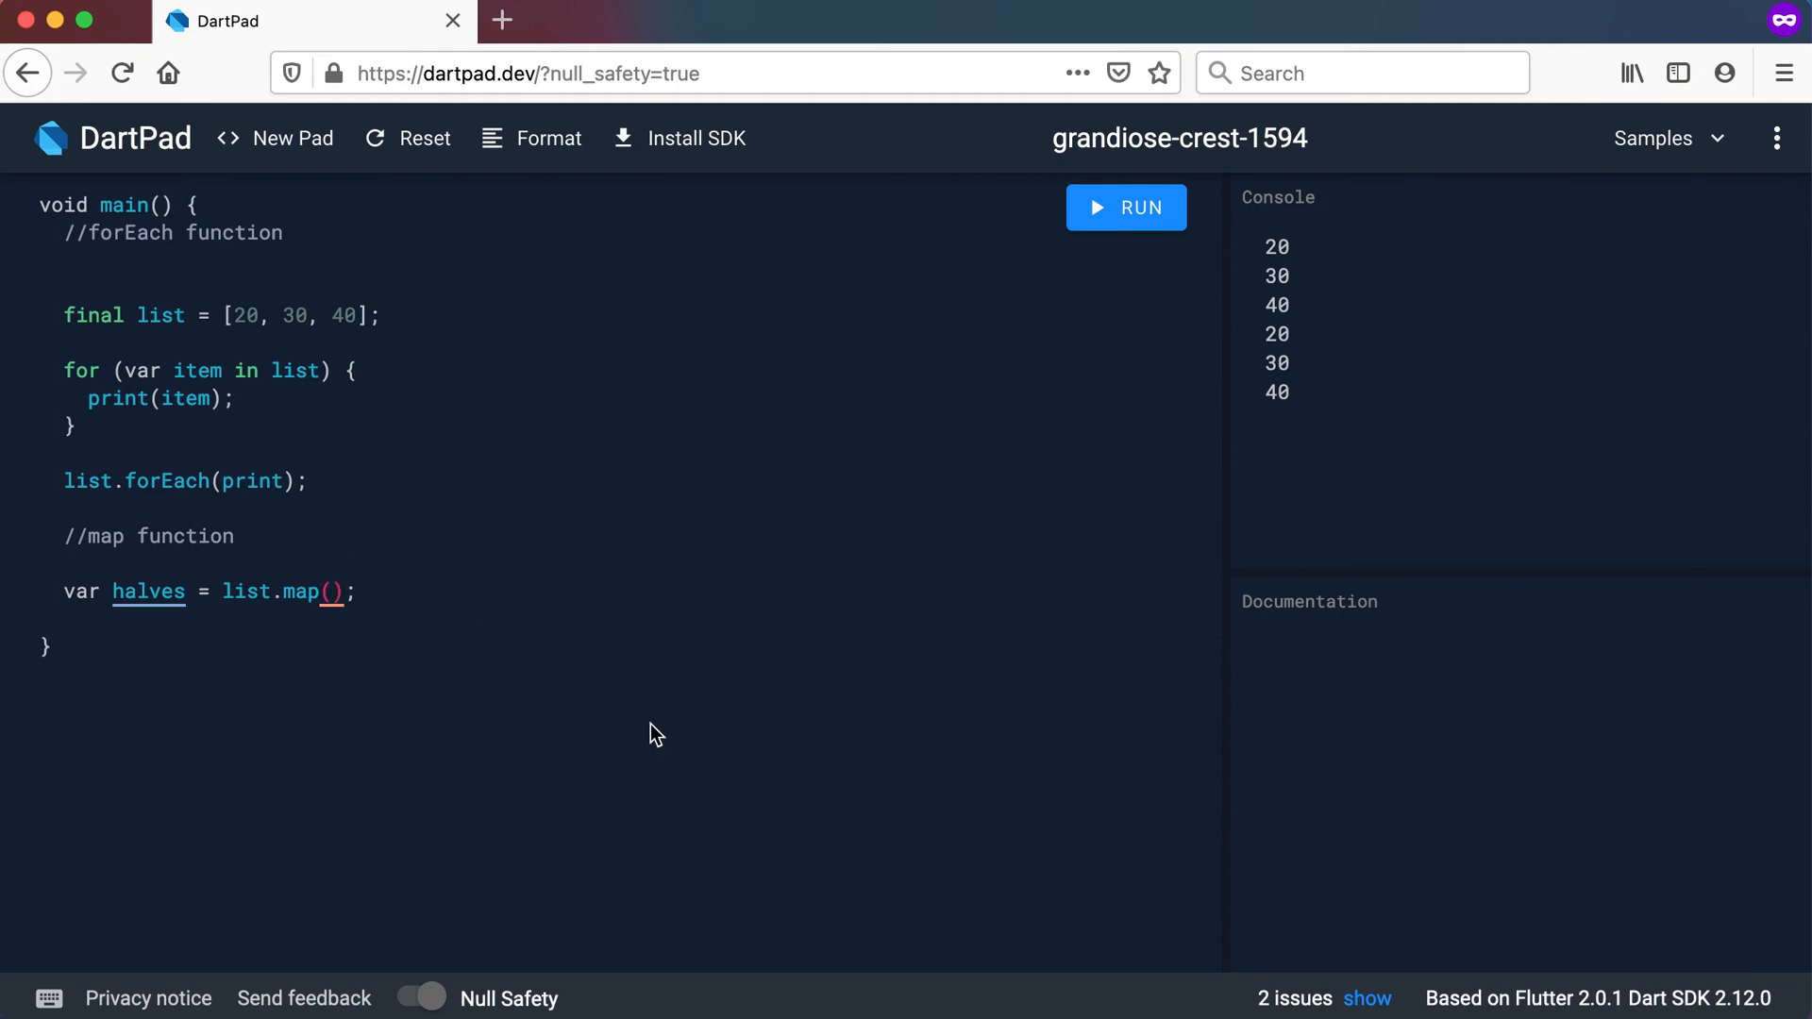
# Type the lambda (value) => value / 2 inside map()
pyautogui.write('(valu')
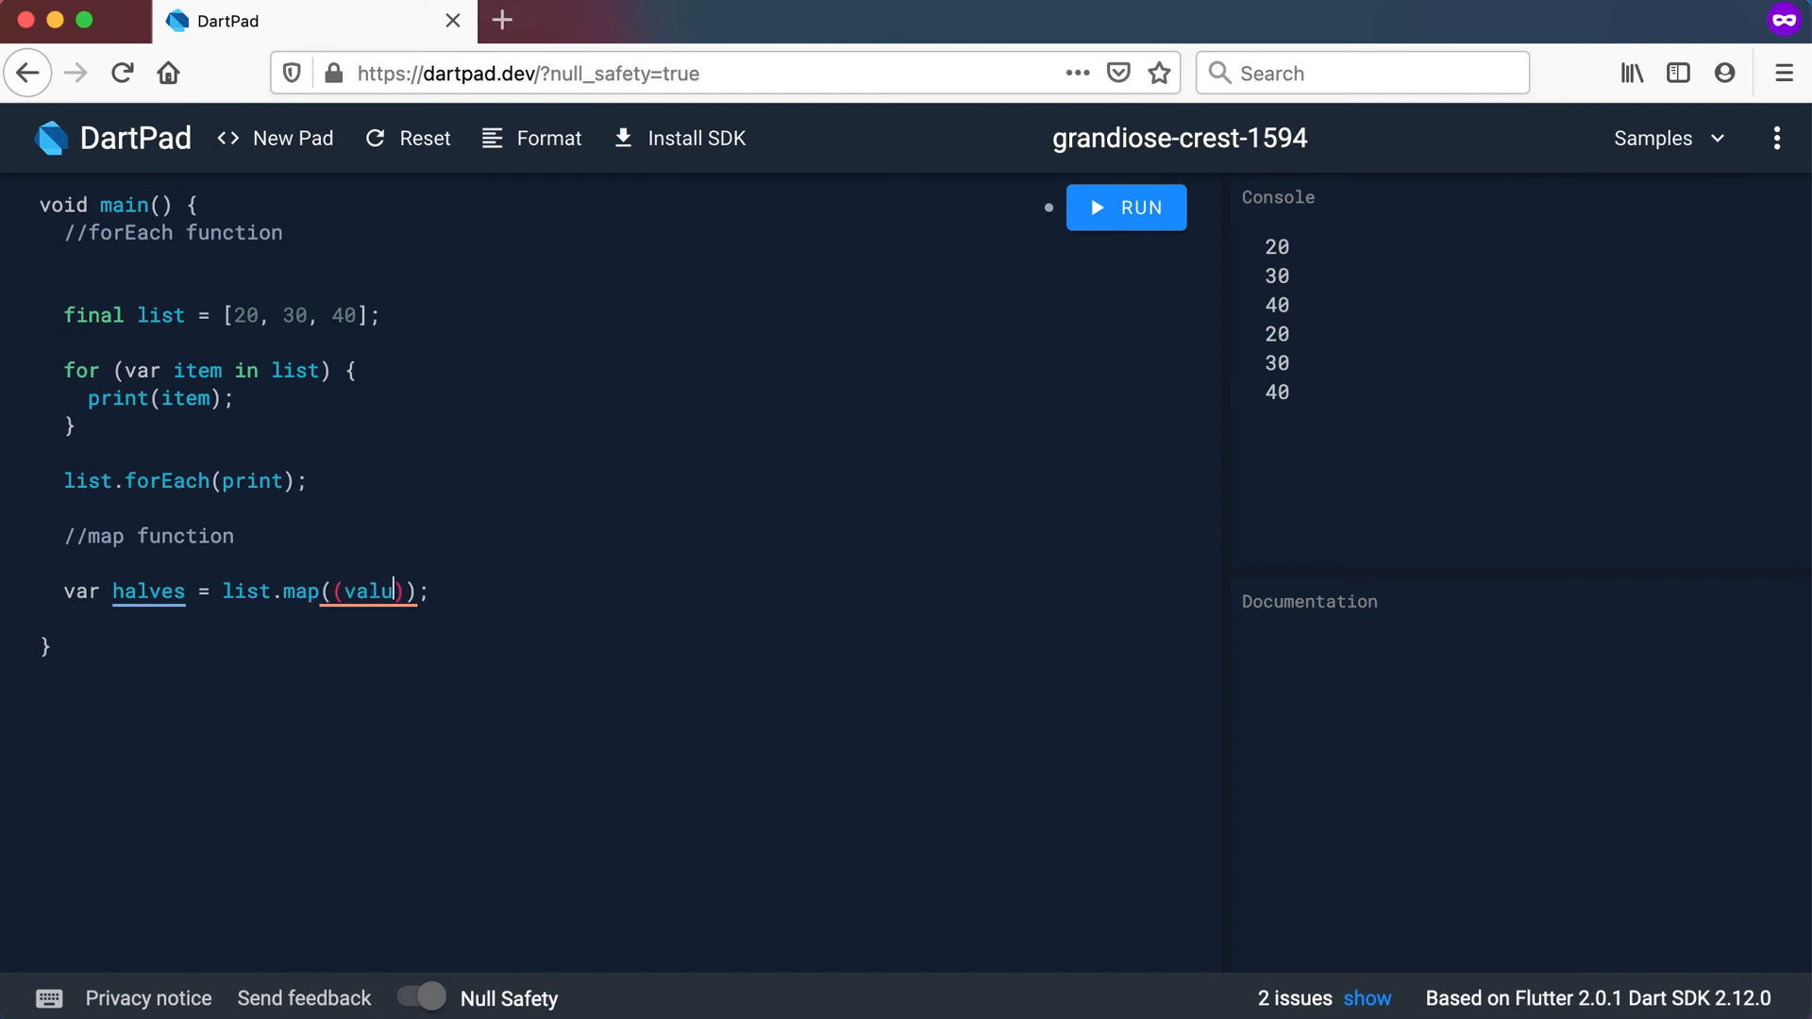
pyautogui.write('e) =>')
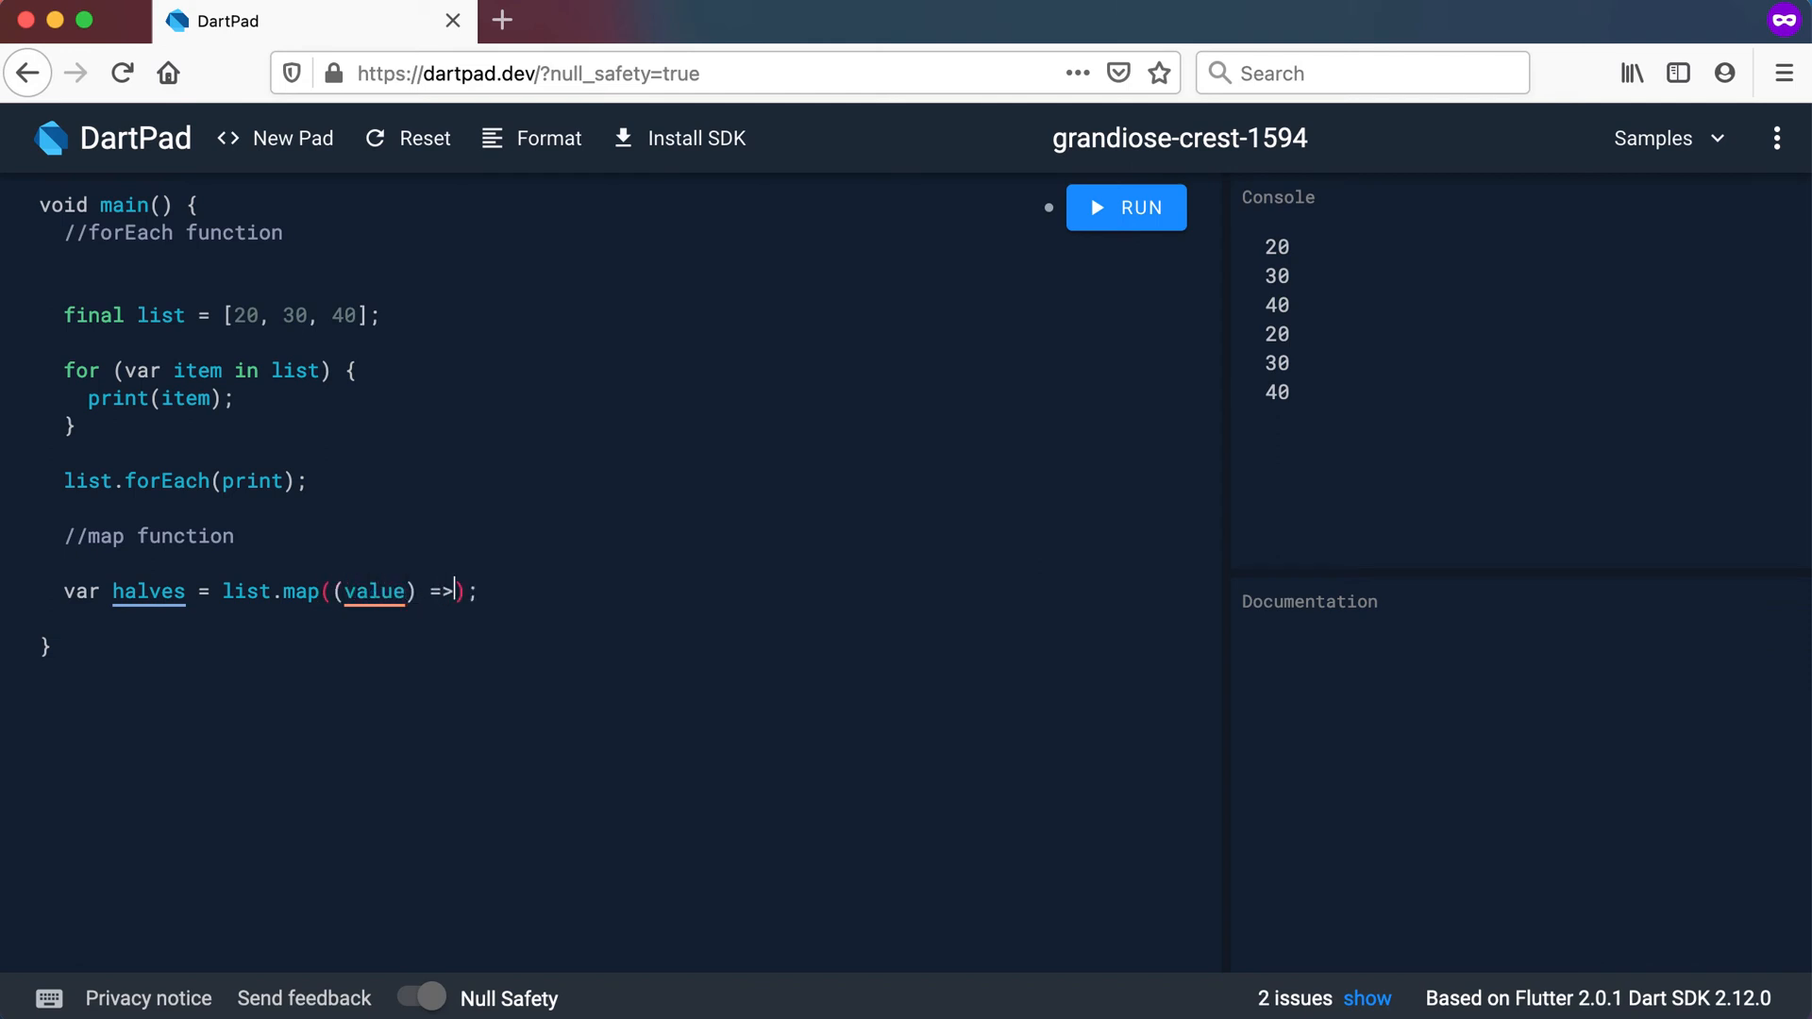
pyautogui.write('vale')
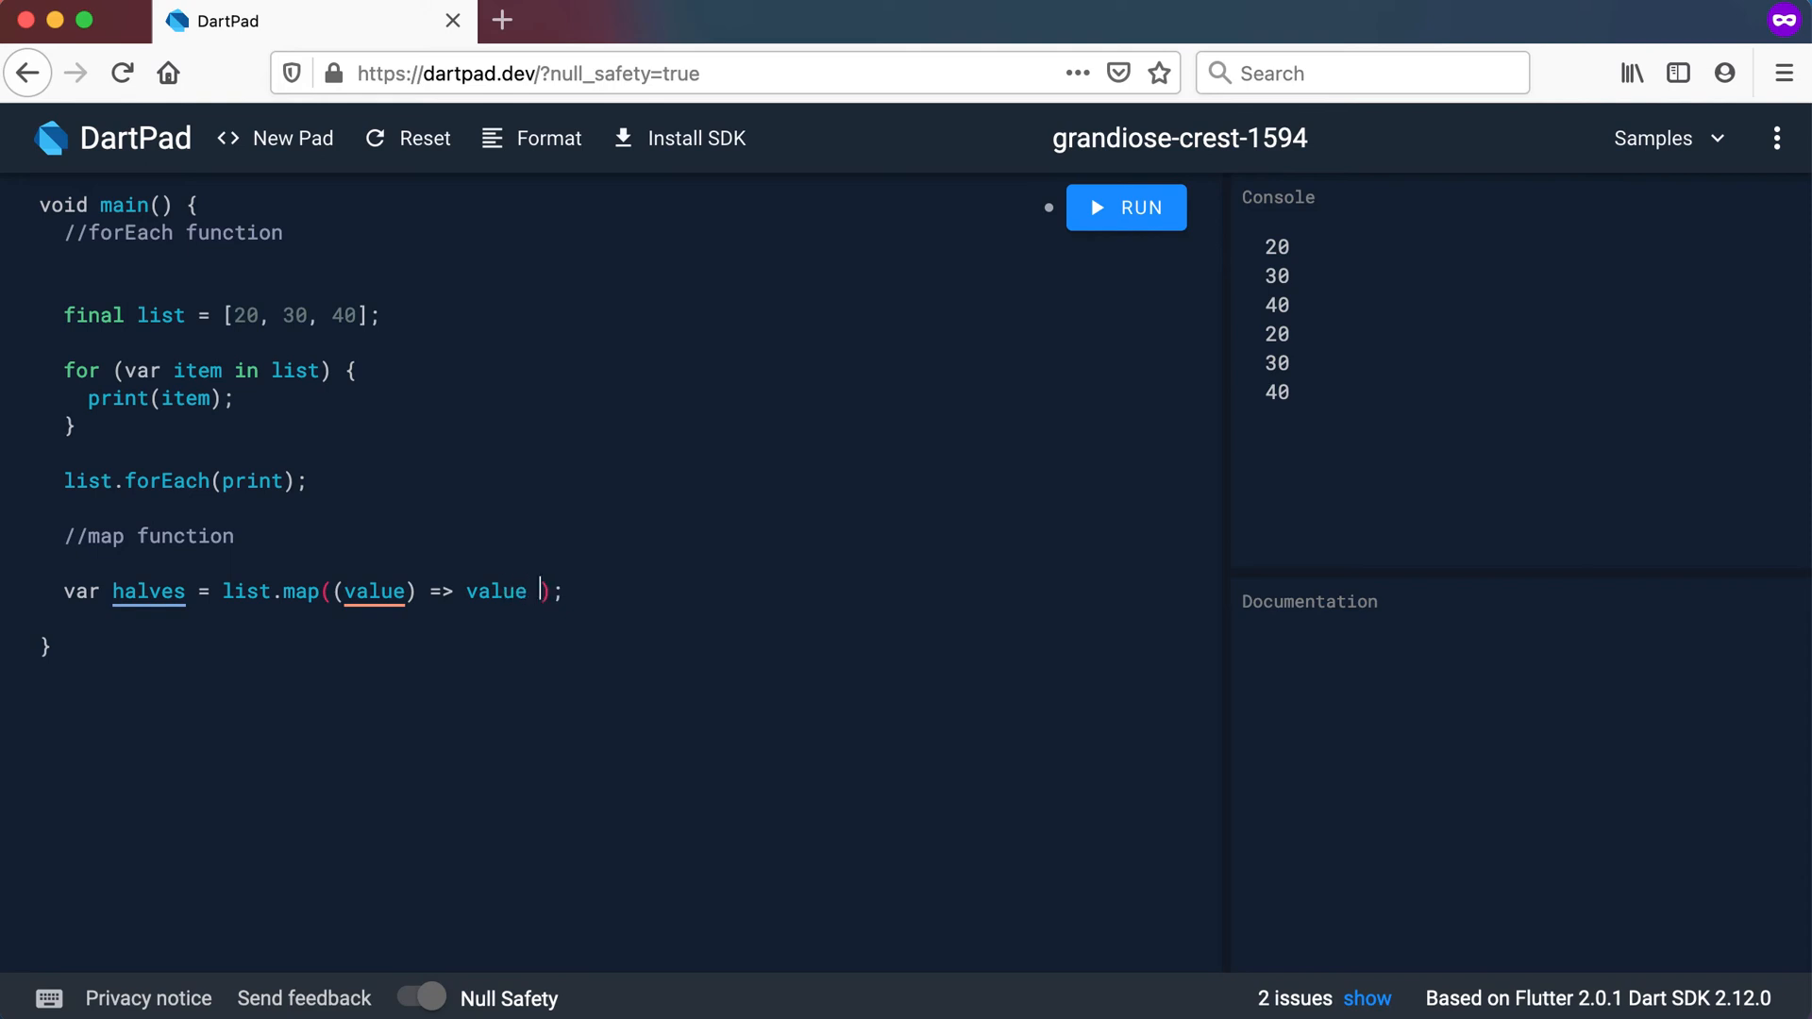
pyautogui.write('/ 2')
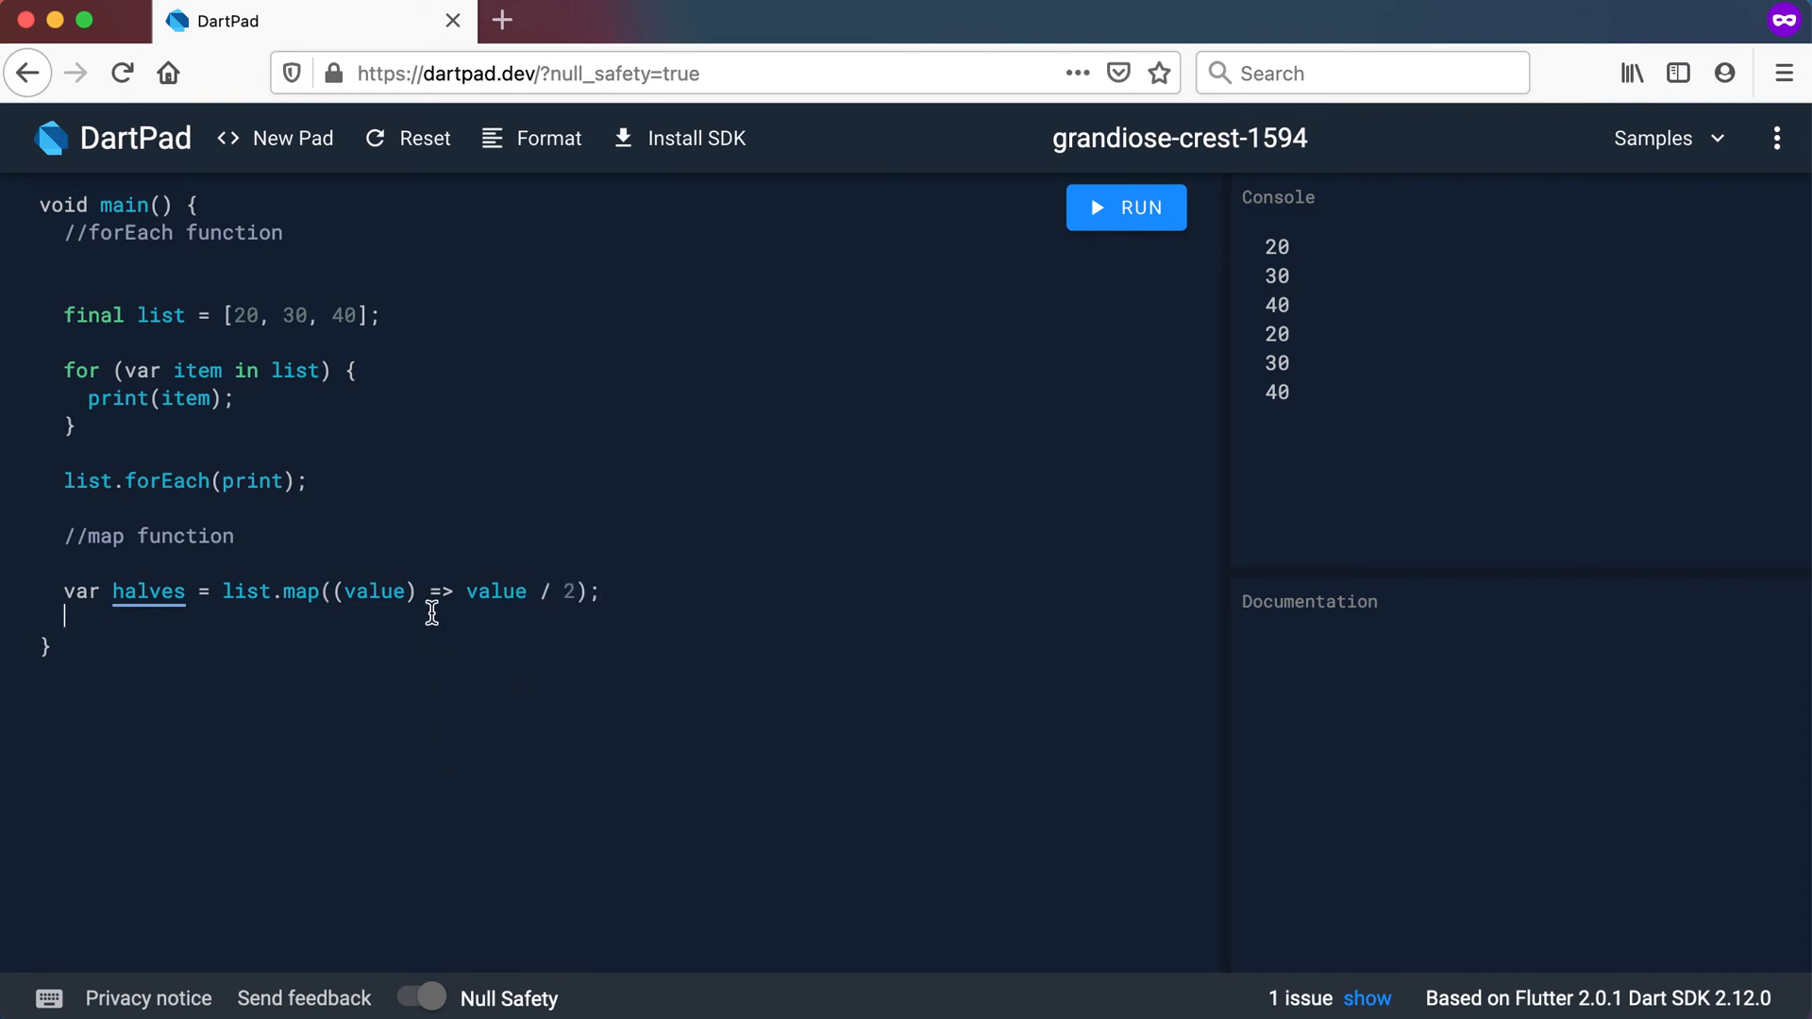
# Check the types of list and value, then highlight value / 2
pyautogui.click(245, 592)
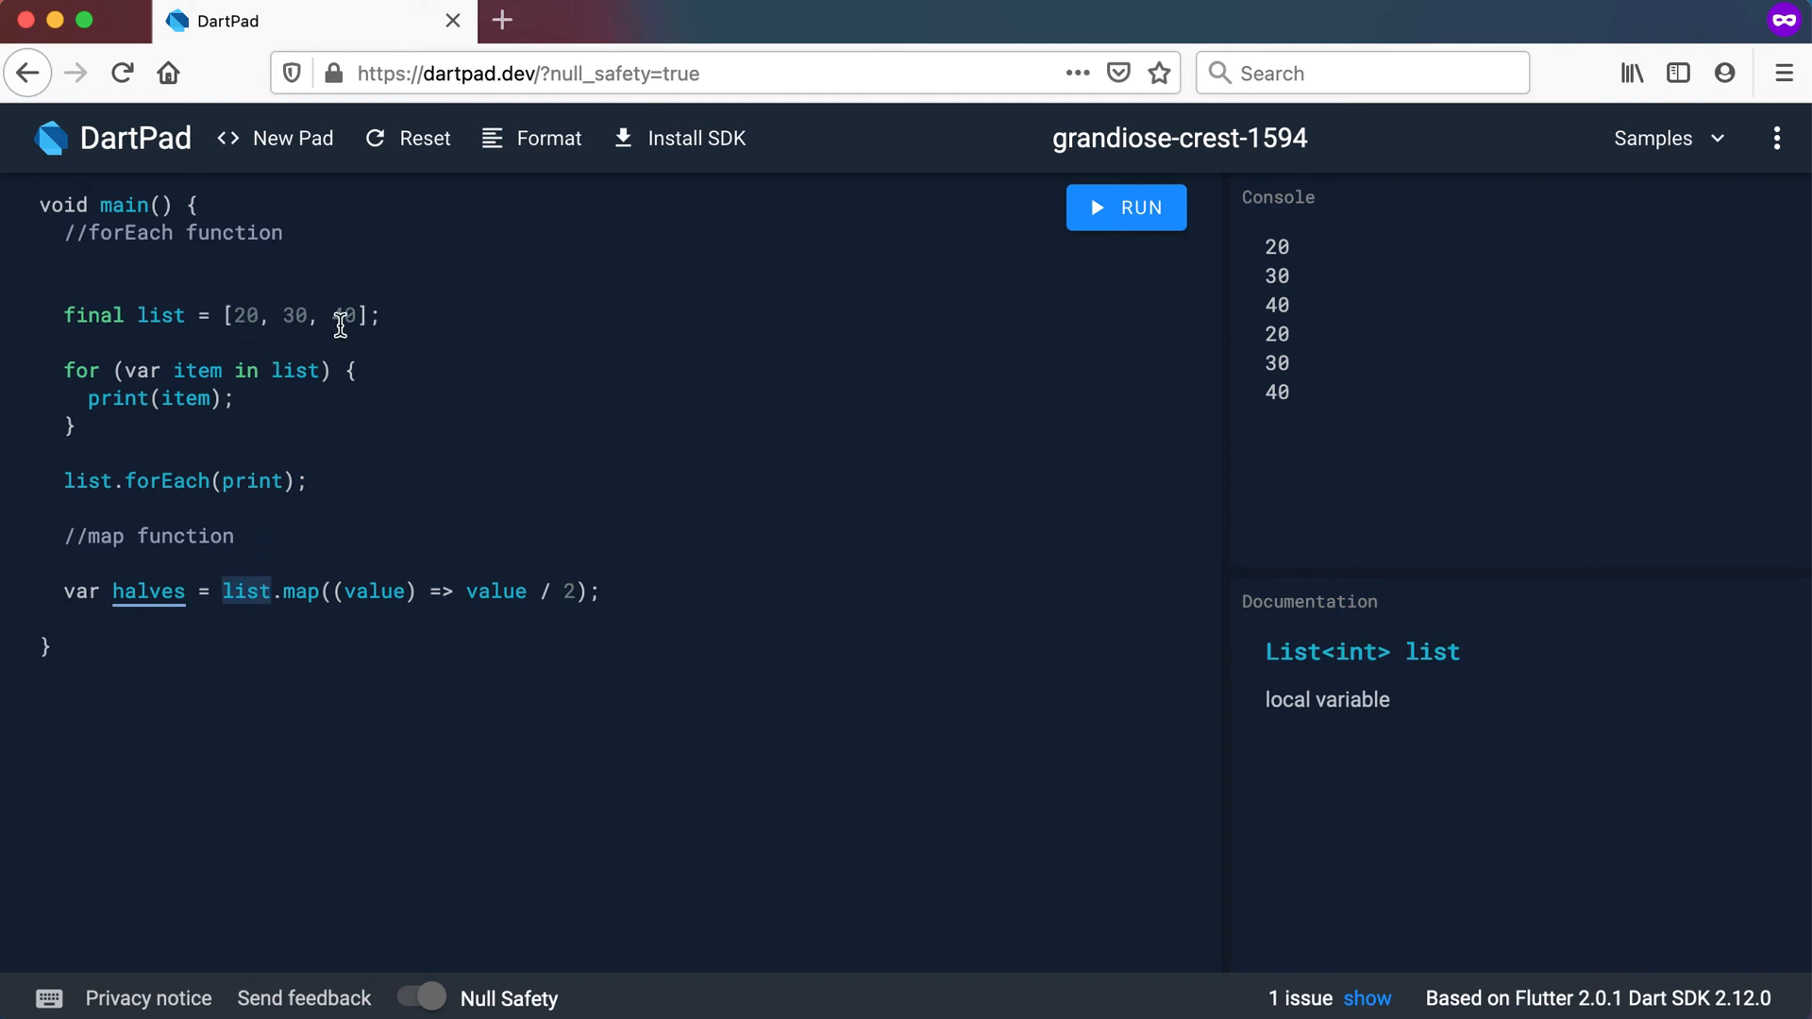
pyautogui.moveTo(297, 564)
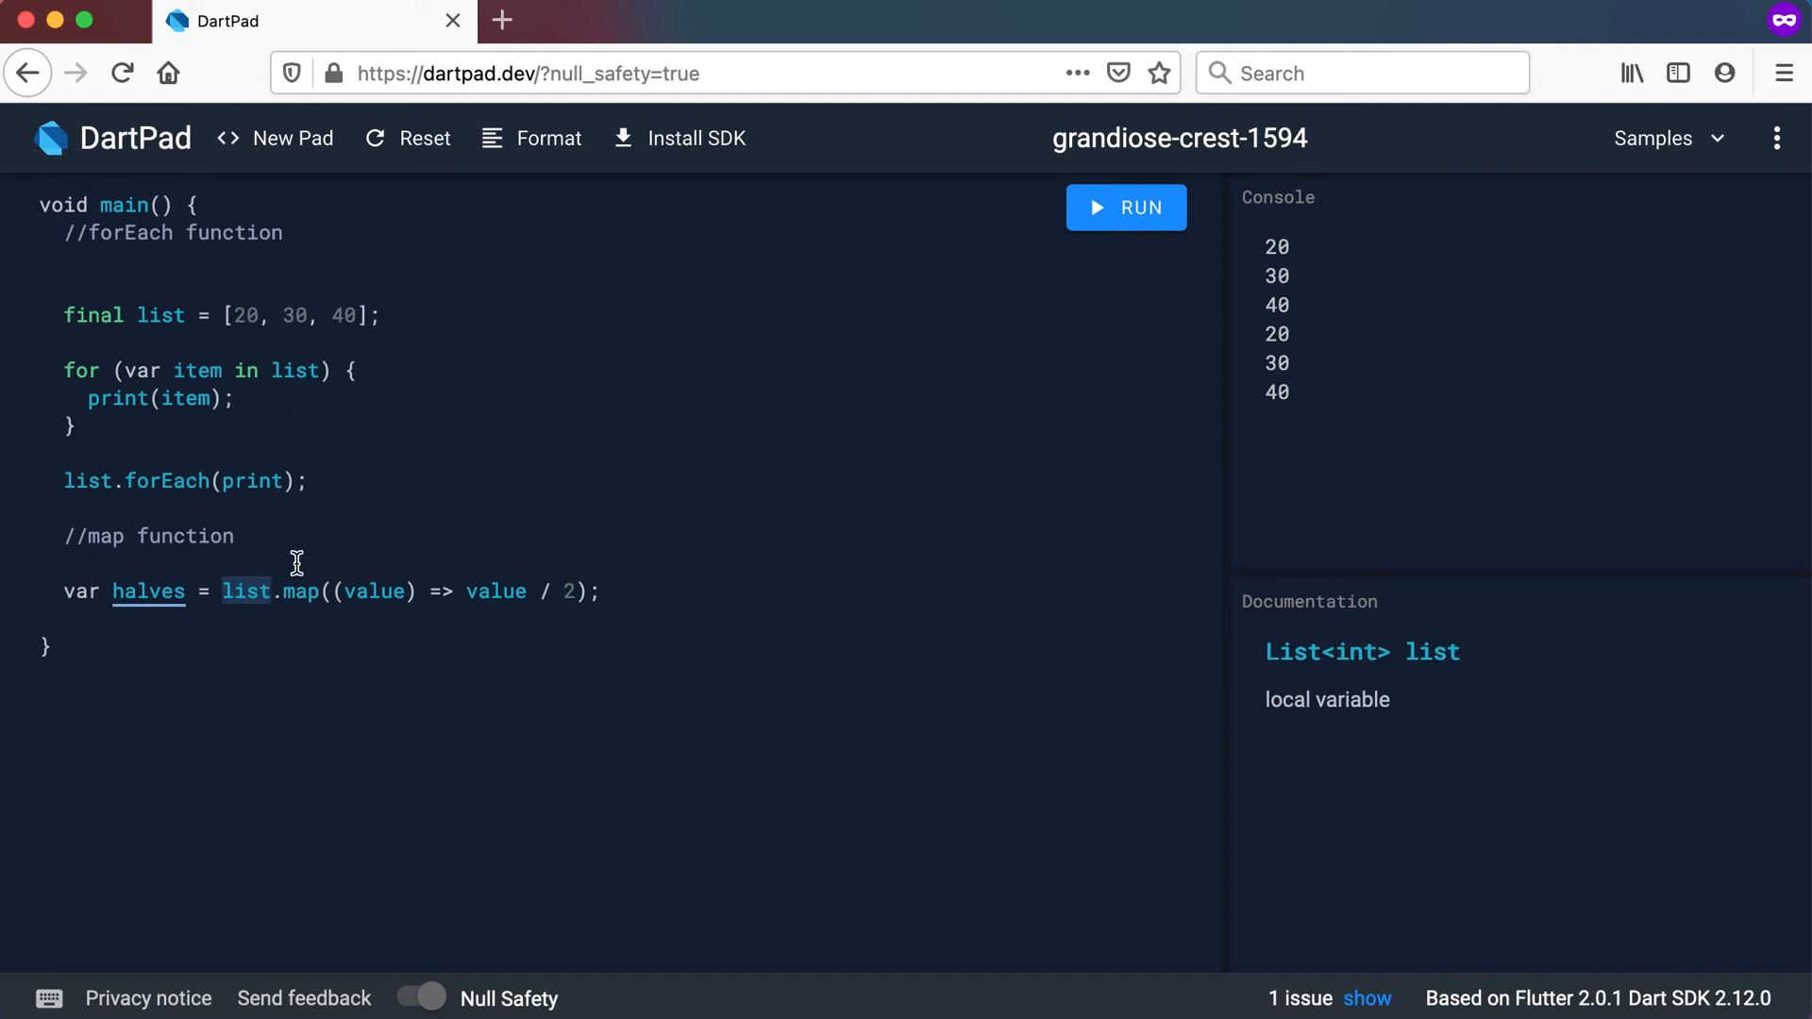
pyautogui.click(374, 592)
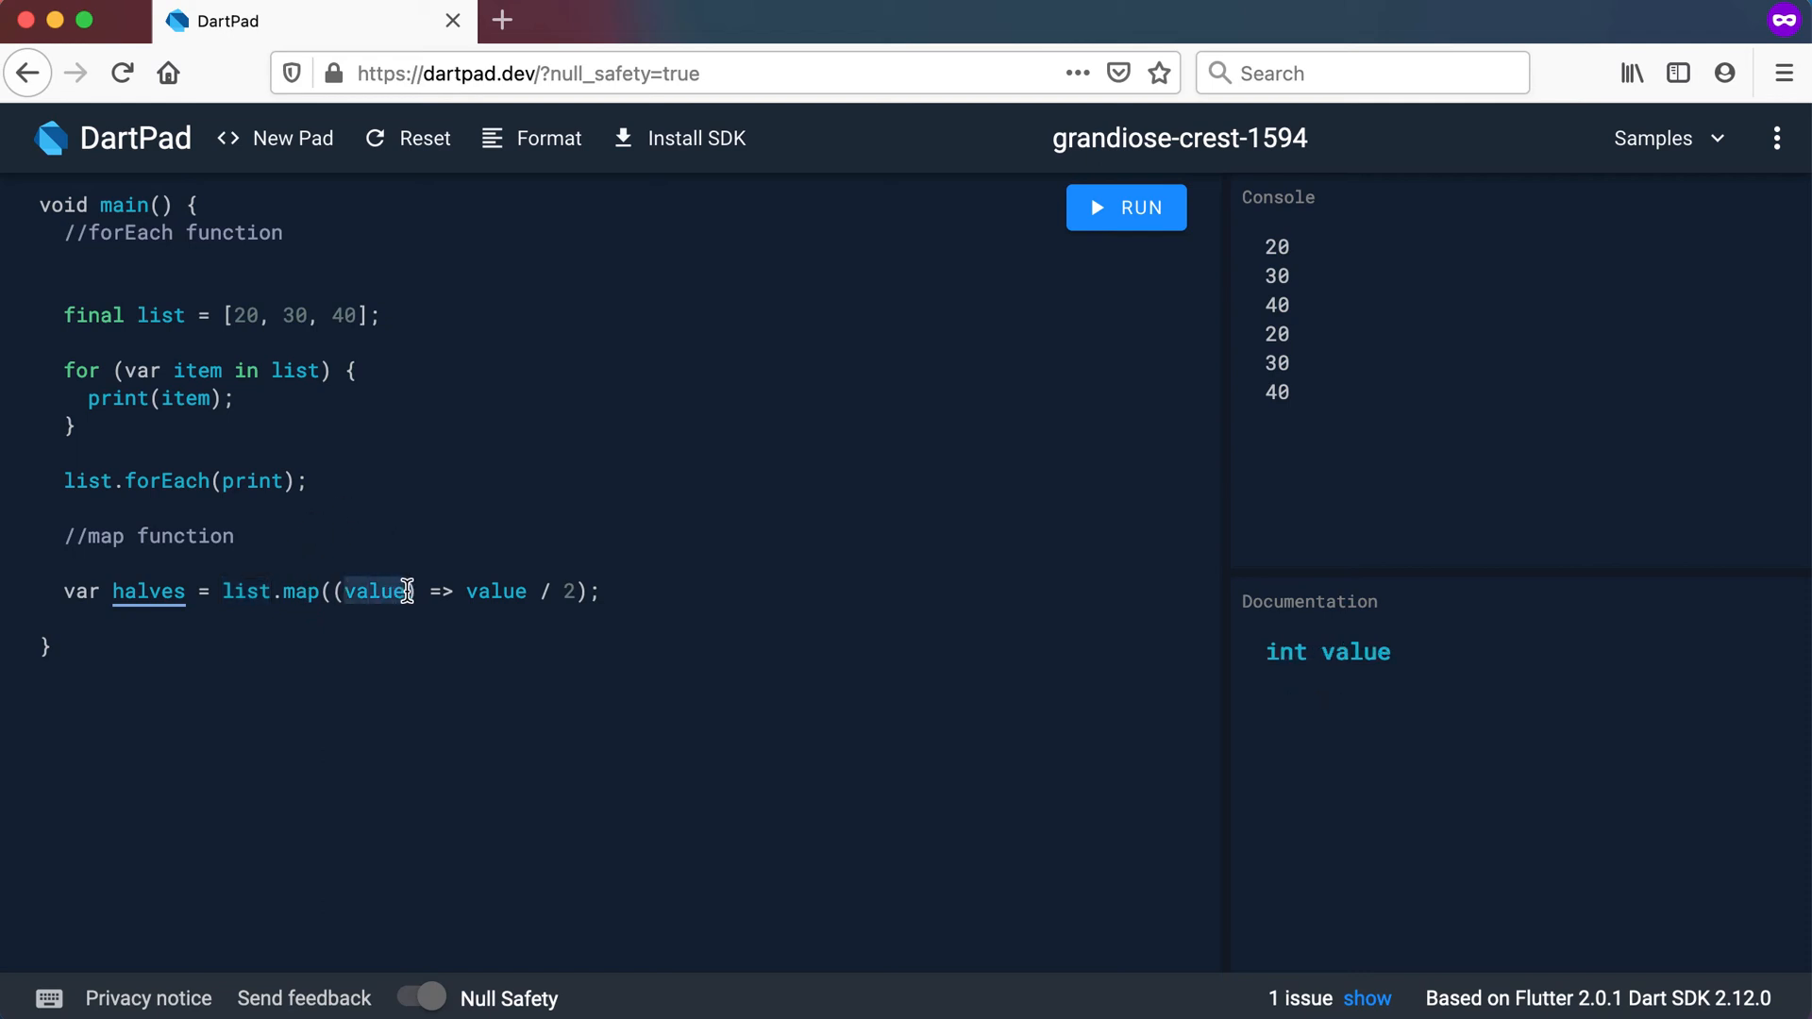
pyautogui.moveTo(384, 321)
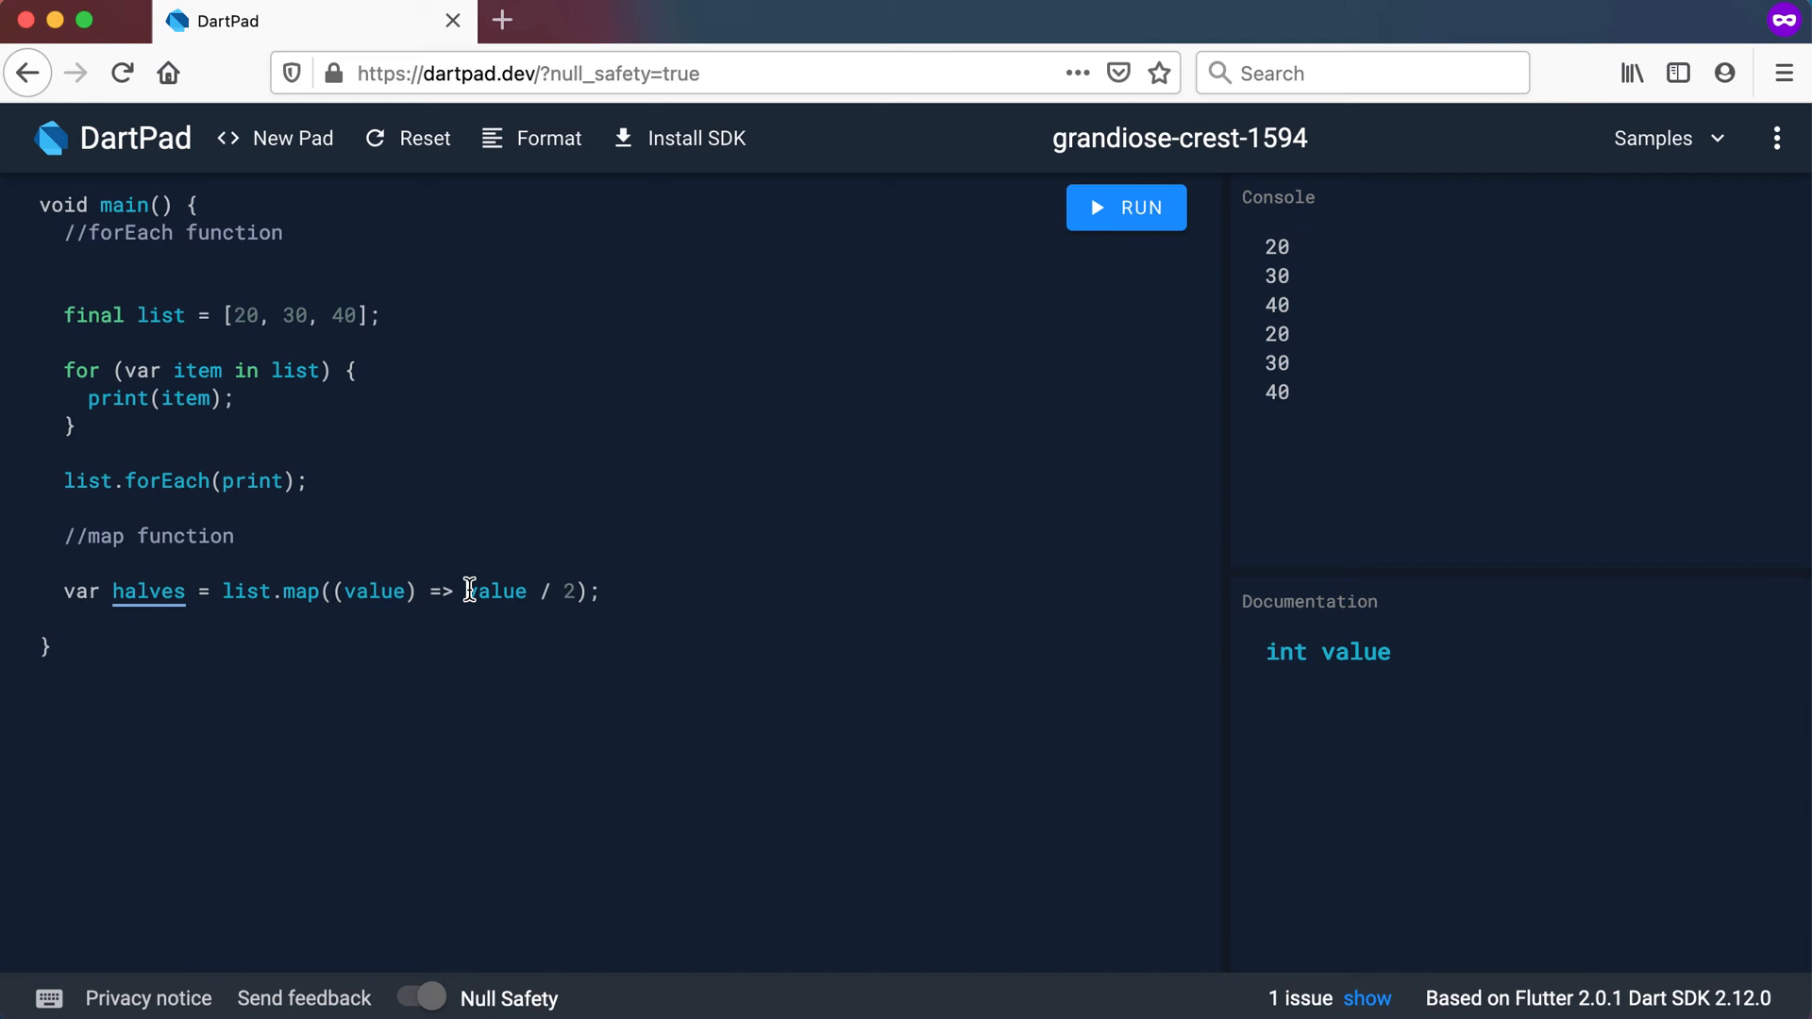
pyautogui.moveTo(466, 591); pyautogui.dragTo(586, 591)
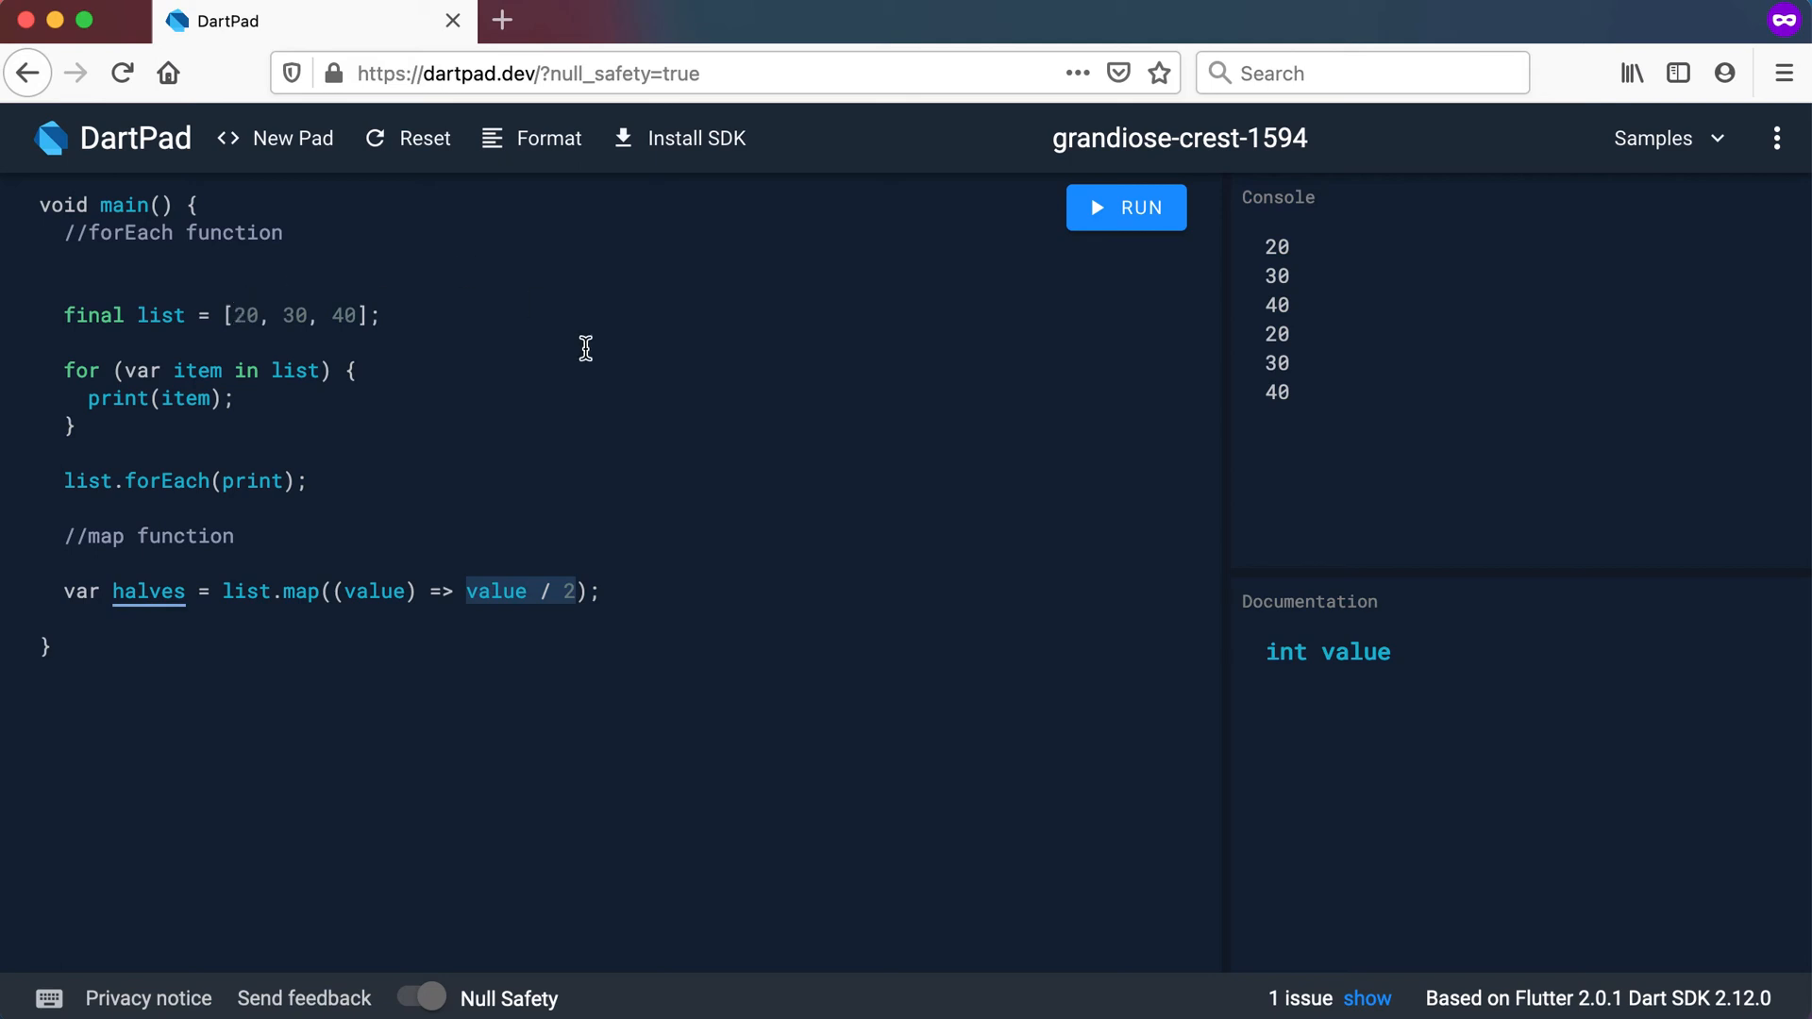
pyautogui.moveTo(304, 464)
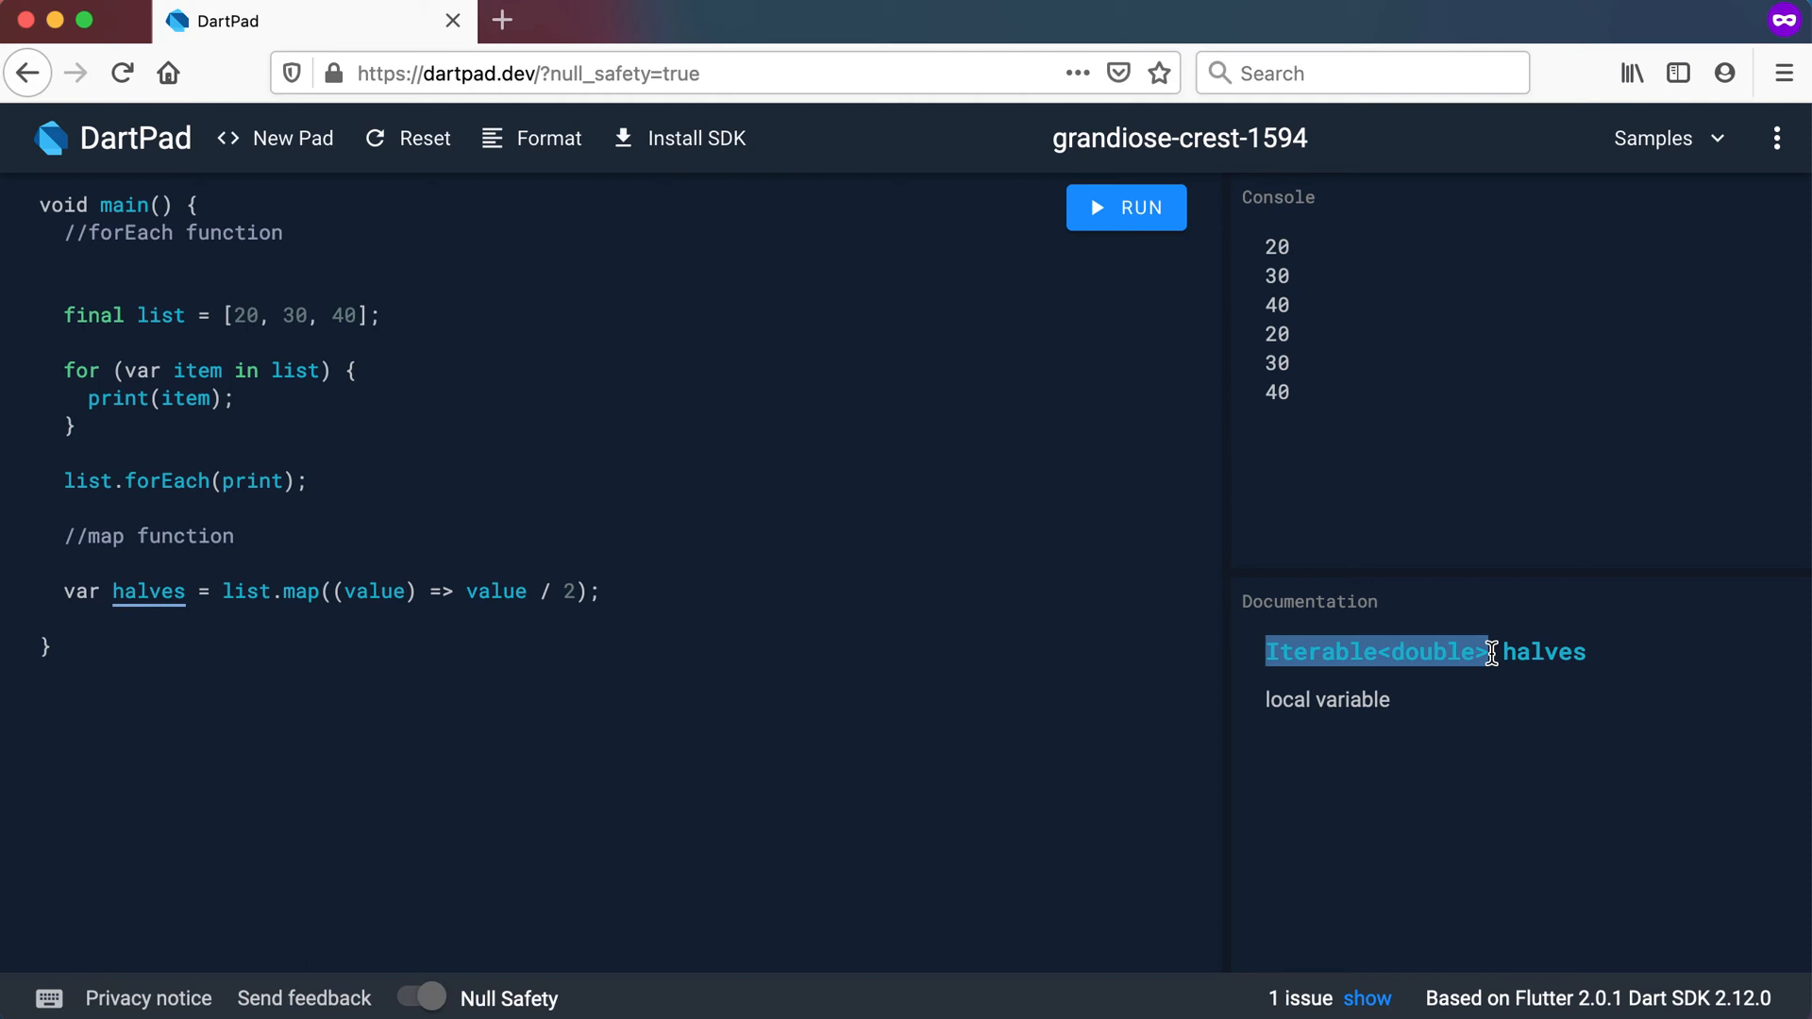
pyautogui.moveTo(1370, 652)
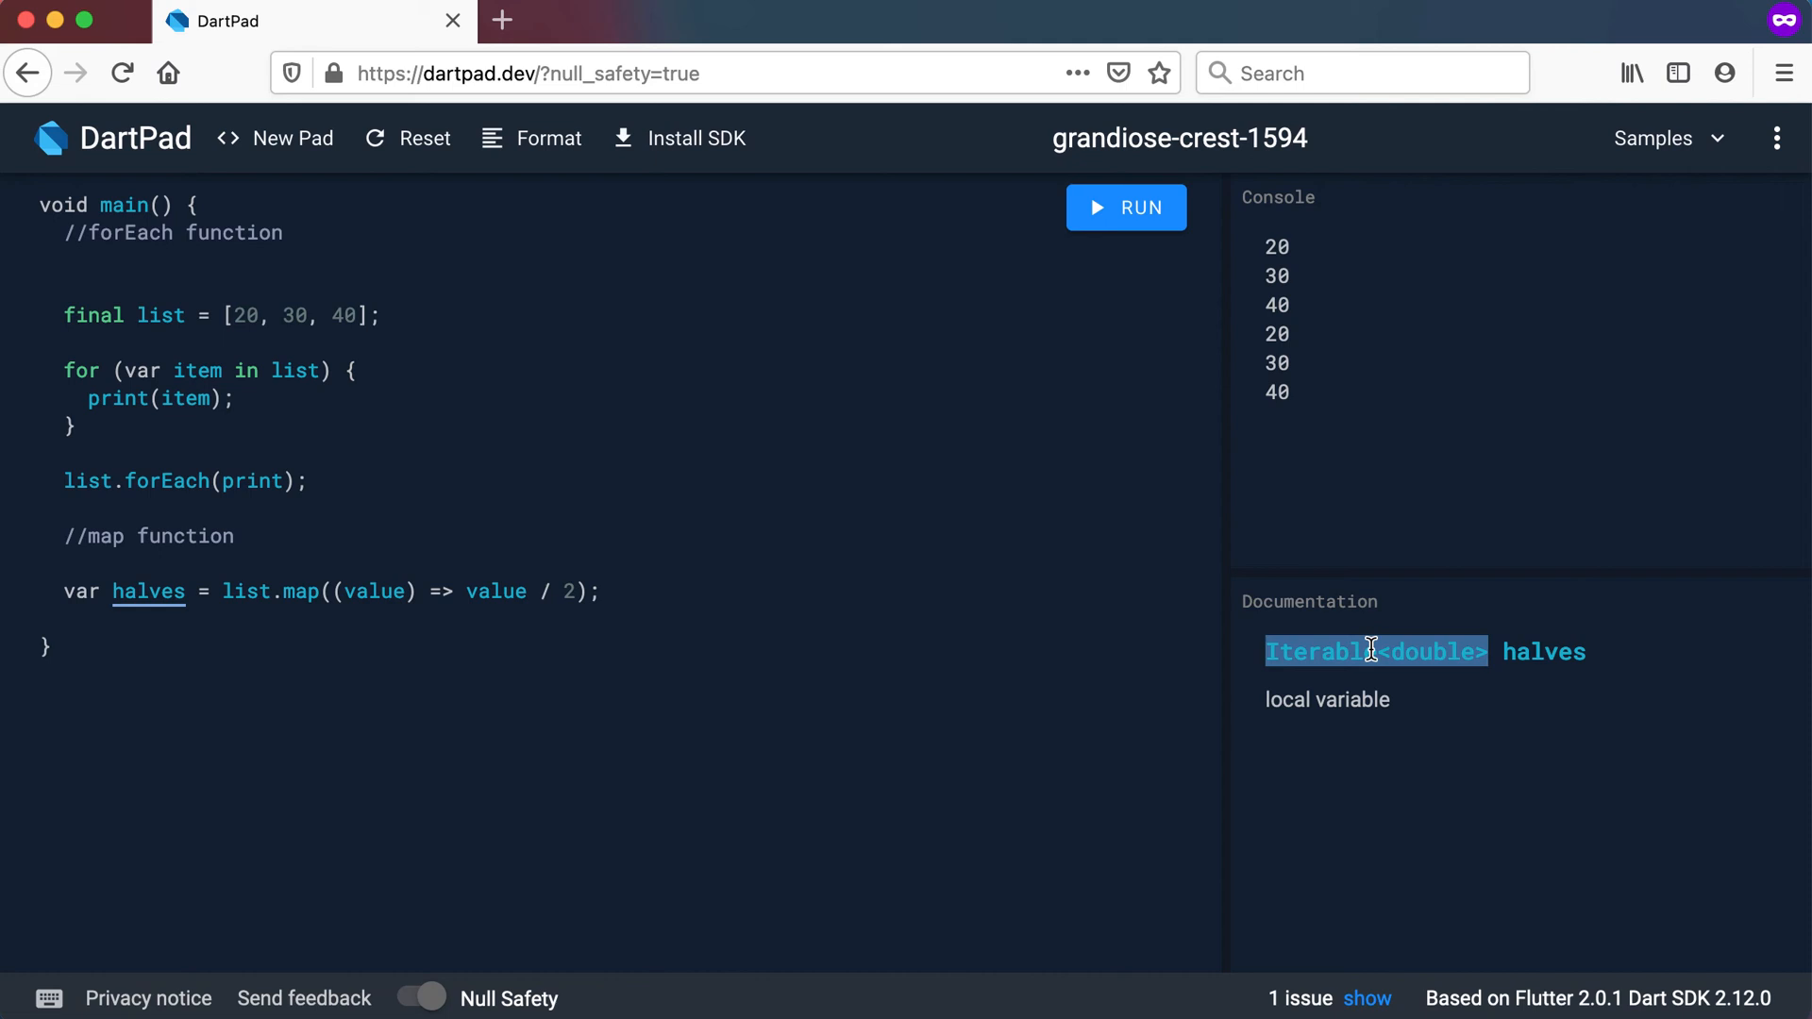
pyautogui.moveTo(1047, 576)
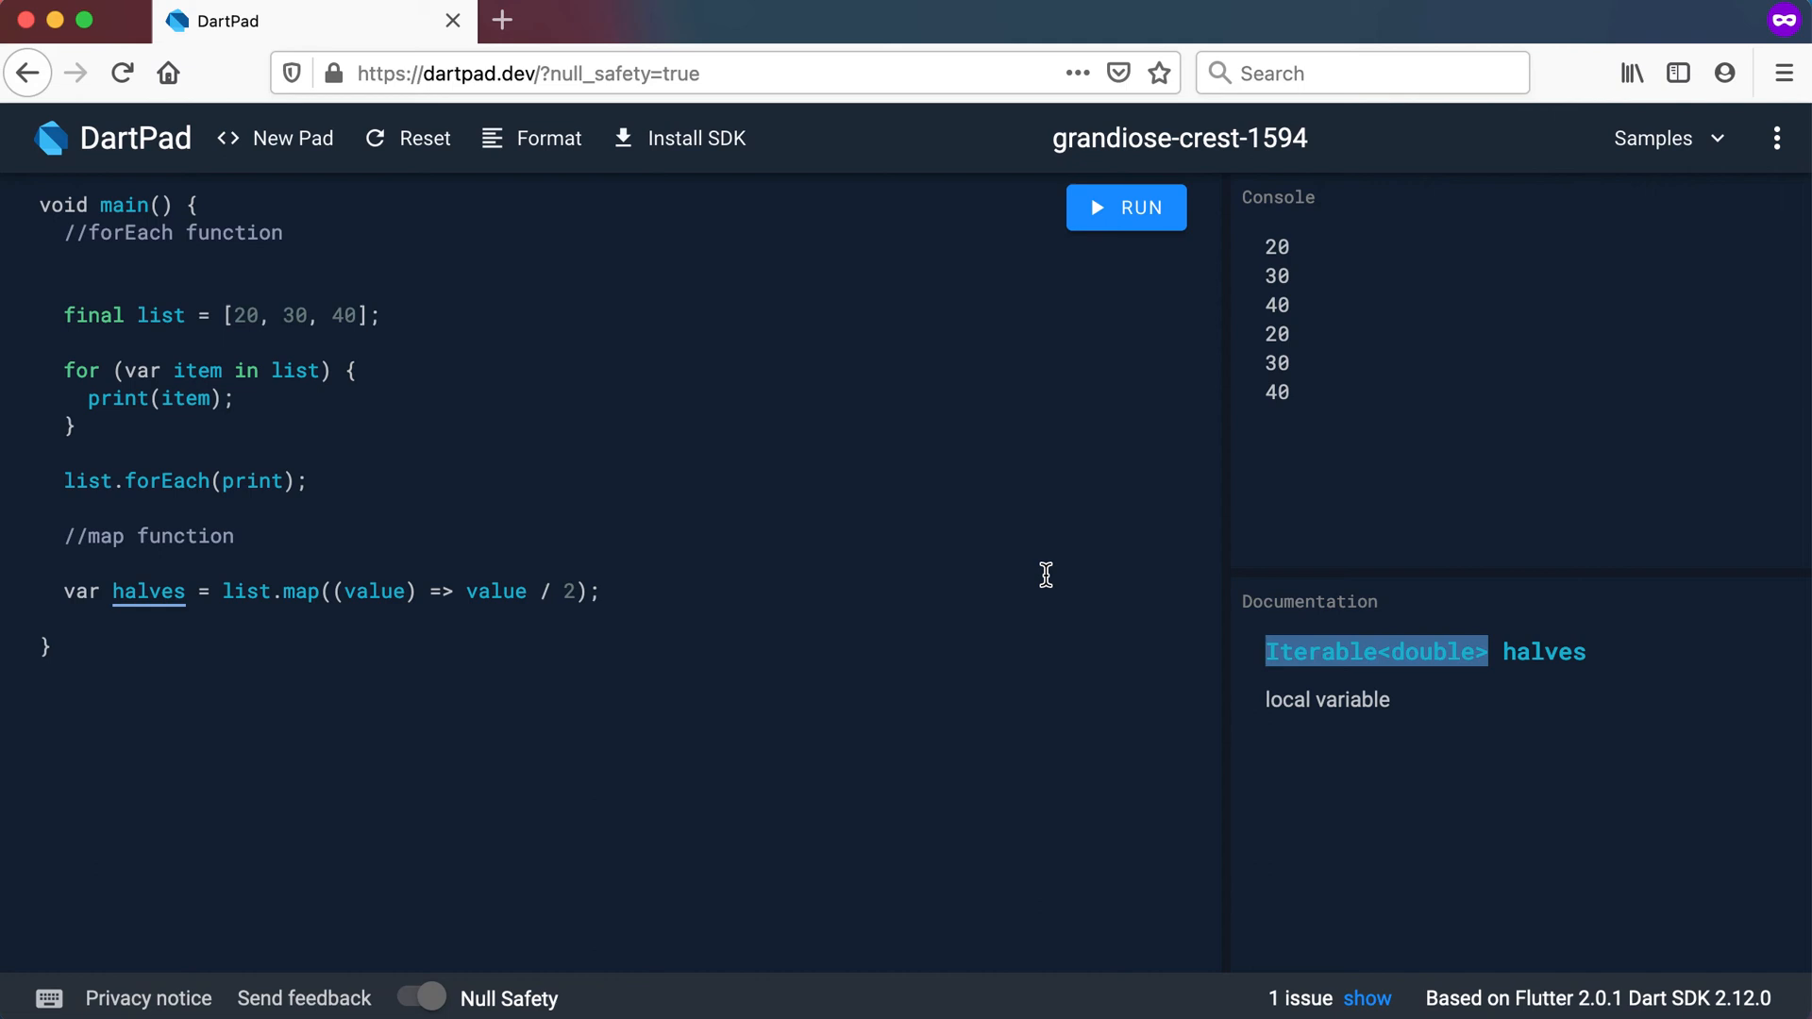
pyautogui.moveTo(599, 485)
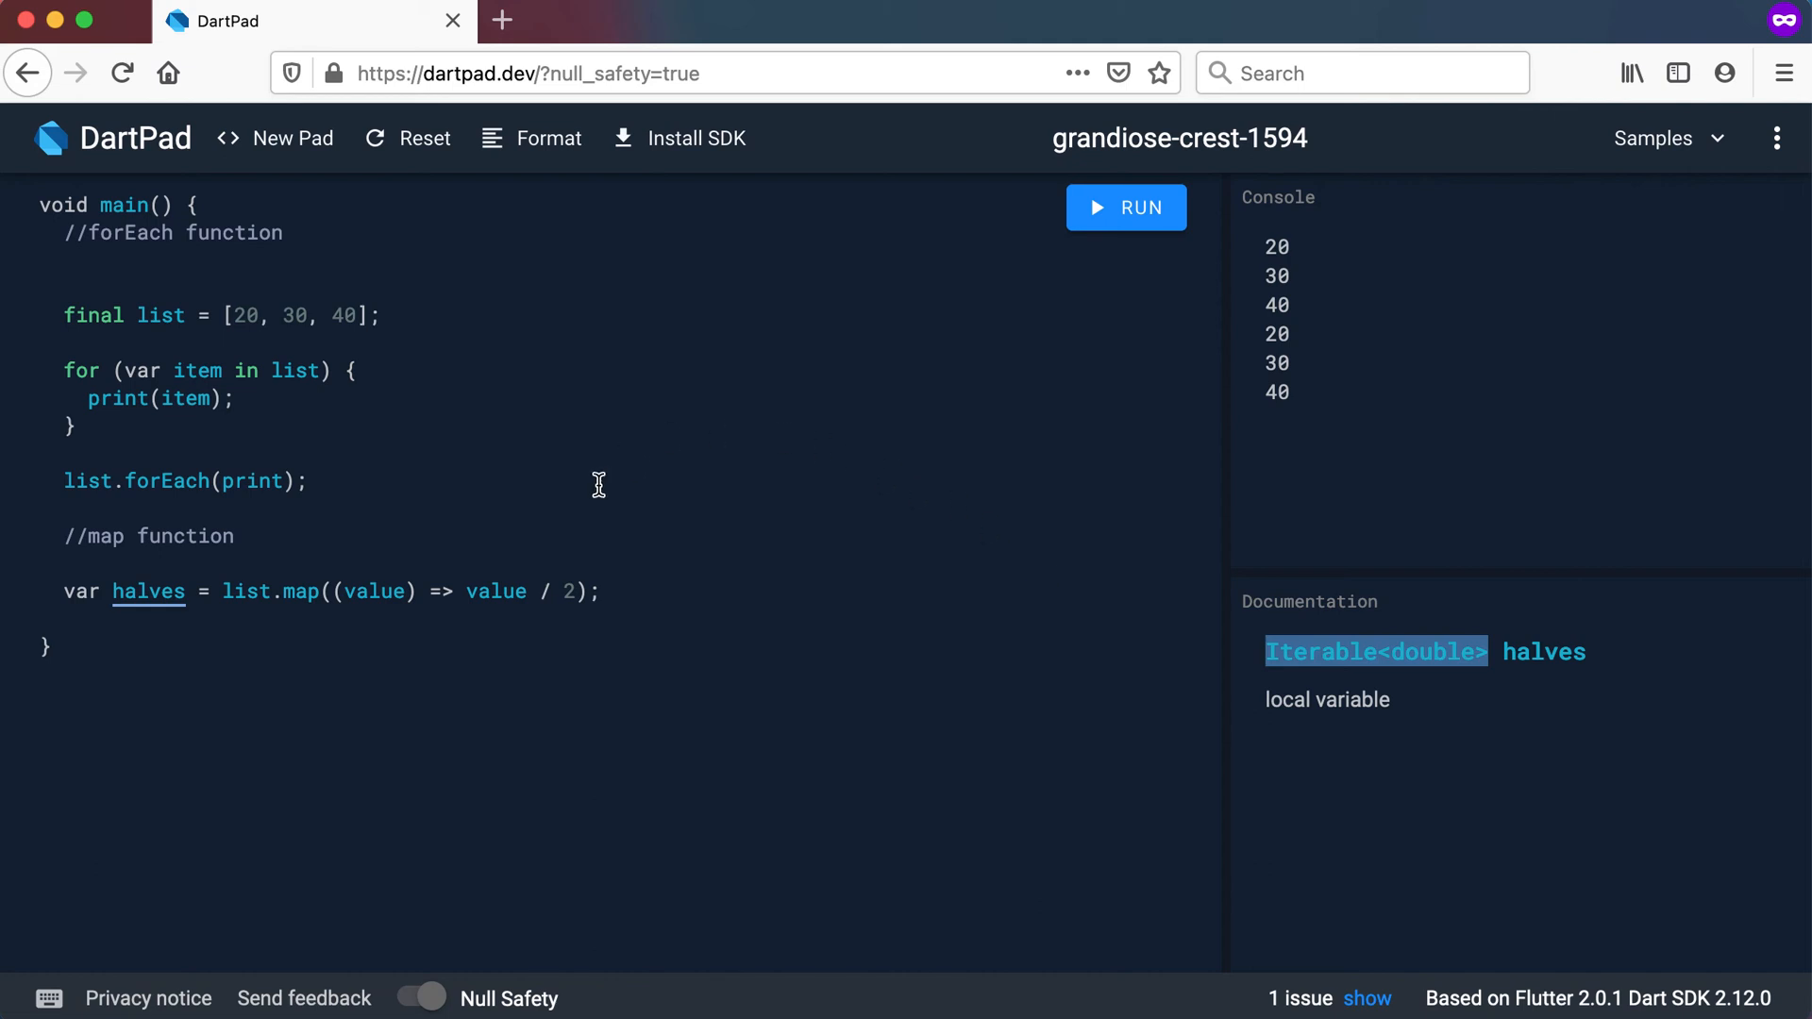
pyautogui.moveTo(491, 596)
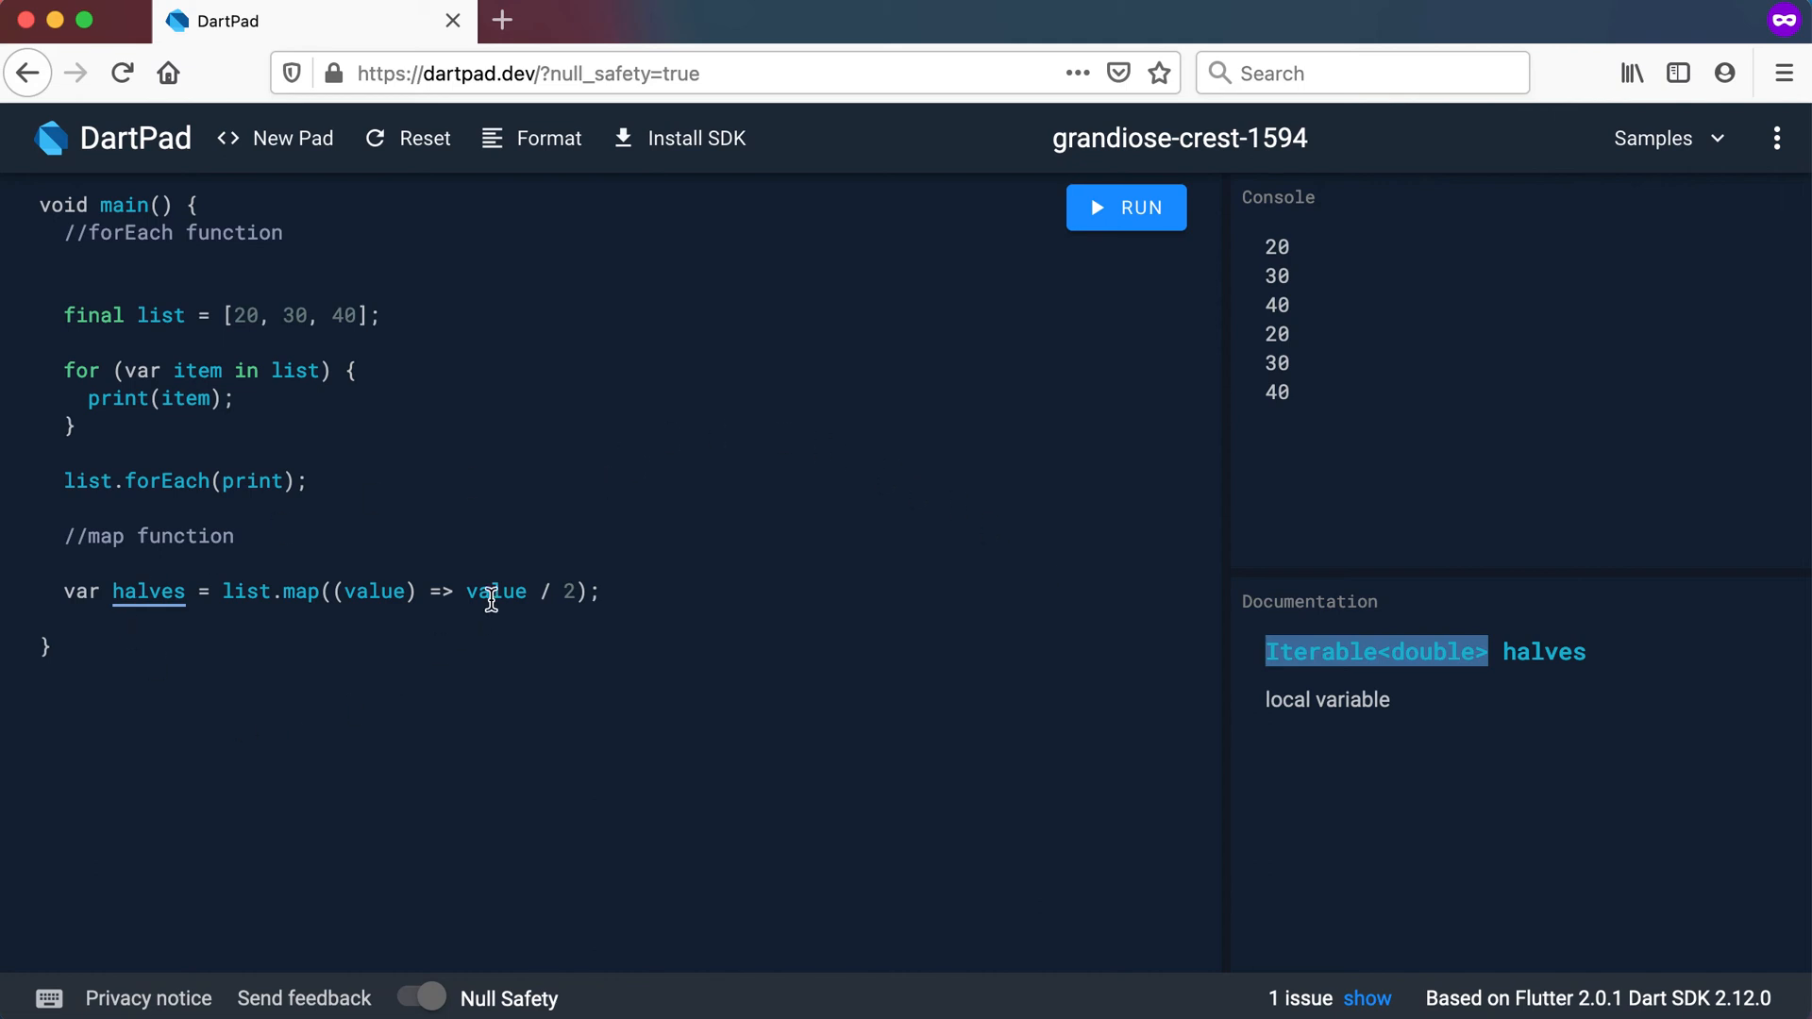
# Add print(halves); on a new line
pyautogui.write('p')
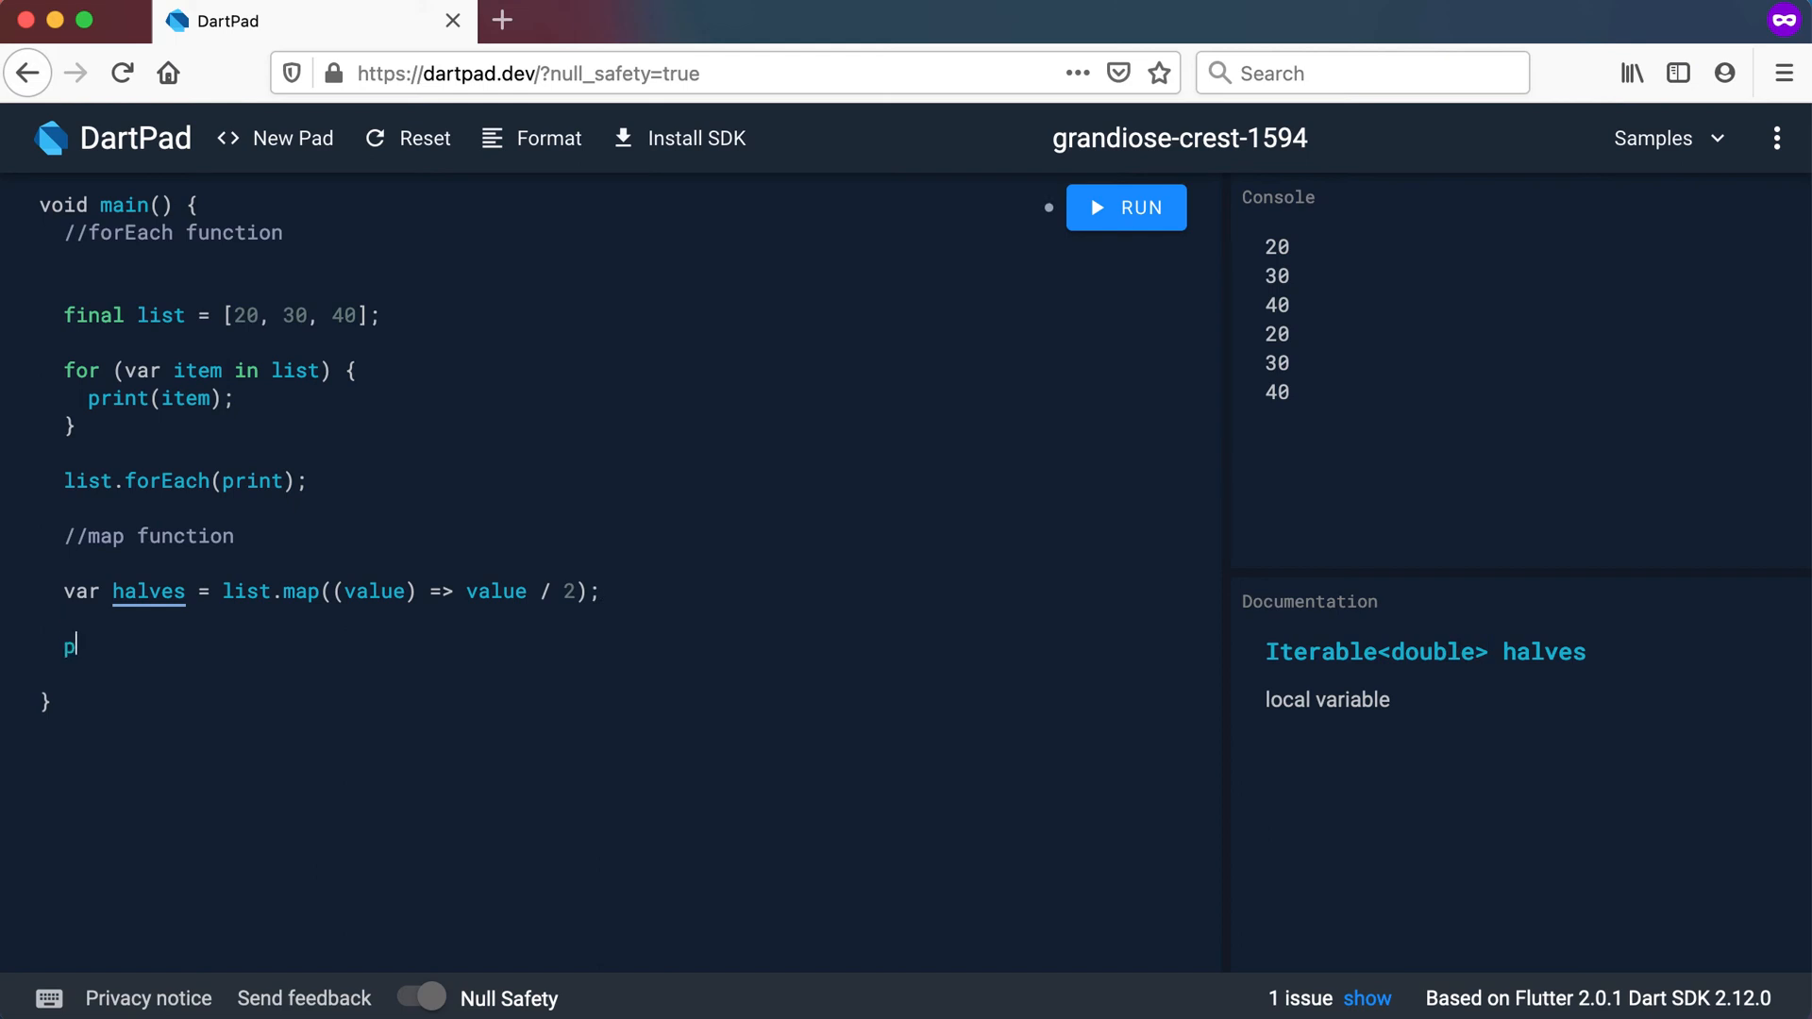
pyautogui.write('print();')
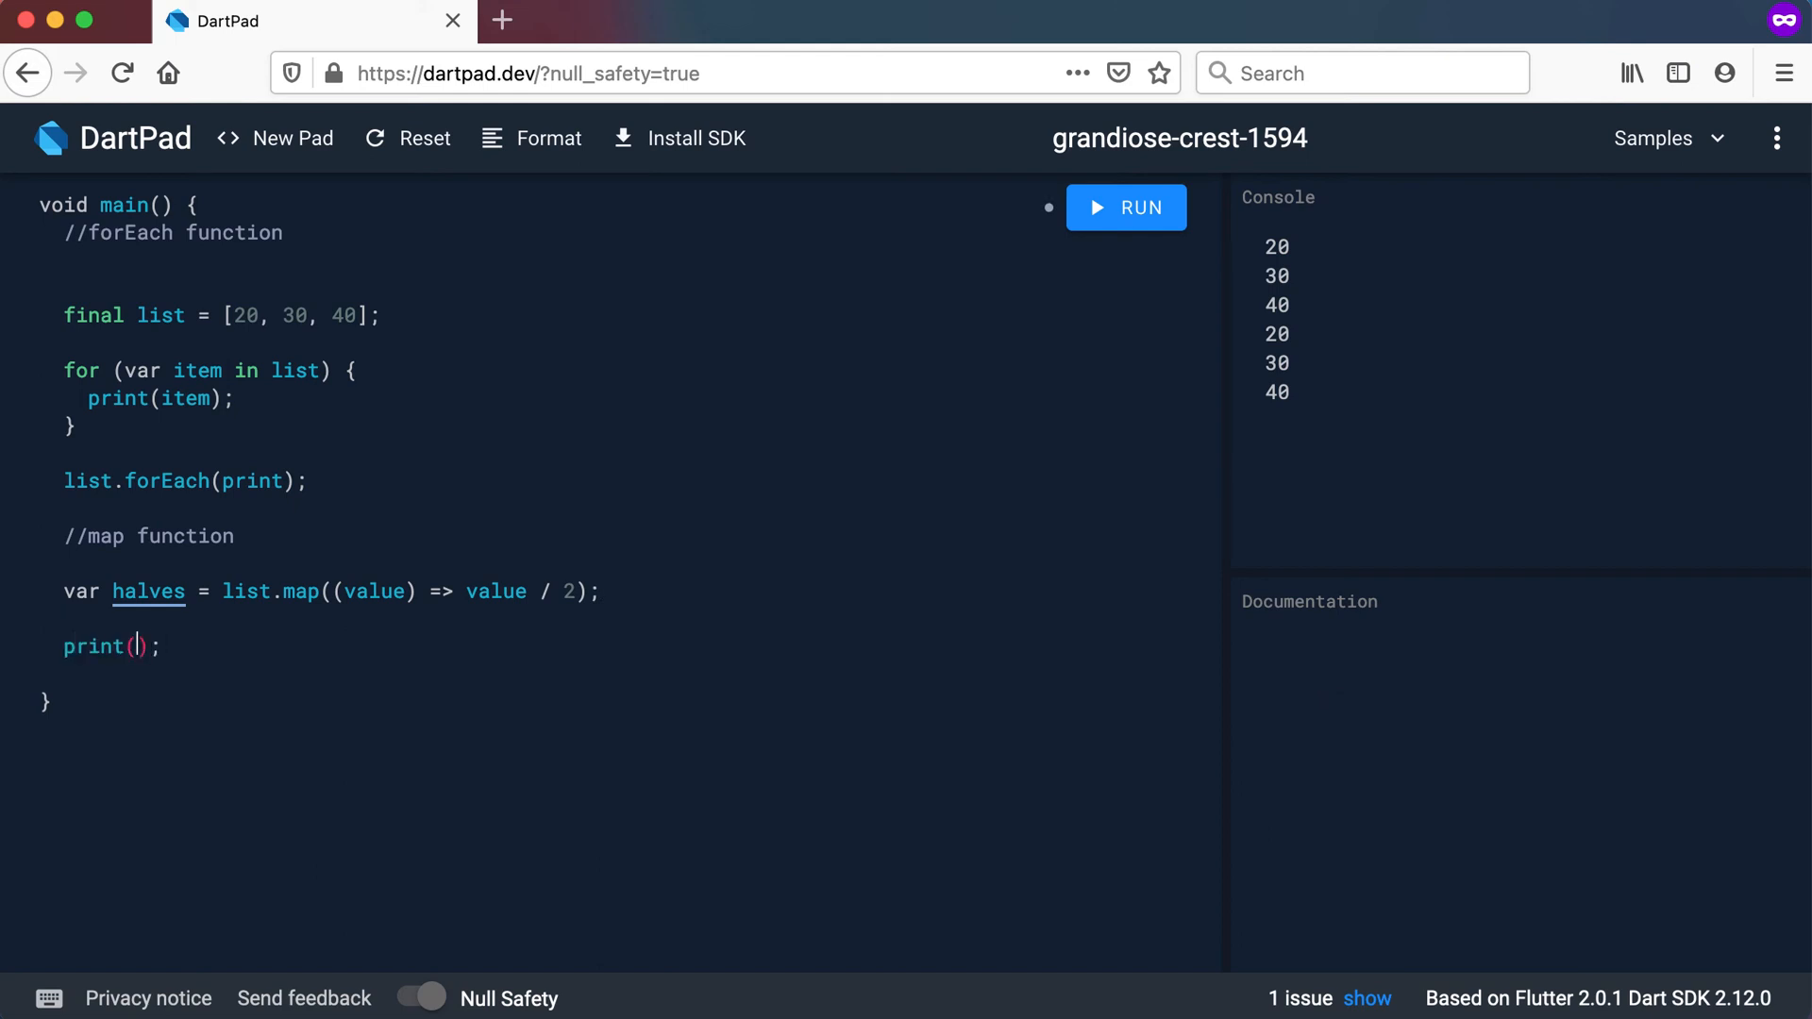
pyautogui.write('halves')
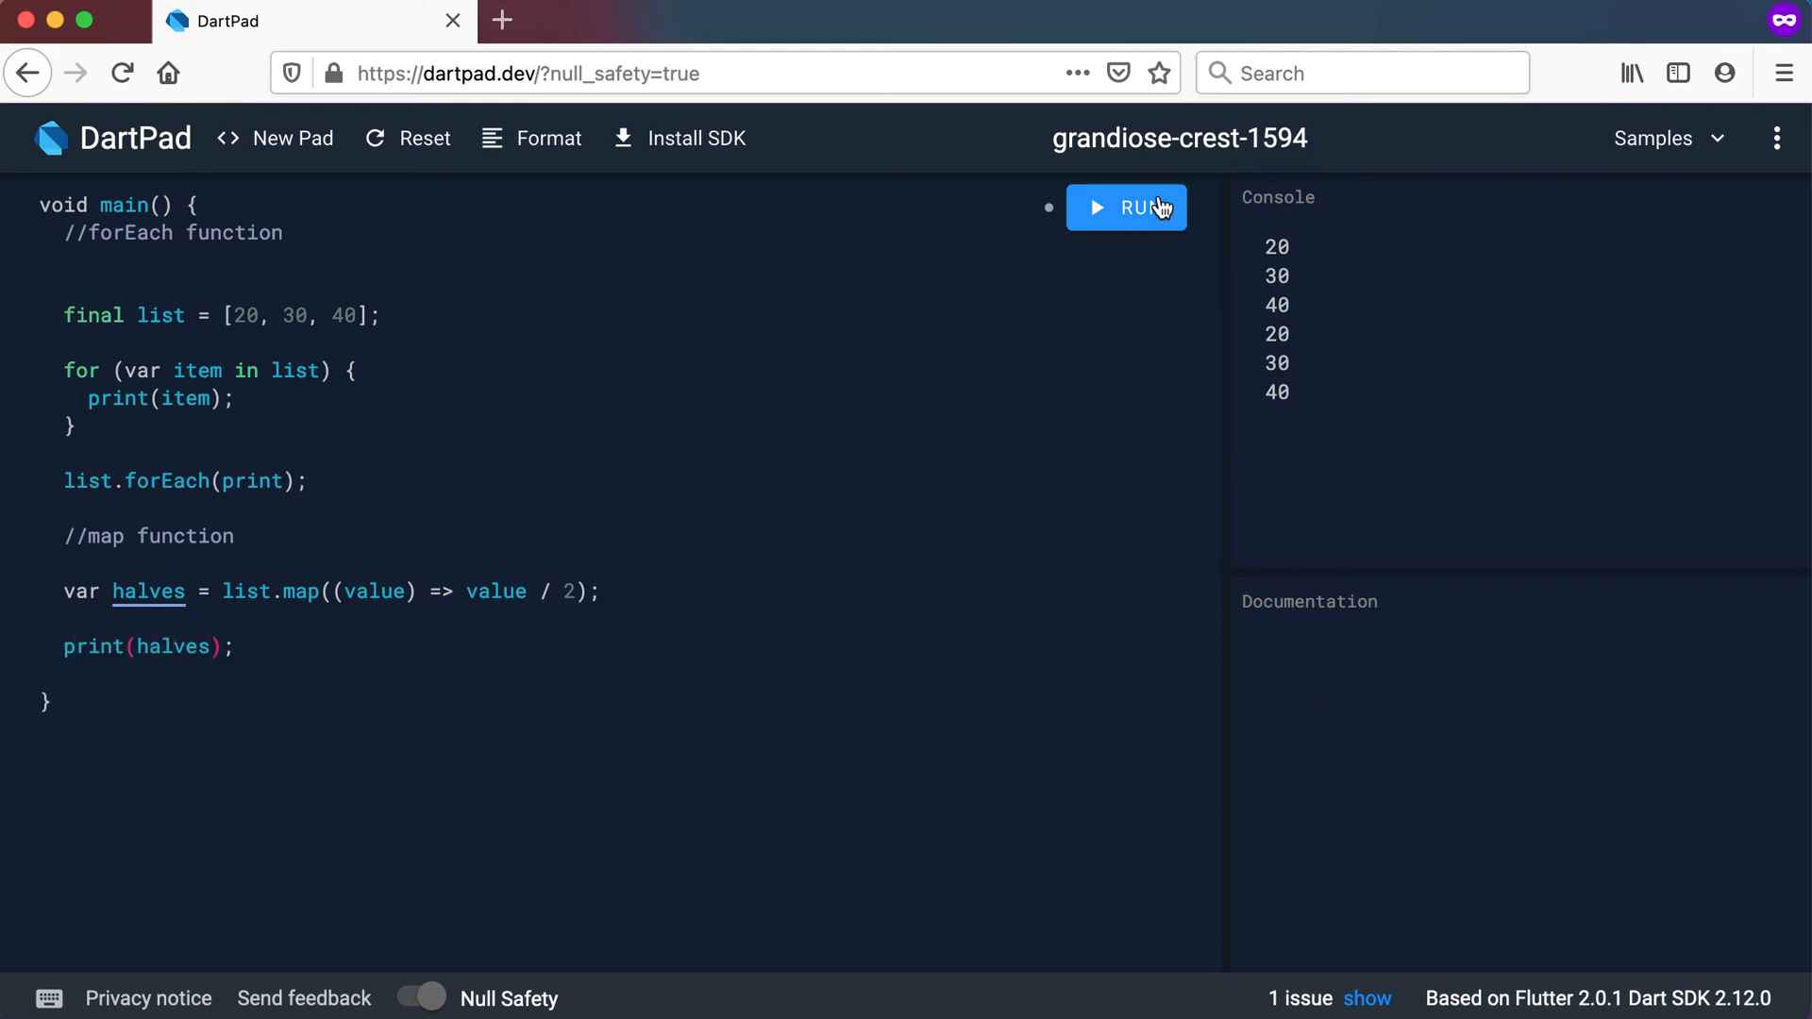
# Run the code and highlight the (10, 15, 20) console output
pyautogui.click(1127, 208)
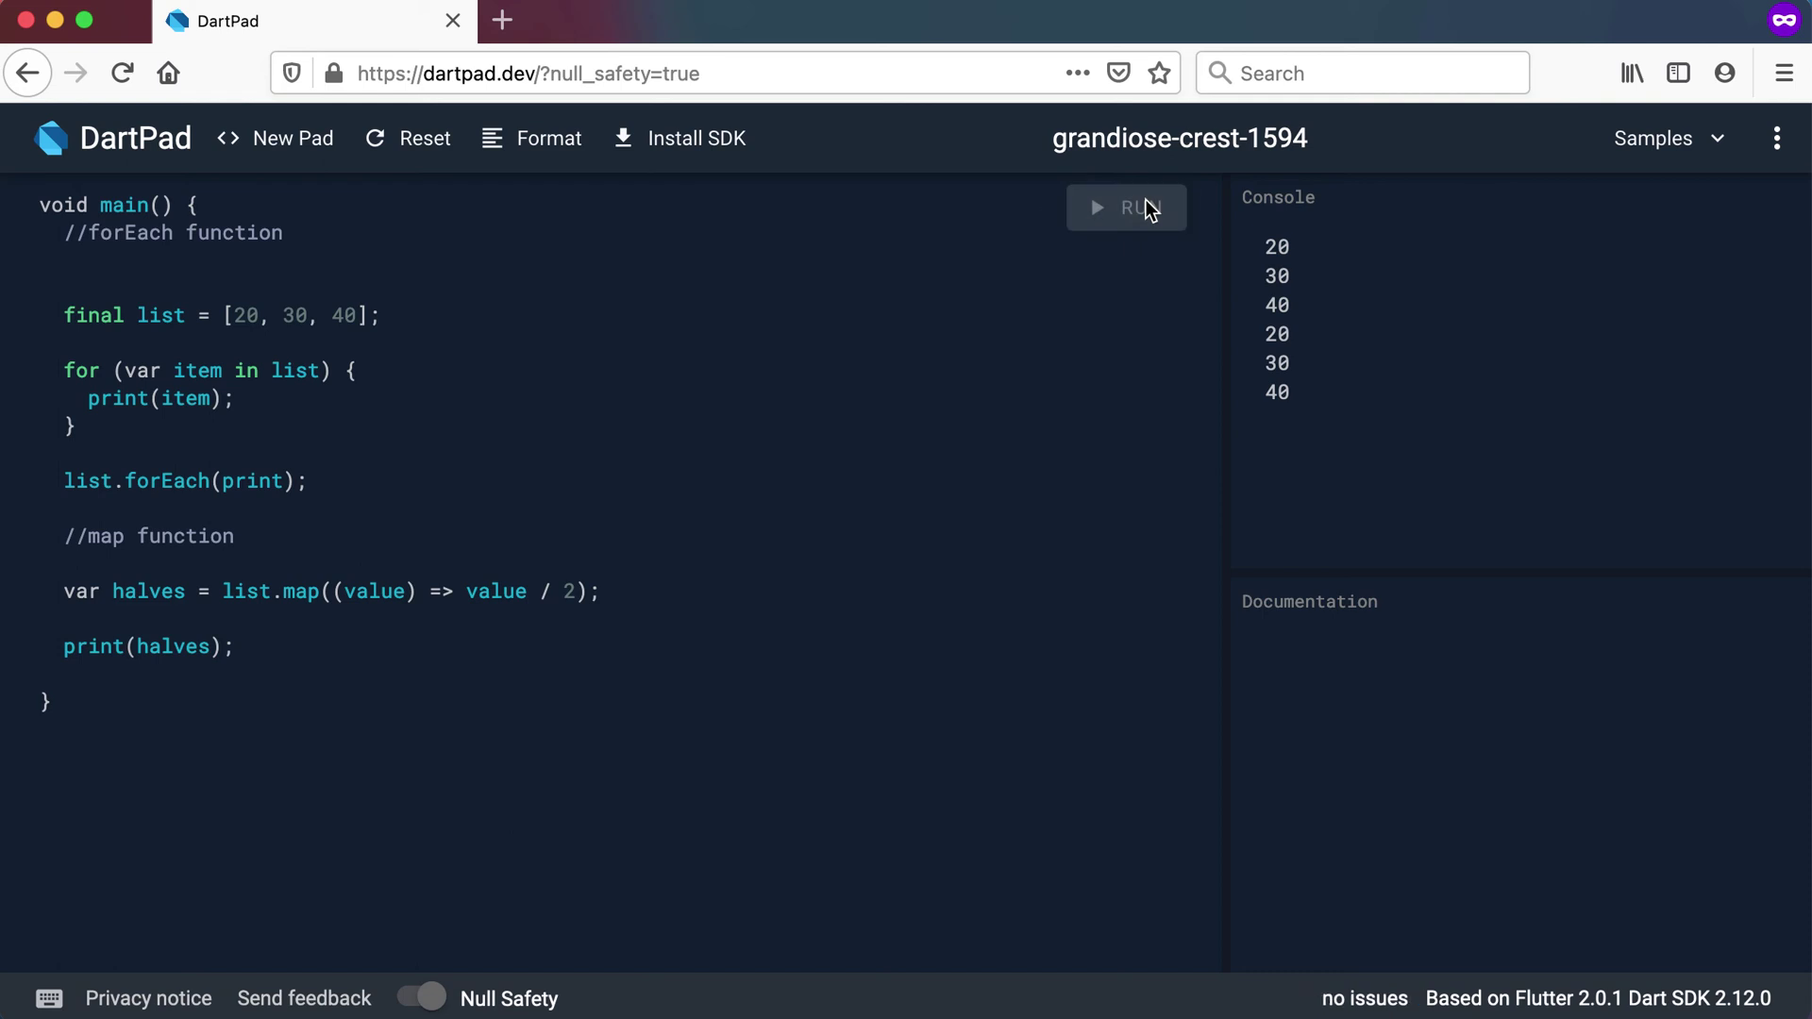
pyautogui.click(1126, 207)
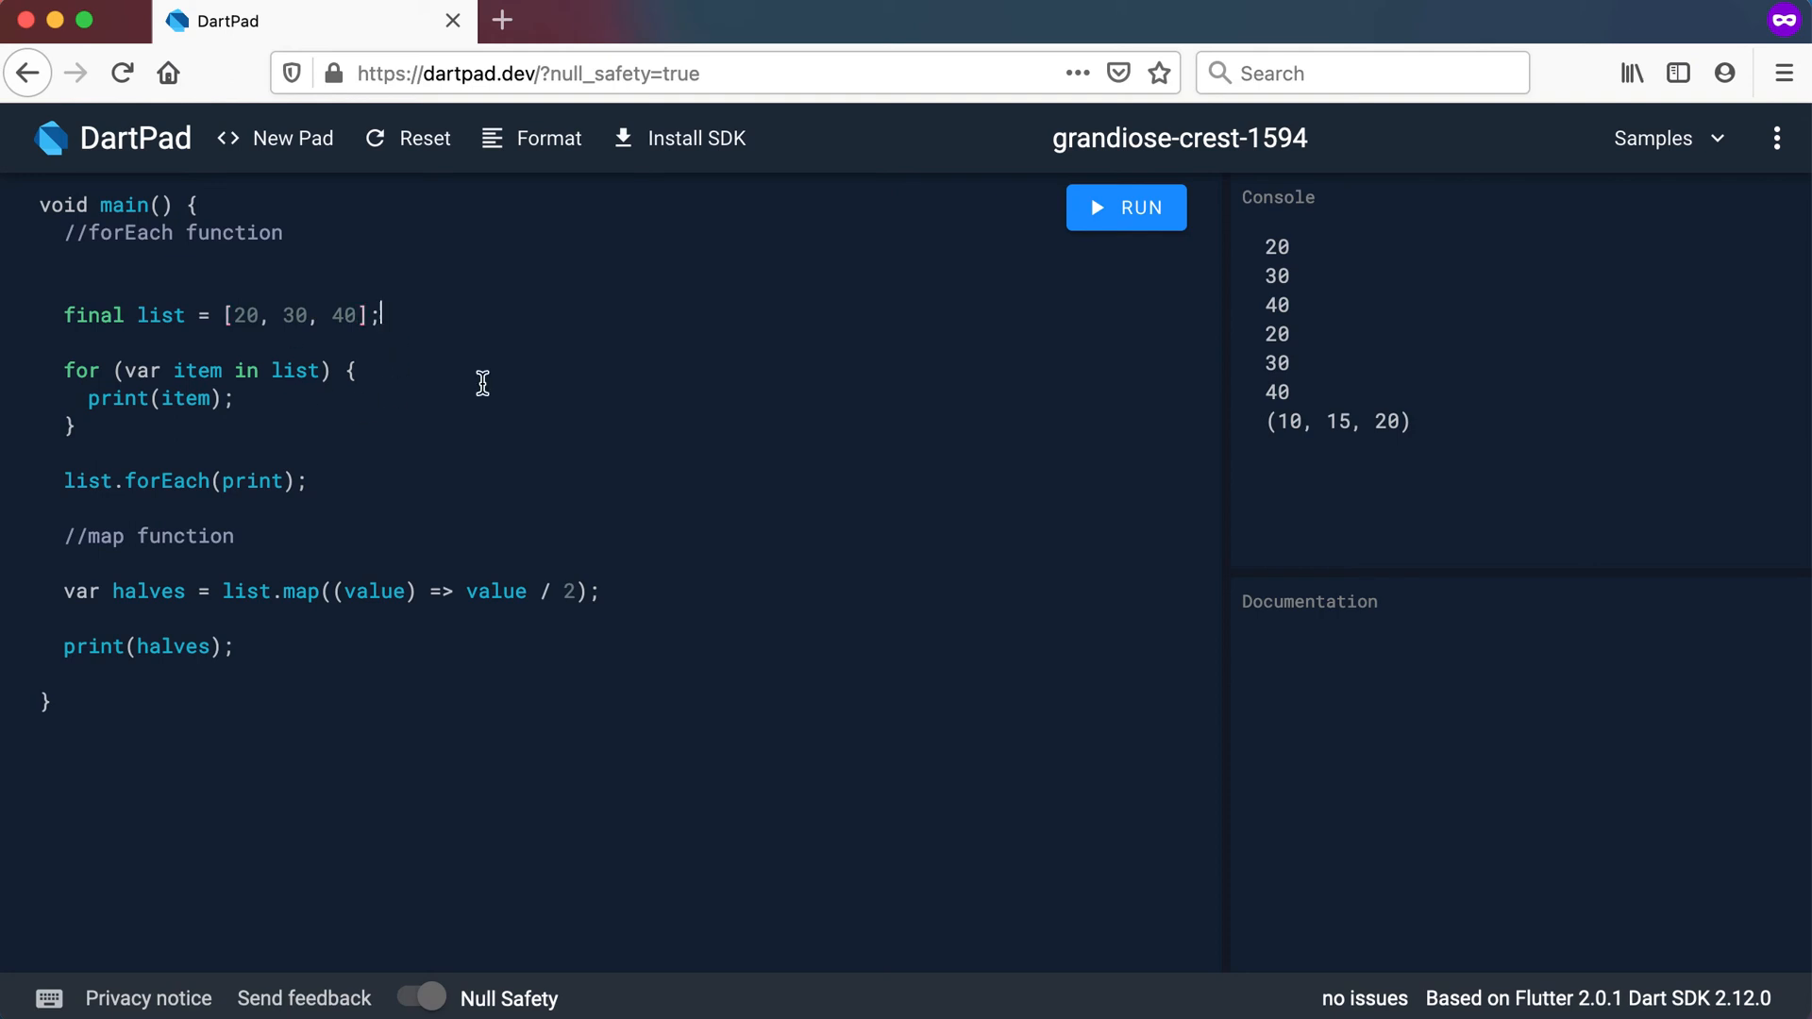
pyautogui.moveTo(336, 590); pyautogui.dragTo(584, 590)
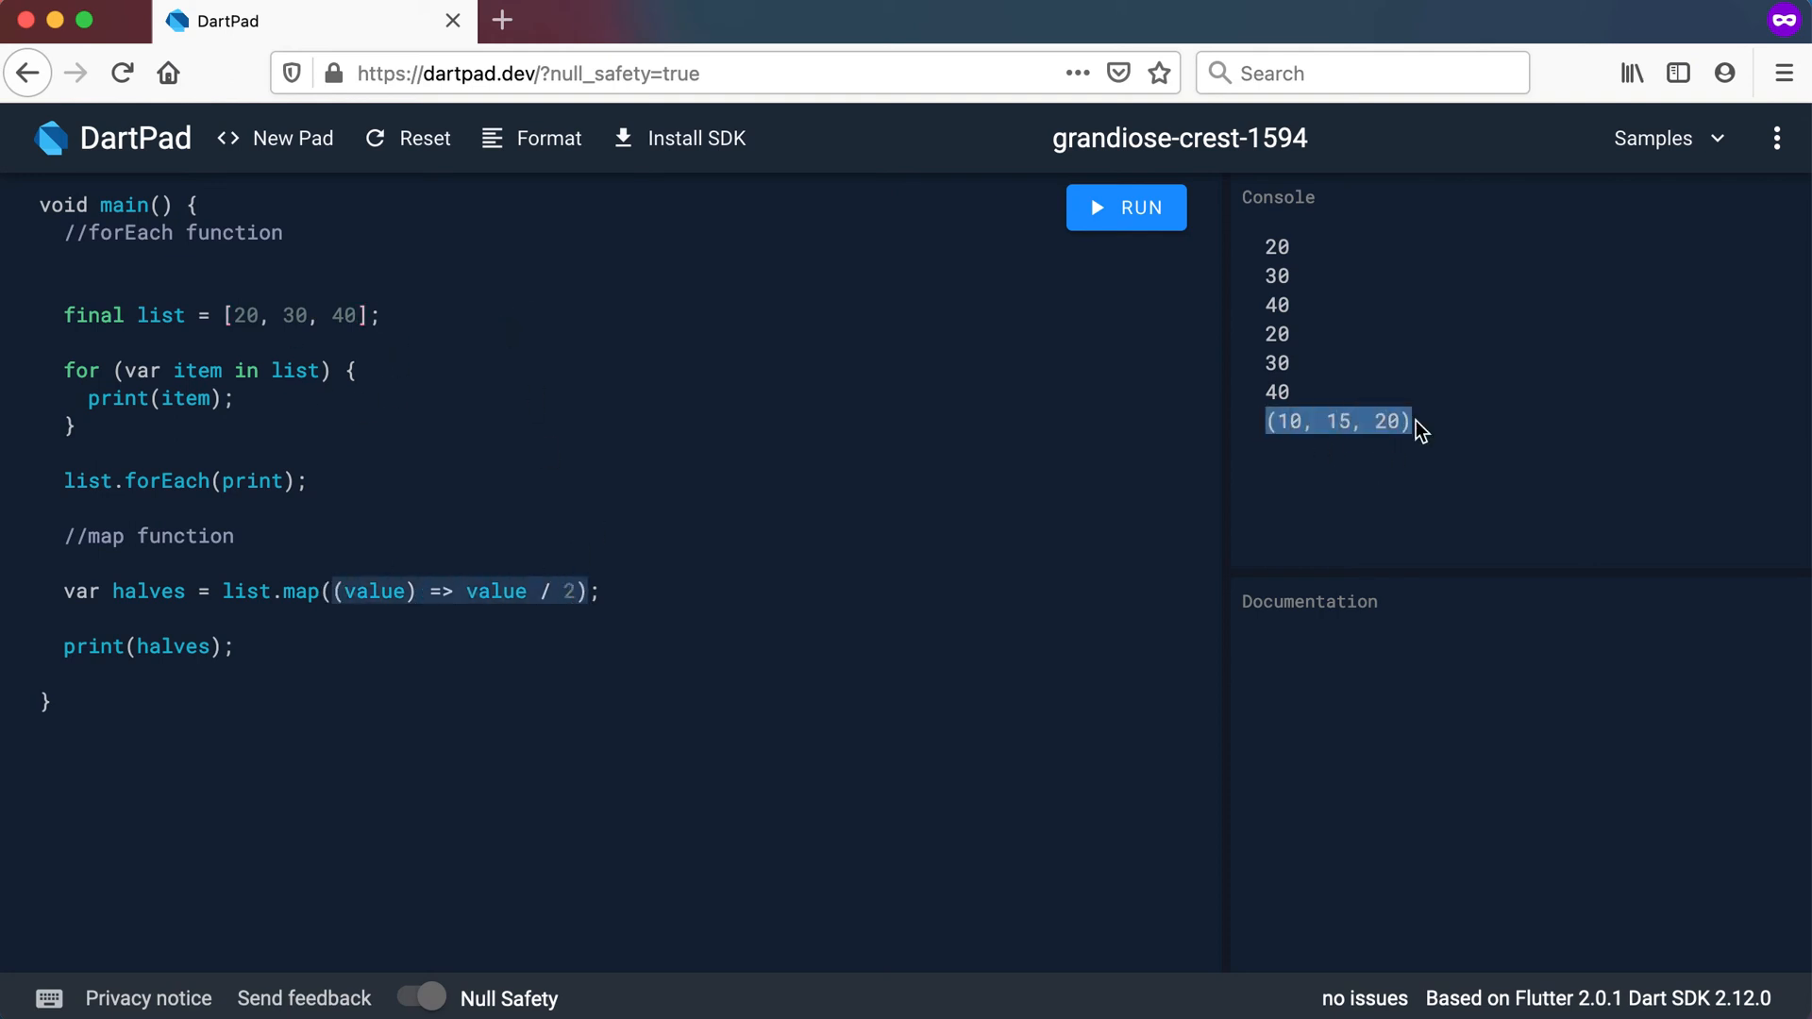
pyautogui.moveTo(1399, 425)
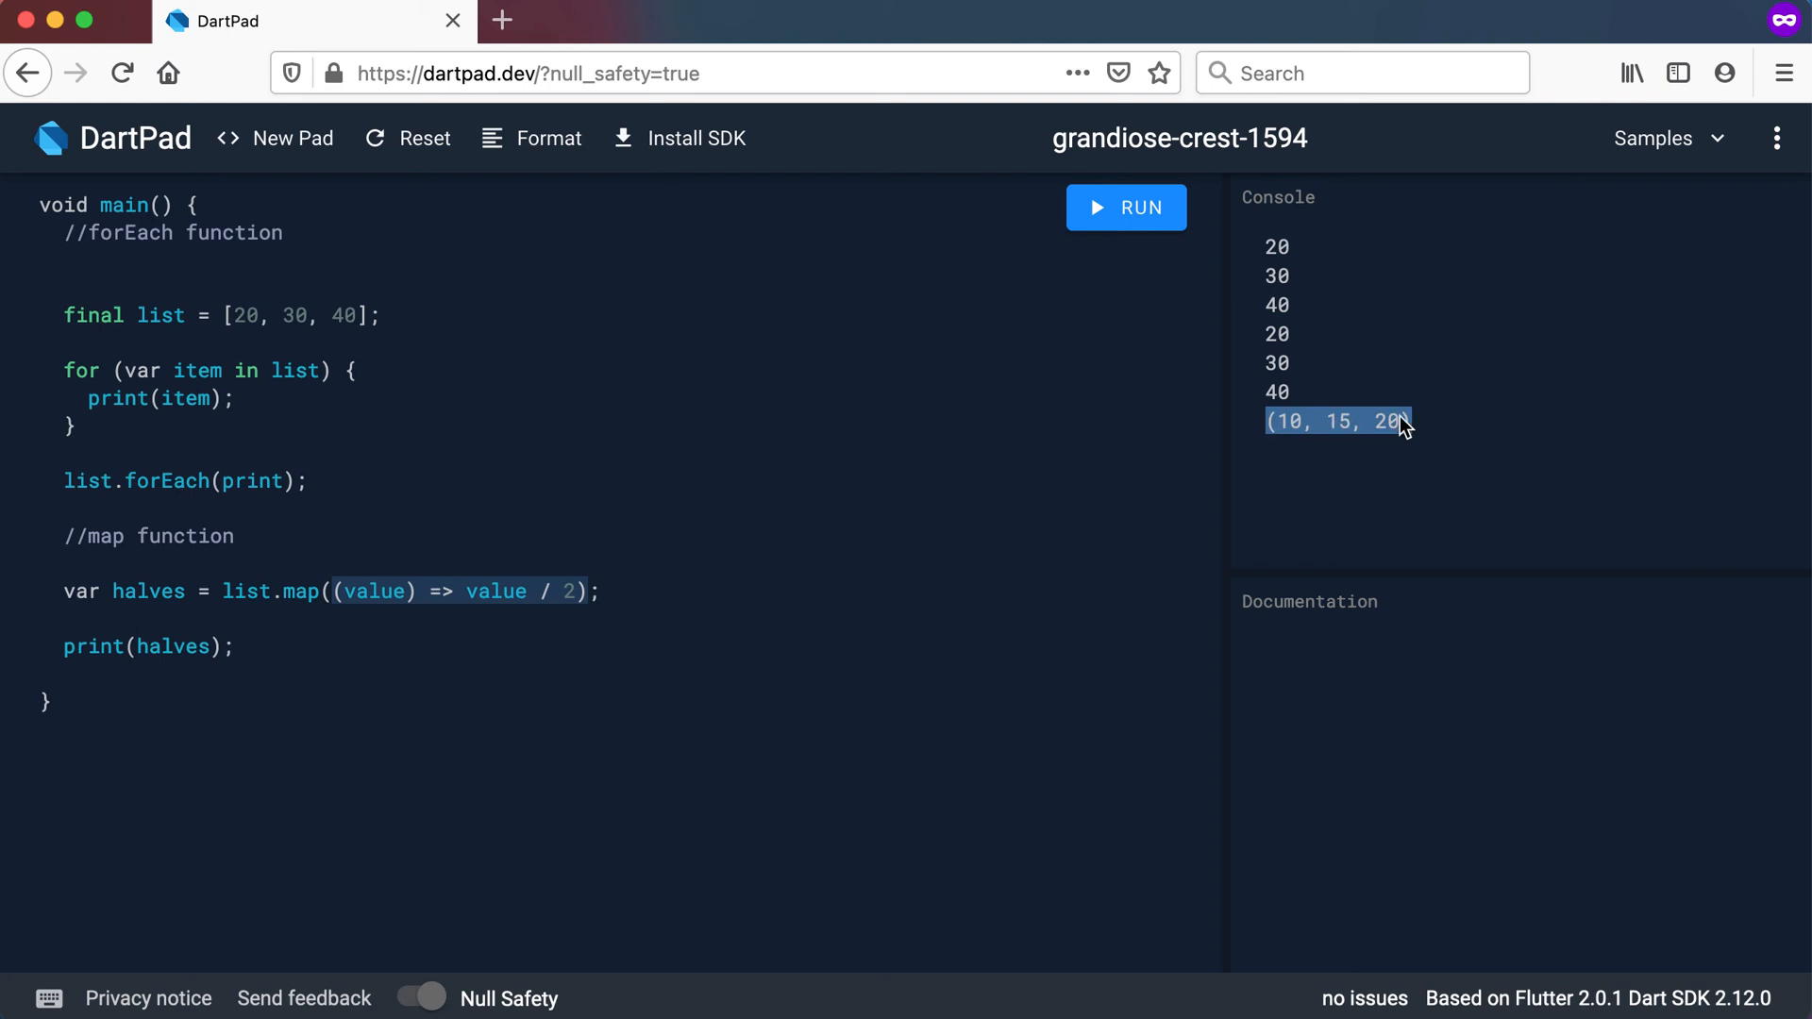
pyautogui.click(146, 591)
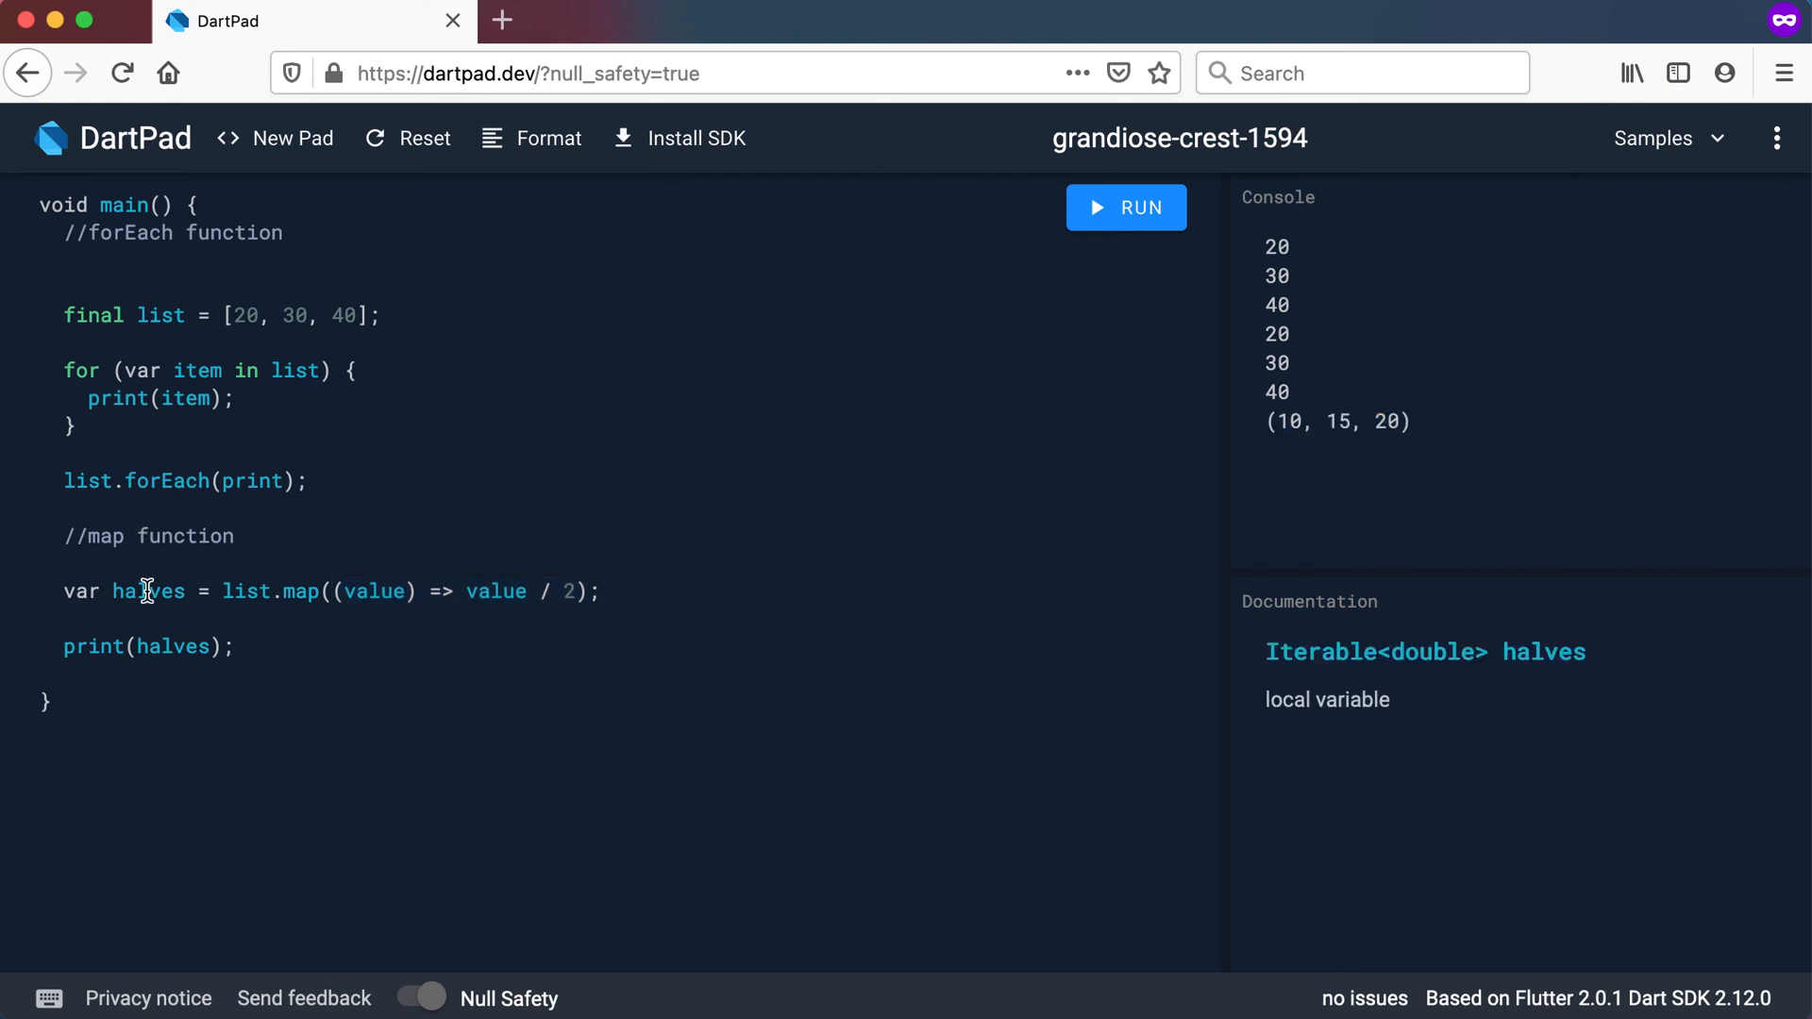
pyautogui.moveTo(1402, 664)
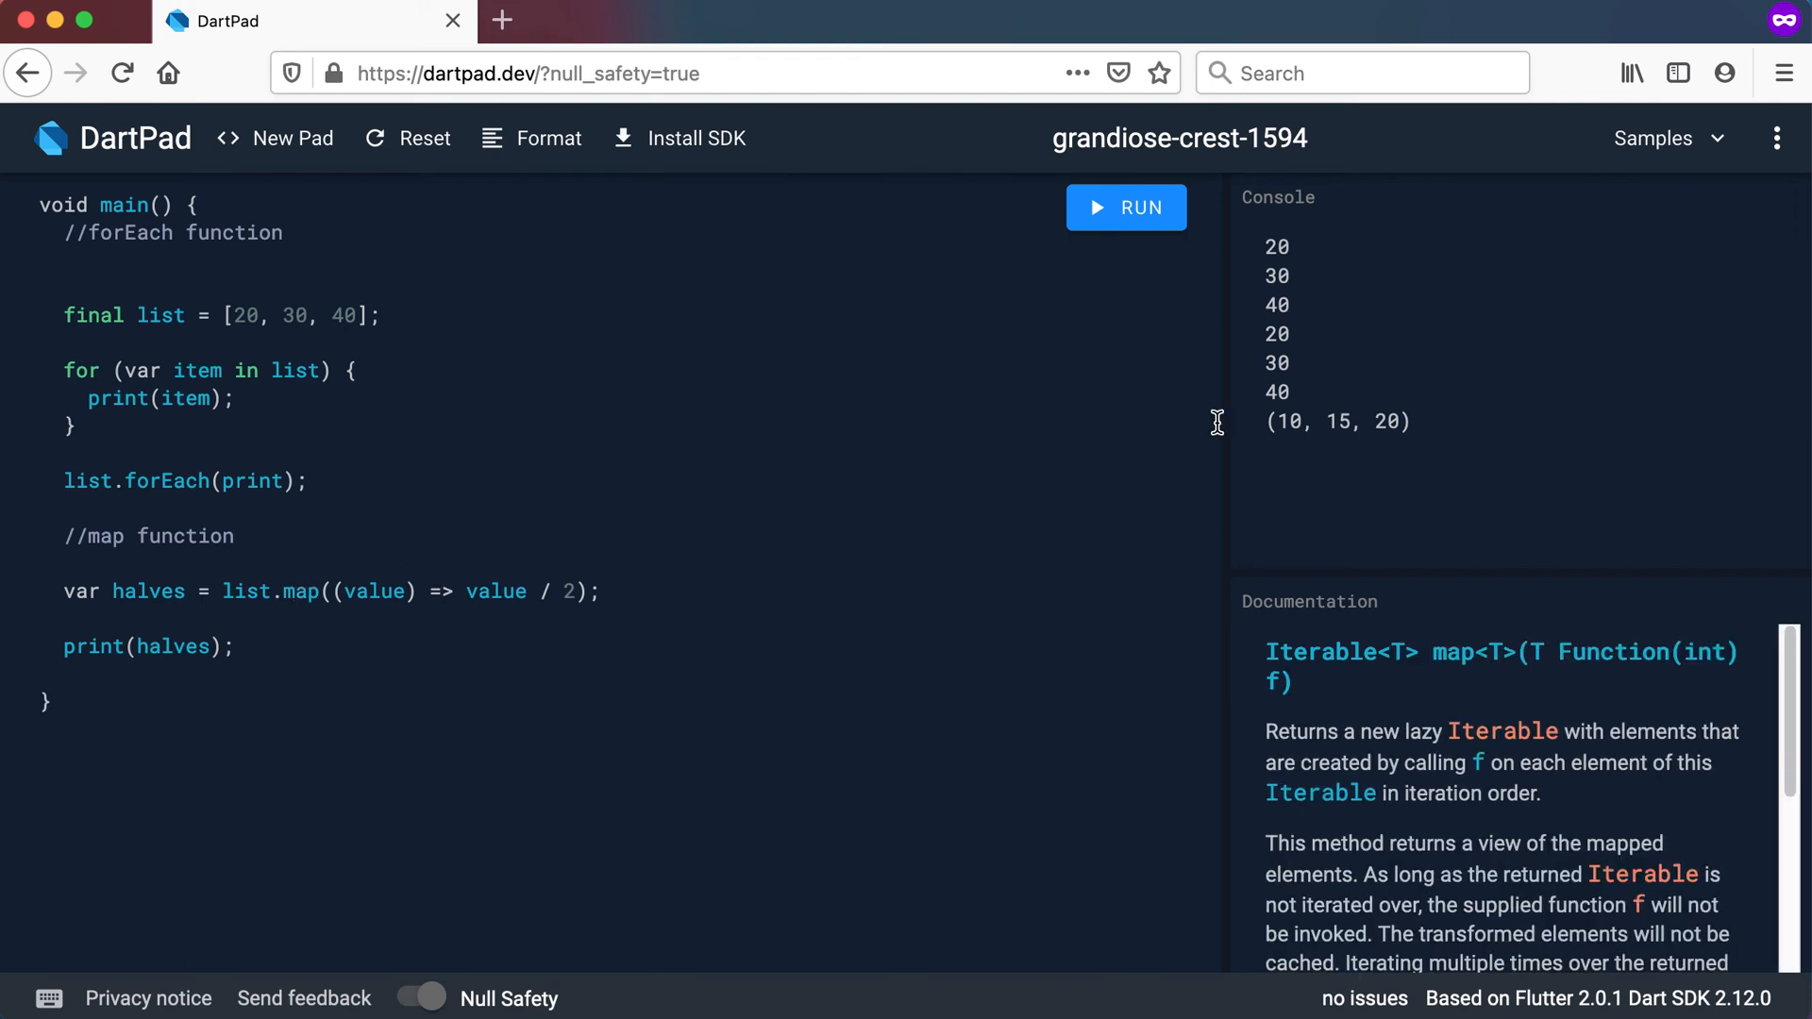
pyautogui.doubleClick(1419, 731)
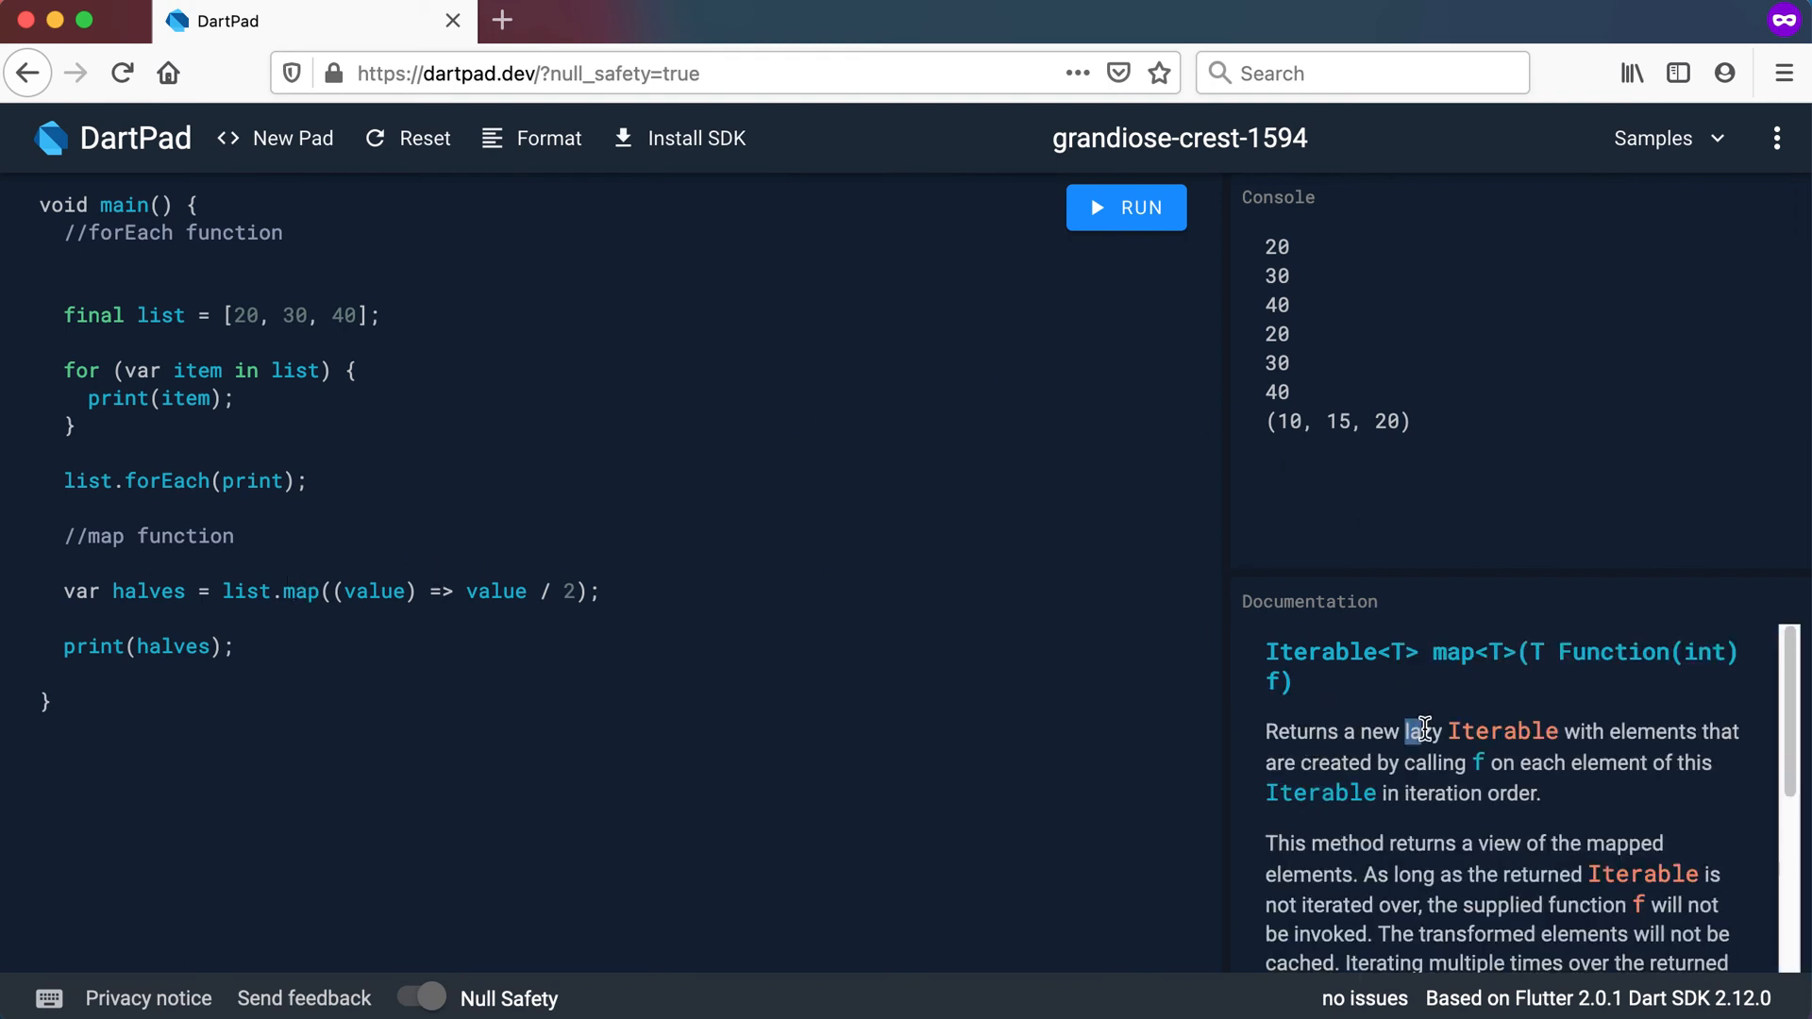
pyautogui.doubleClick(1423, 732)
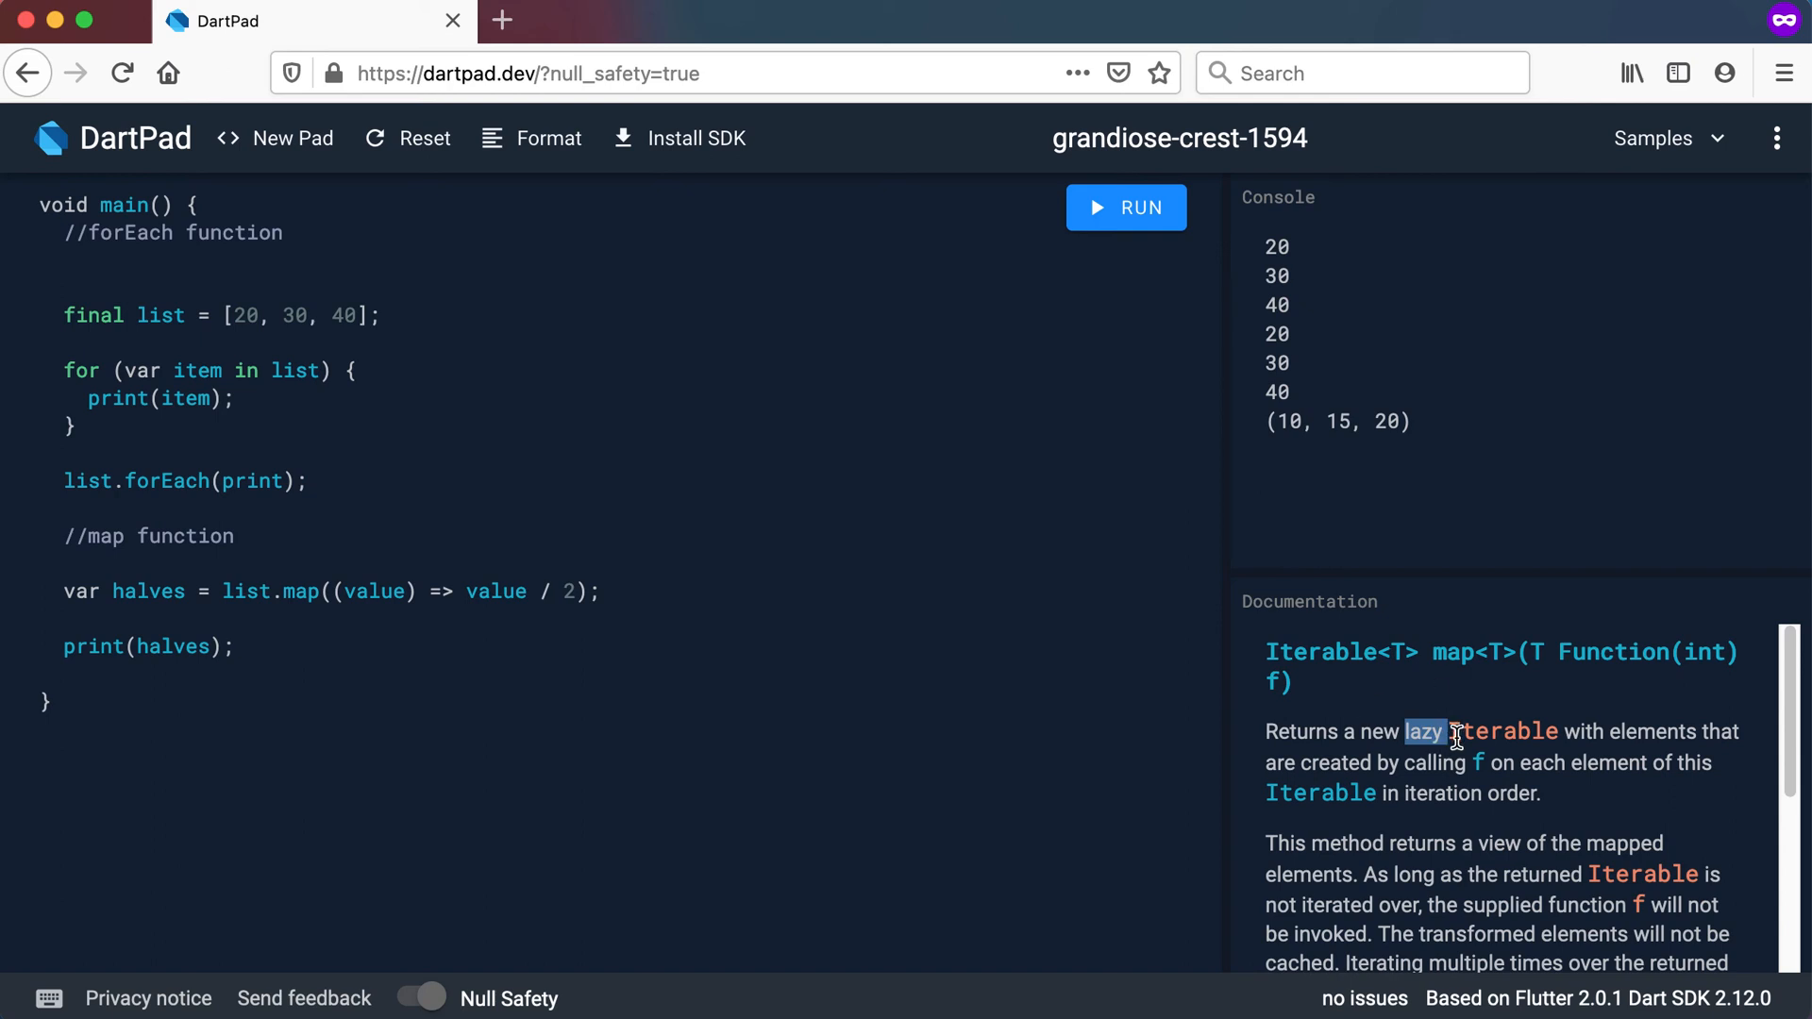
pyautogui.moveTo(78, 590)
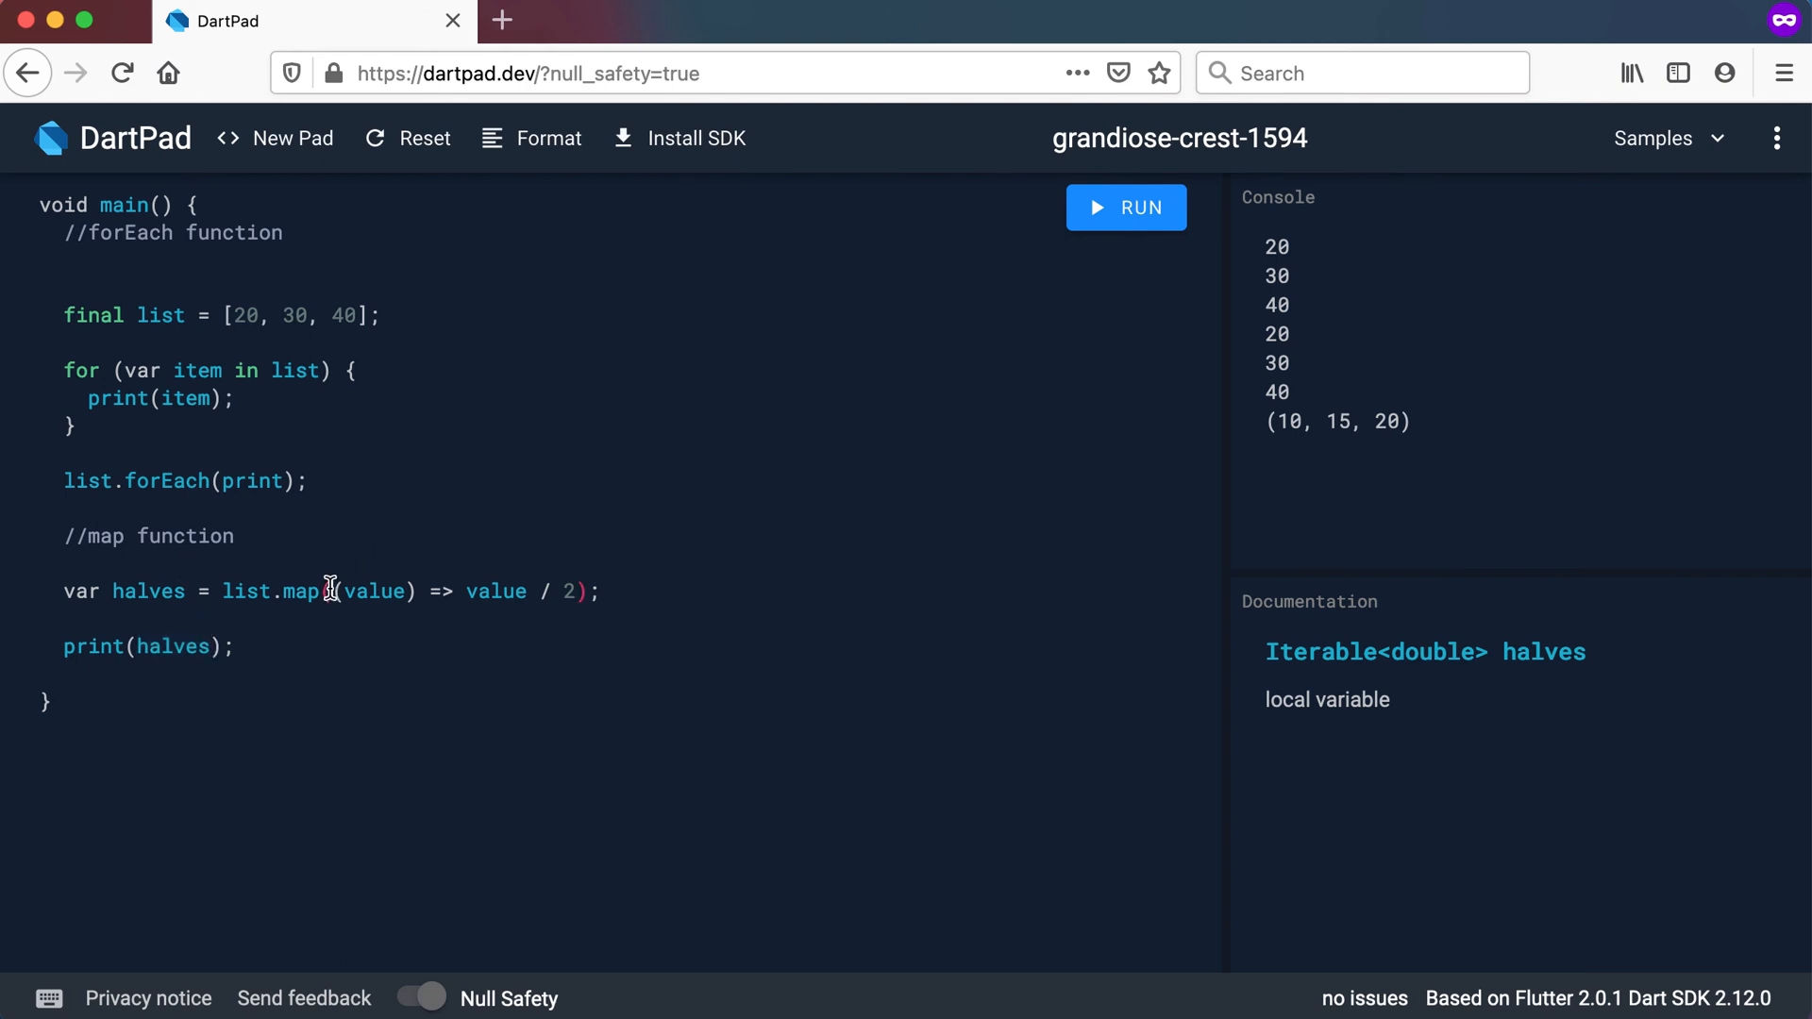
pyautogui.moveTo(335, 591); pyautogui.dragTo(586, 590)
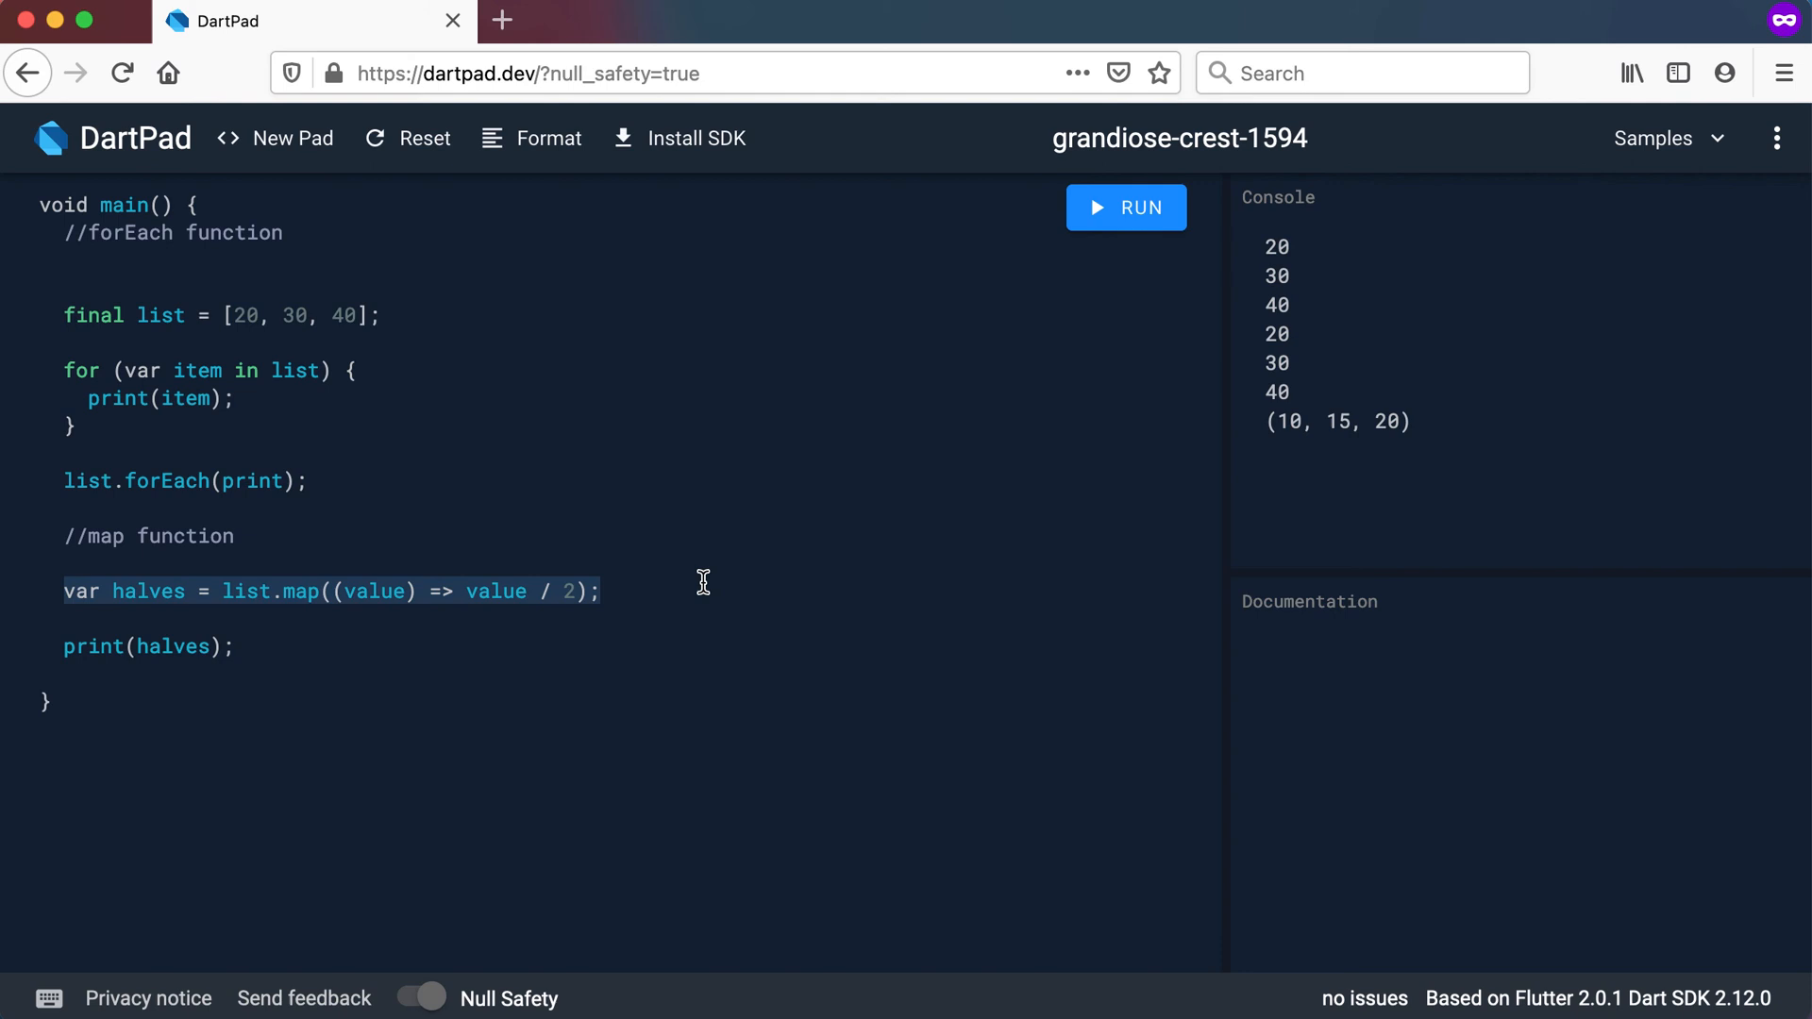
pyautogui.click(137, 591)
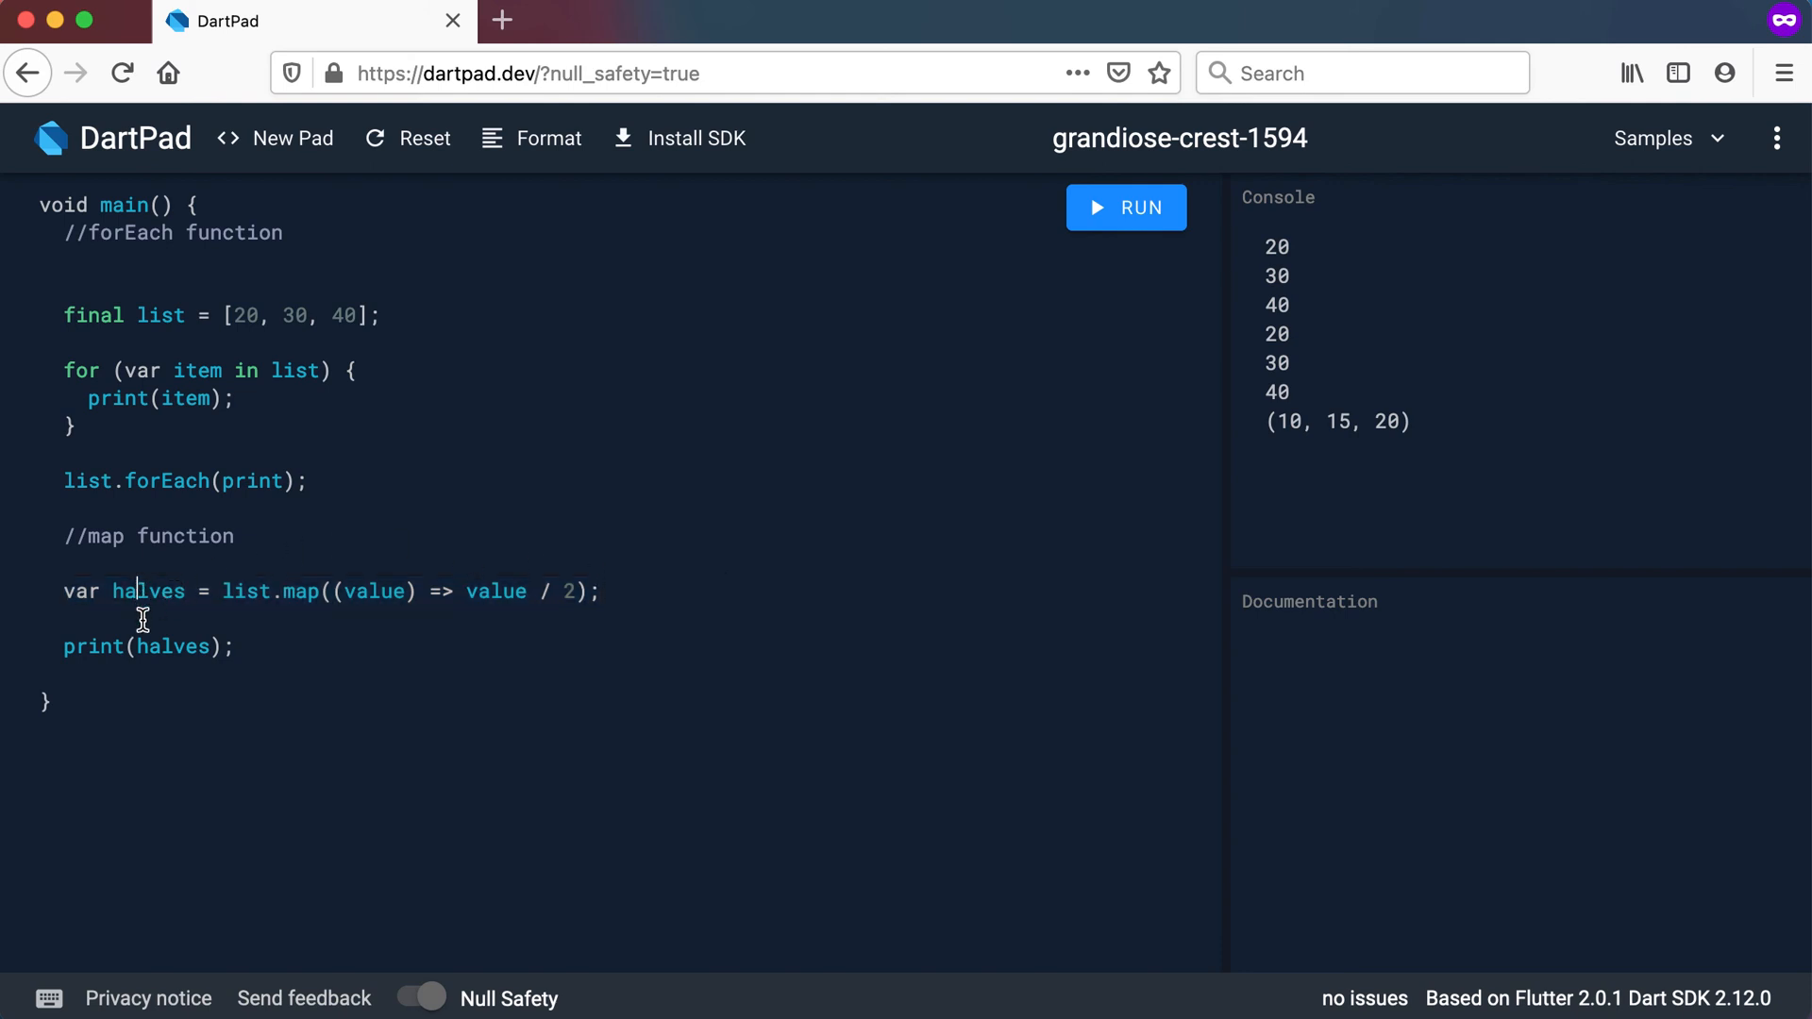
pyautogui.click(165, 647)
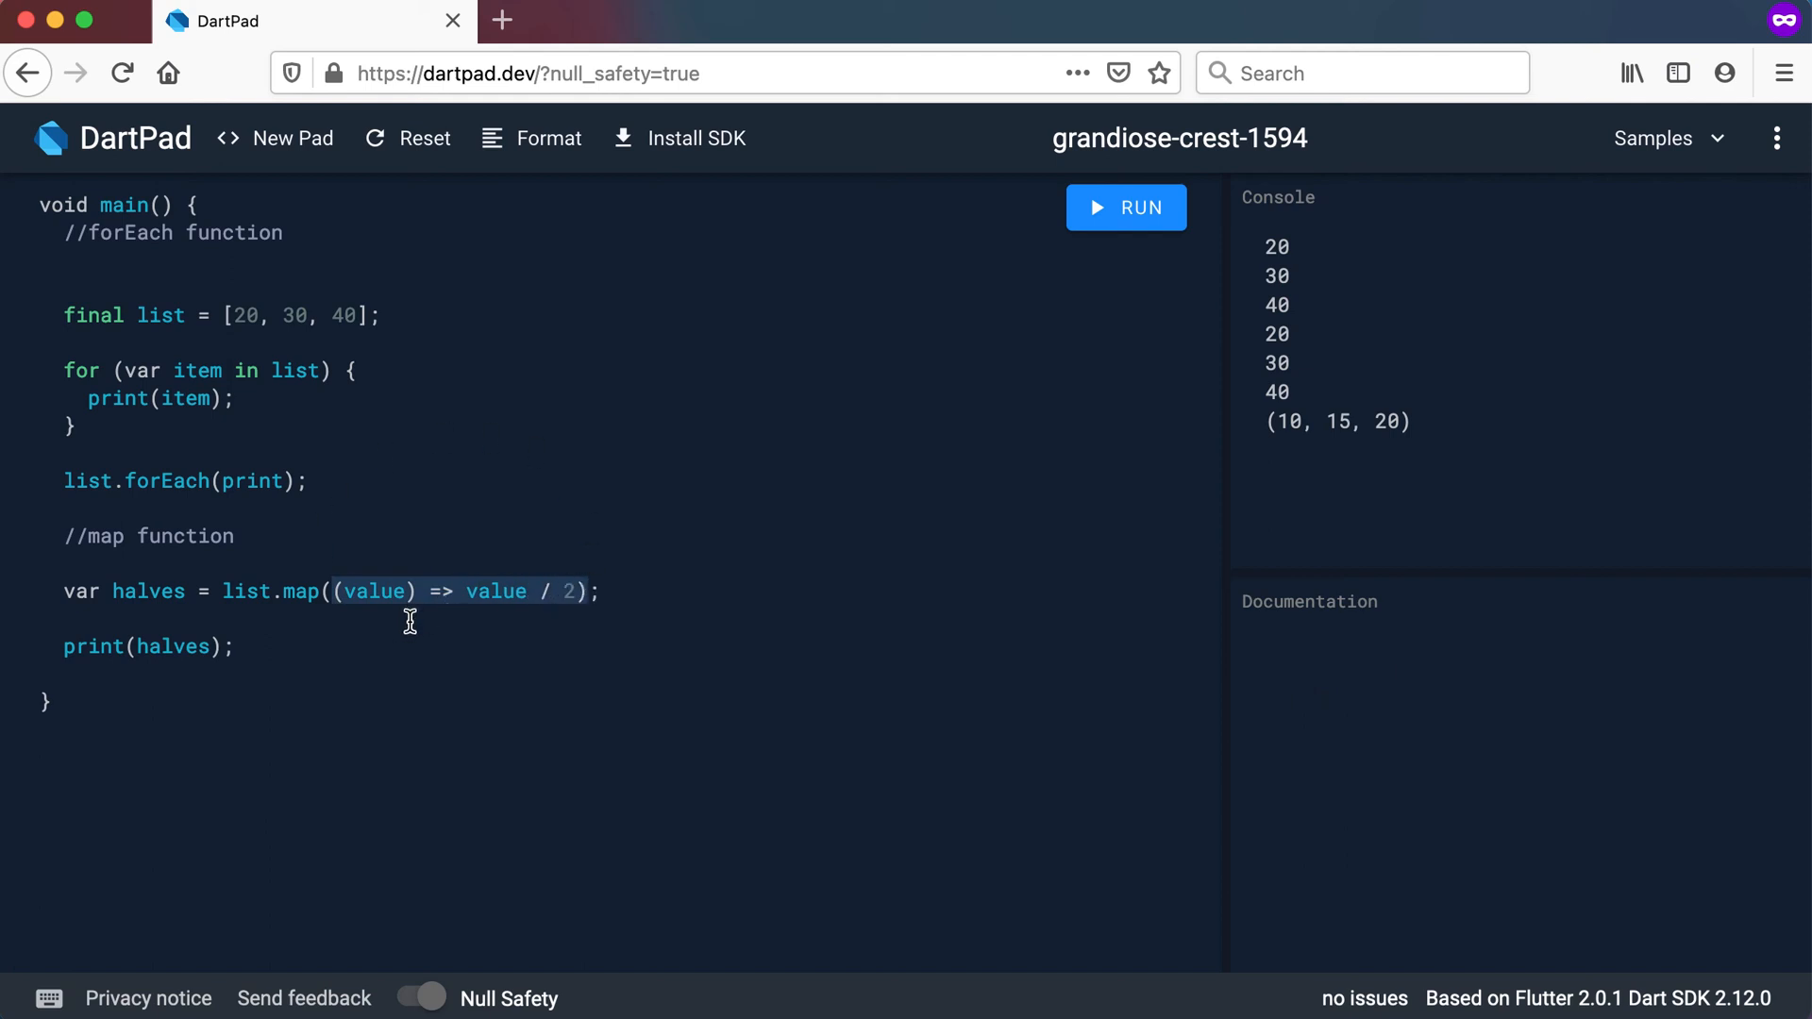
# Replace print(halves) with a for-in loop printing each item, then run it
pyautogui.click(90, 646)
pyautogui.write('for (var ')
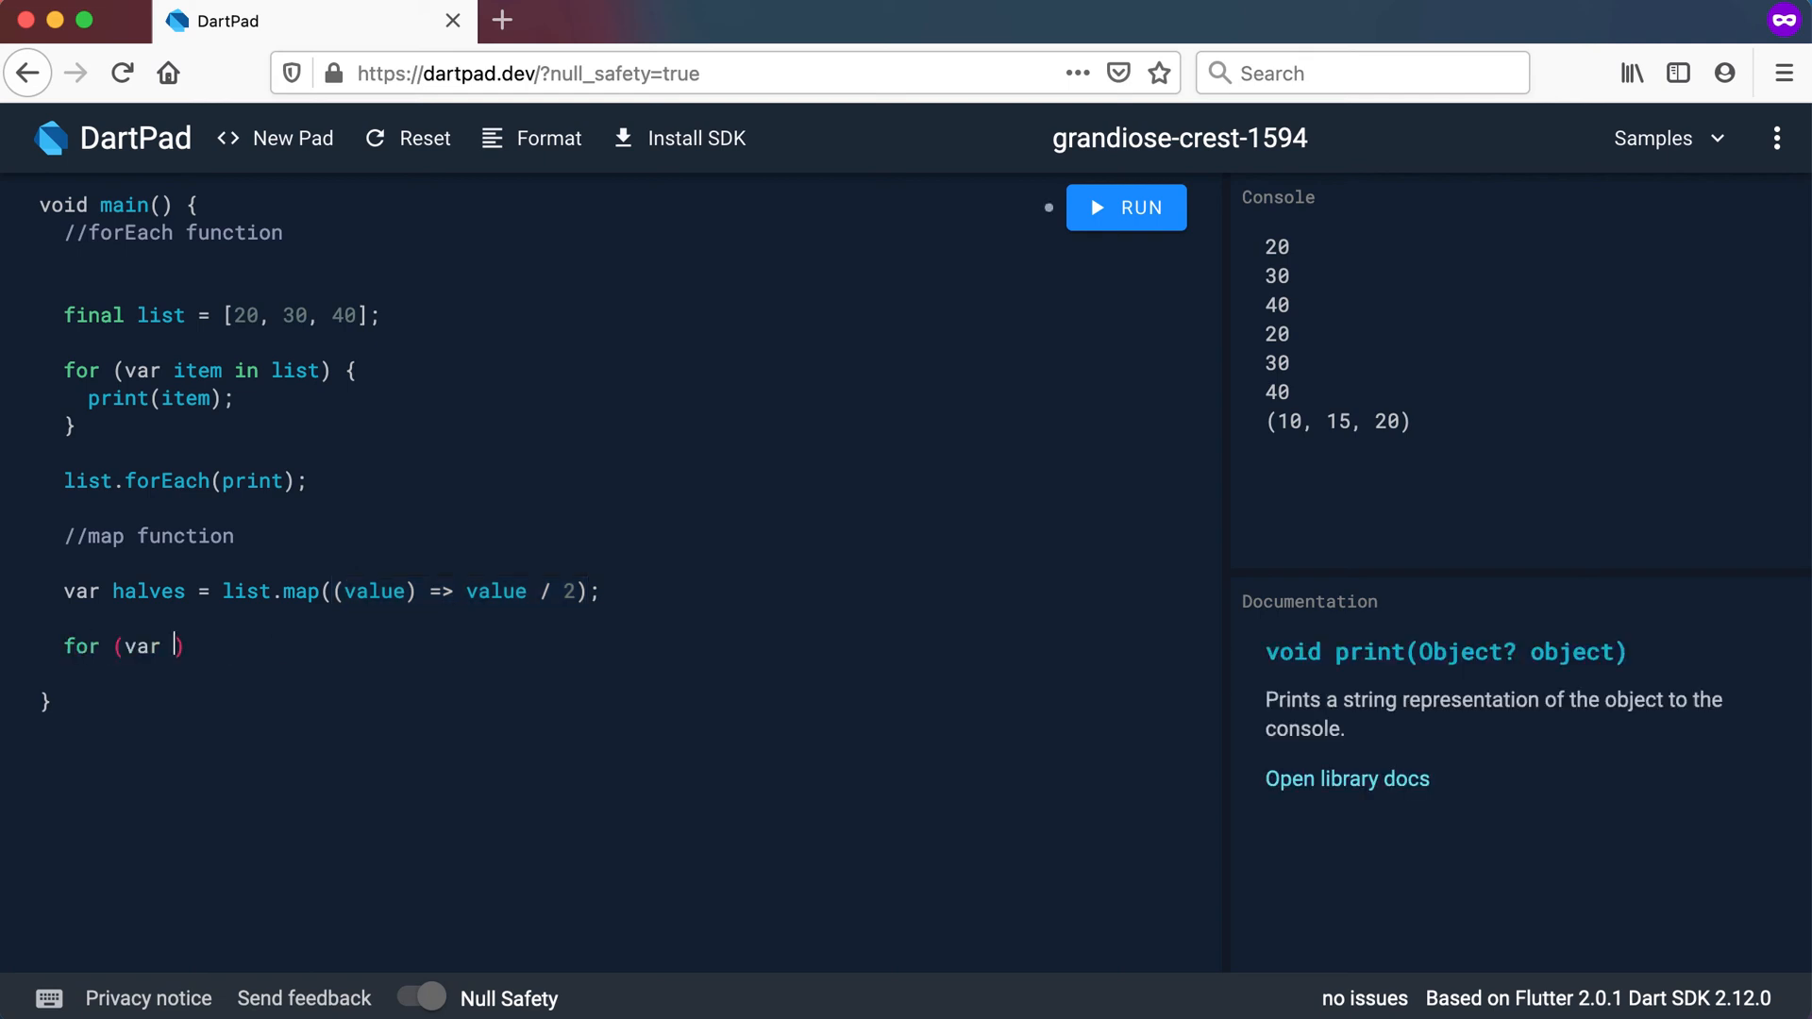
pyautogui.write('item in halb')
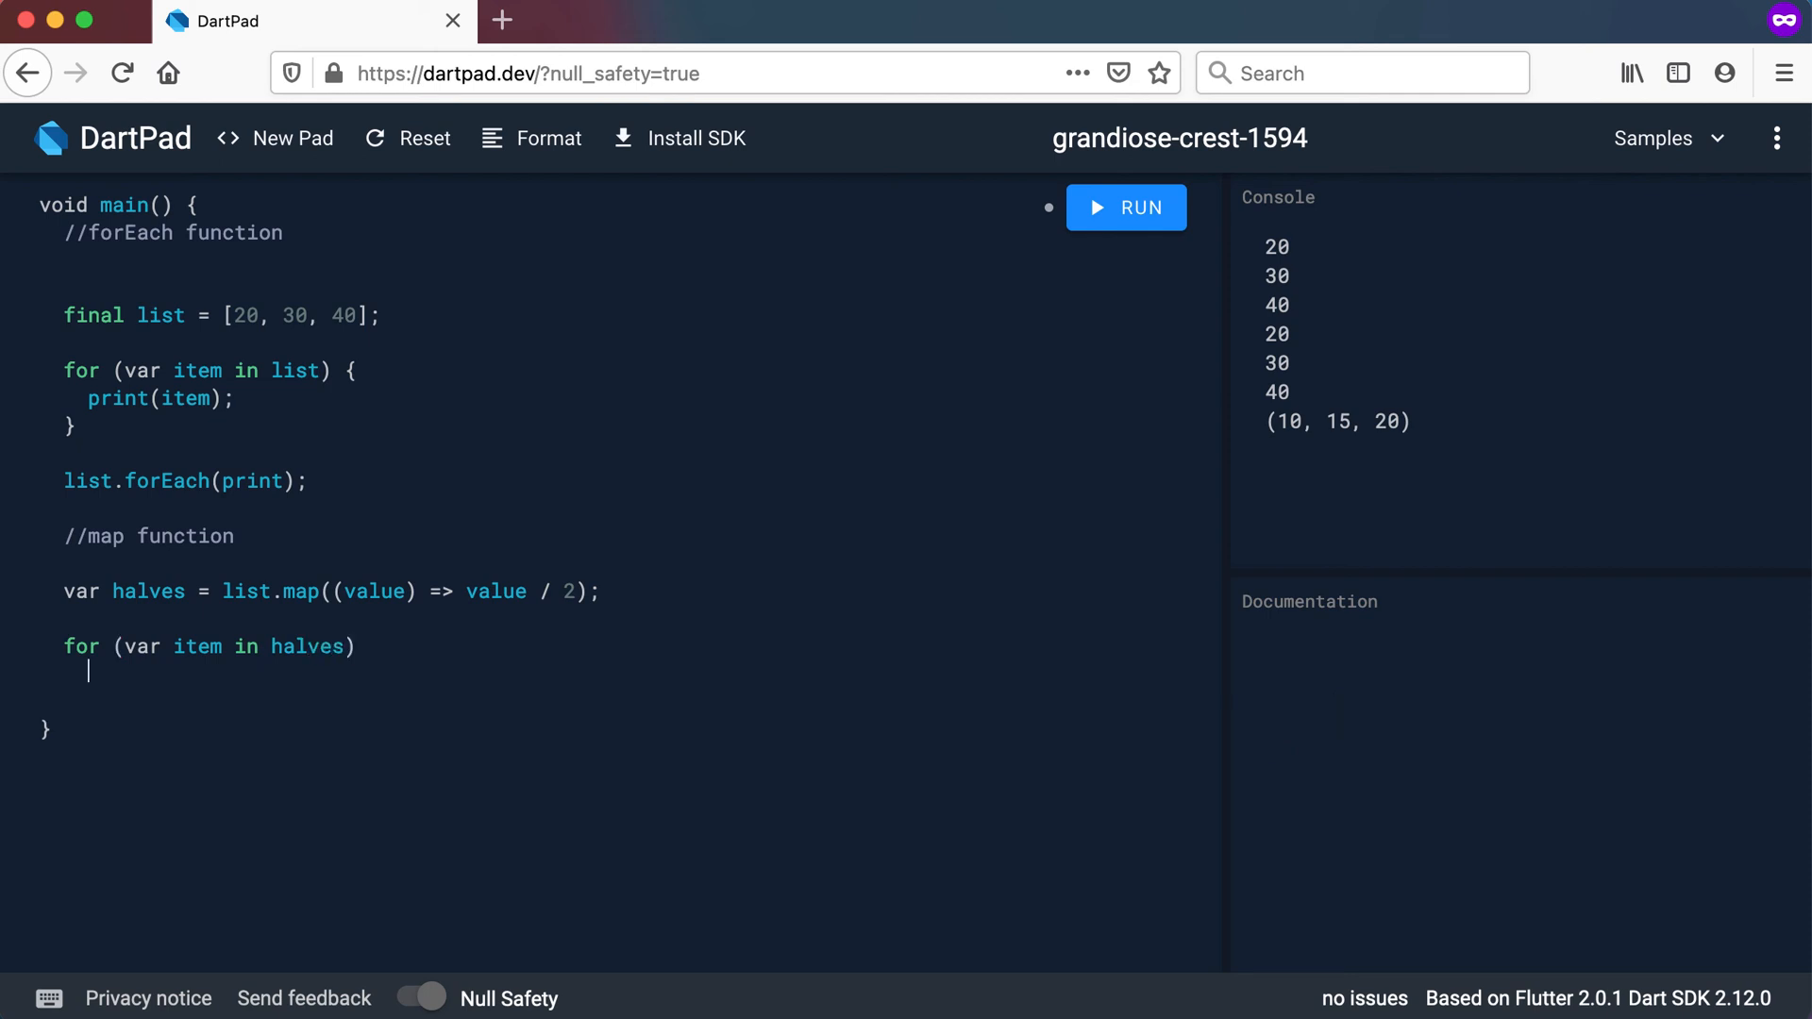
pyautogui.write('{')
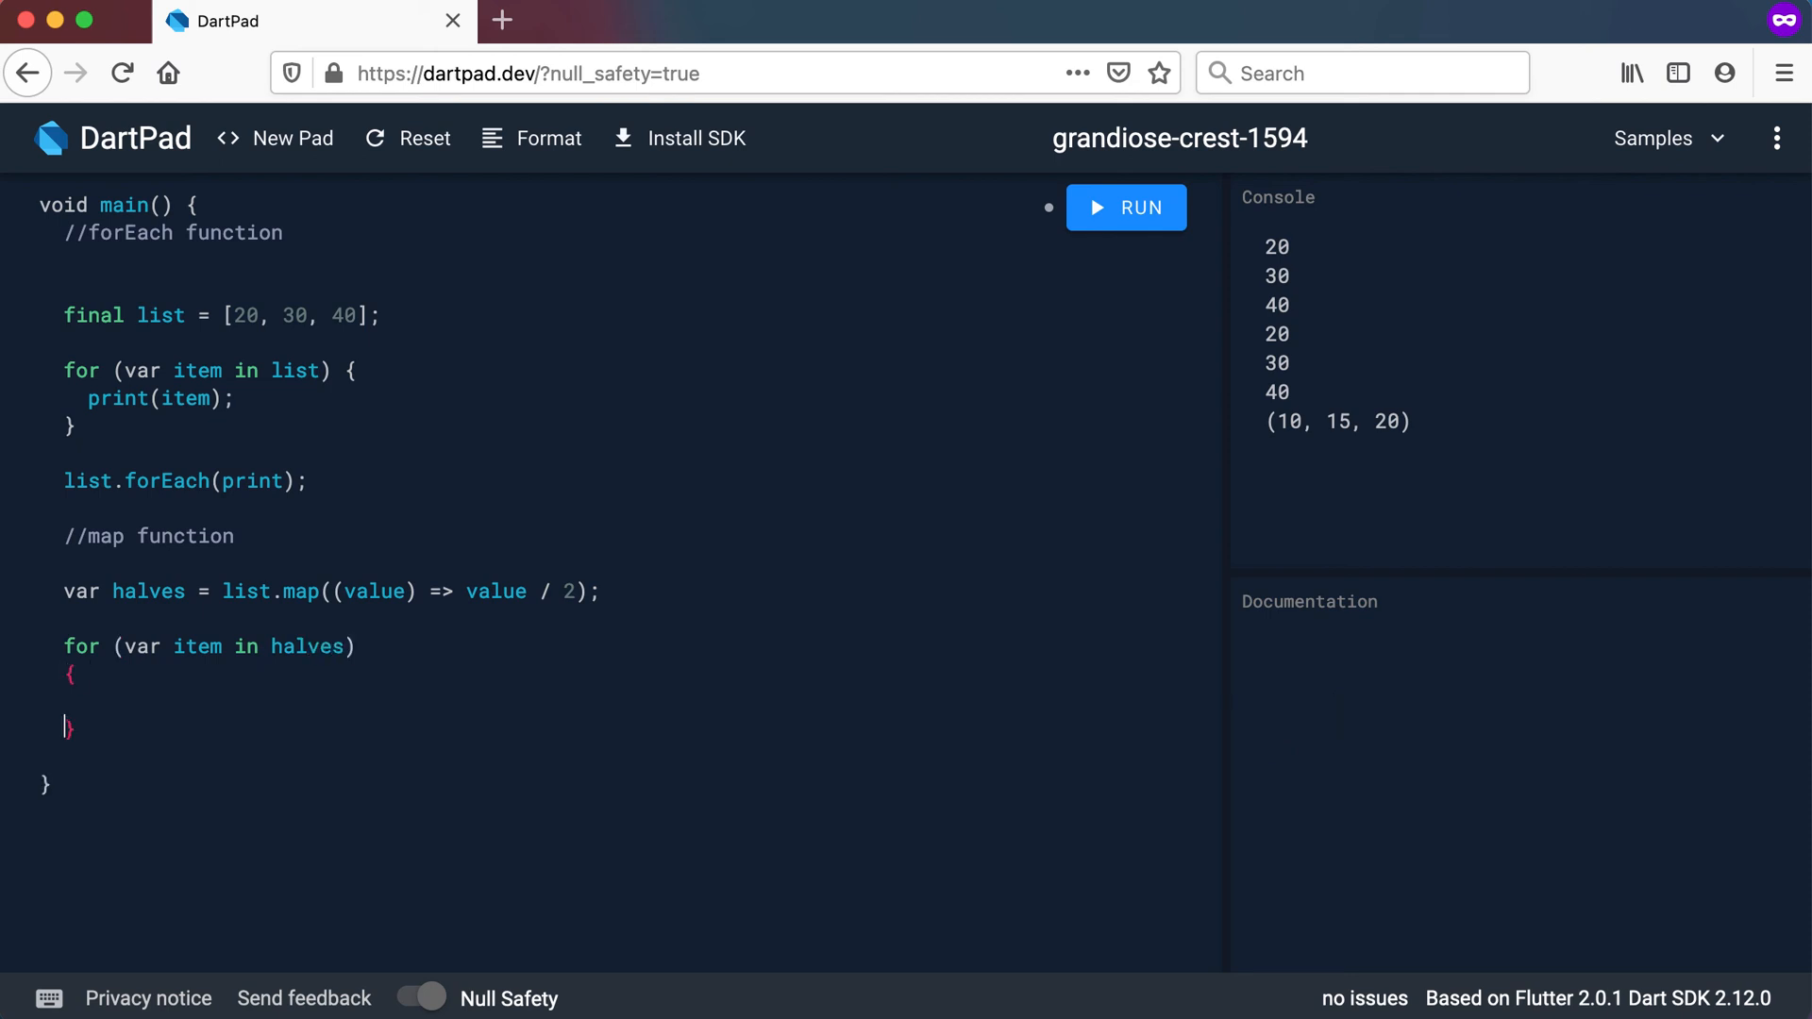
pyautogui.write('print();')
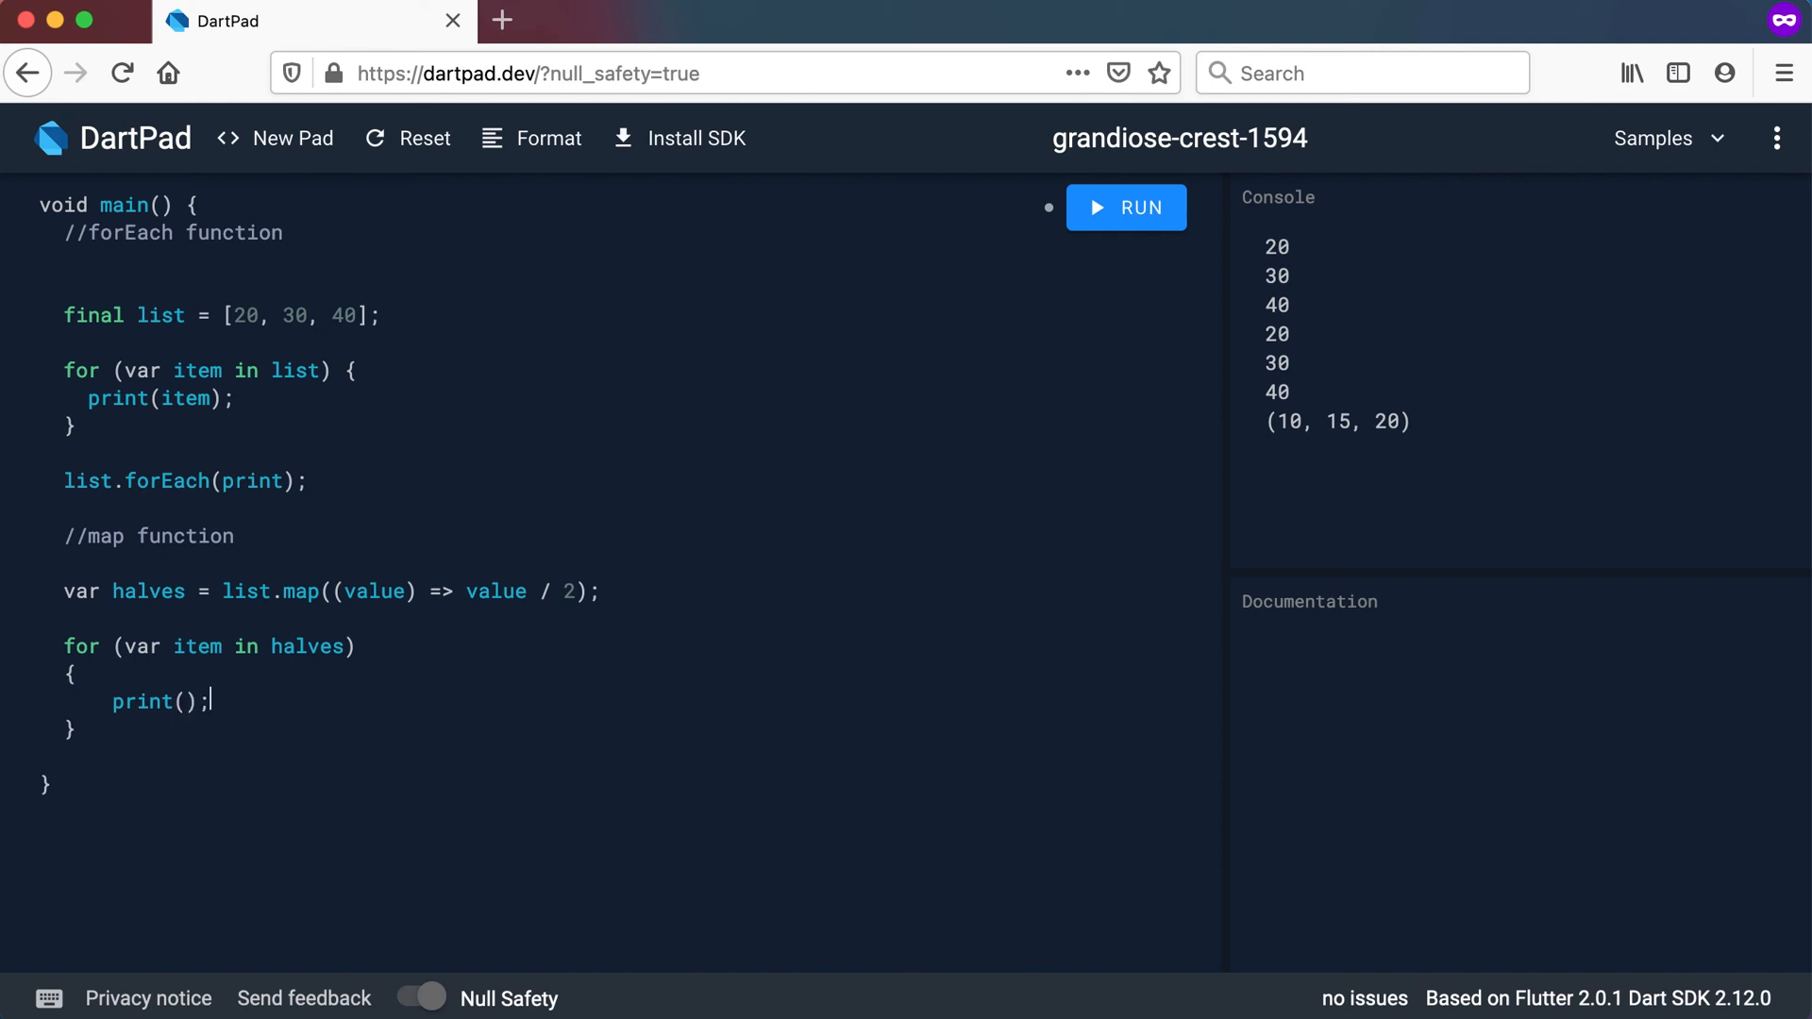
pyautogui.write('item')
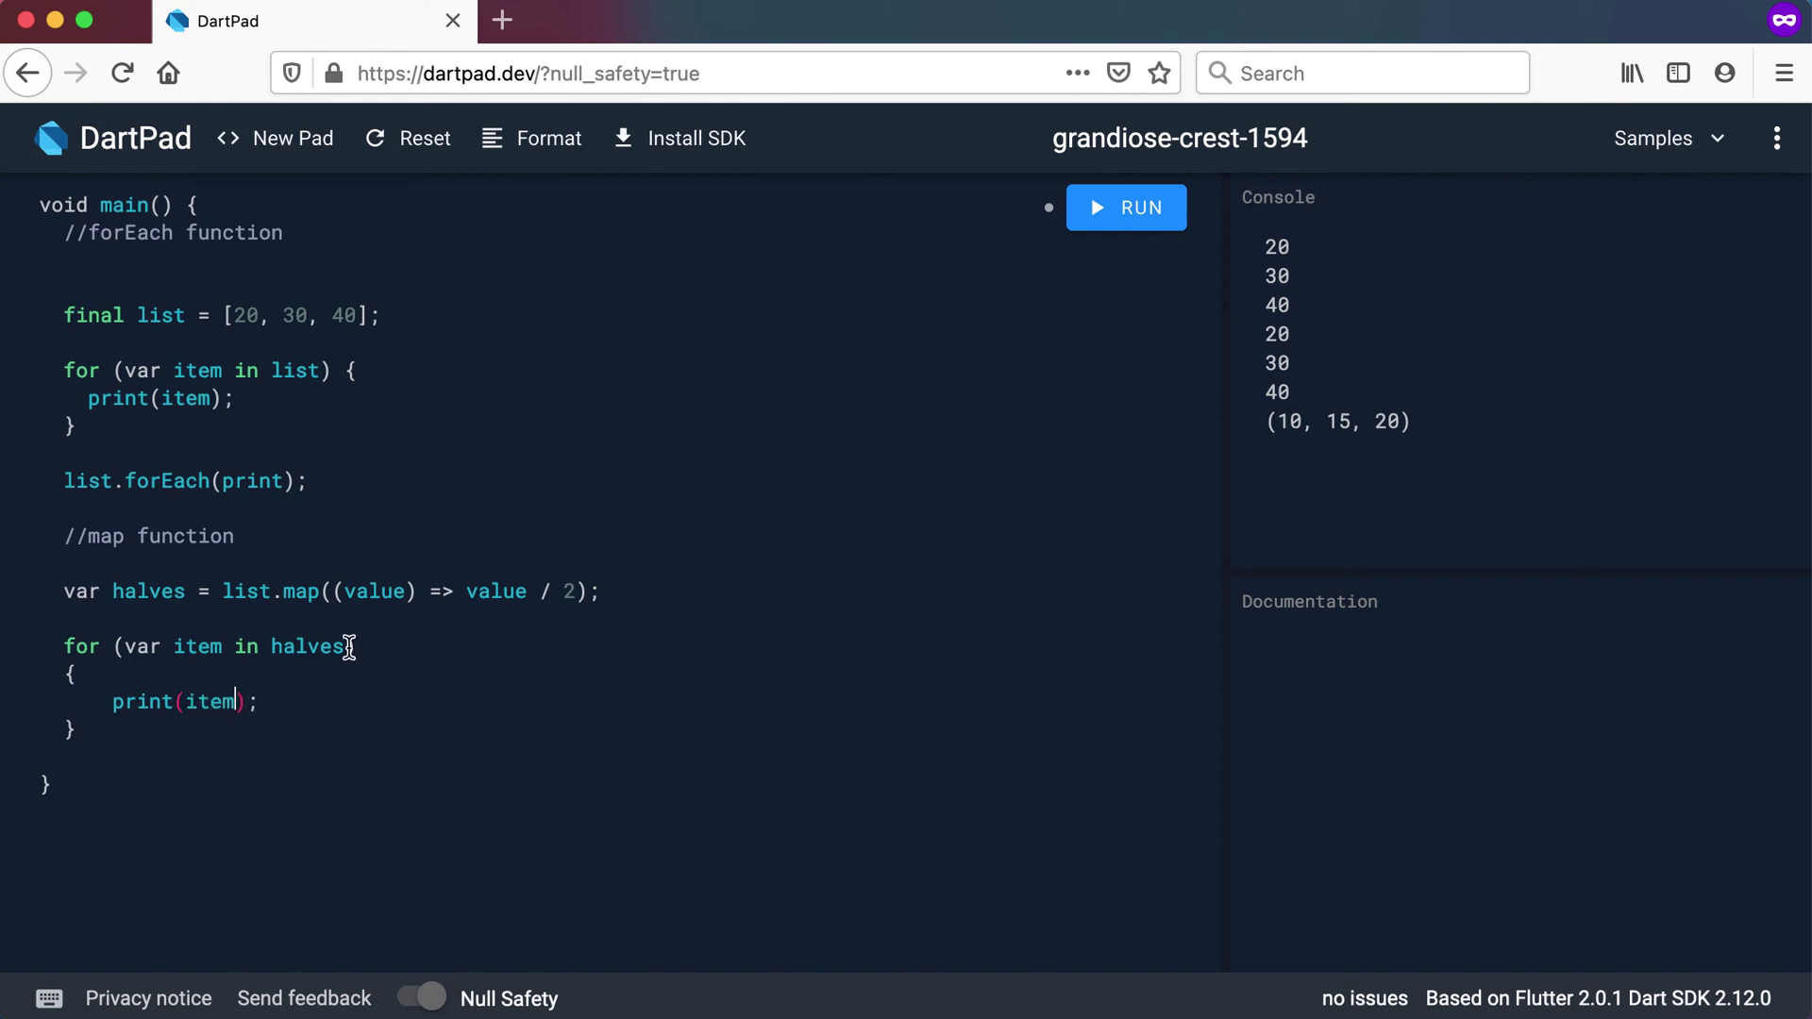
pyautogui.click(1126, 207)
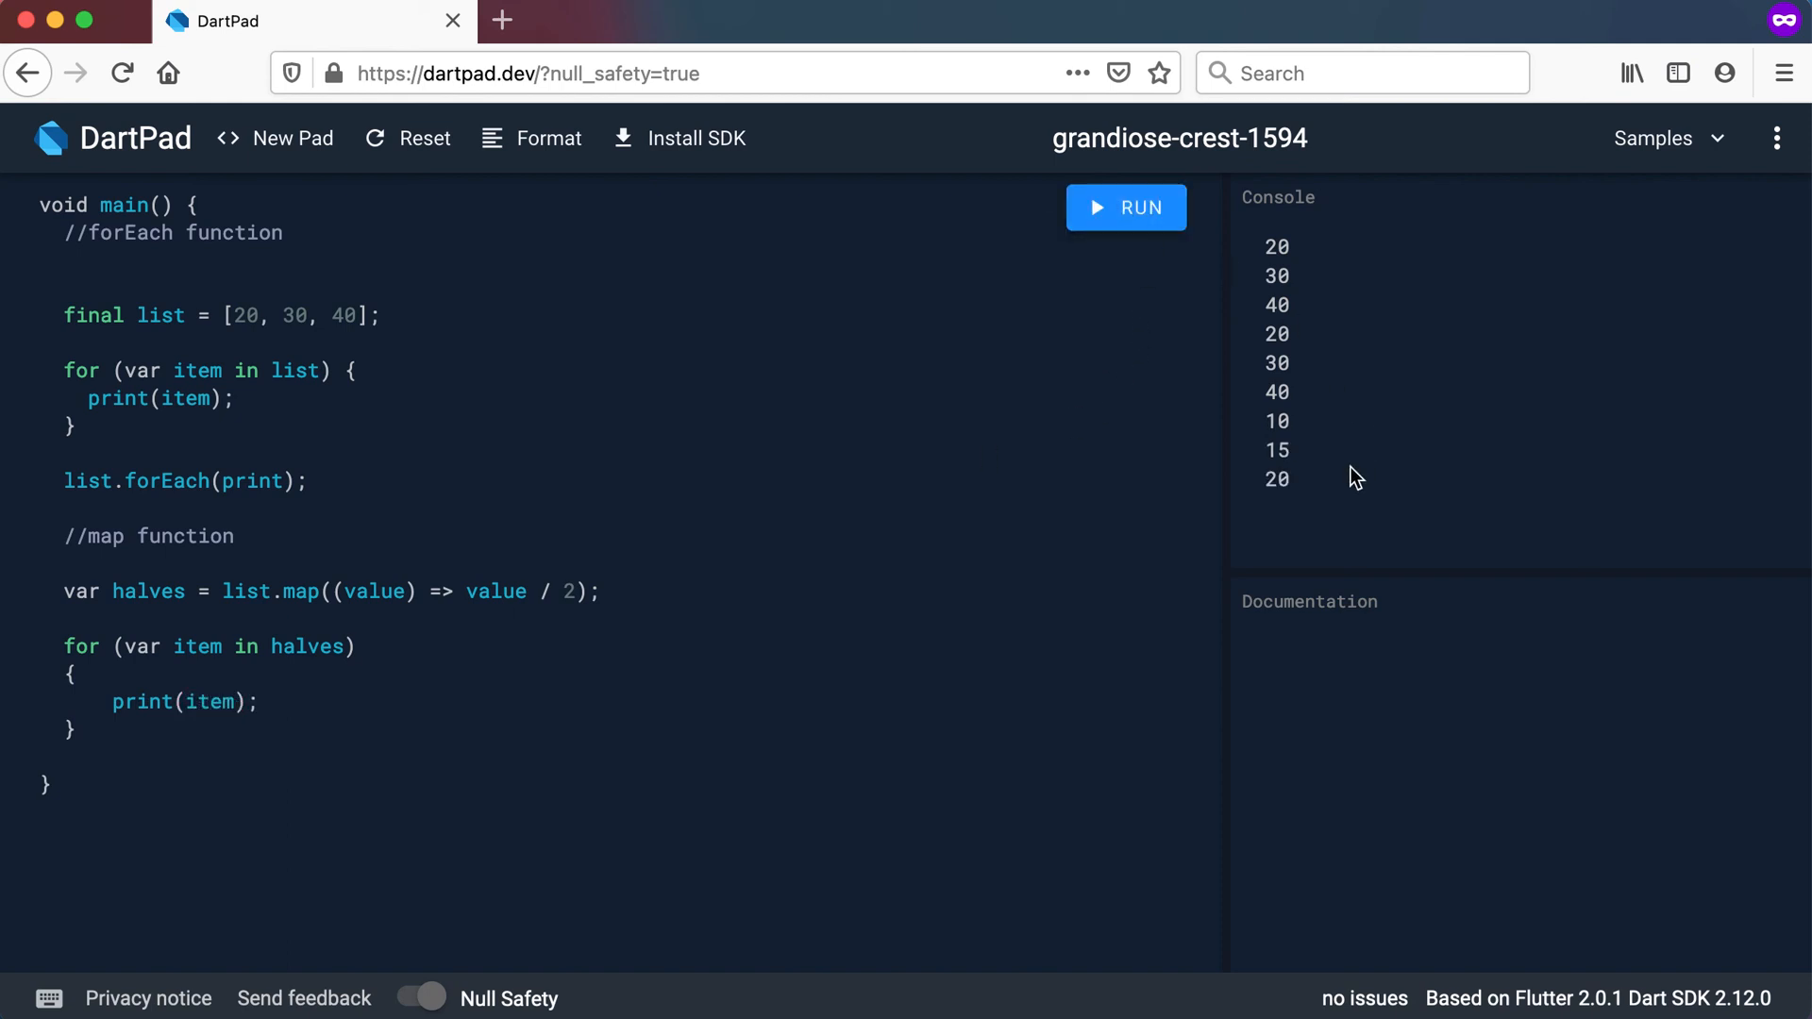
# Re-enter 2 in the halving function and select the for-in loop
pyautogui.moveTo(1292, 414); pyautogui.dragTo(1292, 483)
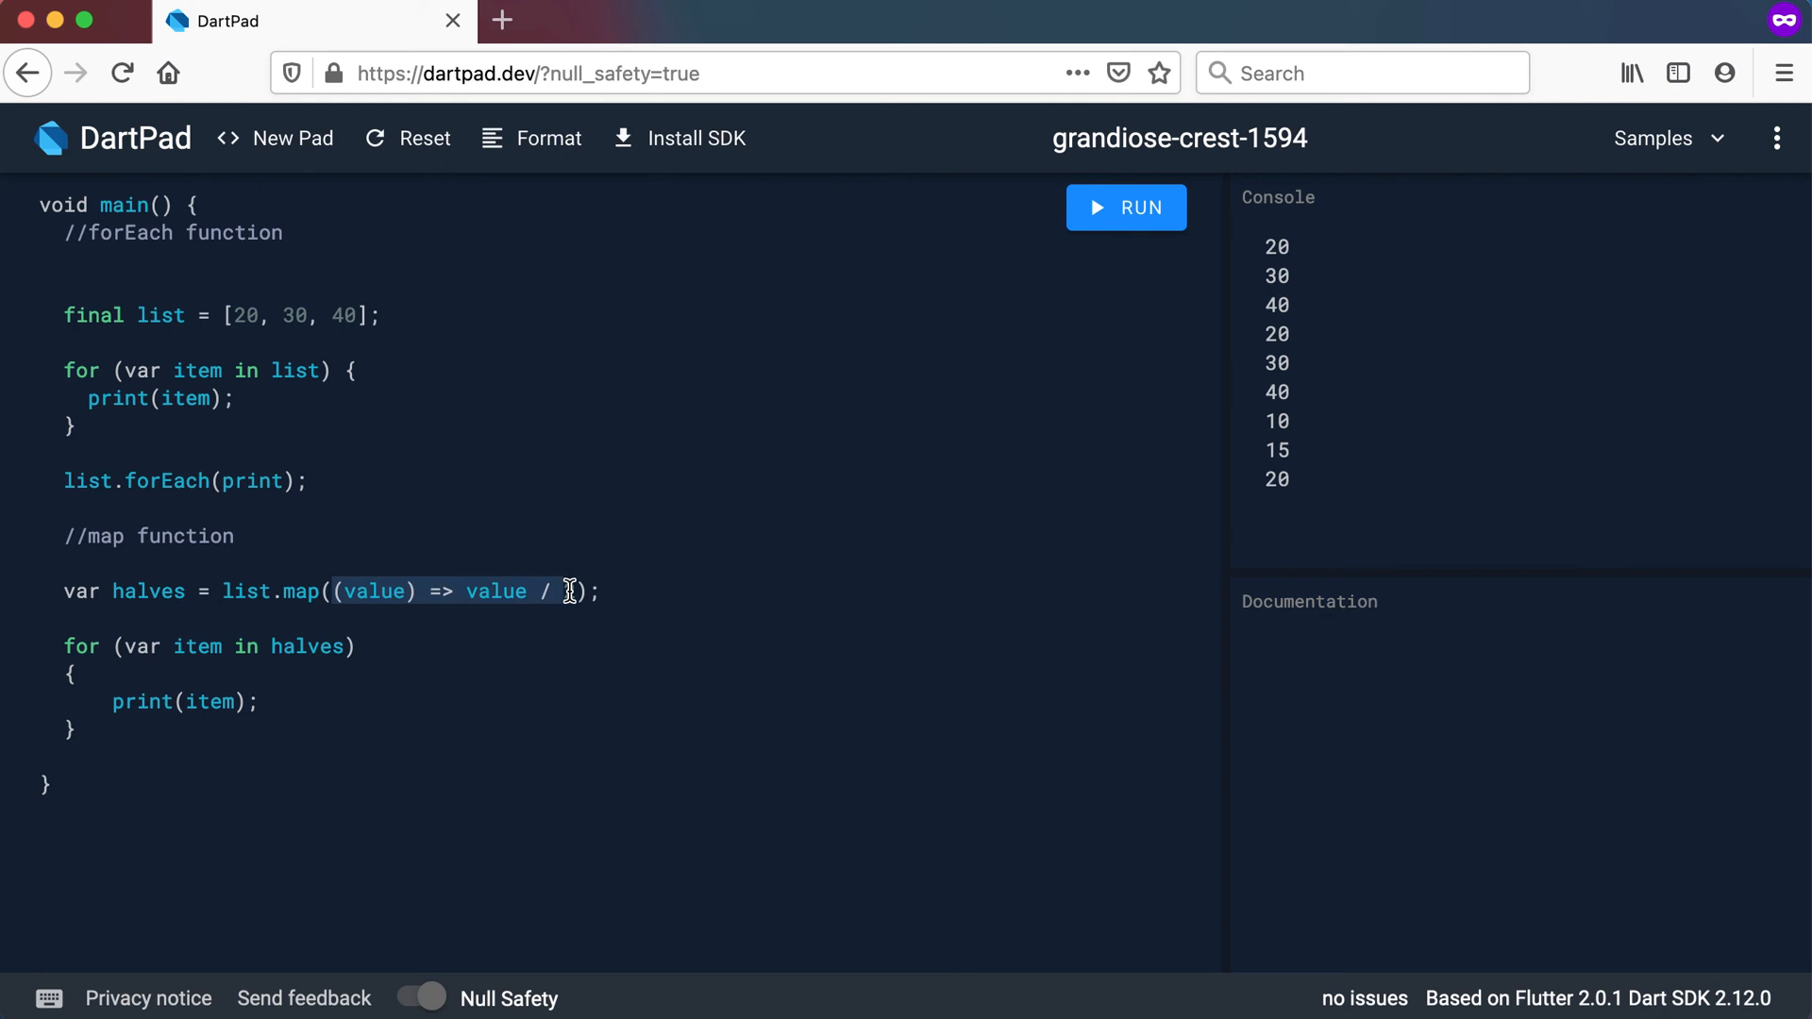
pyautogui.write('2')
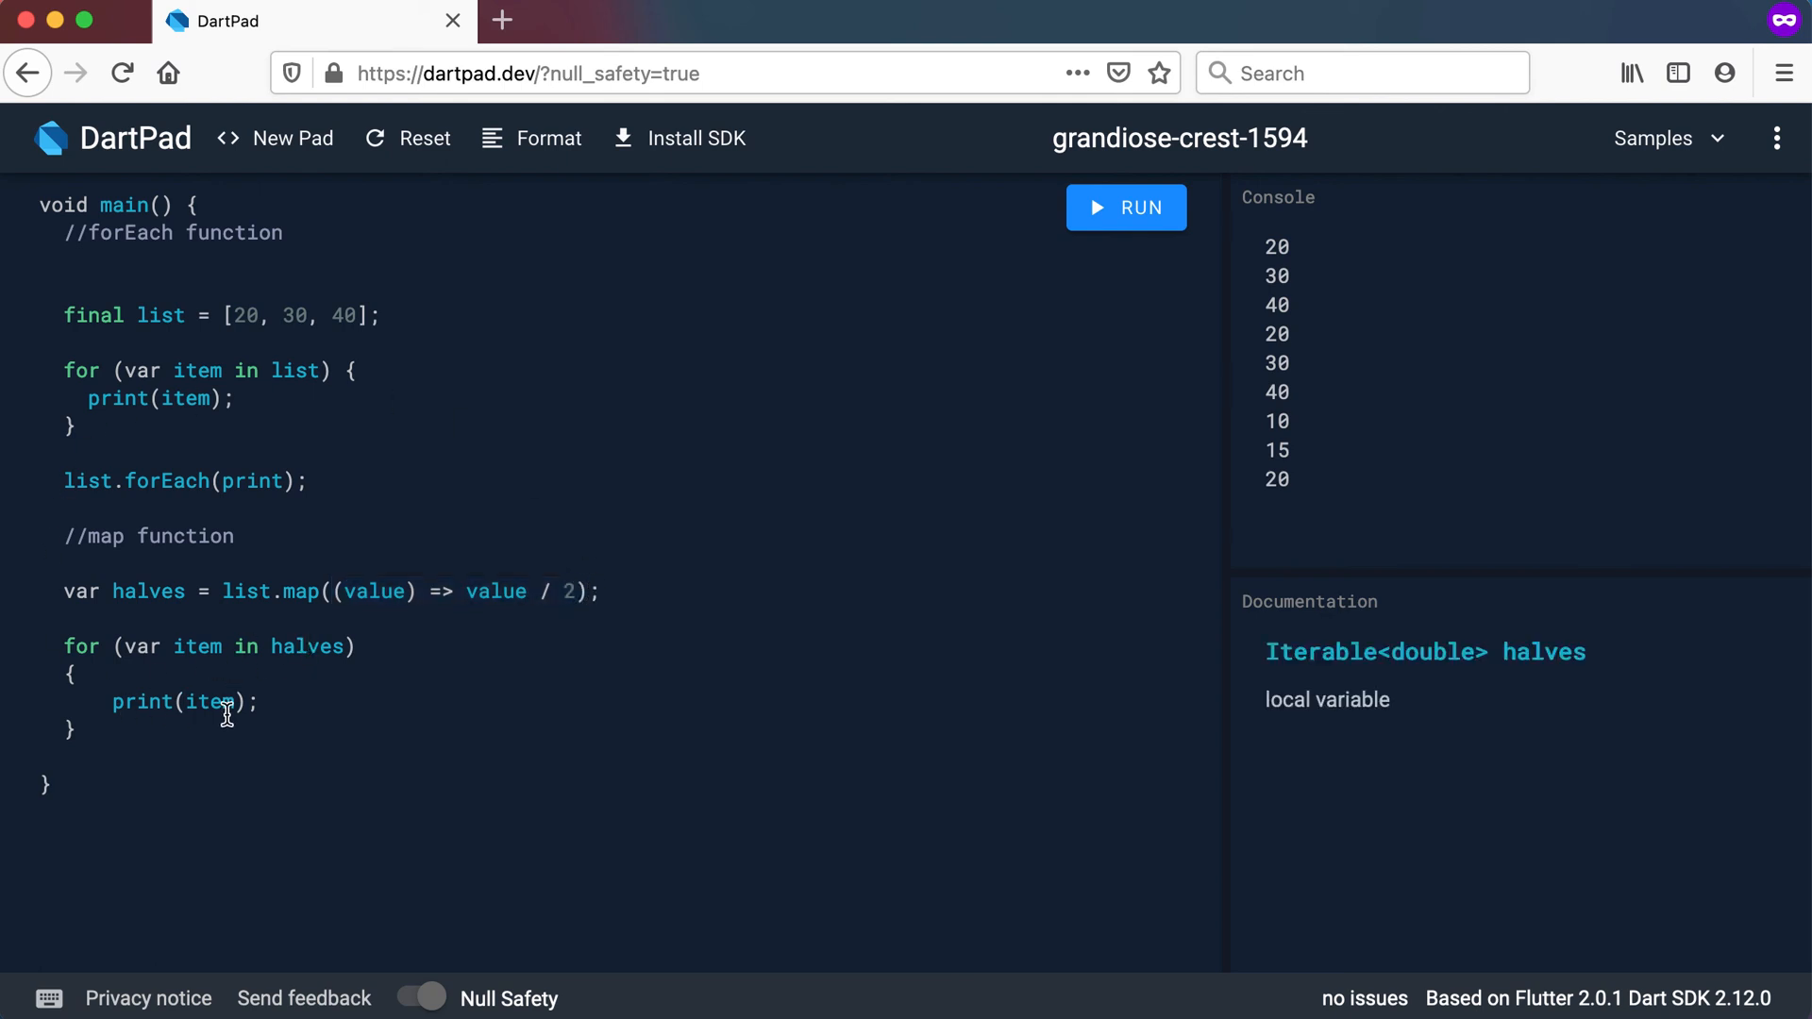
pyautogui.moveTo(65, 645); pyautogui.dragTo(263, 702)
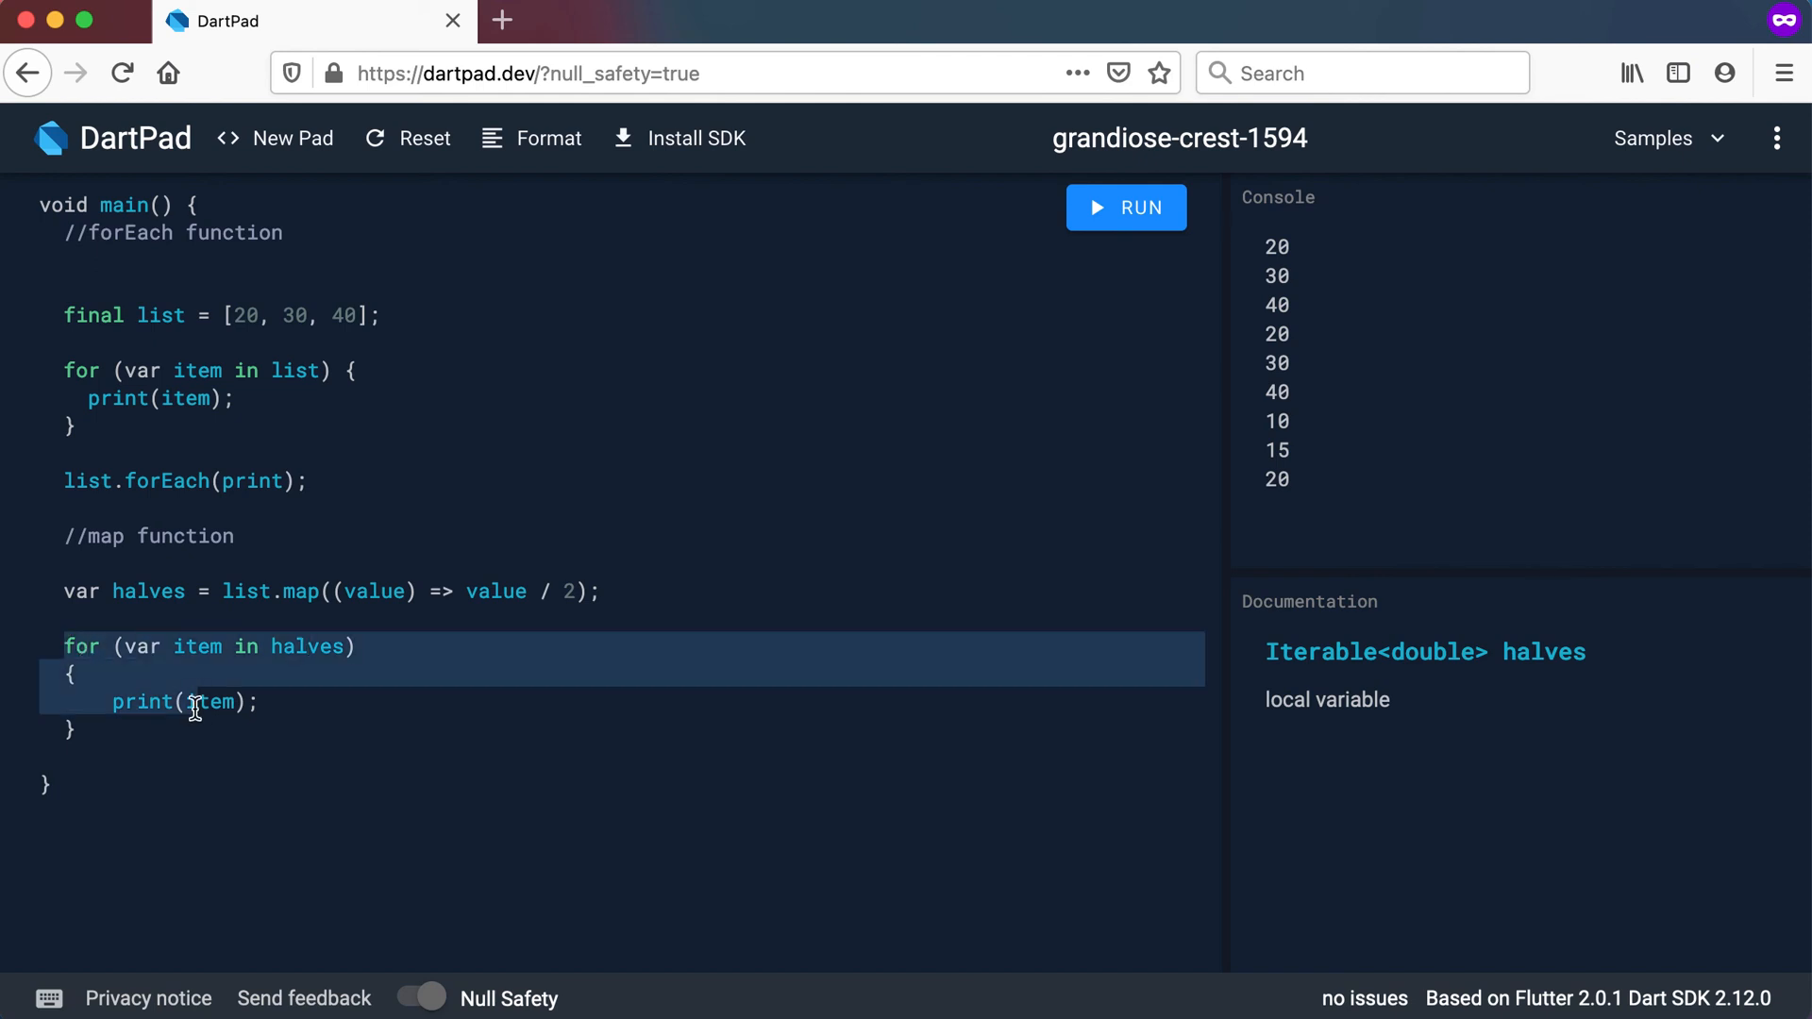
# Delete the for-in loop, add .toList() to the halves line, and select the halving function
pyautogui.press('Delete')
pyautogui.write('.')
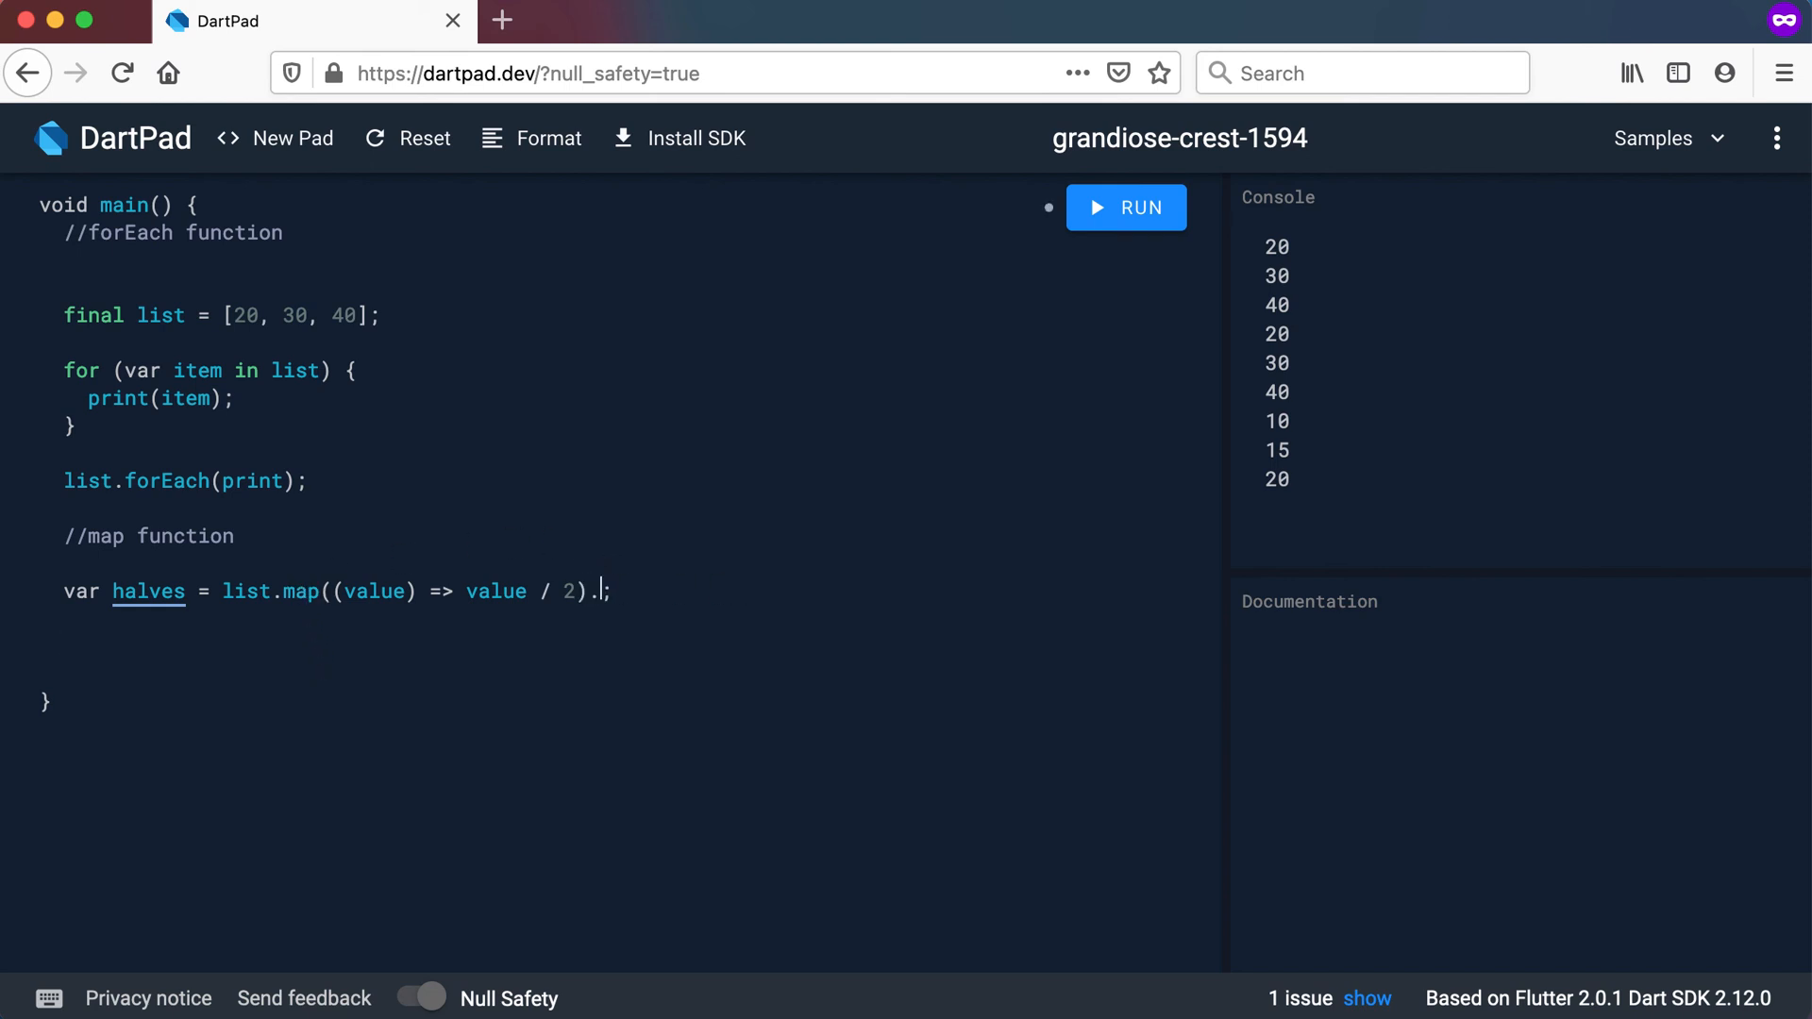
pyautogui.write('toList(')
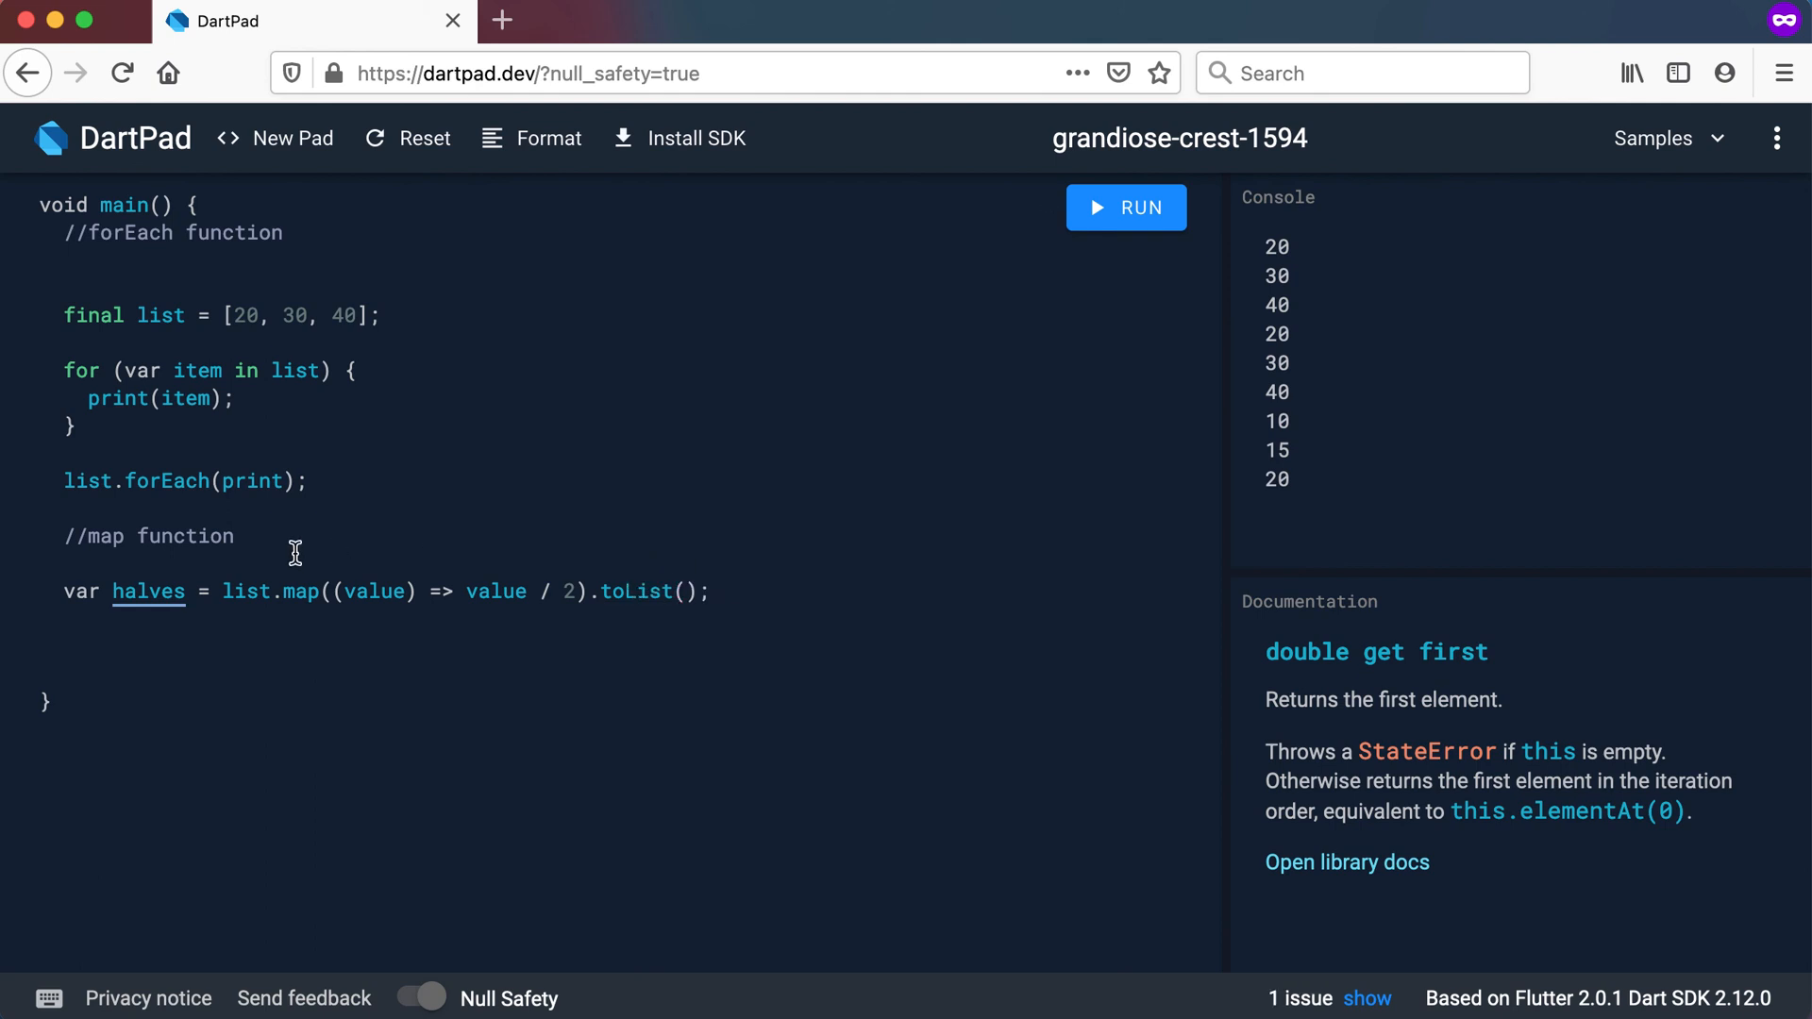
pyautogui.moveTo(142, 591)
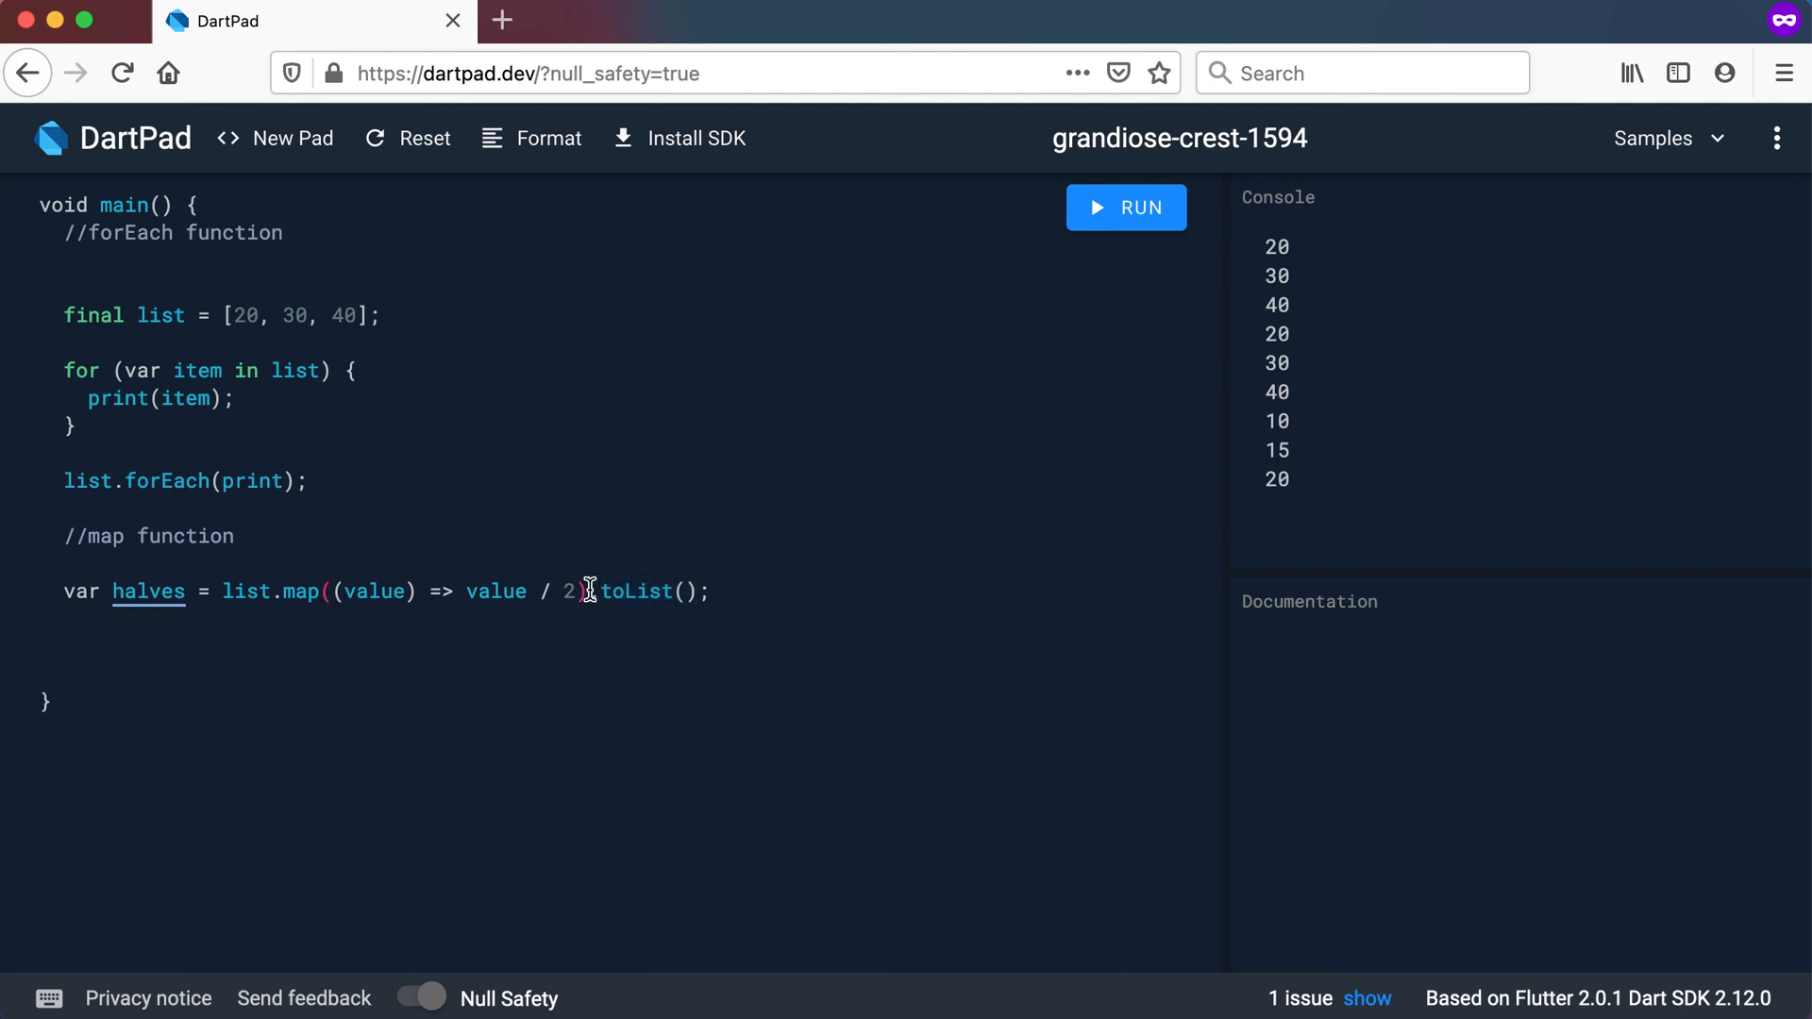
pyautogui.doubleClick(372, 591)
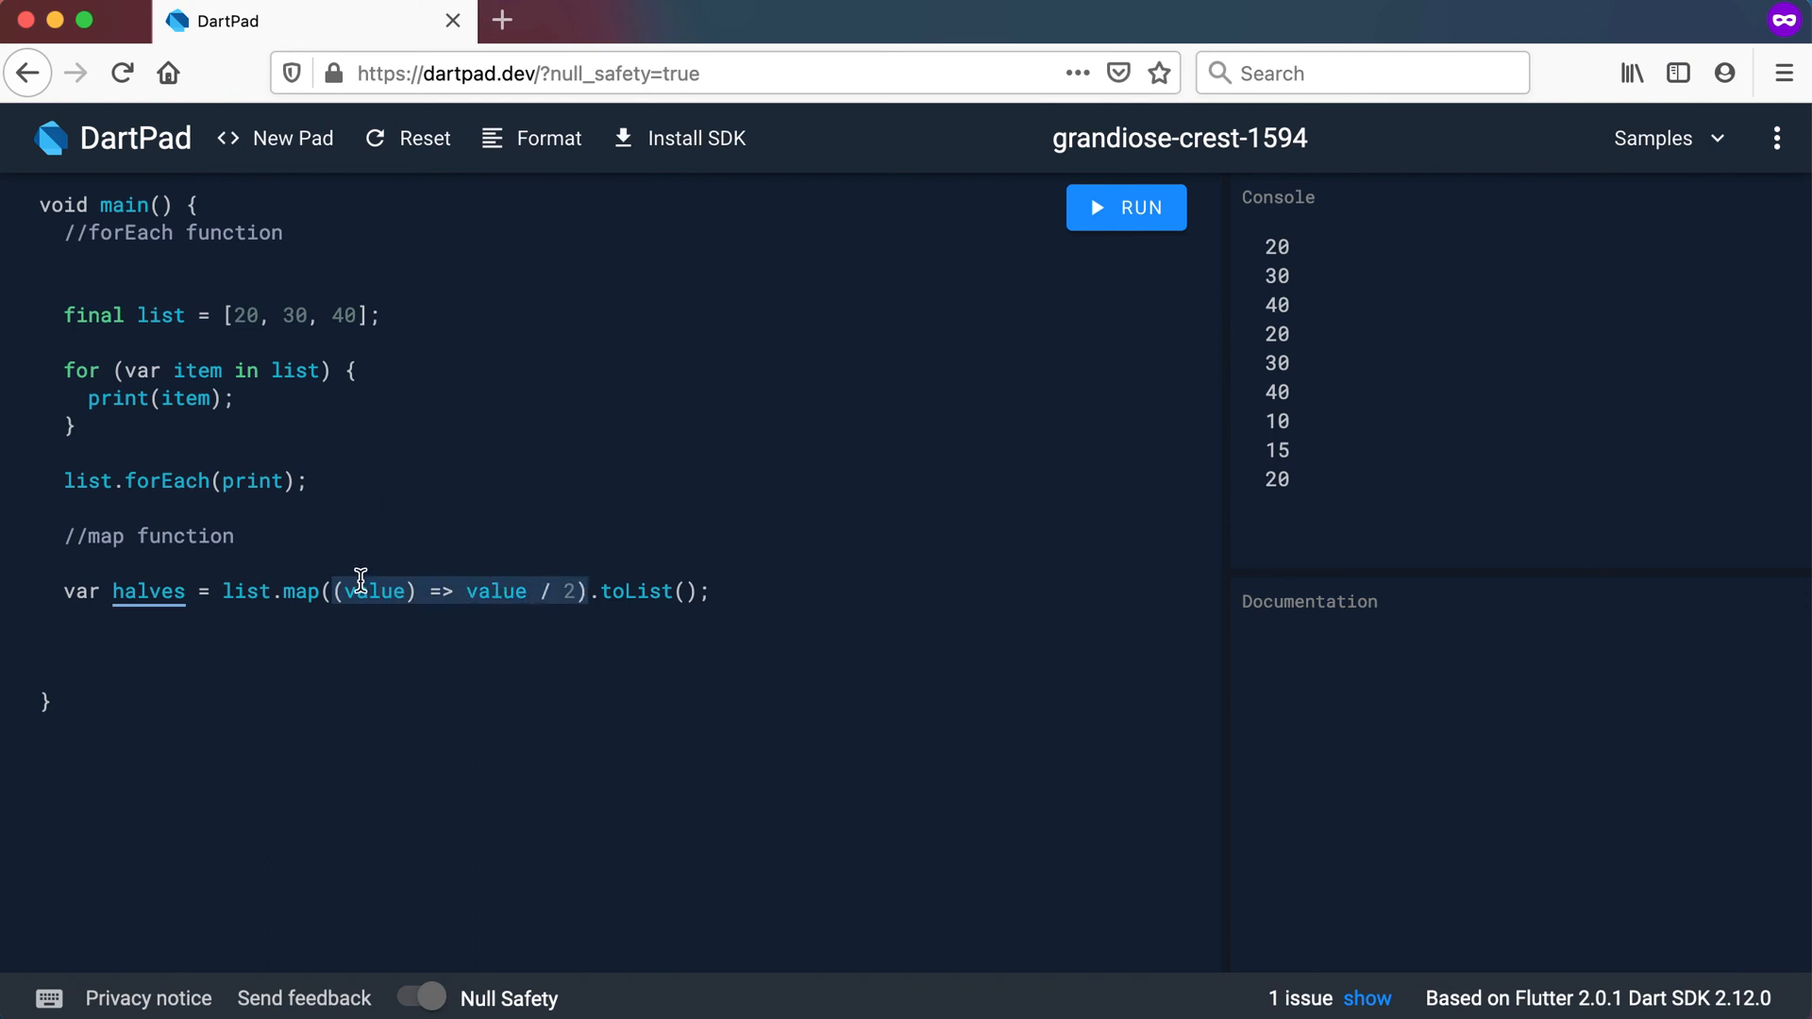
pyautogui.moveTo(349, 567)
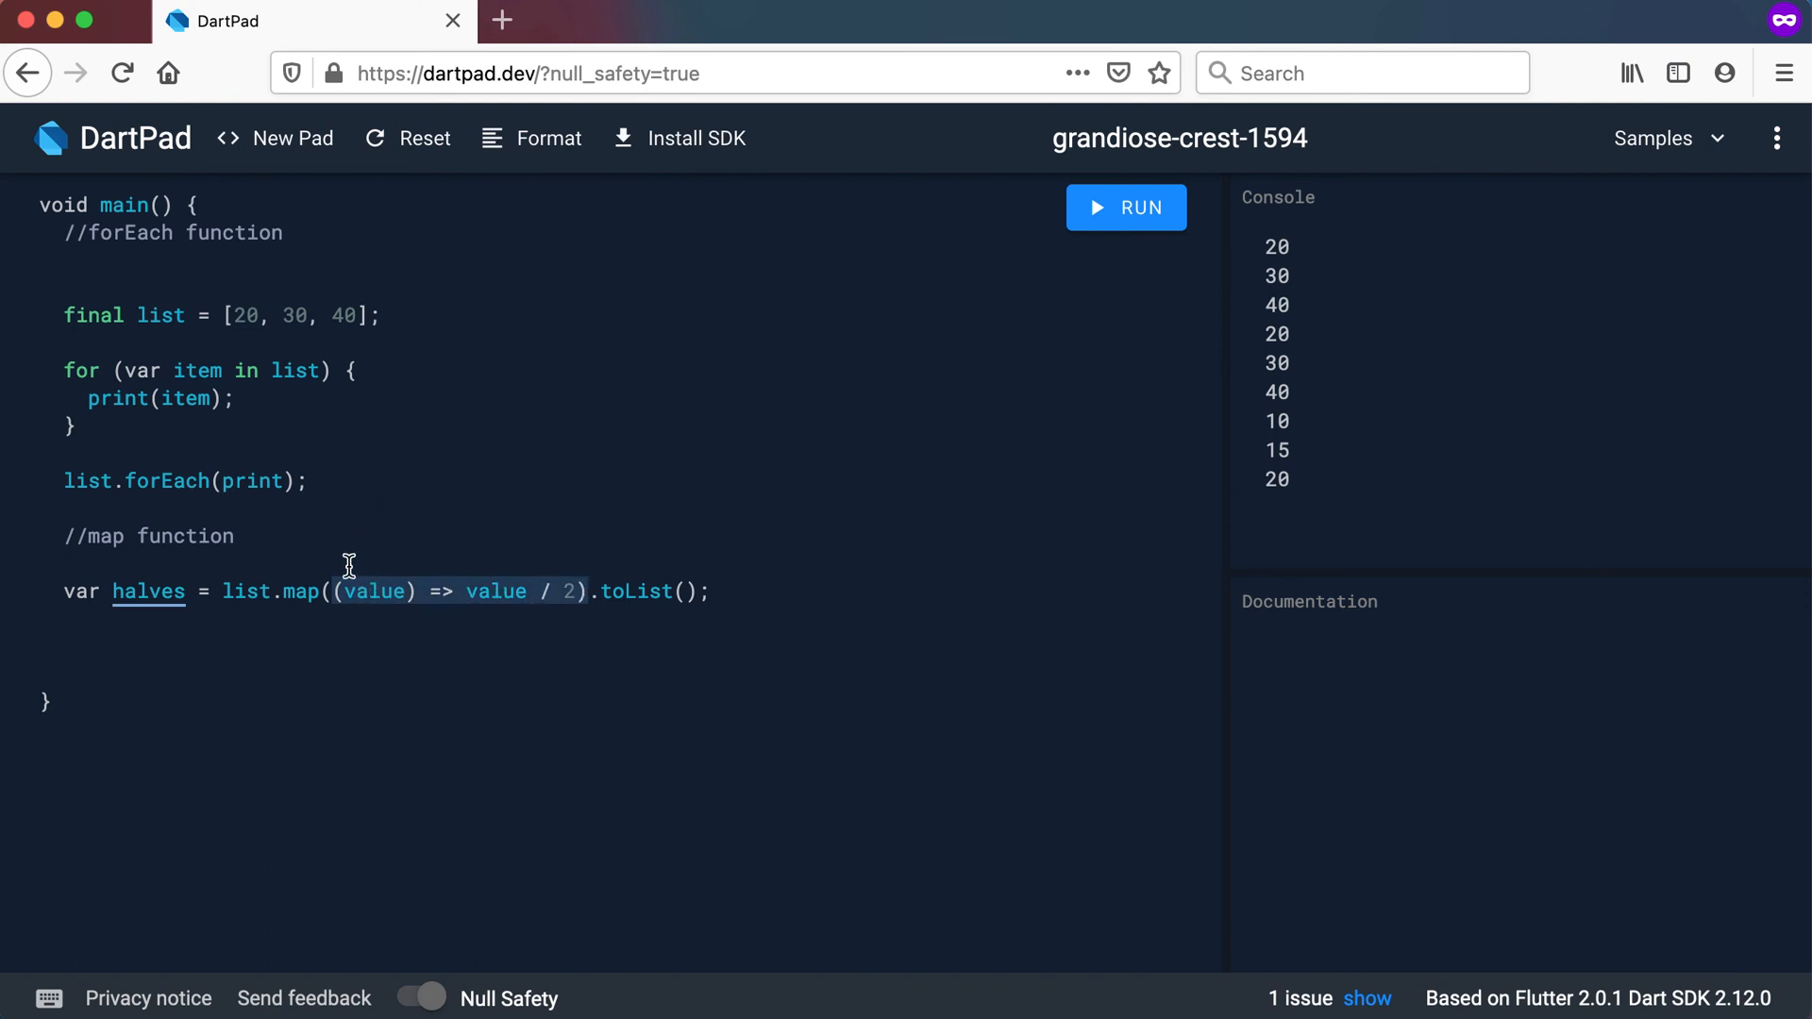
pyautogui.moveTo(453, 591)
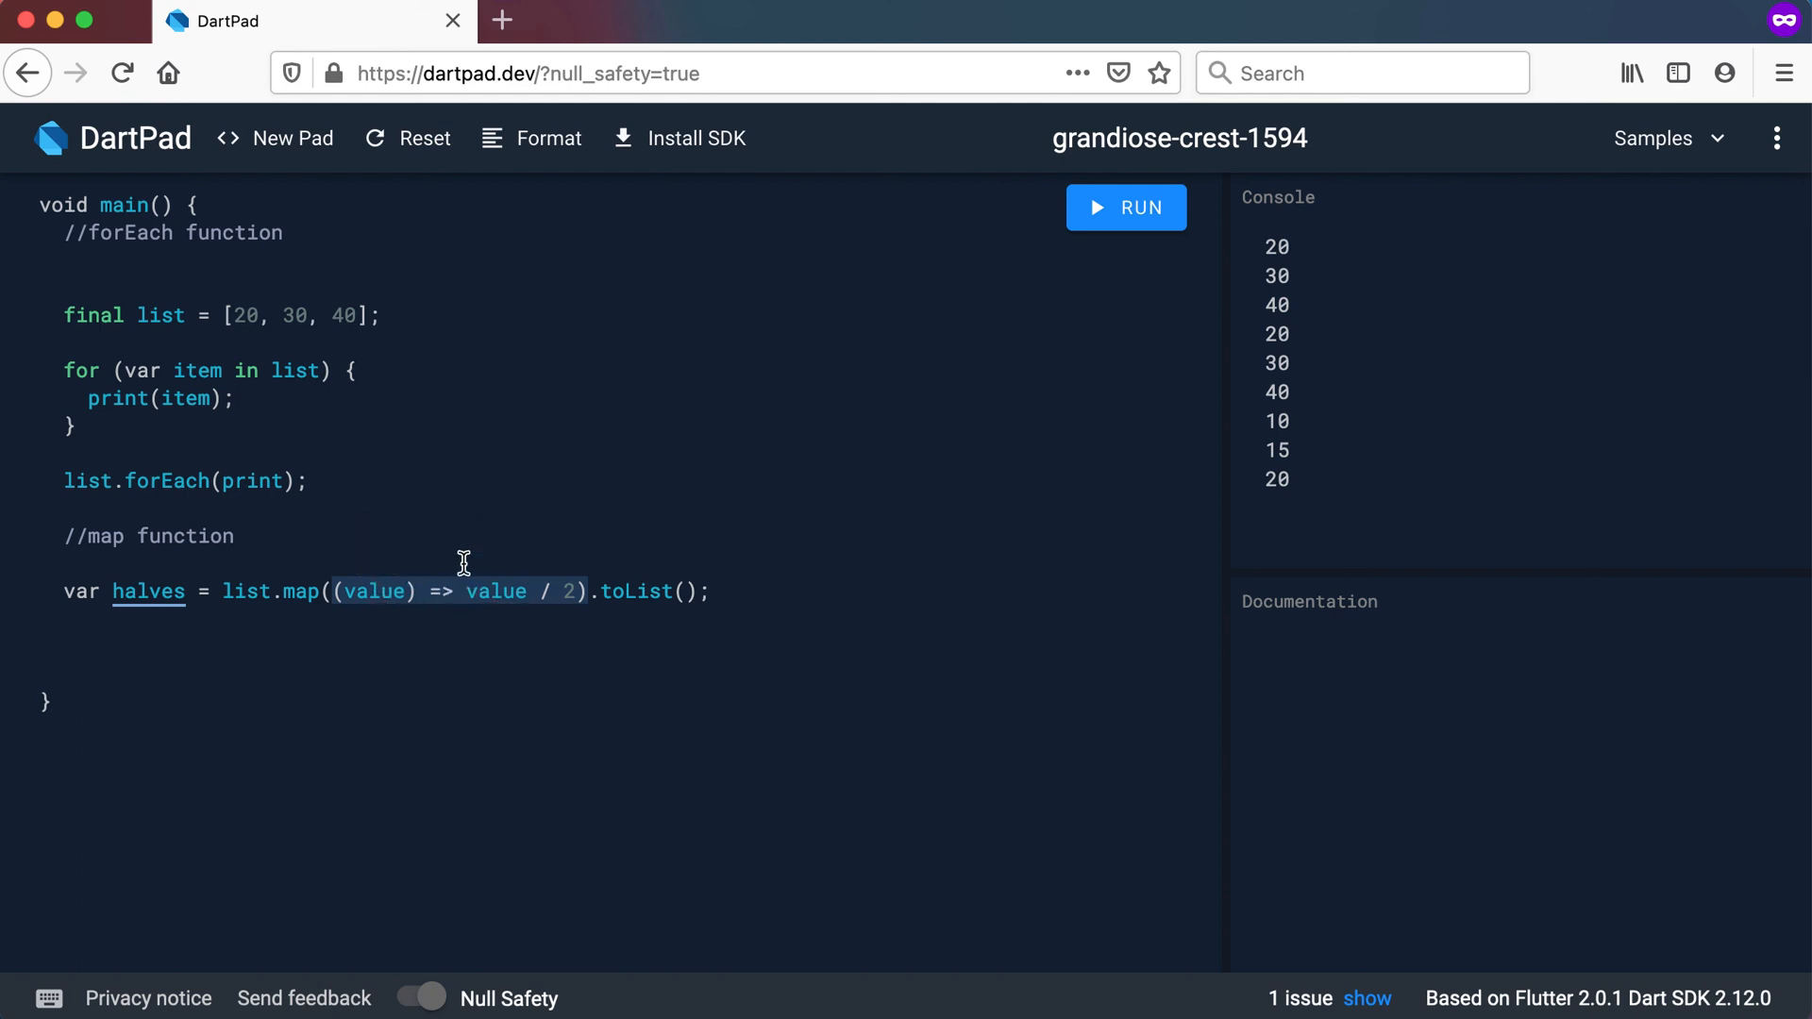
pyautogui.moveTo(118, 582)
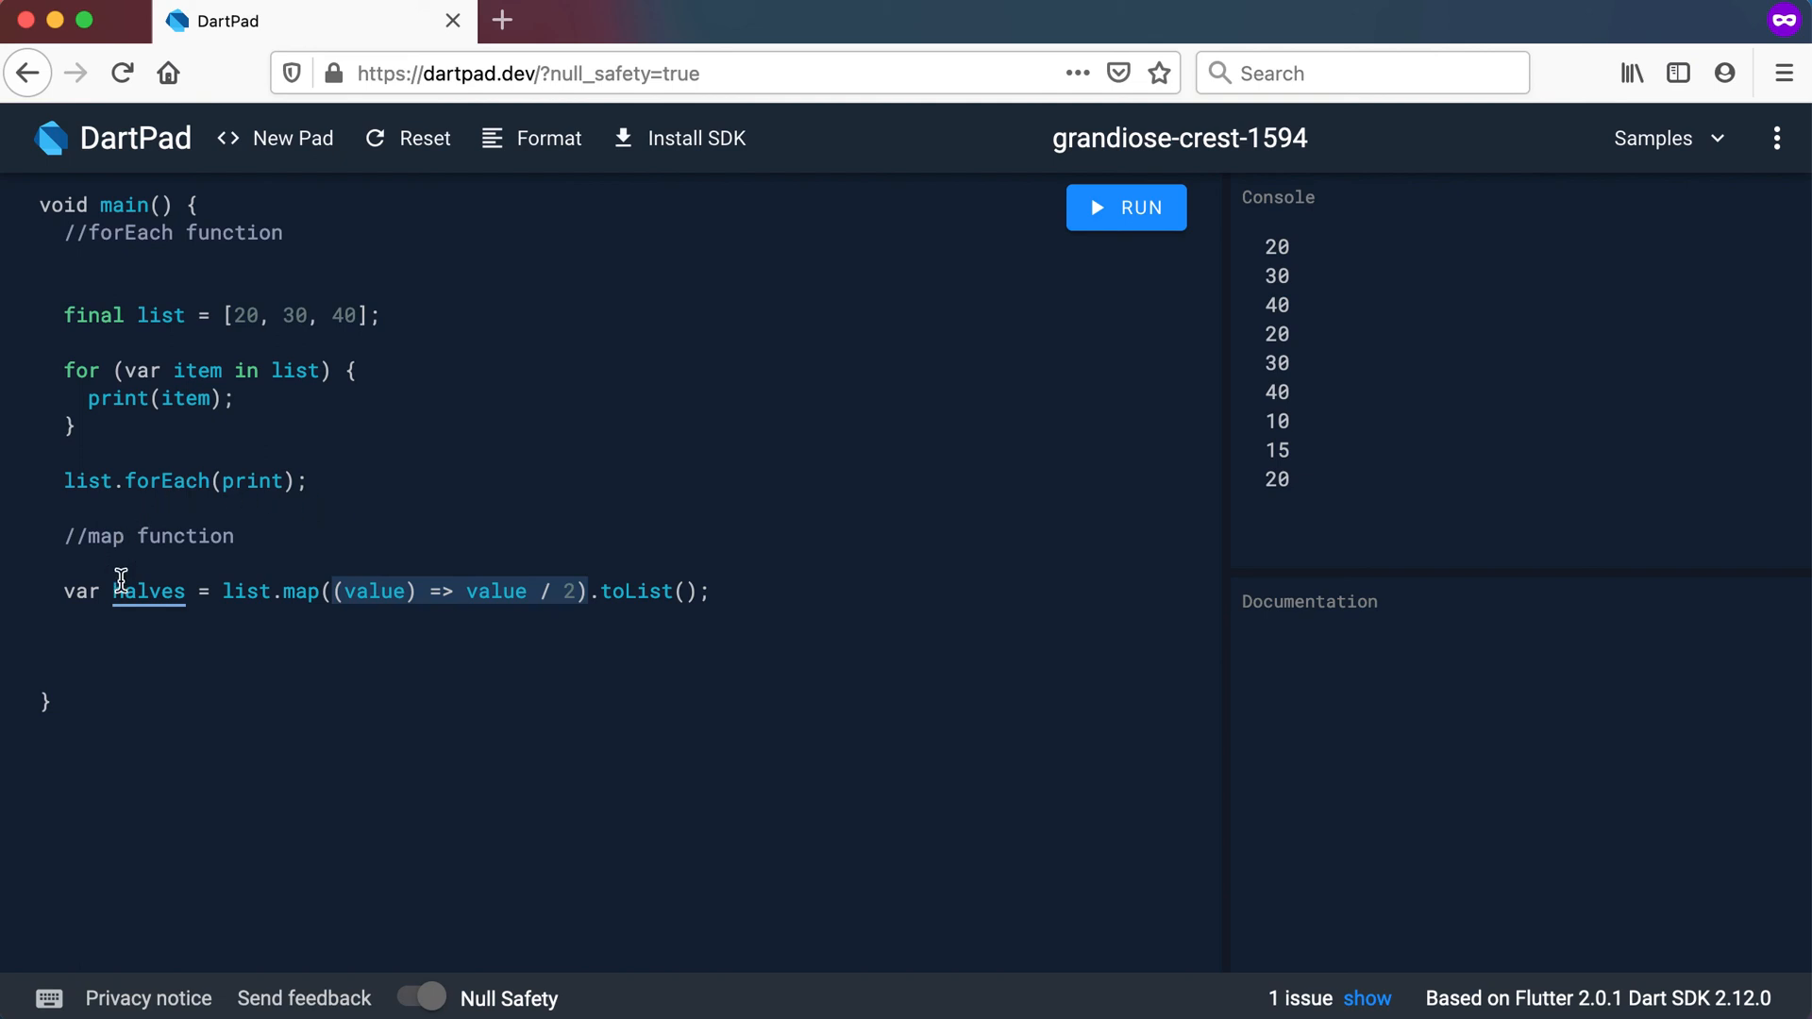